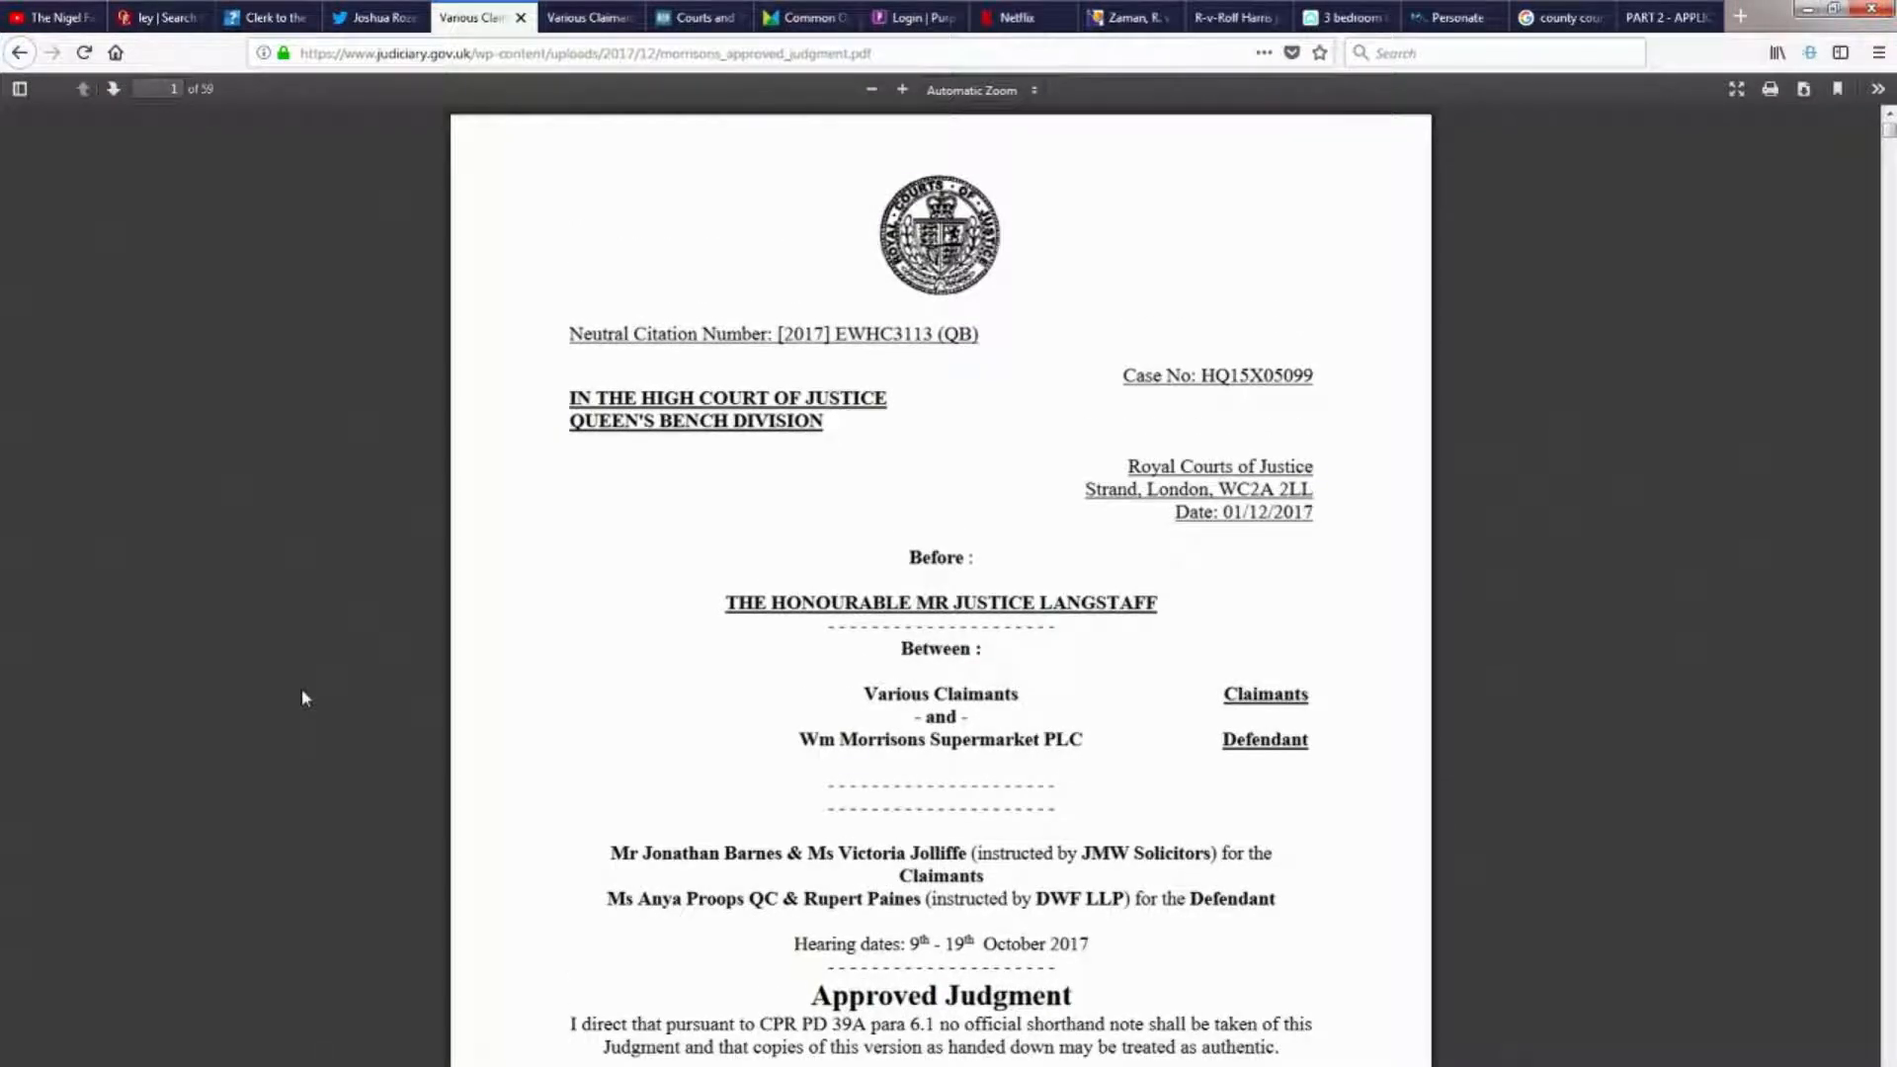
{"action": "mouse_move", "coordinate": [275, 651]}
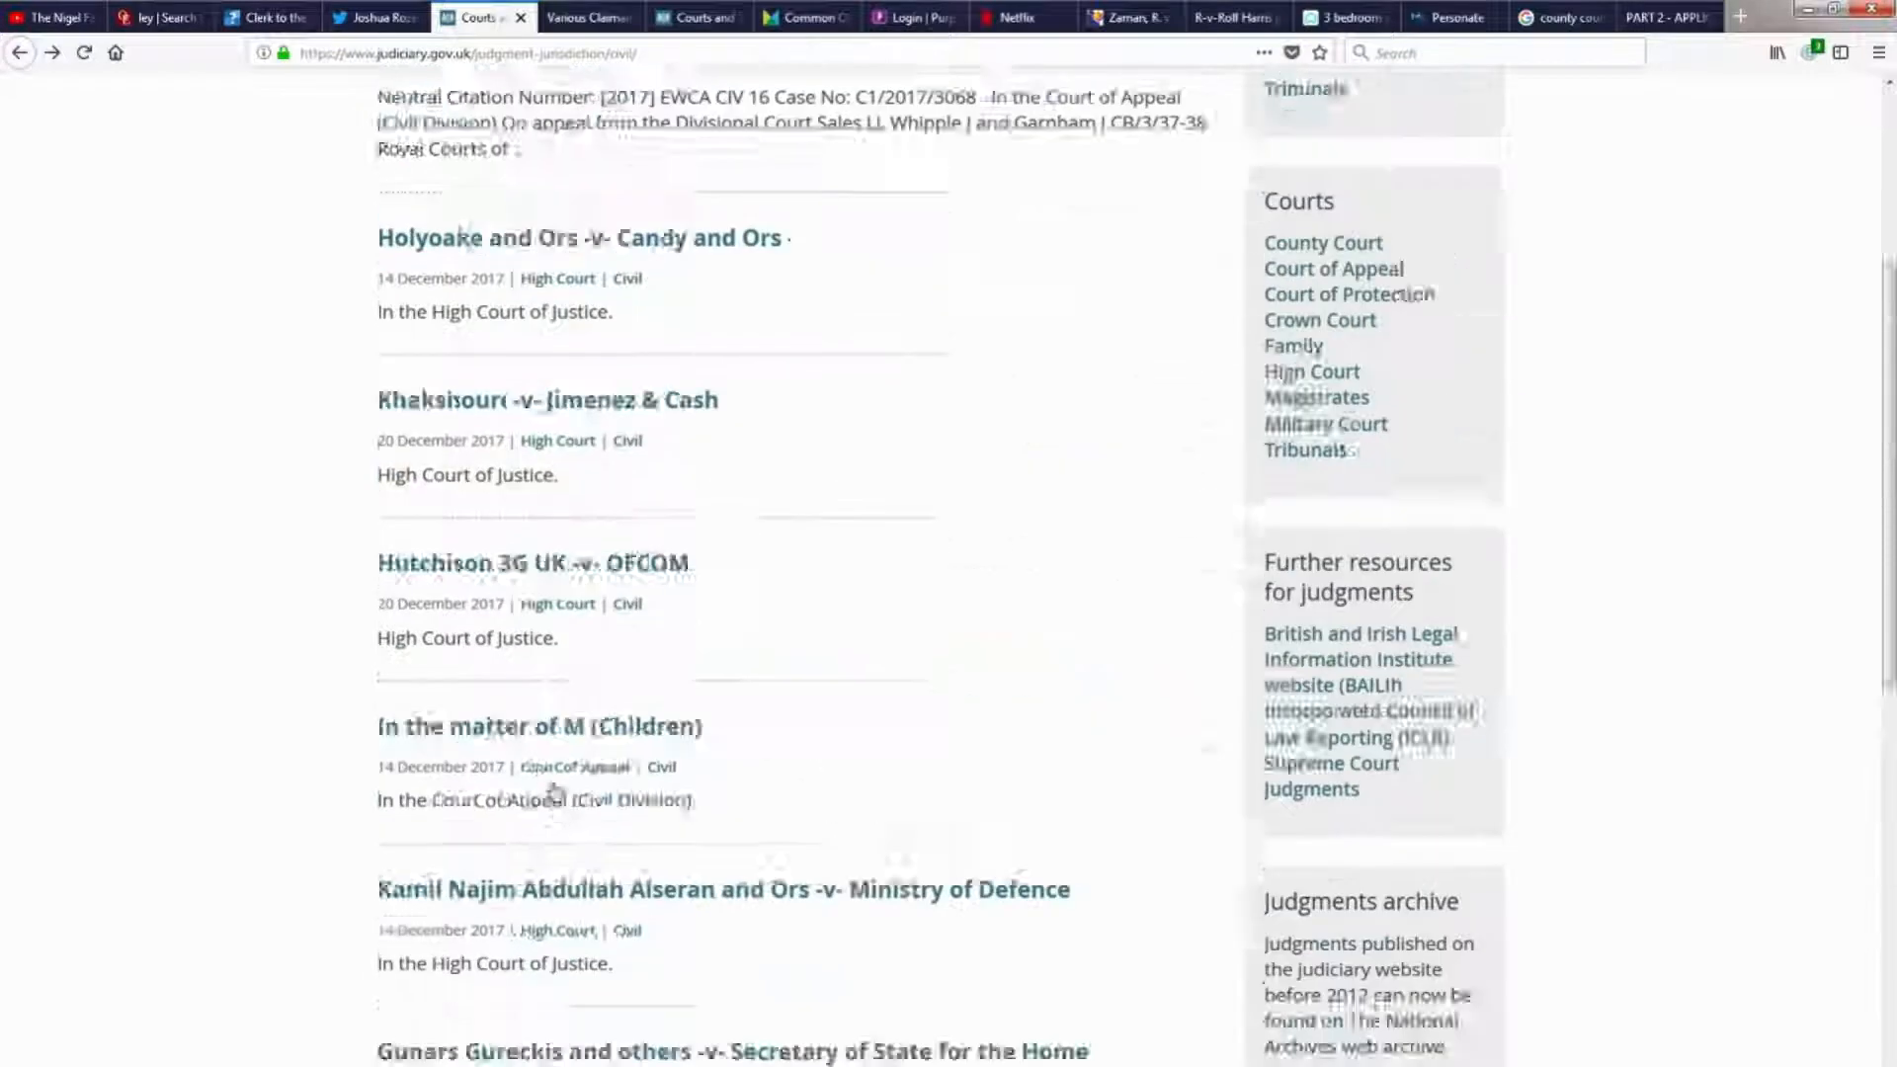
Scroll the Civil judgments list until the Various claimants -v- WM Morrisons Supermarket PLC entry shows.
{"action": "scroll", "scroll_direction": "up", "scroll_amount": 3}
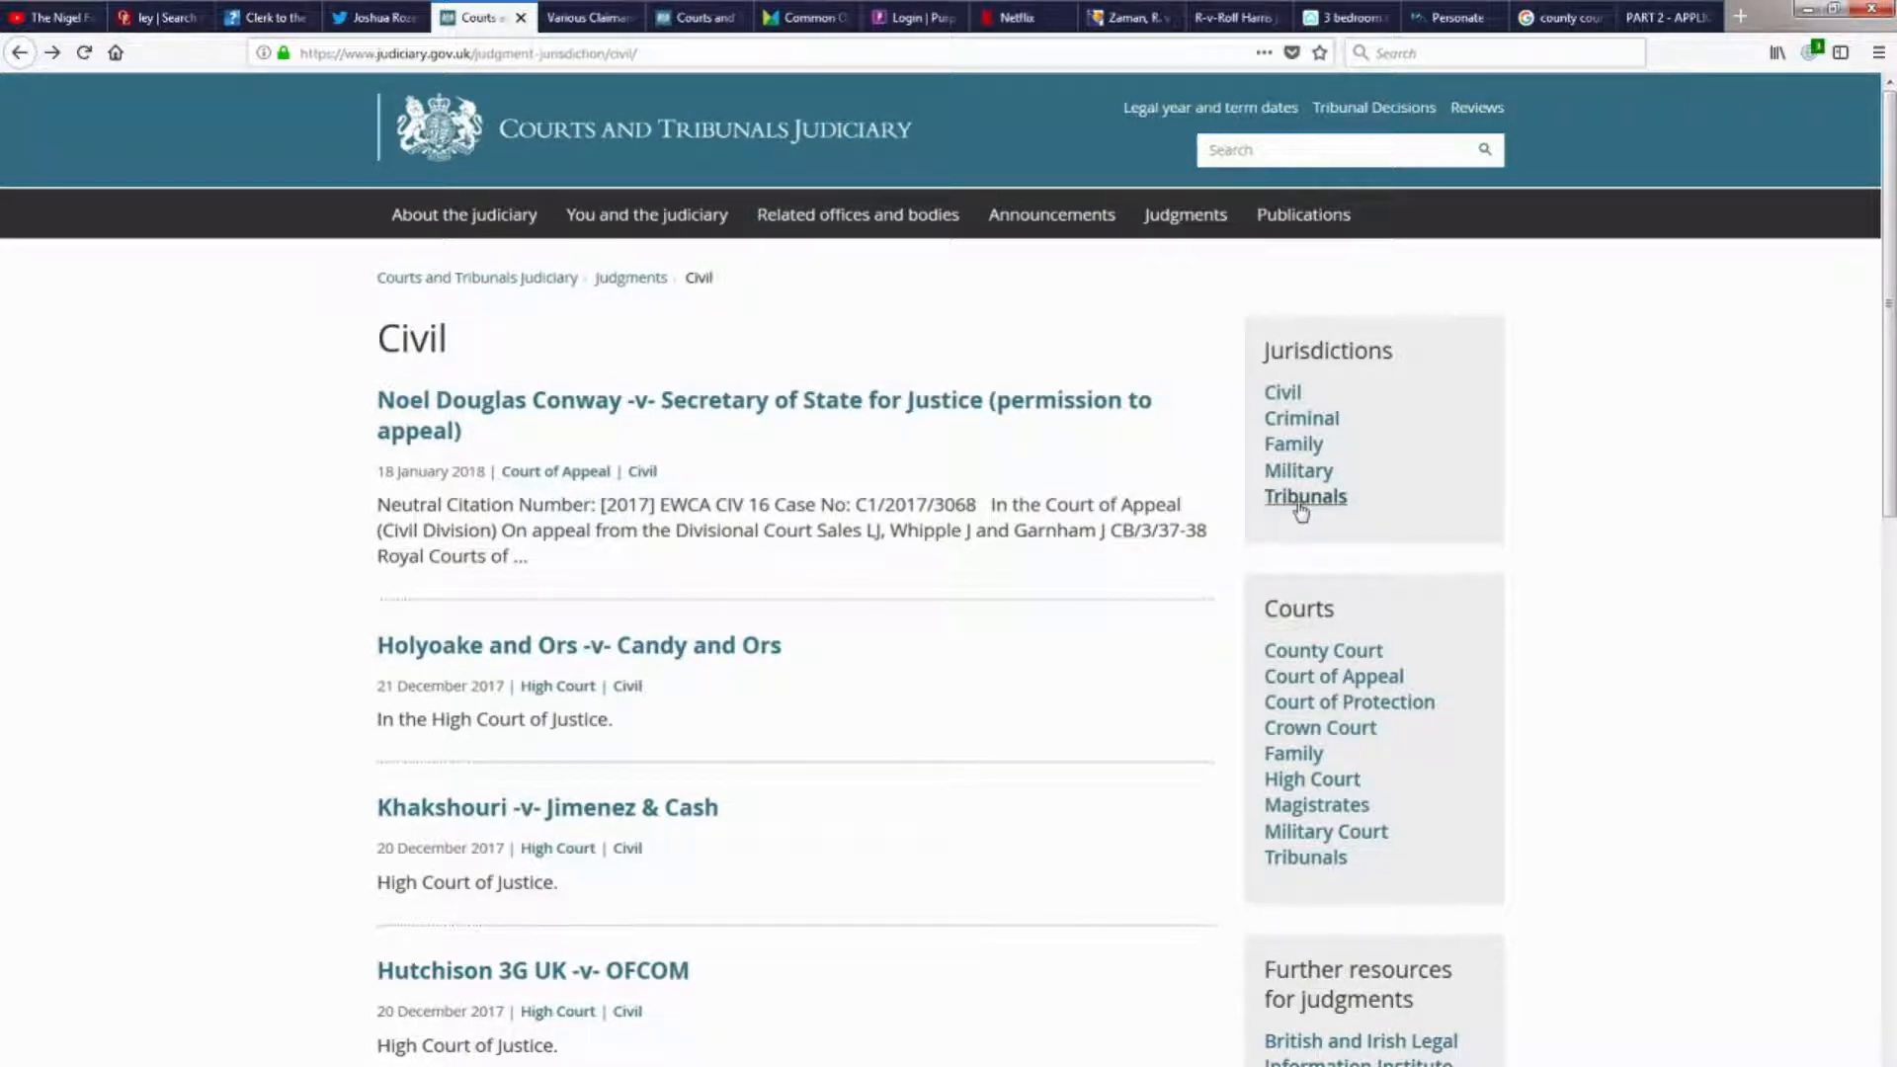
{"action": "mouse_move", "coordinate": [417, 729]}
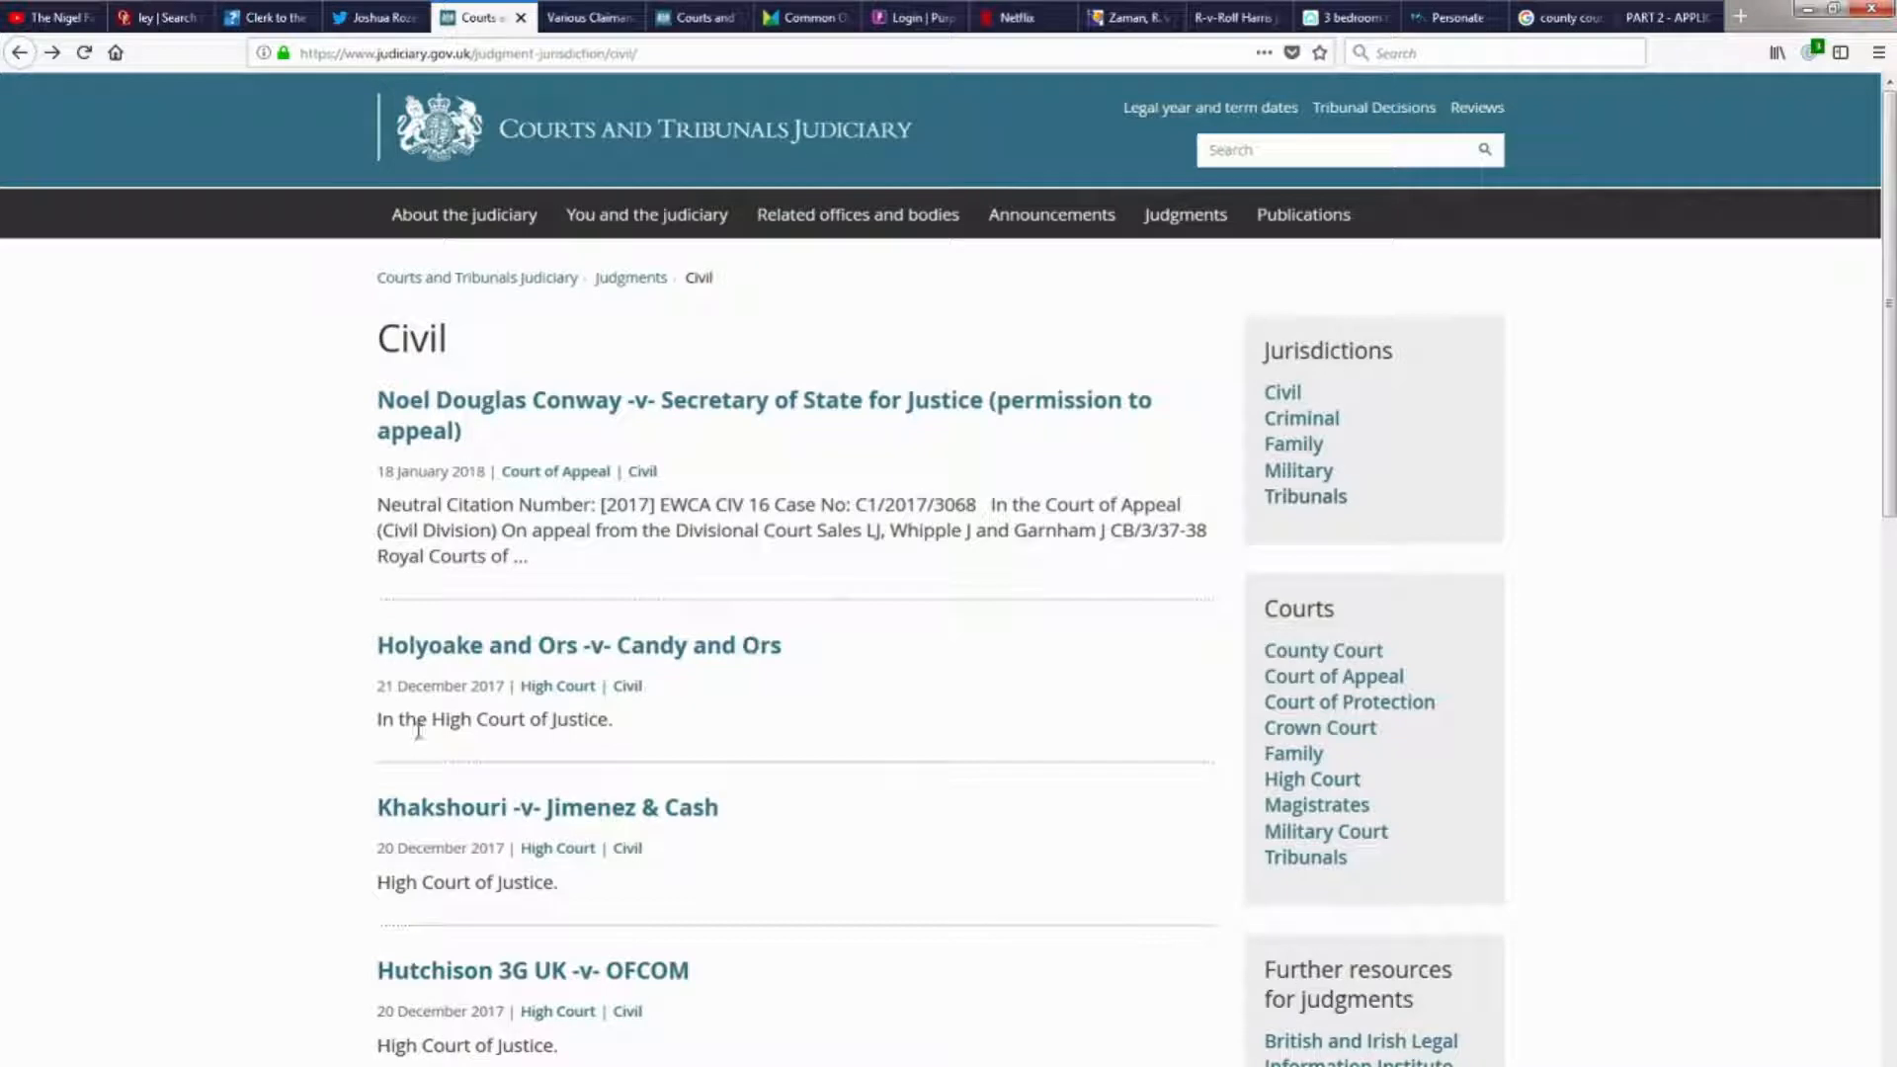
{"action": "mouse_move", "coordinate": [708, 771]}
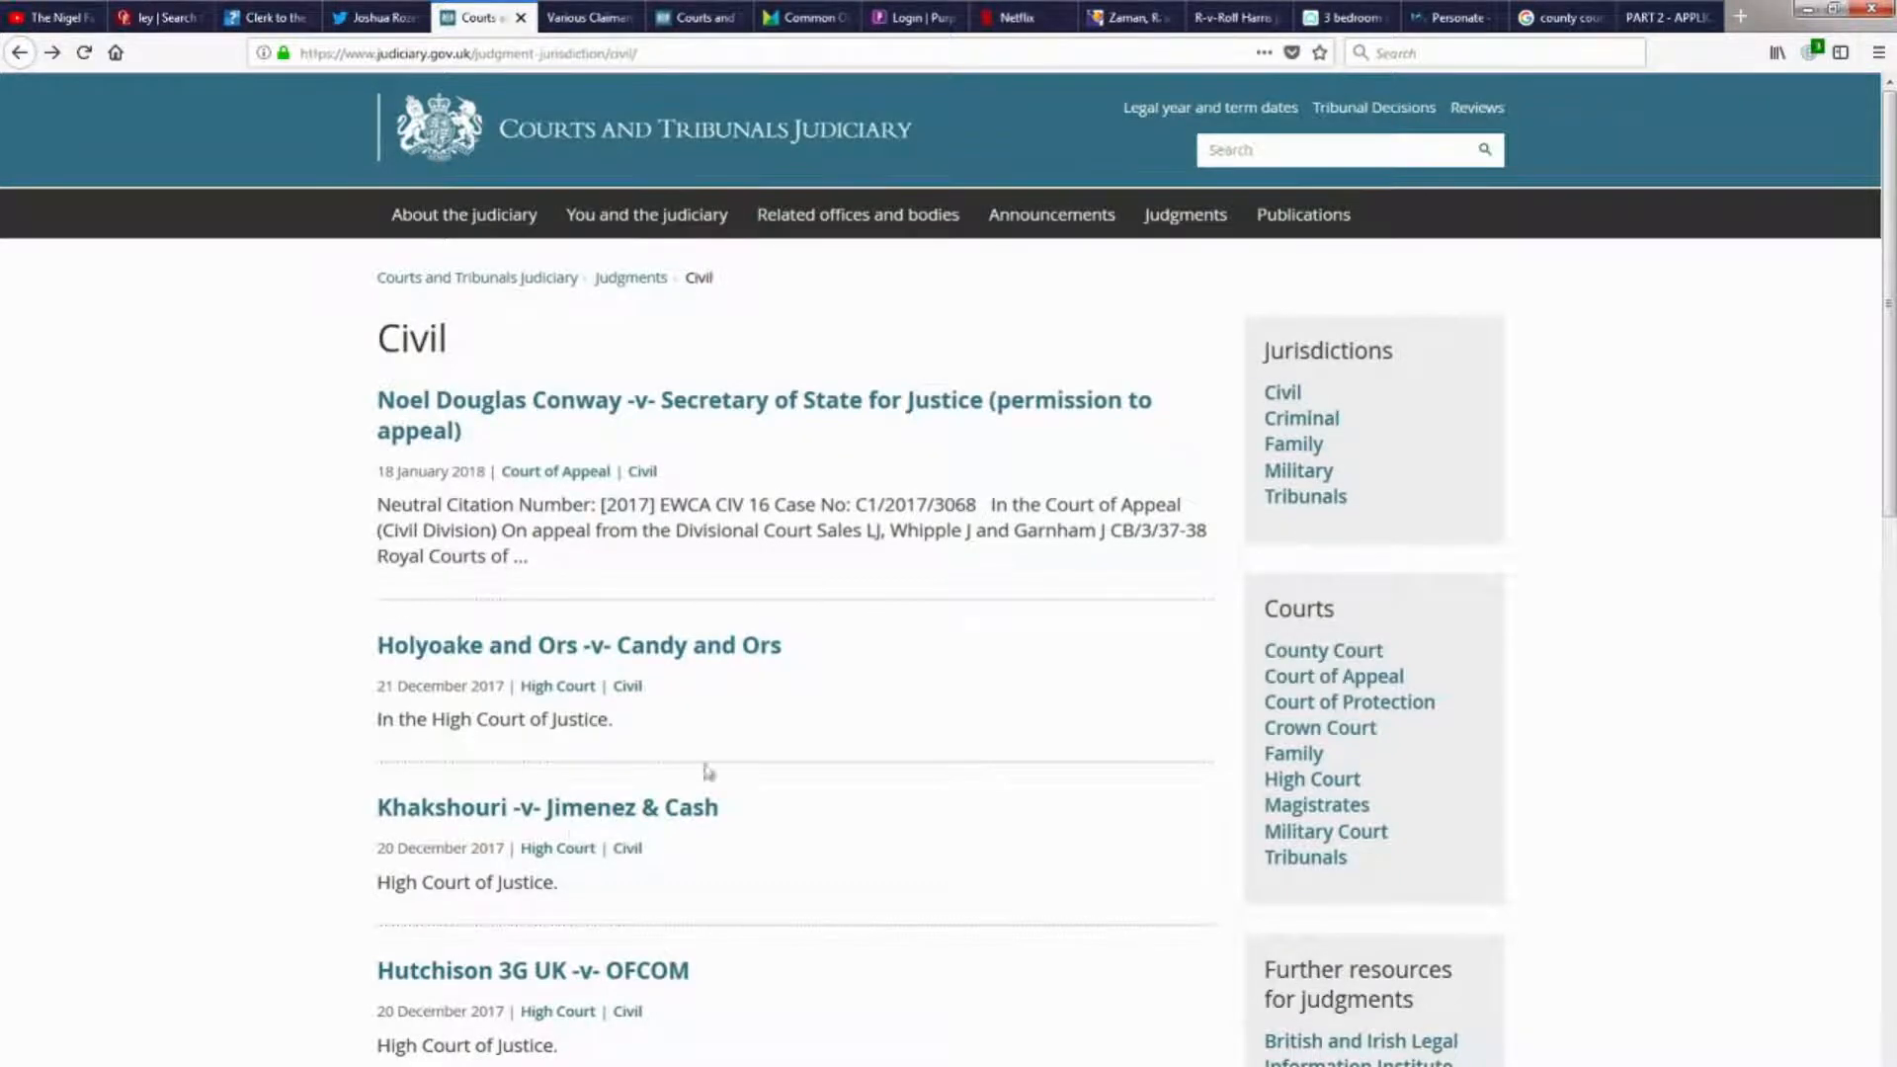
{"action": "scroll", "scroll_direction": "down", "scroll_amount": 3}
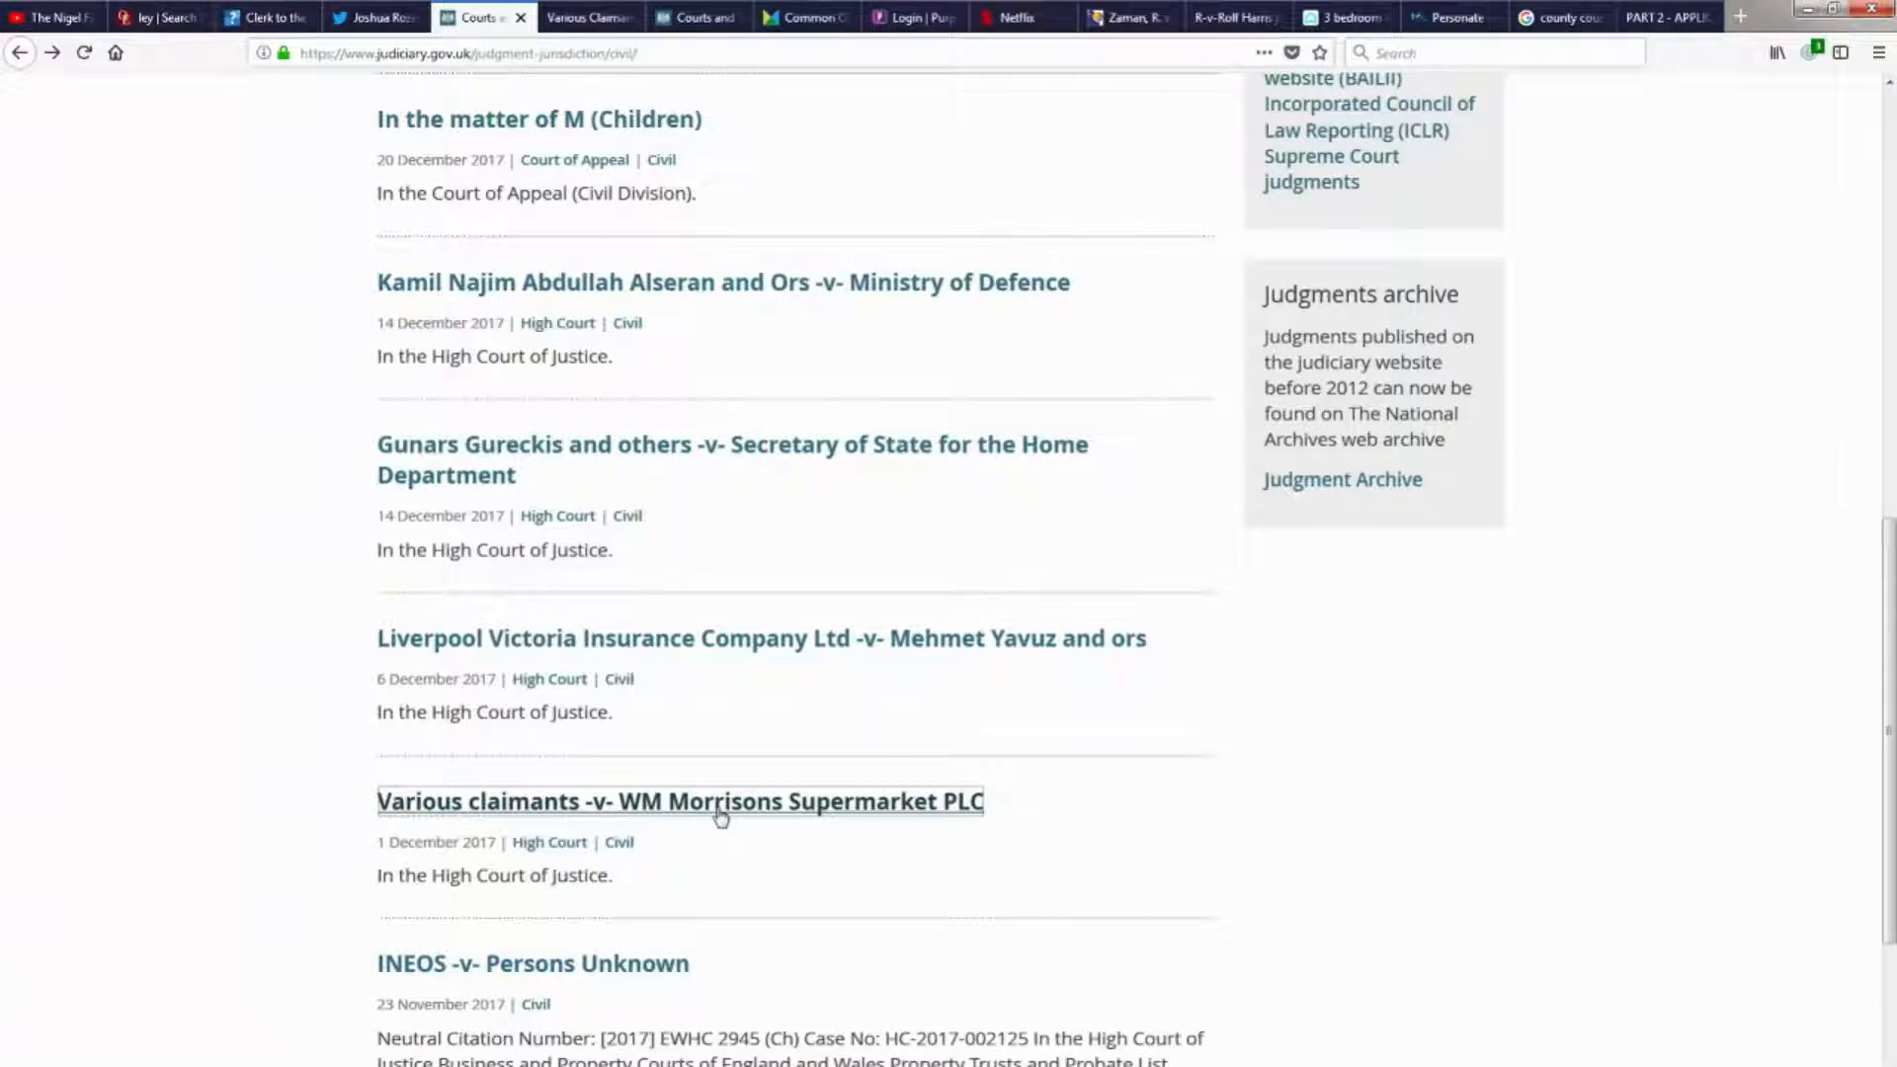
Open the Morrisons approved judgment PDF and scroll slightly down its first page.
{"action": "left_click", "coordinate": [679, 802]}
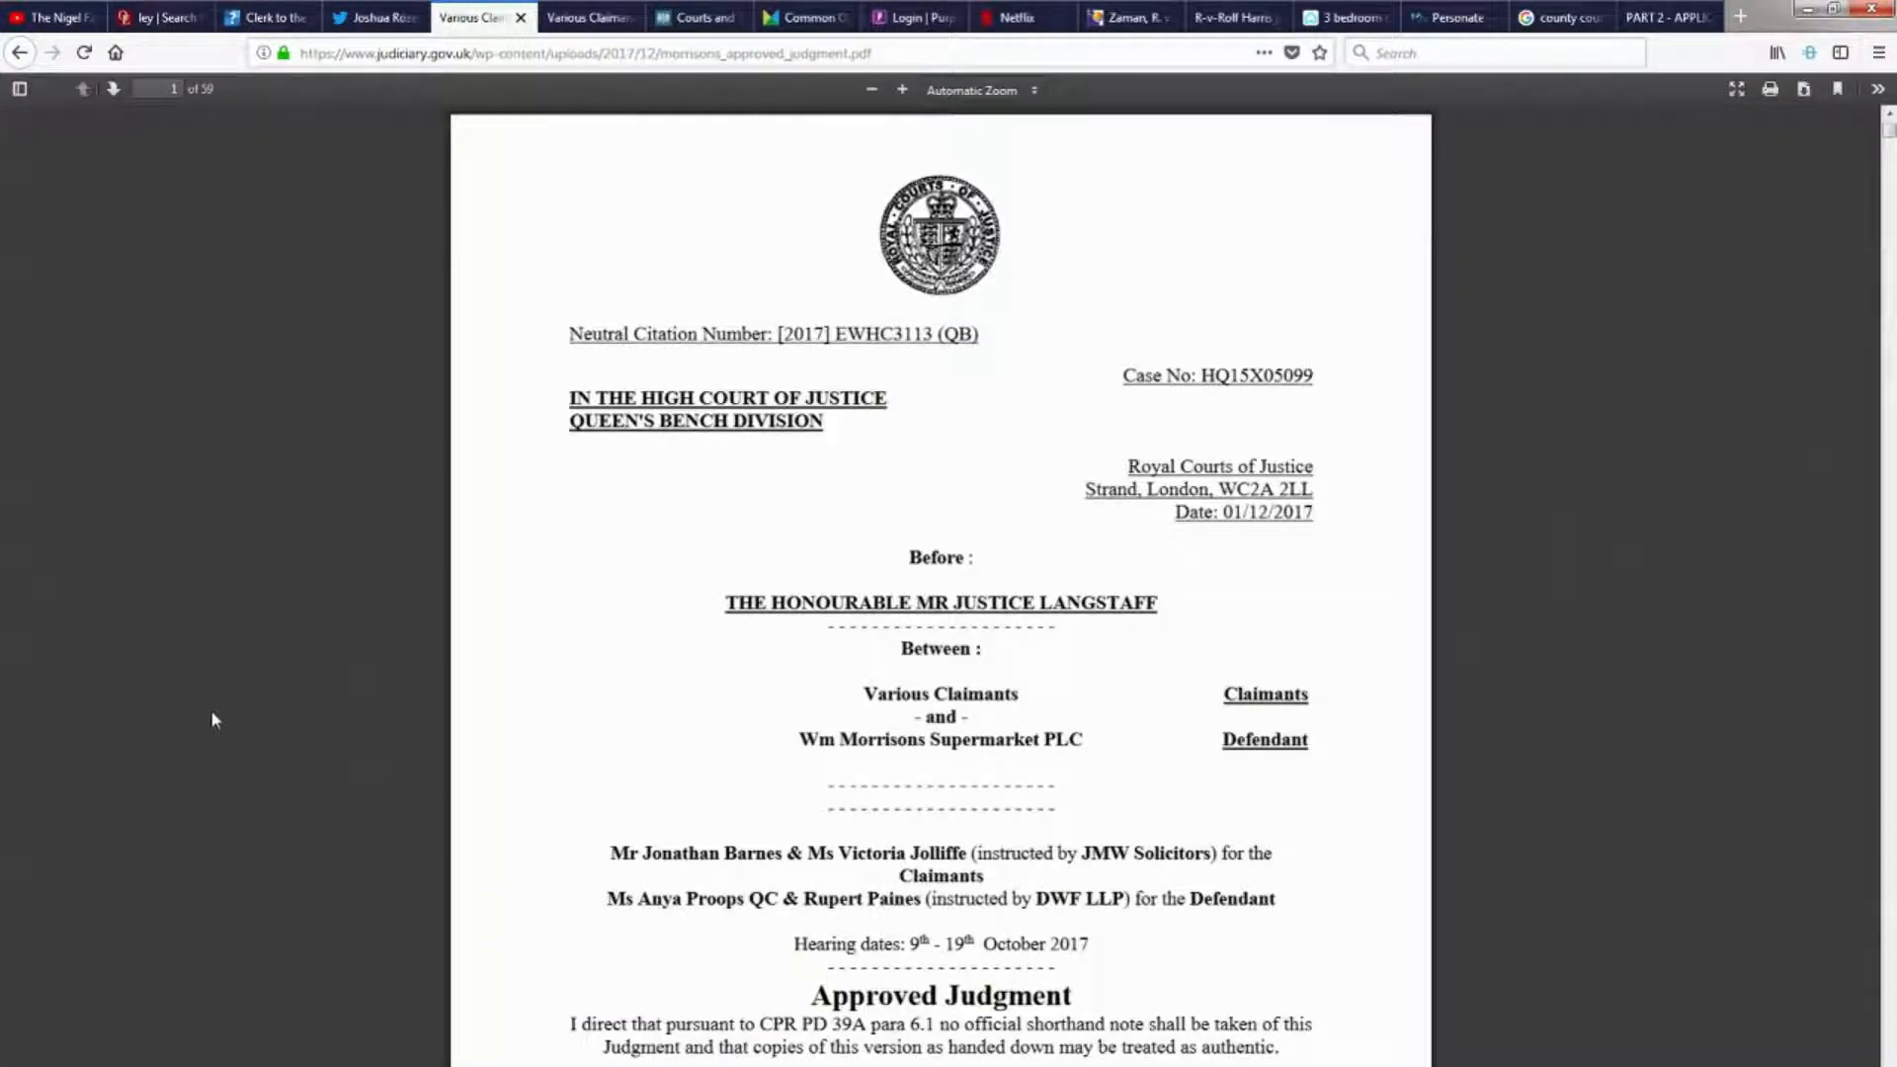
{"action": "mouse_move", "coordinate": [957, 486]}
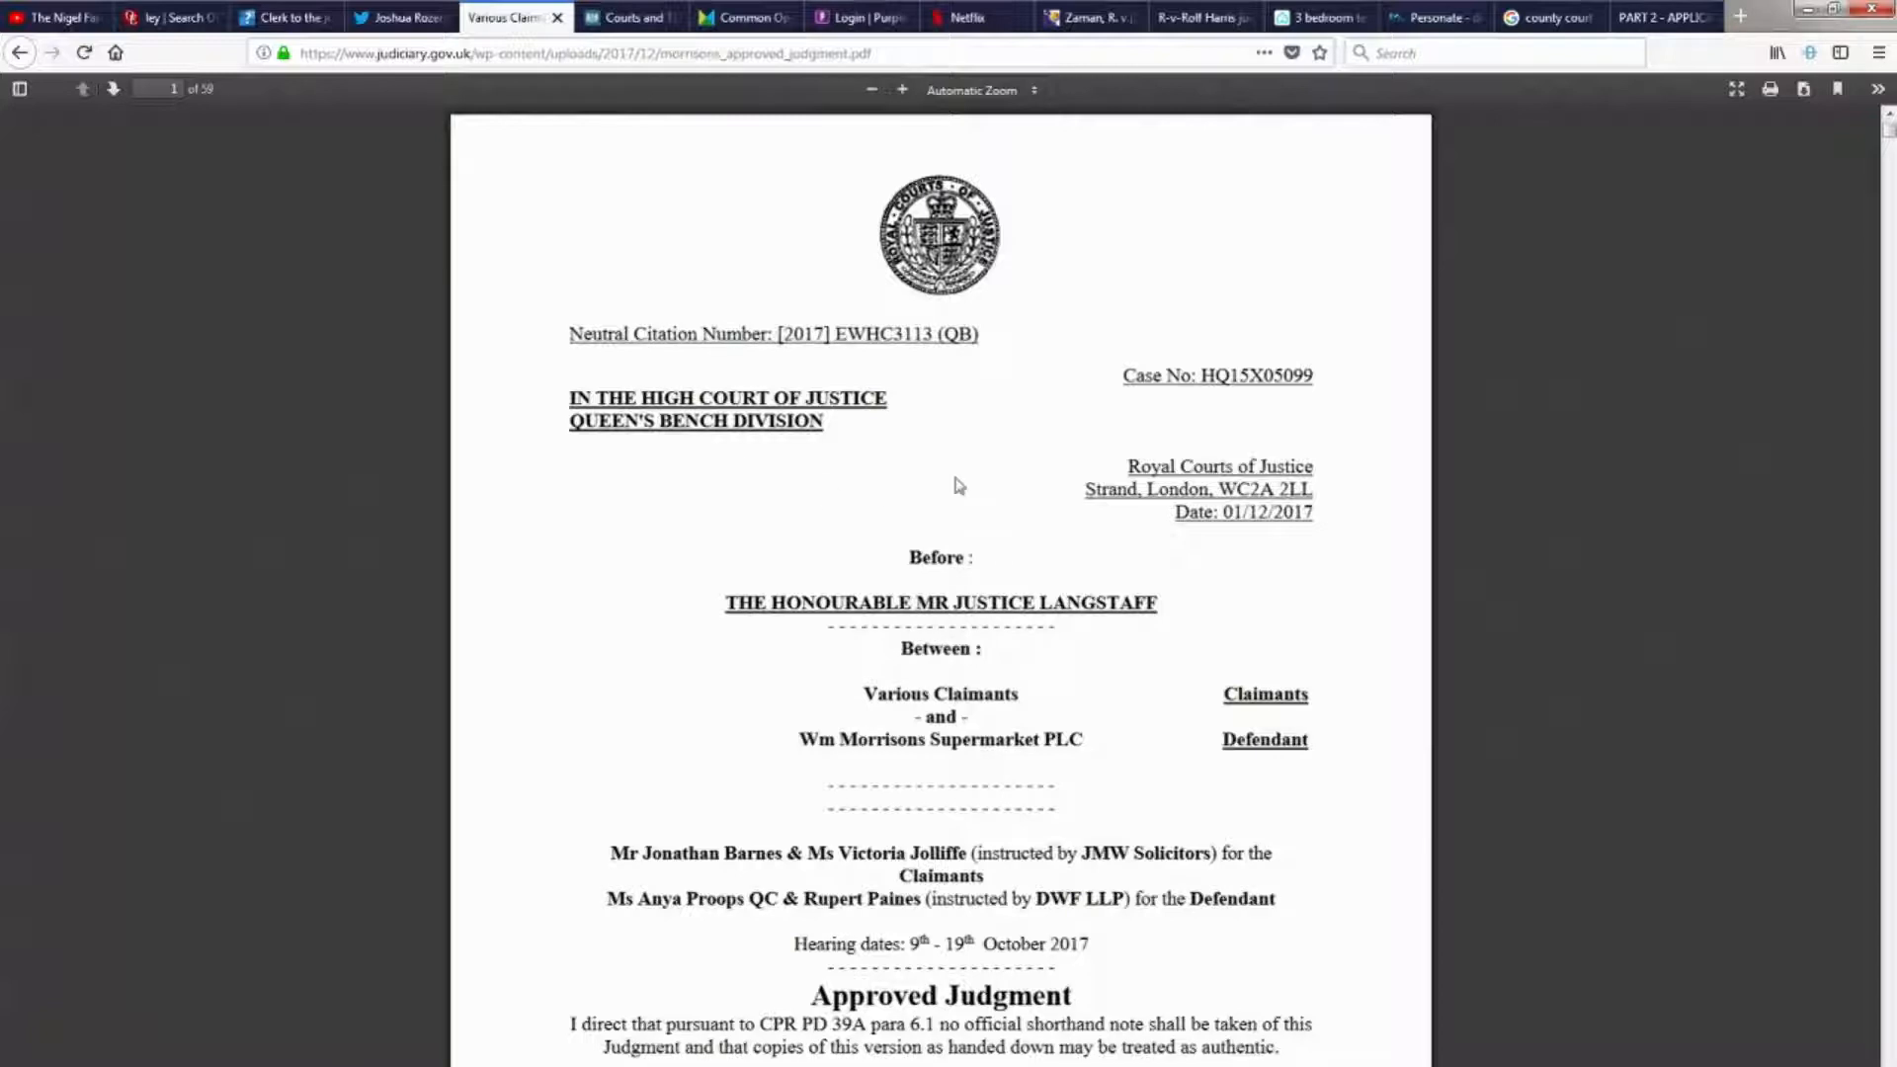
{"action": "scroll", "scroll_direction": "down", "scroll_amount": 3}
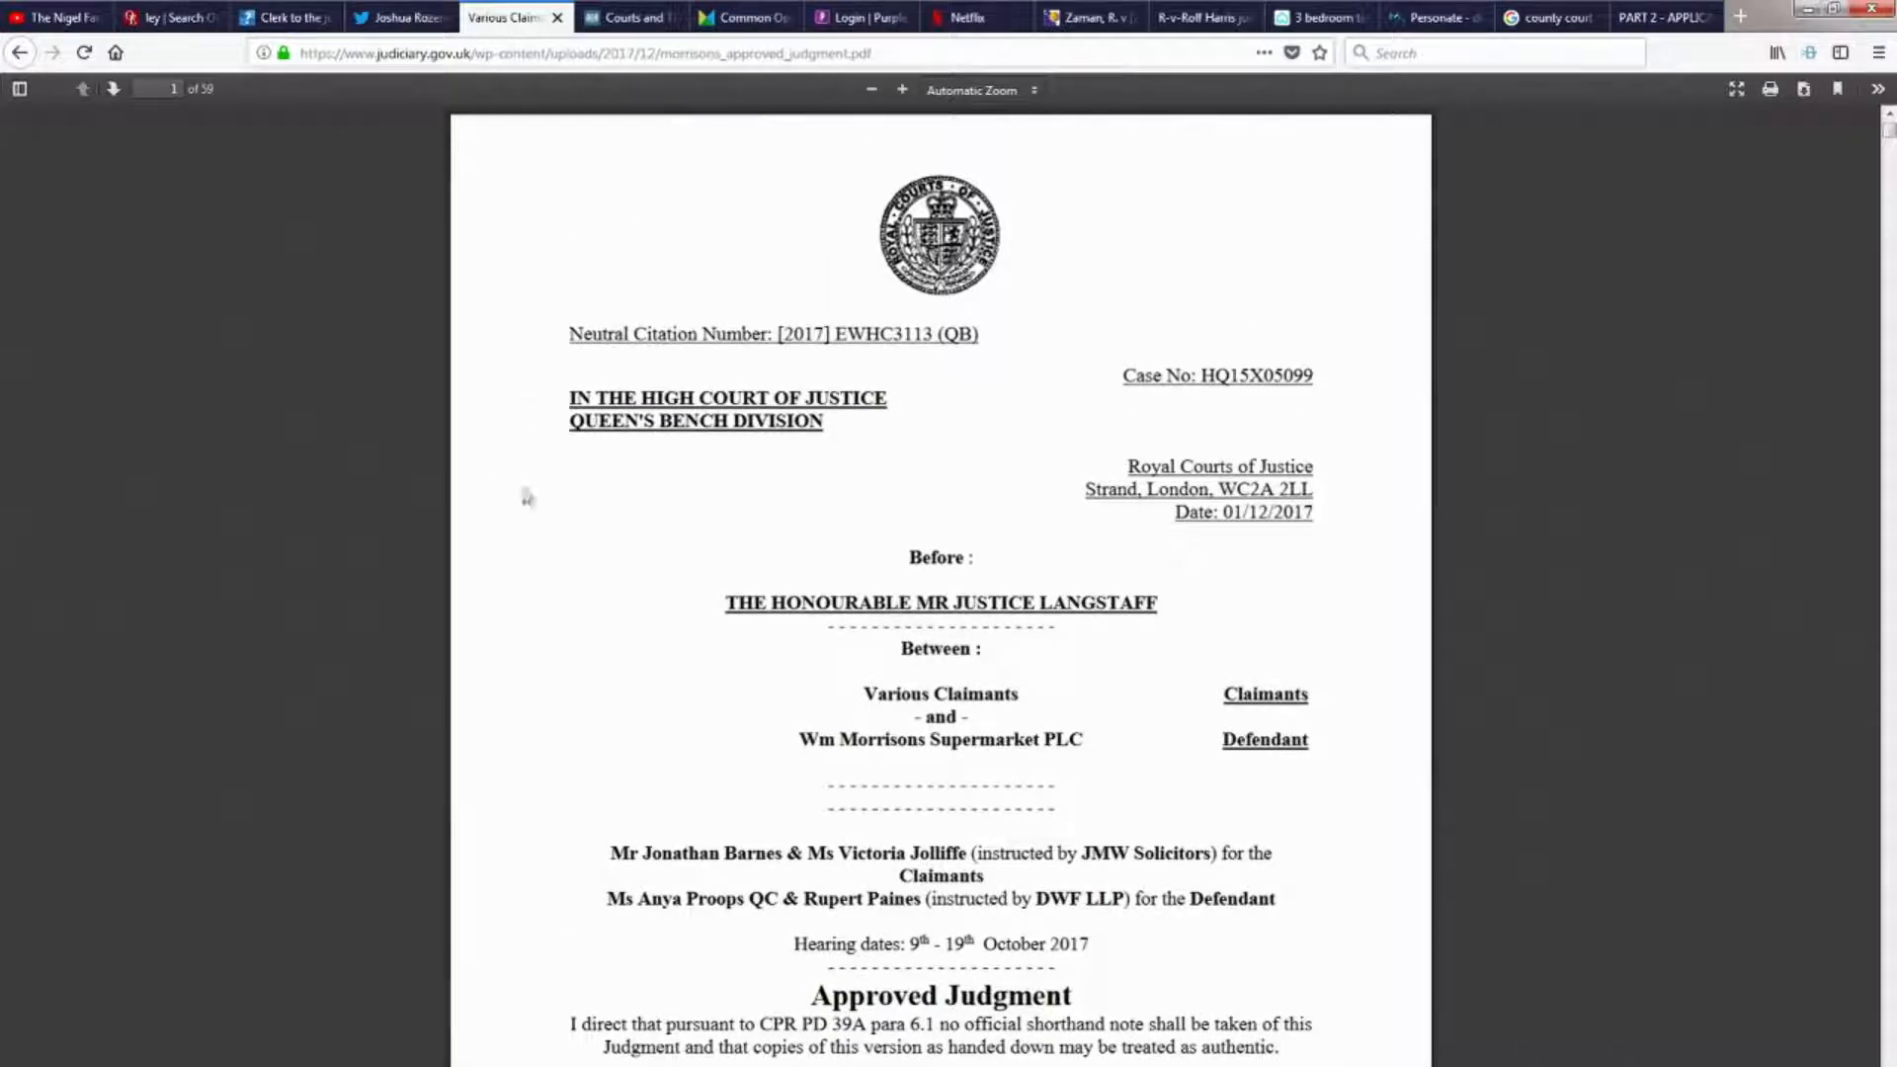
{"action": "mouse_move", "coordinate": [843, 829]}
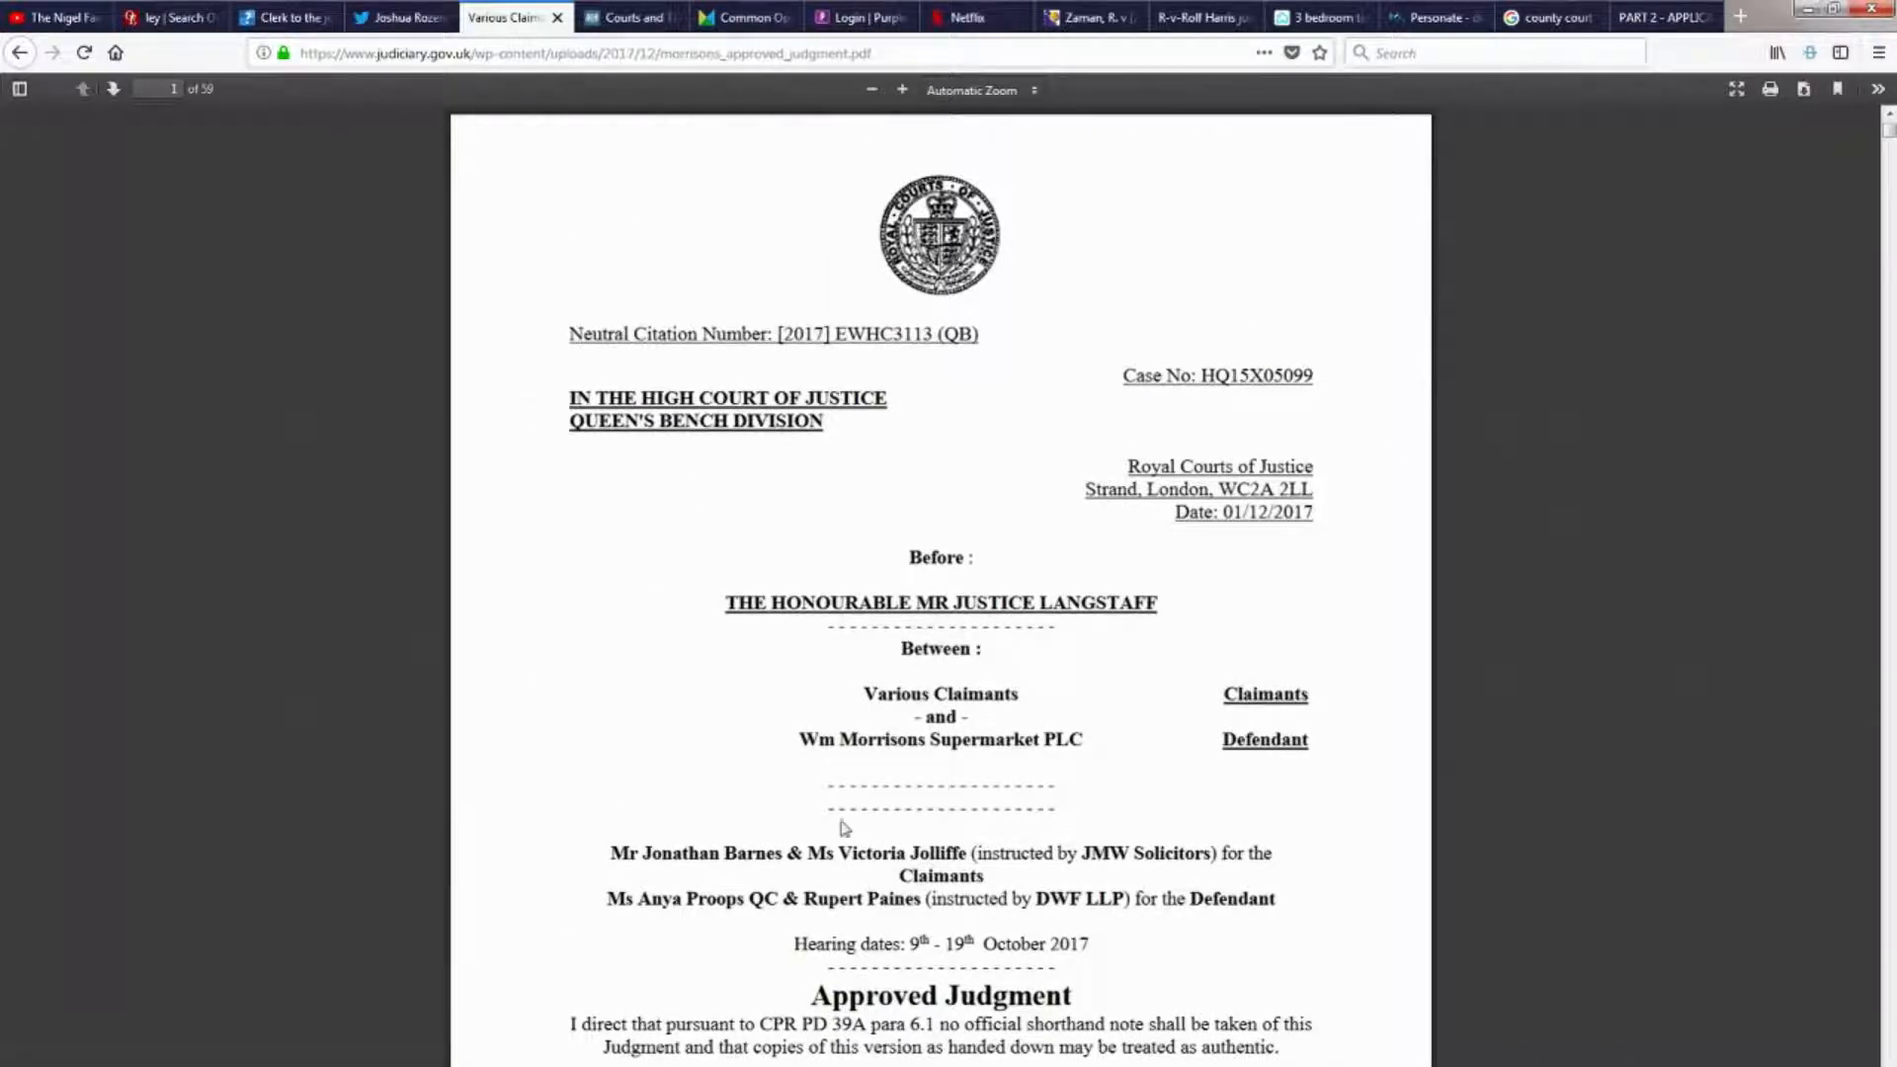
{"action": "mouse_move", "coordinate": [486, 661]}
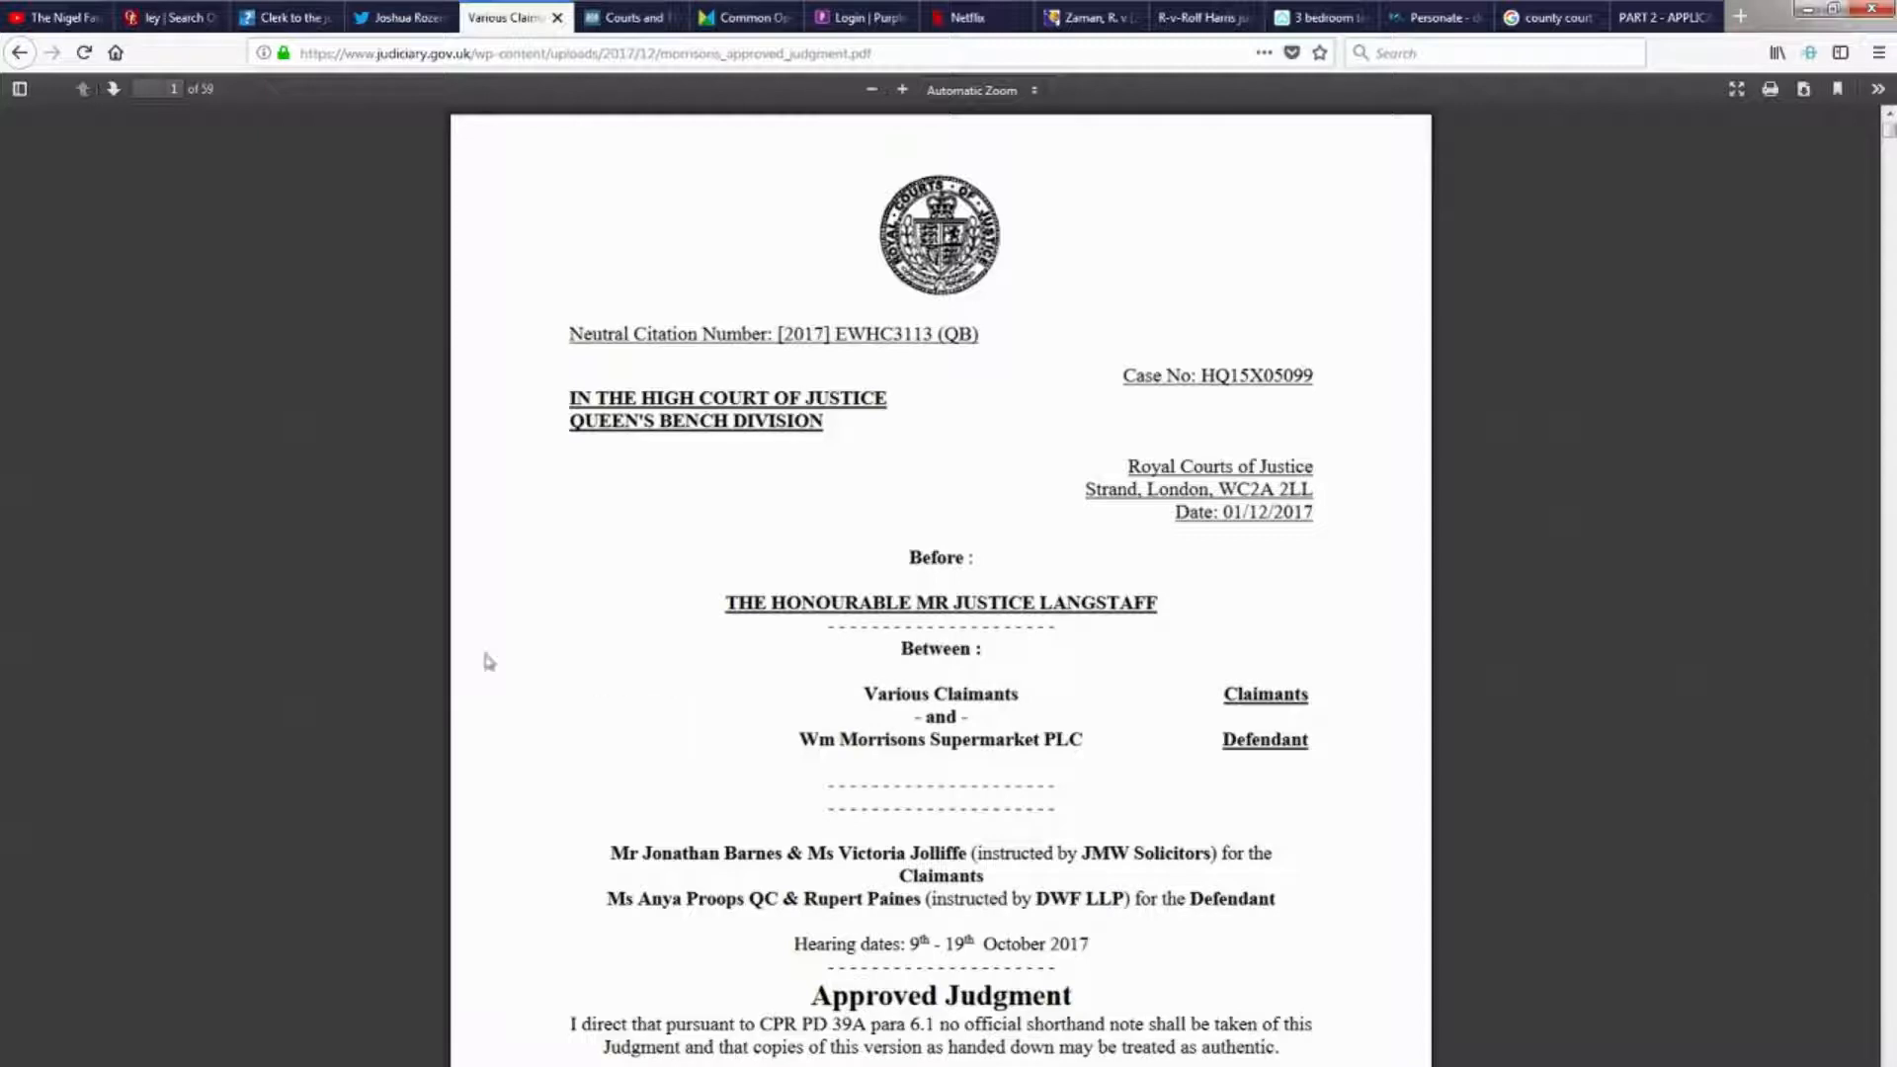
{"action": "mouse_move", "coordinate": [663, 587]}
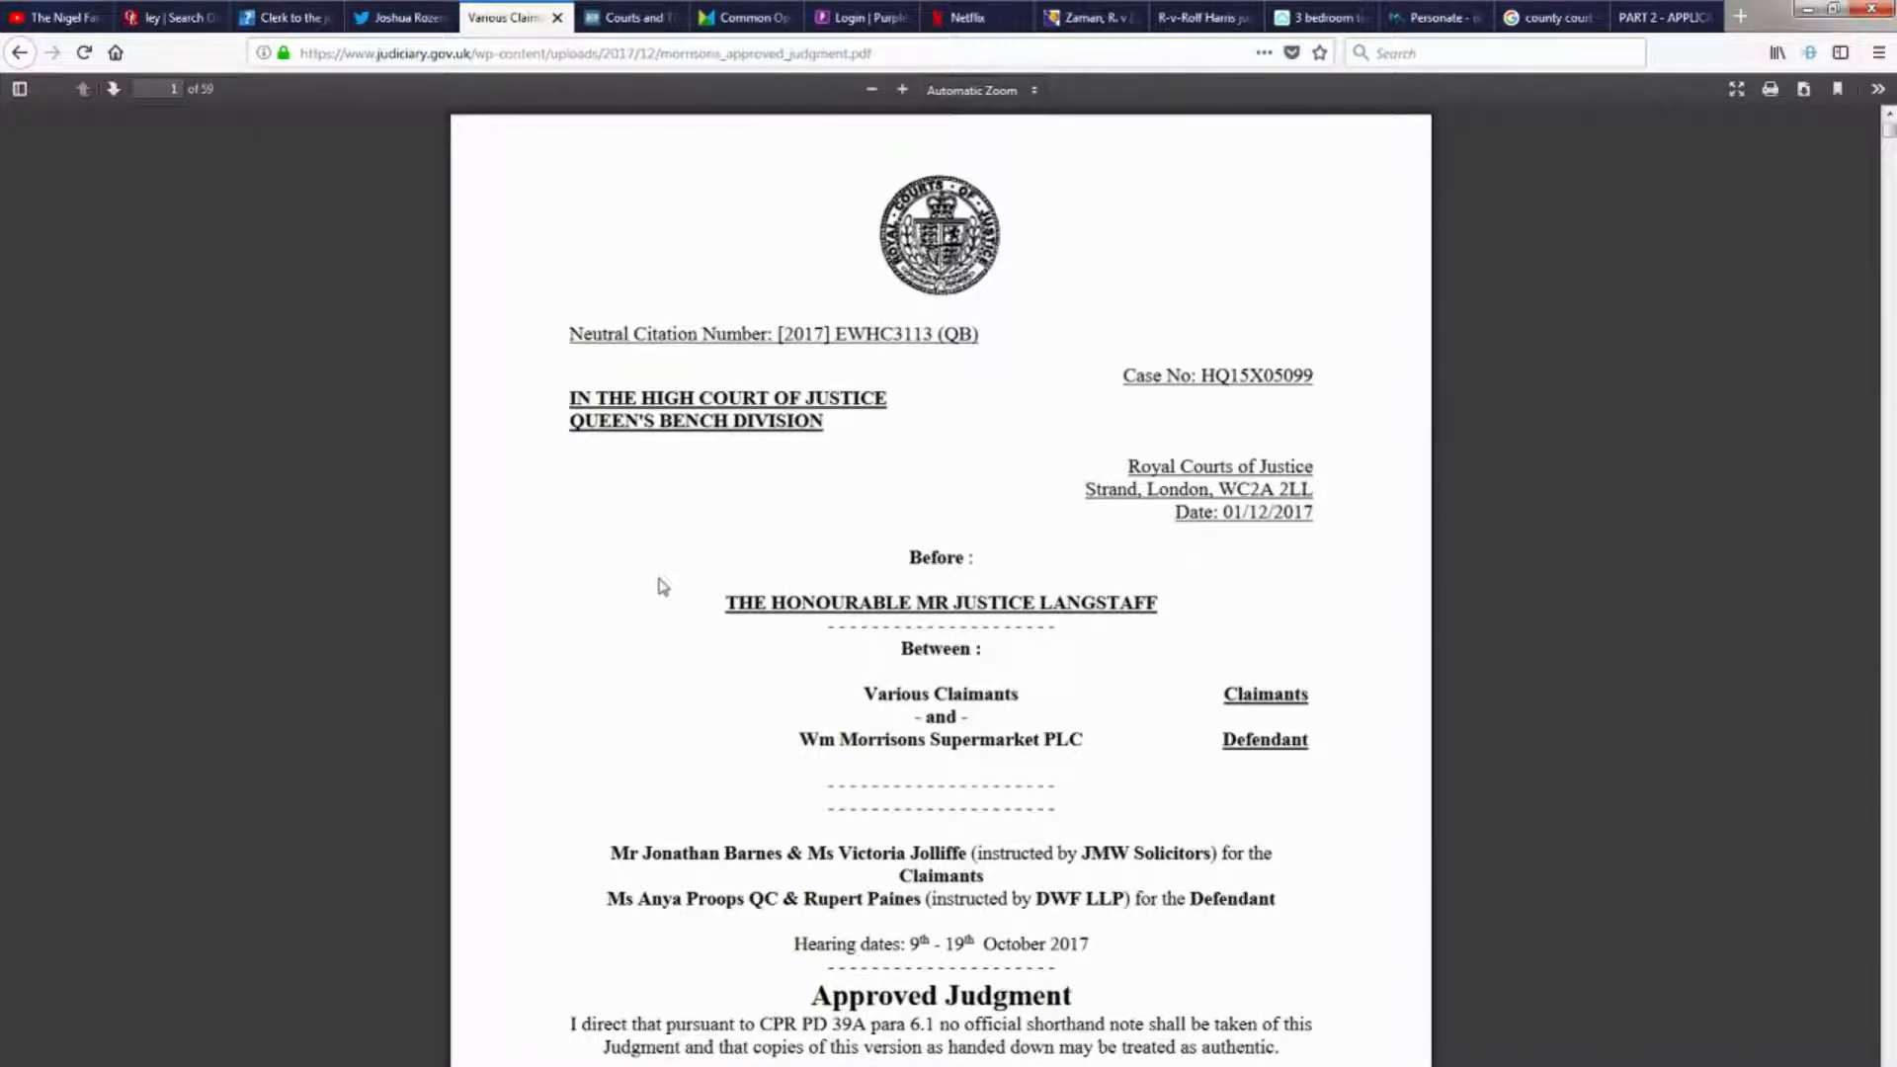
{"action": "mouse_move", "coordinate": [1171, 1031]}
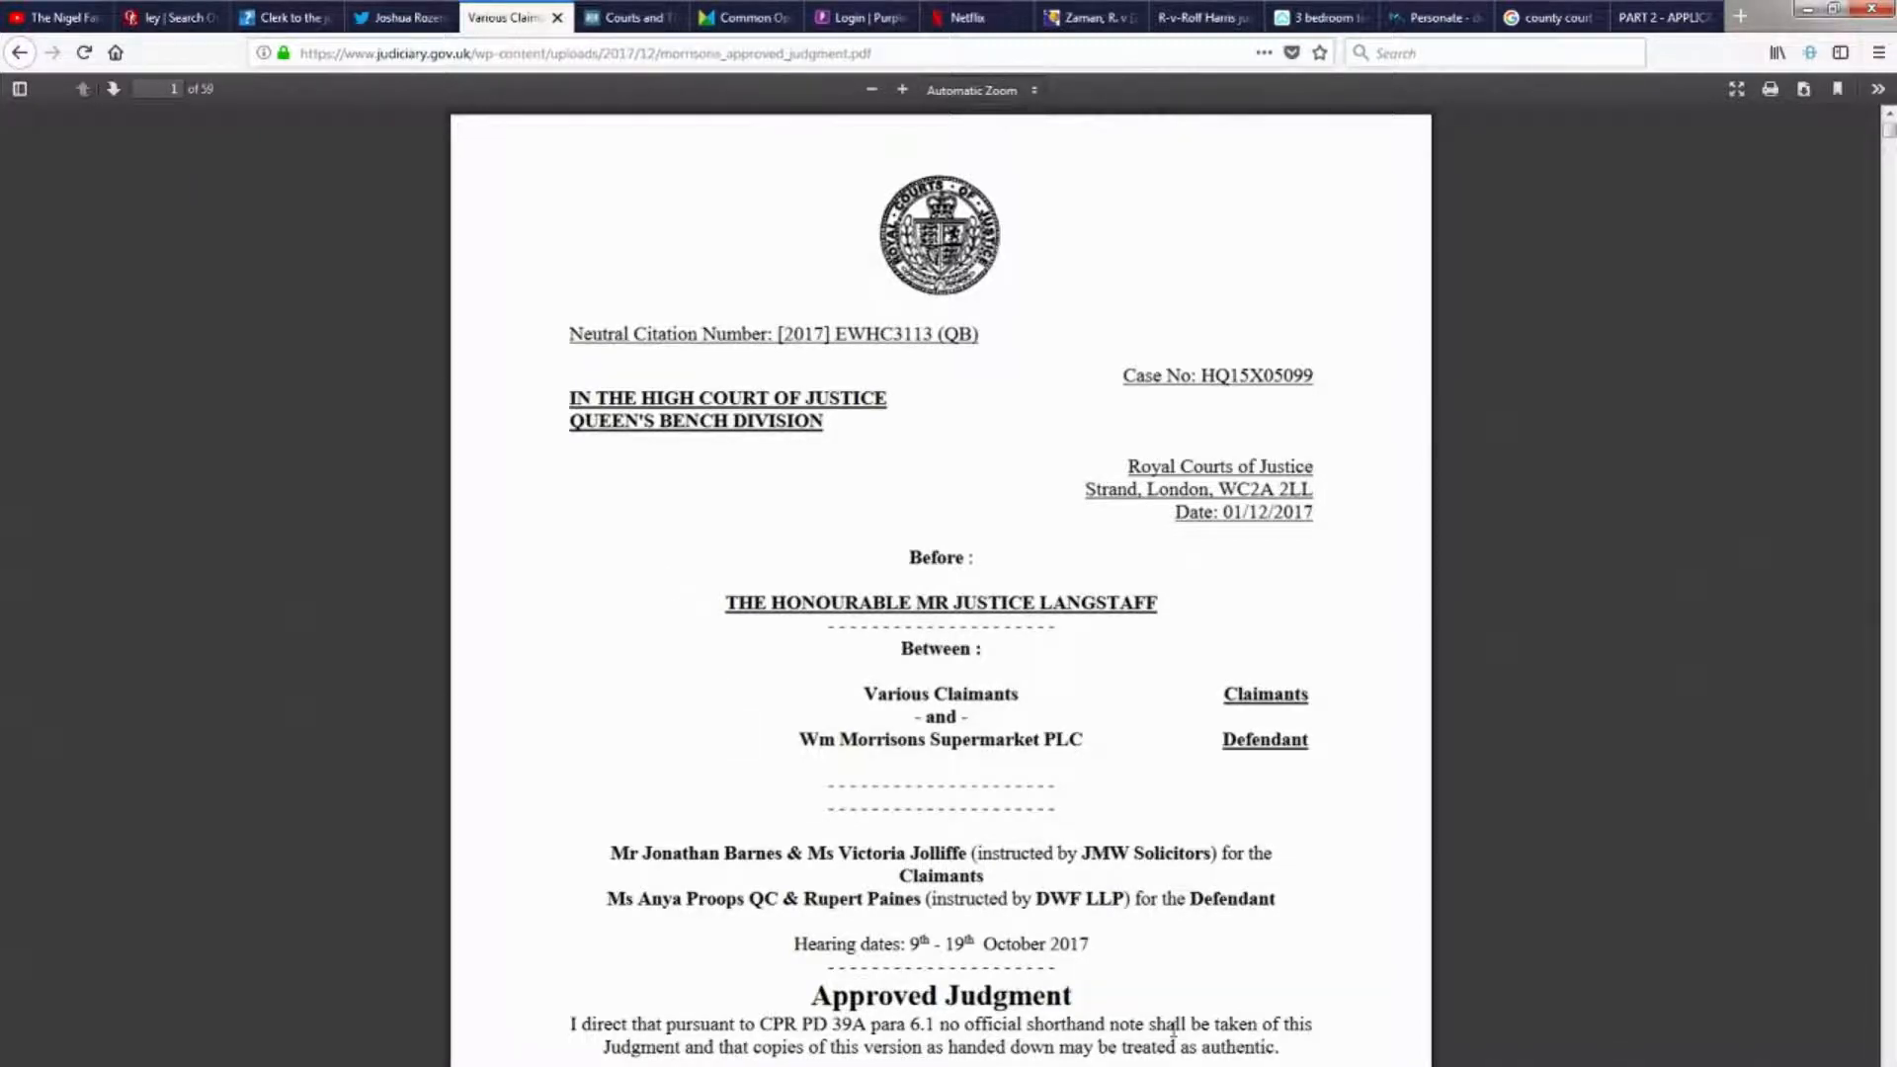
{"action": "scroll", "scroll_direction": "down", "scroll_amount": 3}
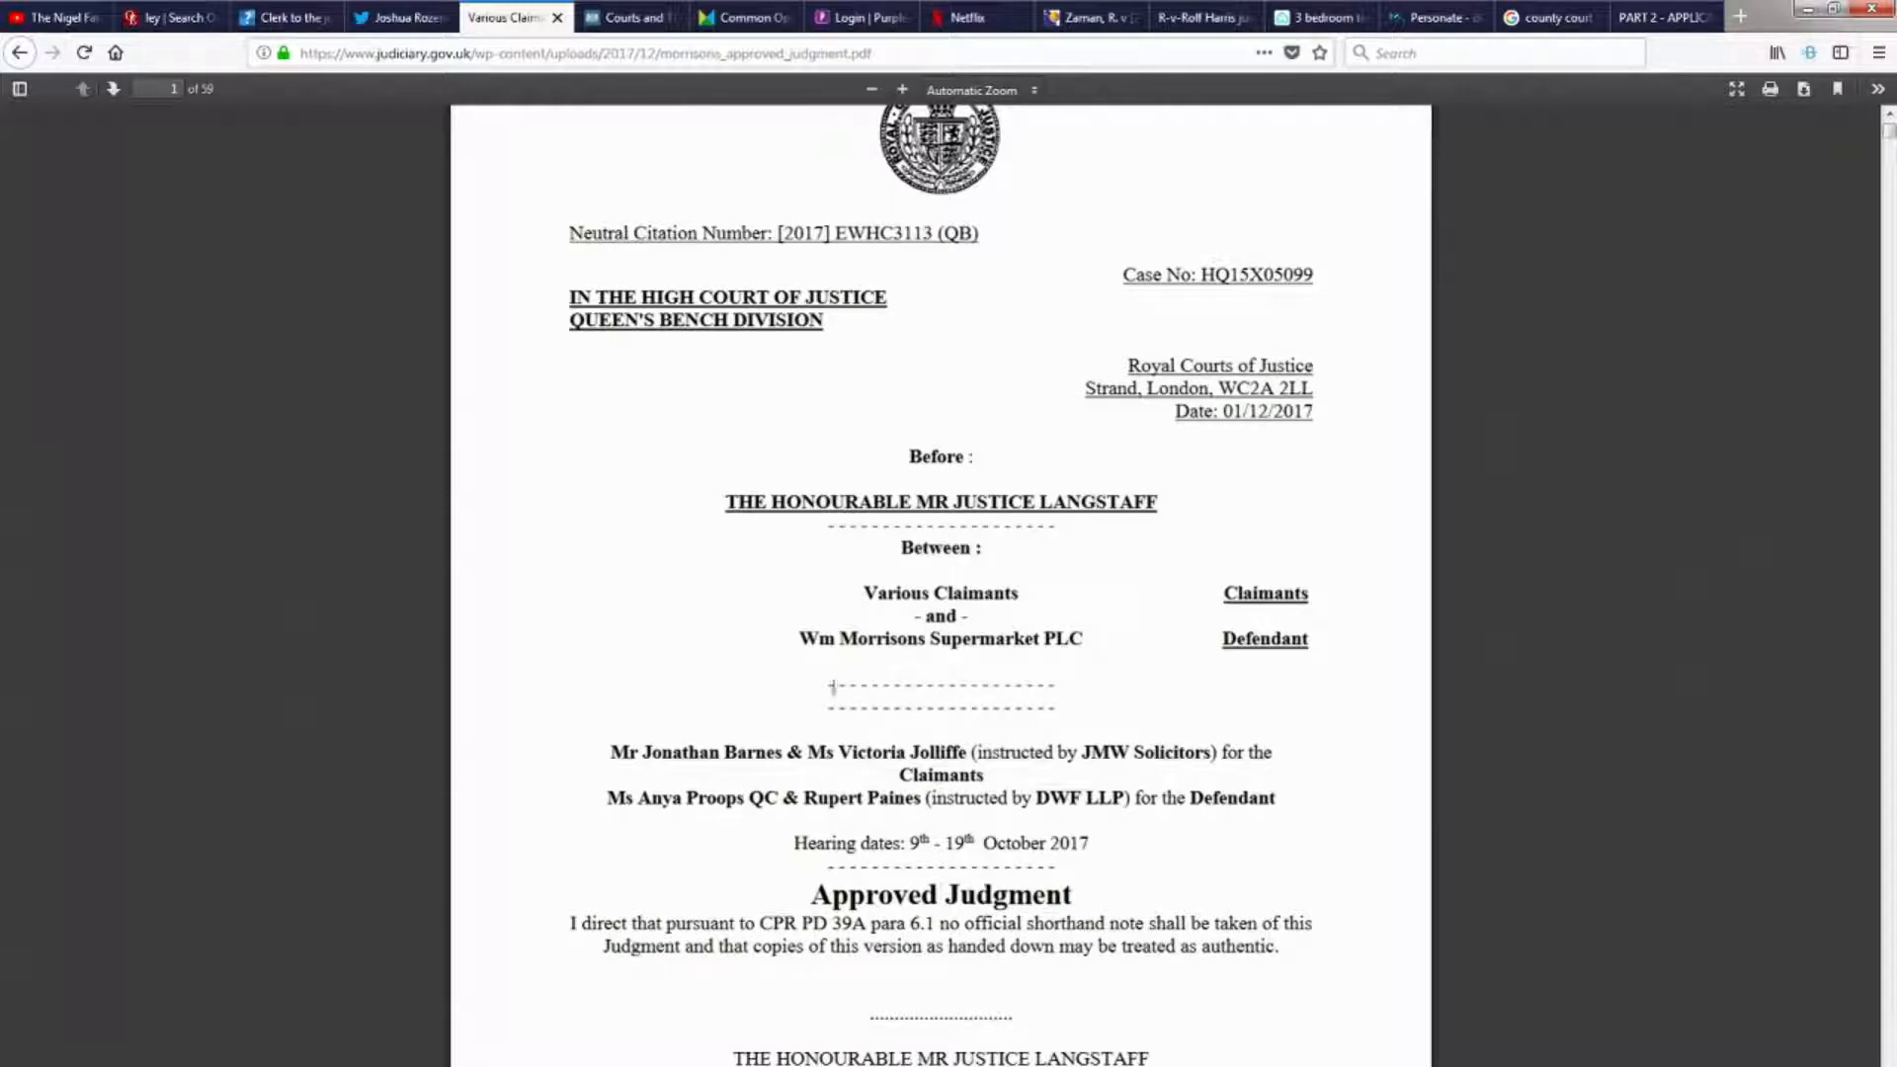
{"action": "mouse_move", "coordinate": [769, 738]}
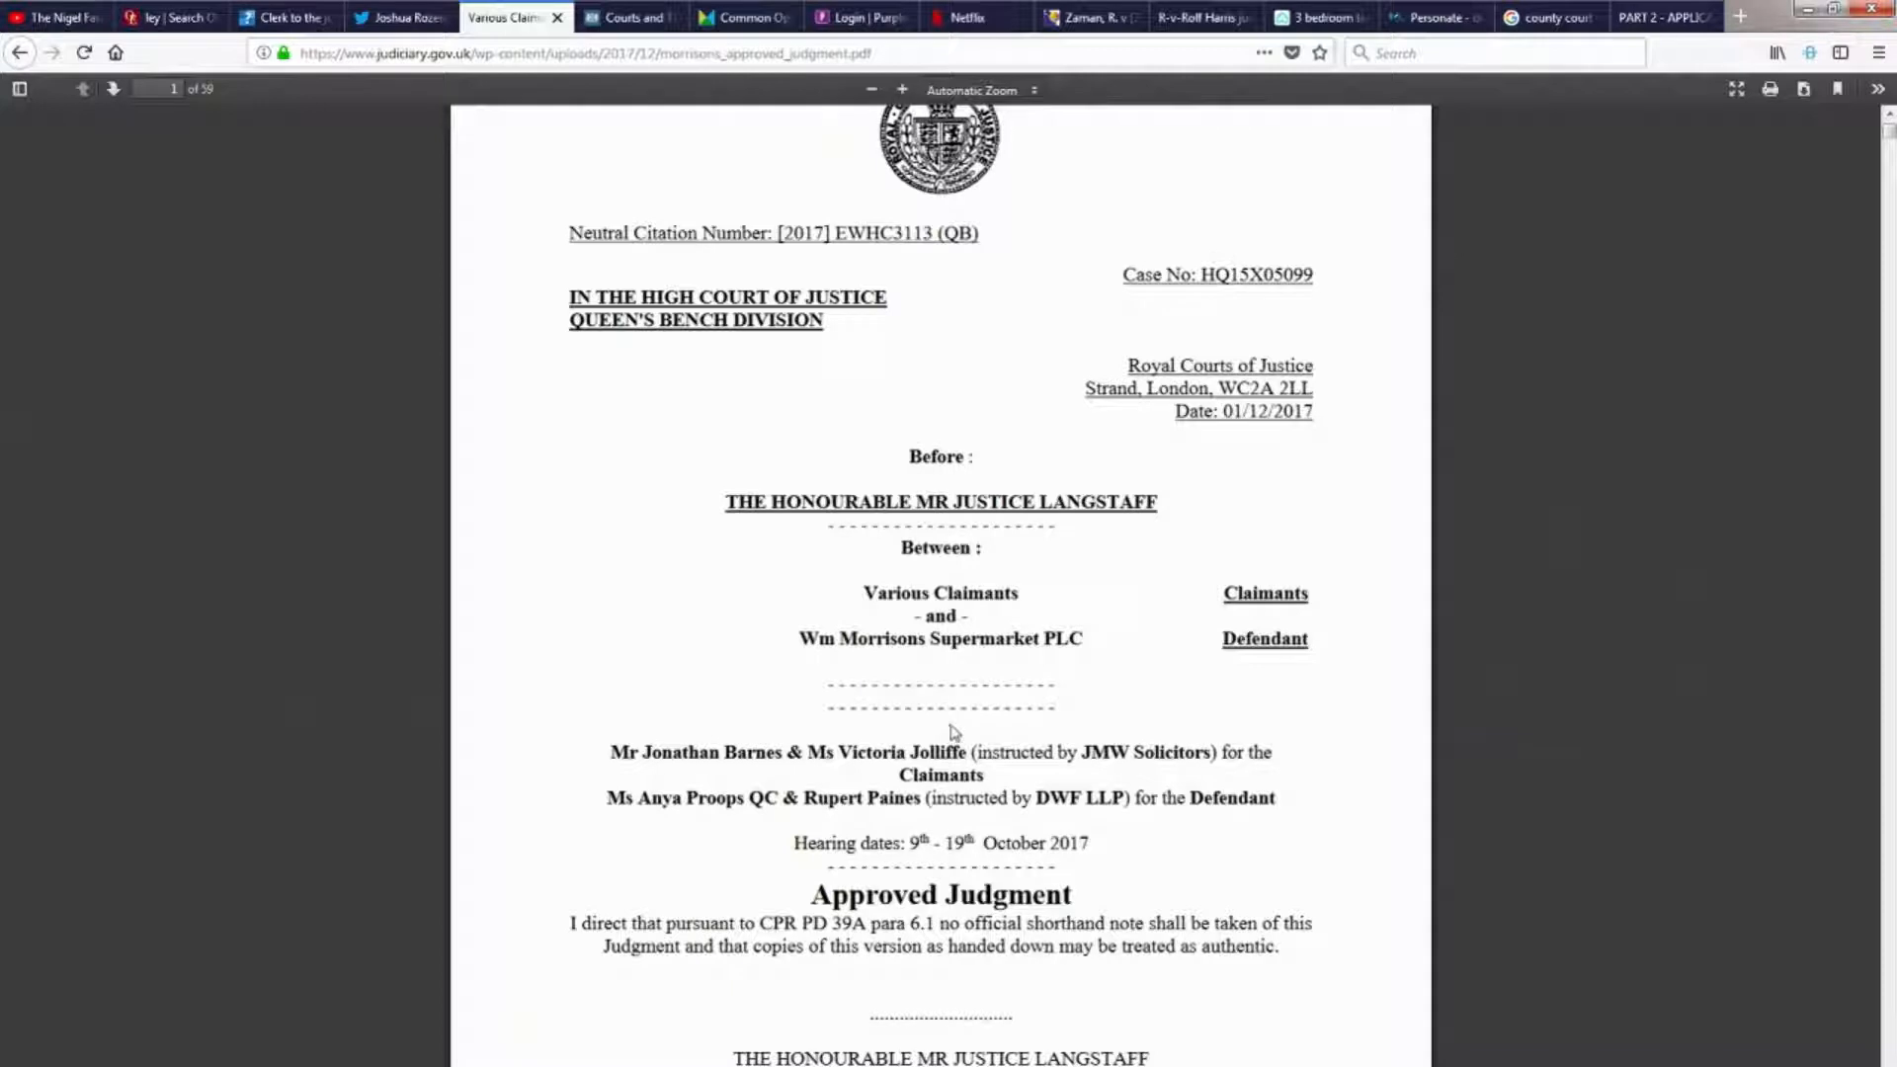
{"action": "mouse_move", "coordinate": [1353, 405]}
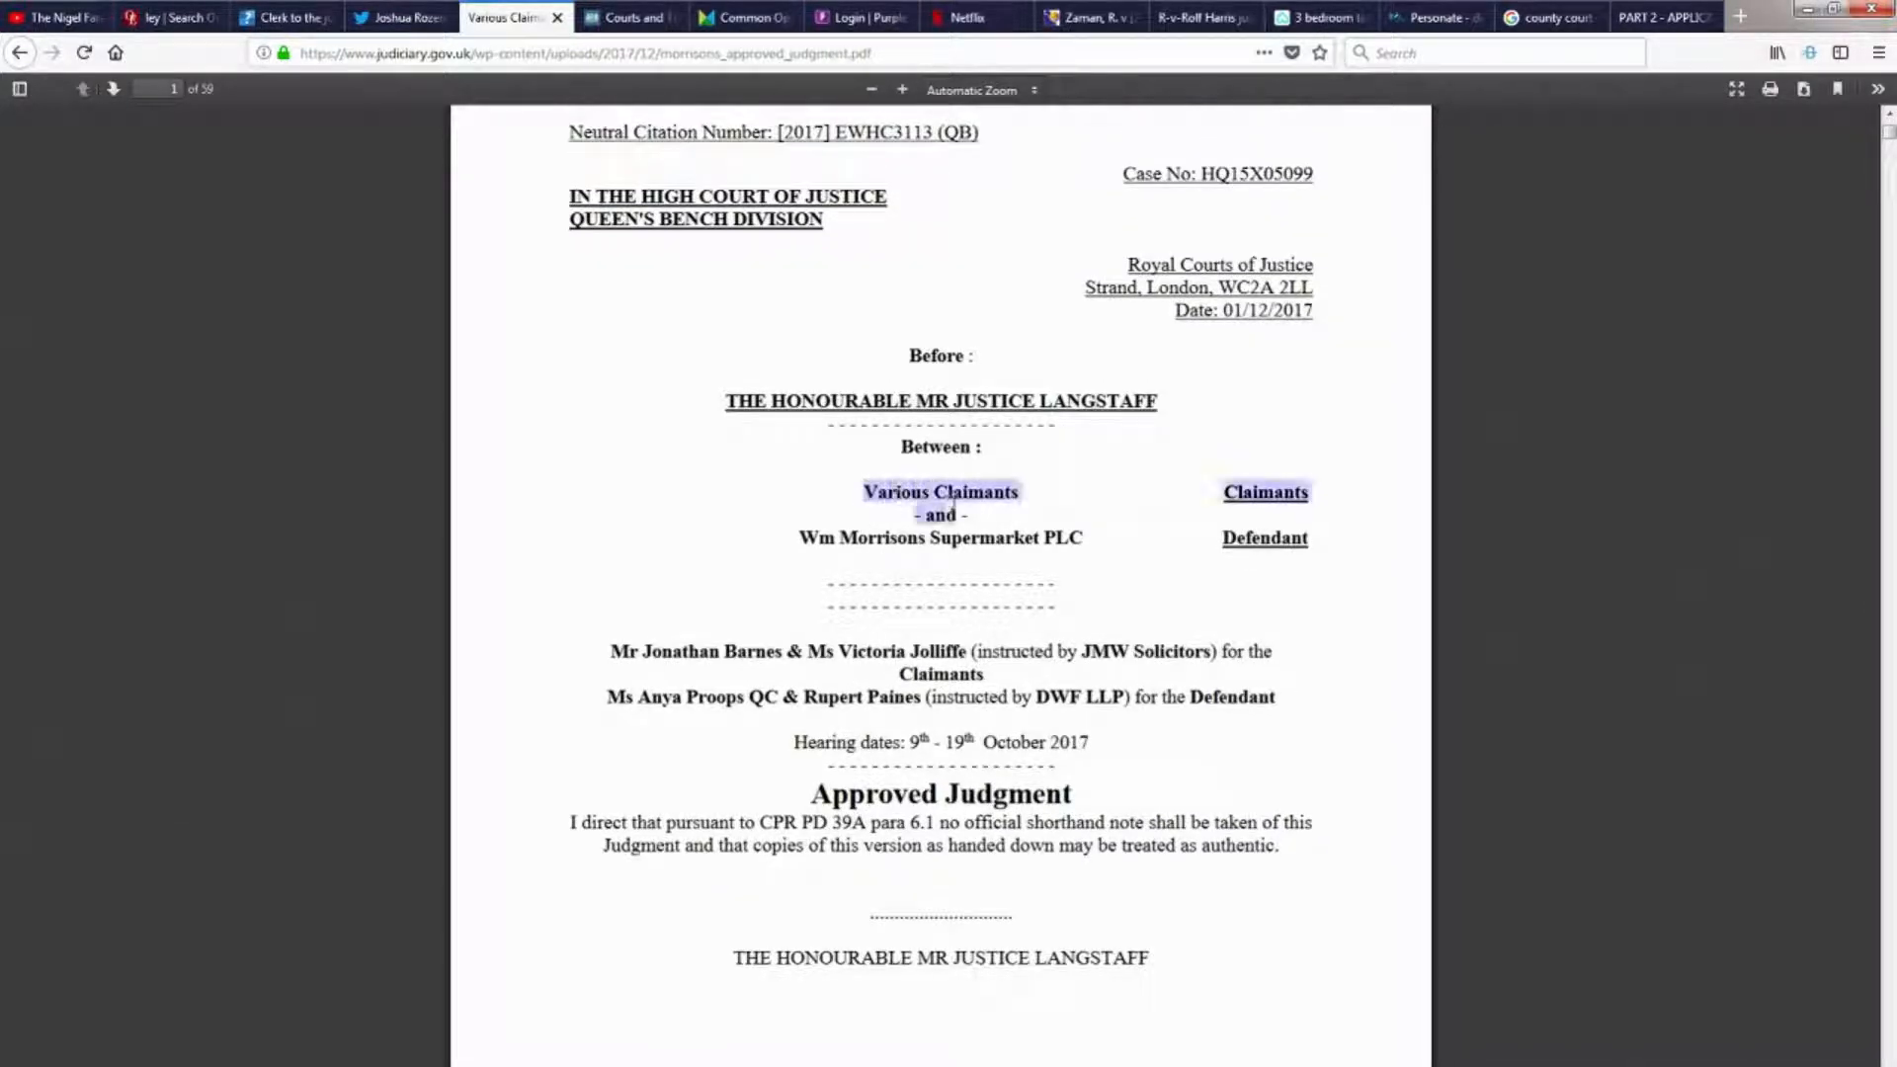
Select the party names Various Claimants and Wm Morrisons Supermarket PLC on page 1.
{"action": "left_click", "coordinate": [1090, 538]}
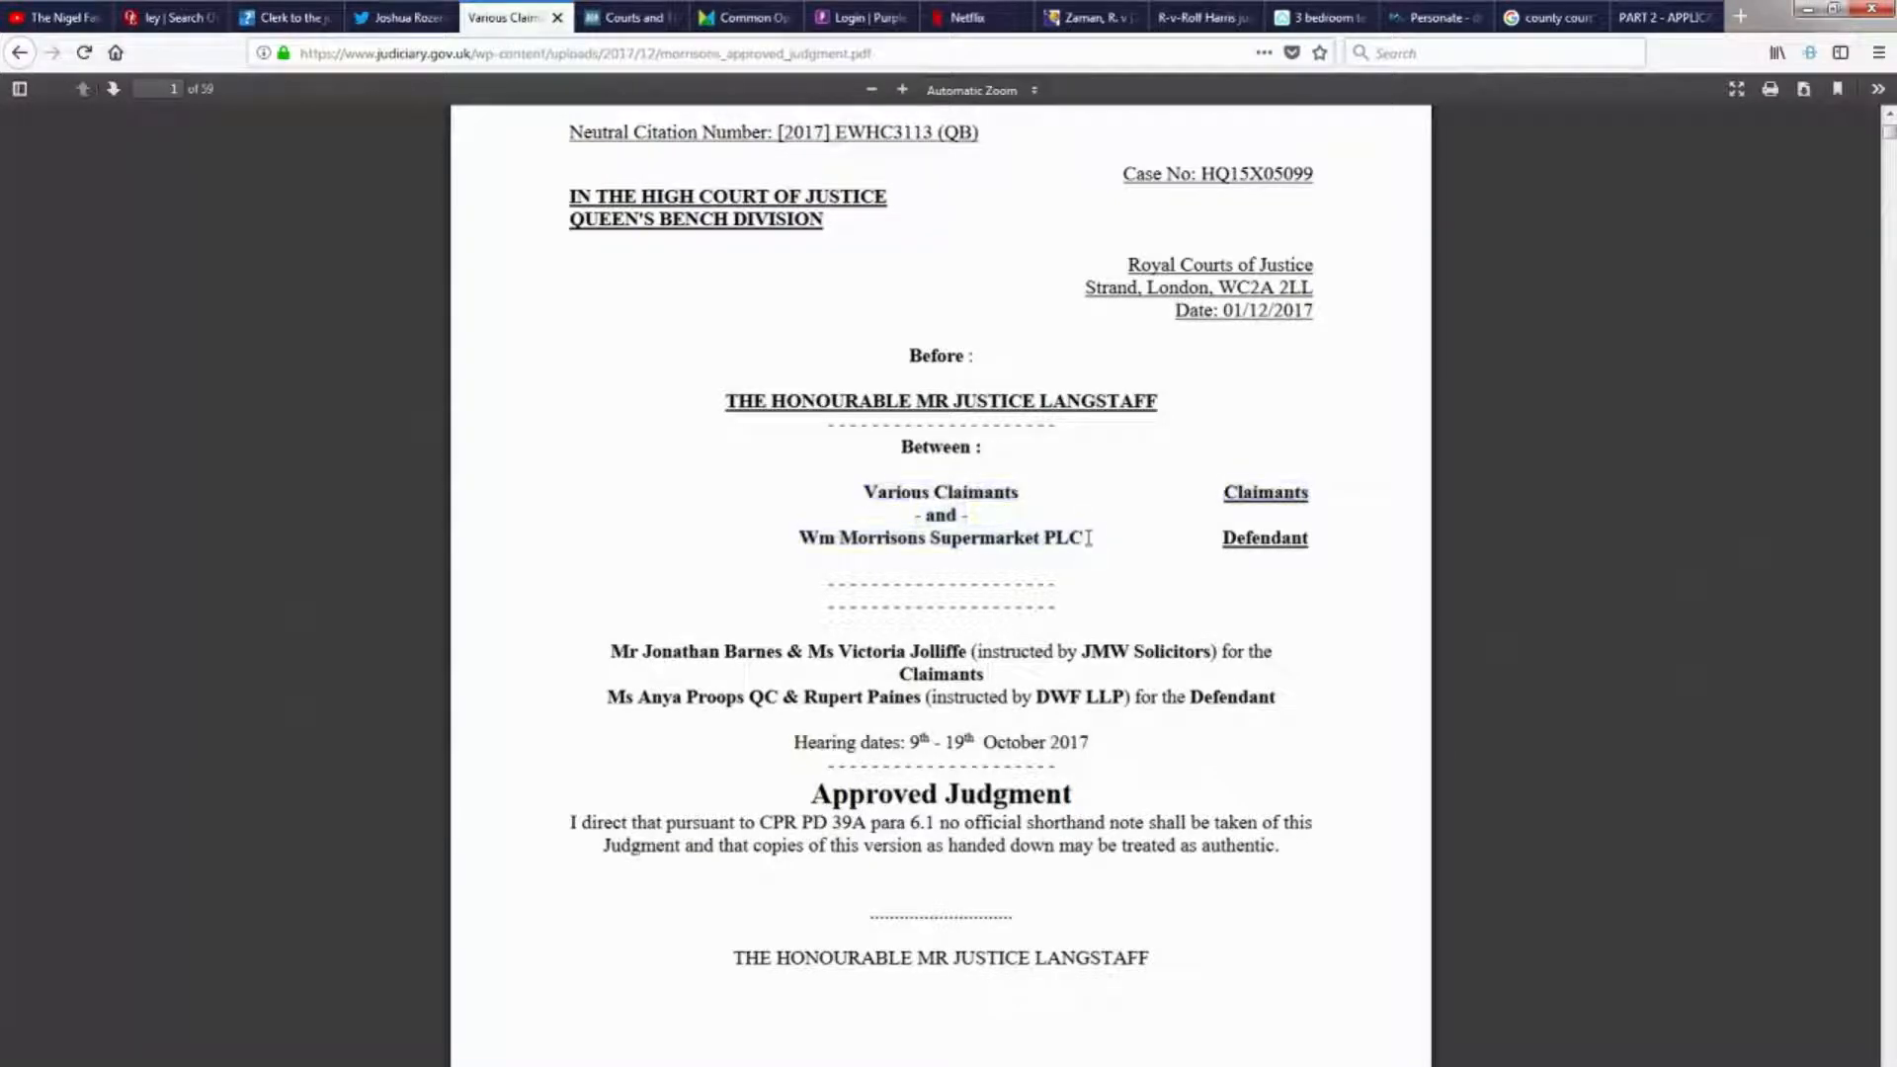
{"action": "left_click_drag", "start_coordinate": [863, 491], "coordinate": [1087, 538]}
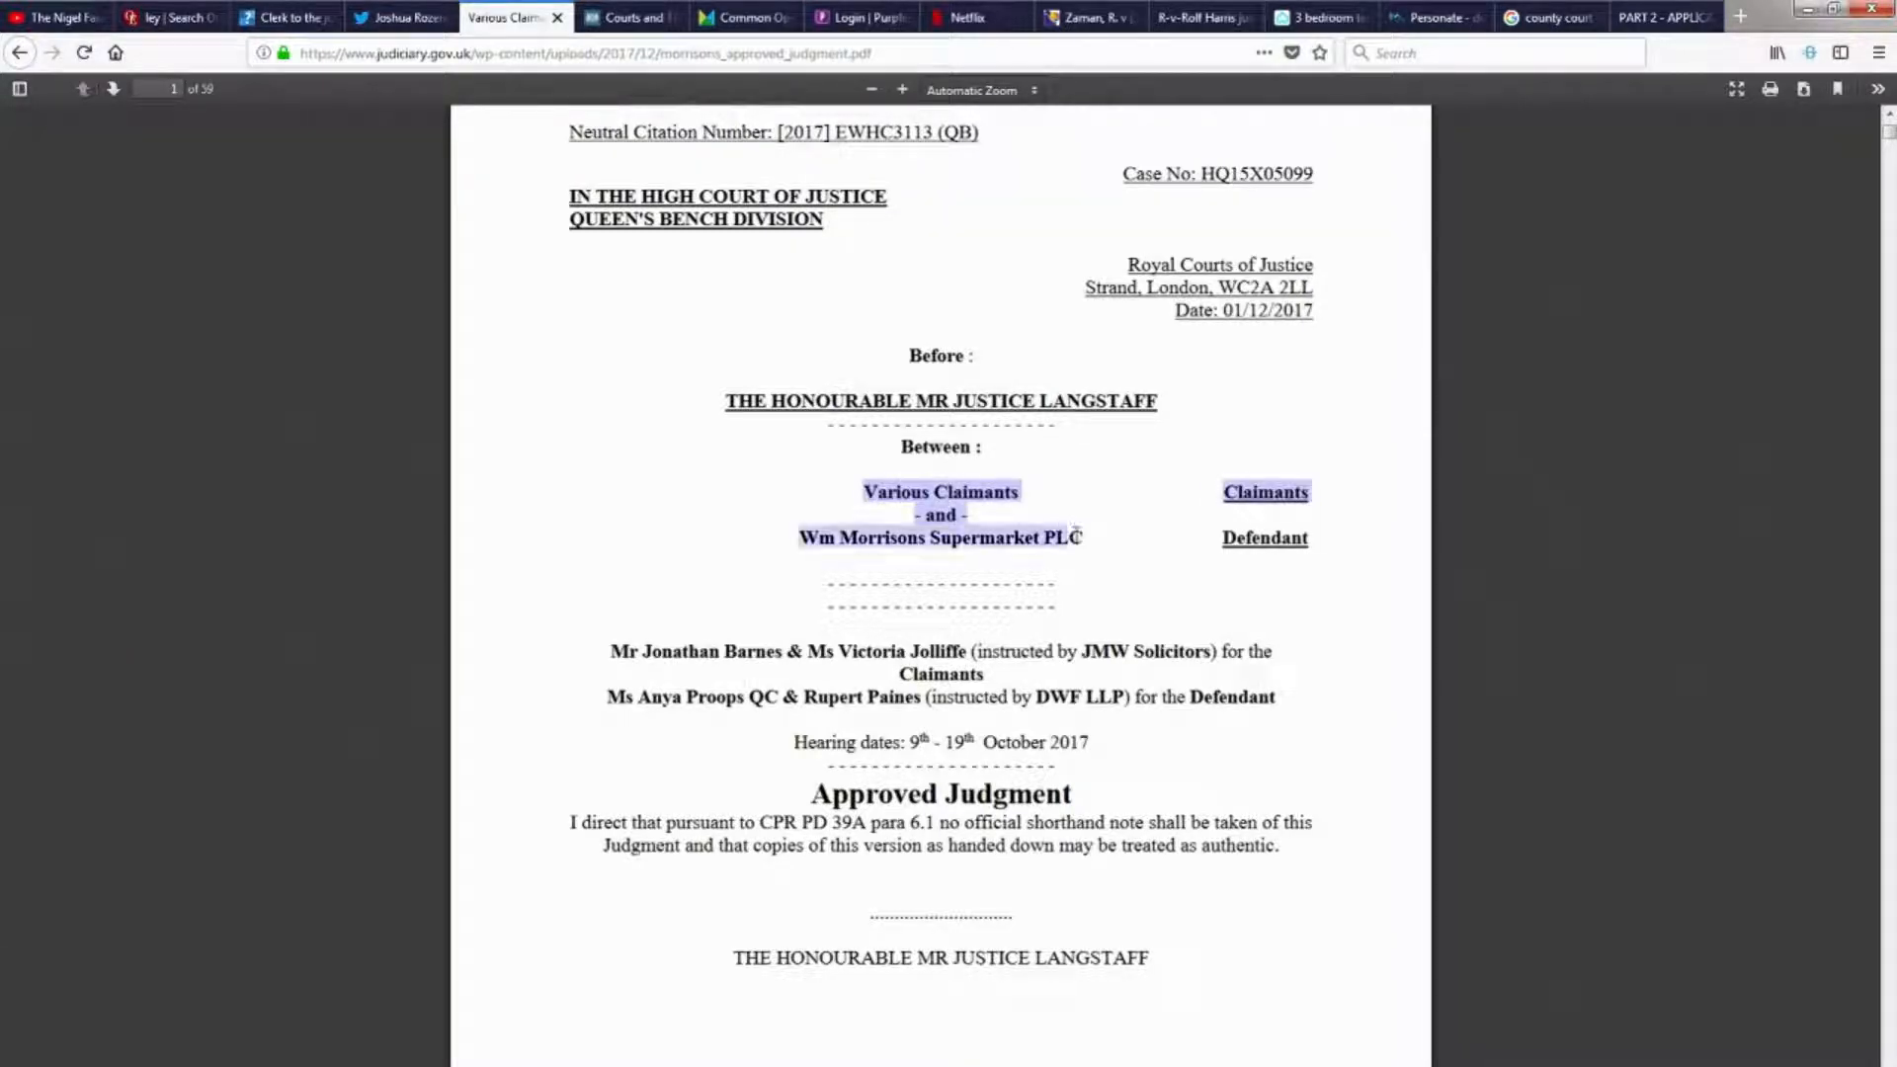
{"action": "left_click", "coordinate": [954, 559]}
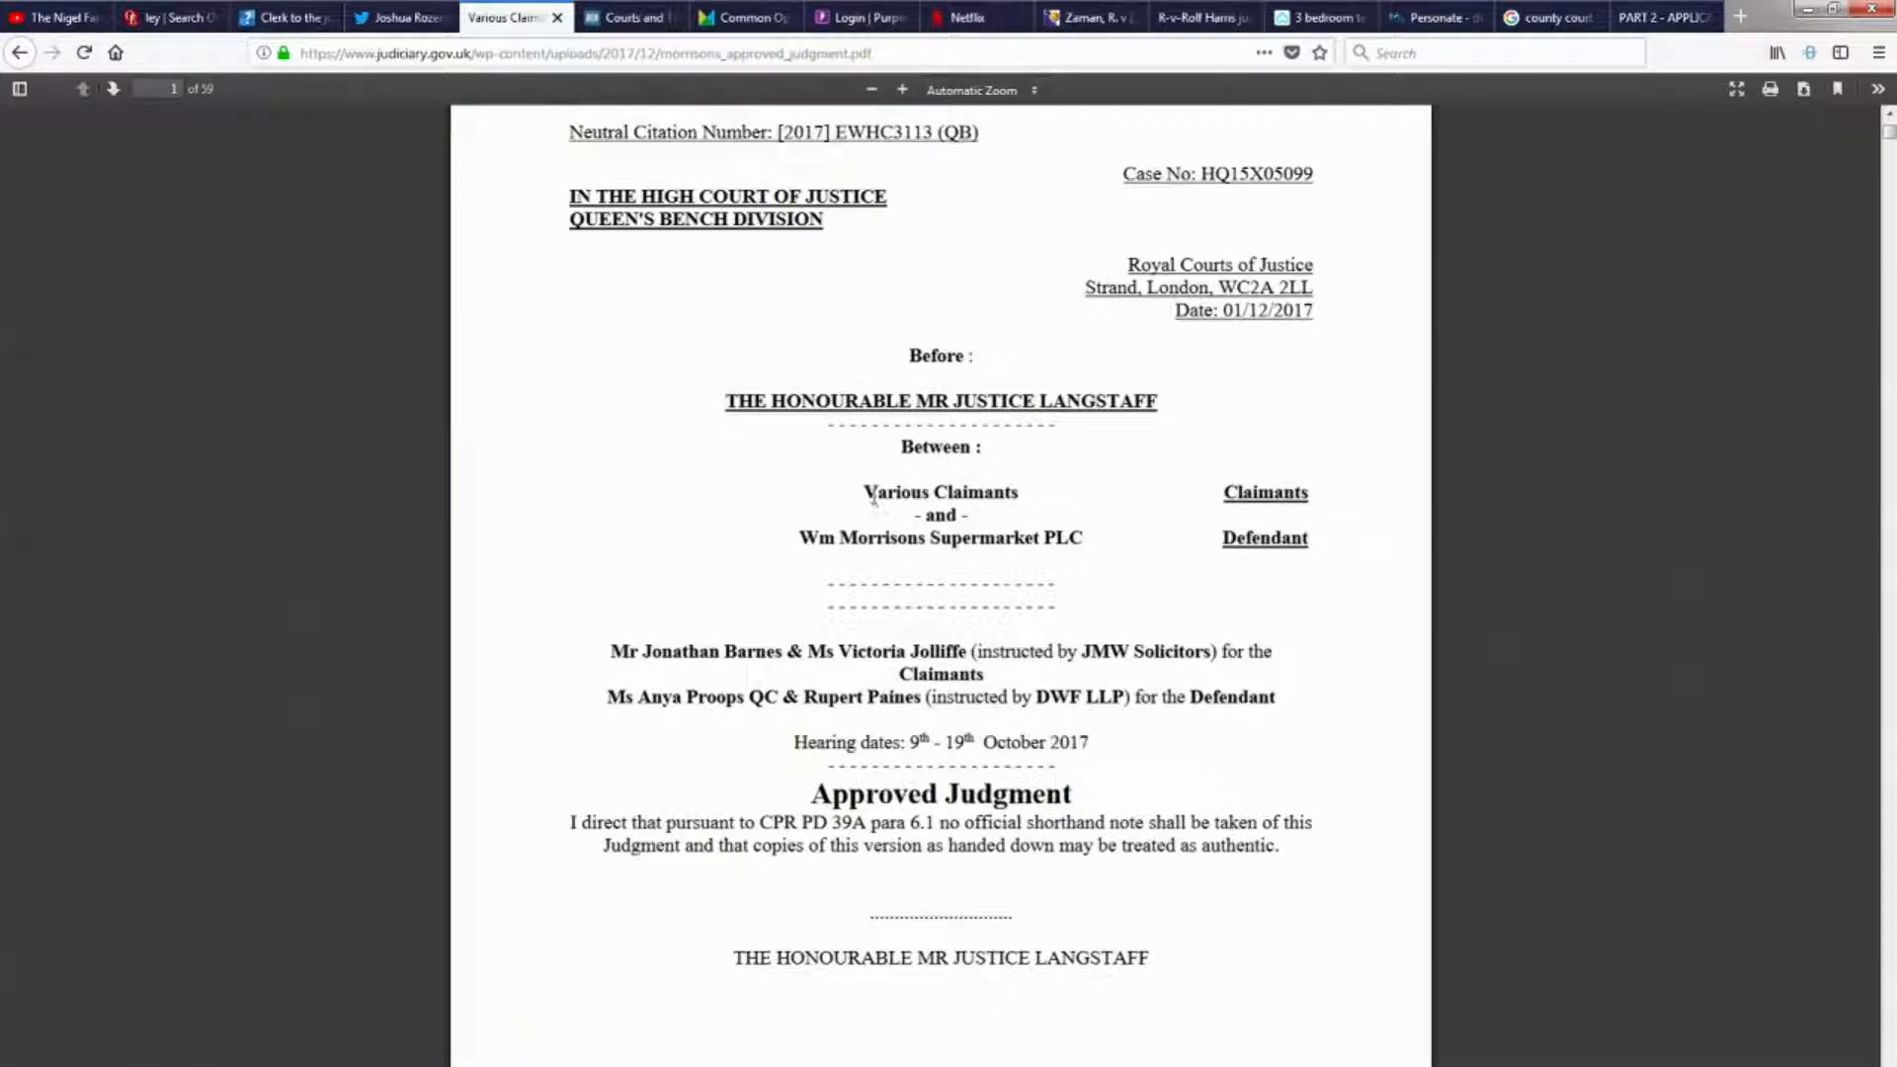
{"action": "mouse_move", "coordinate": [969, 557]}
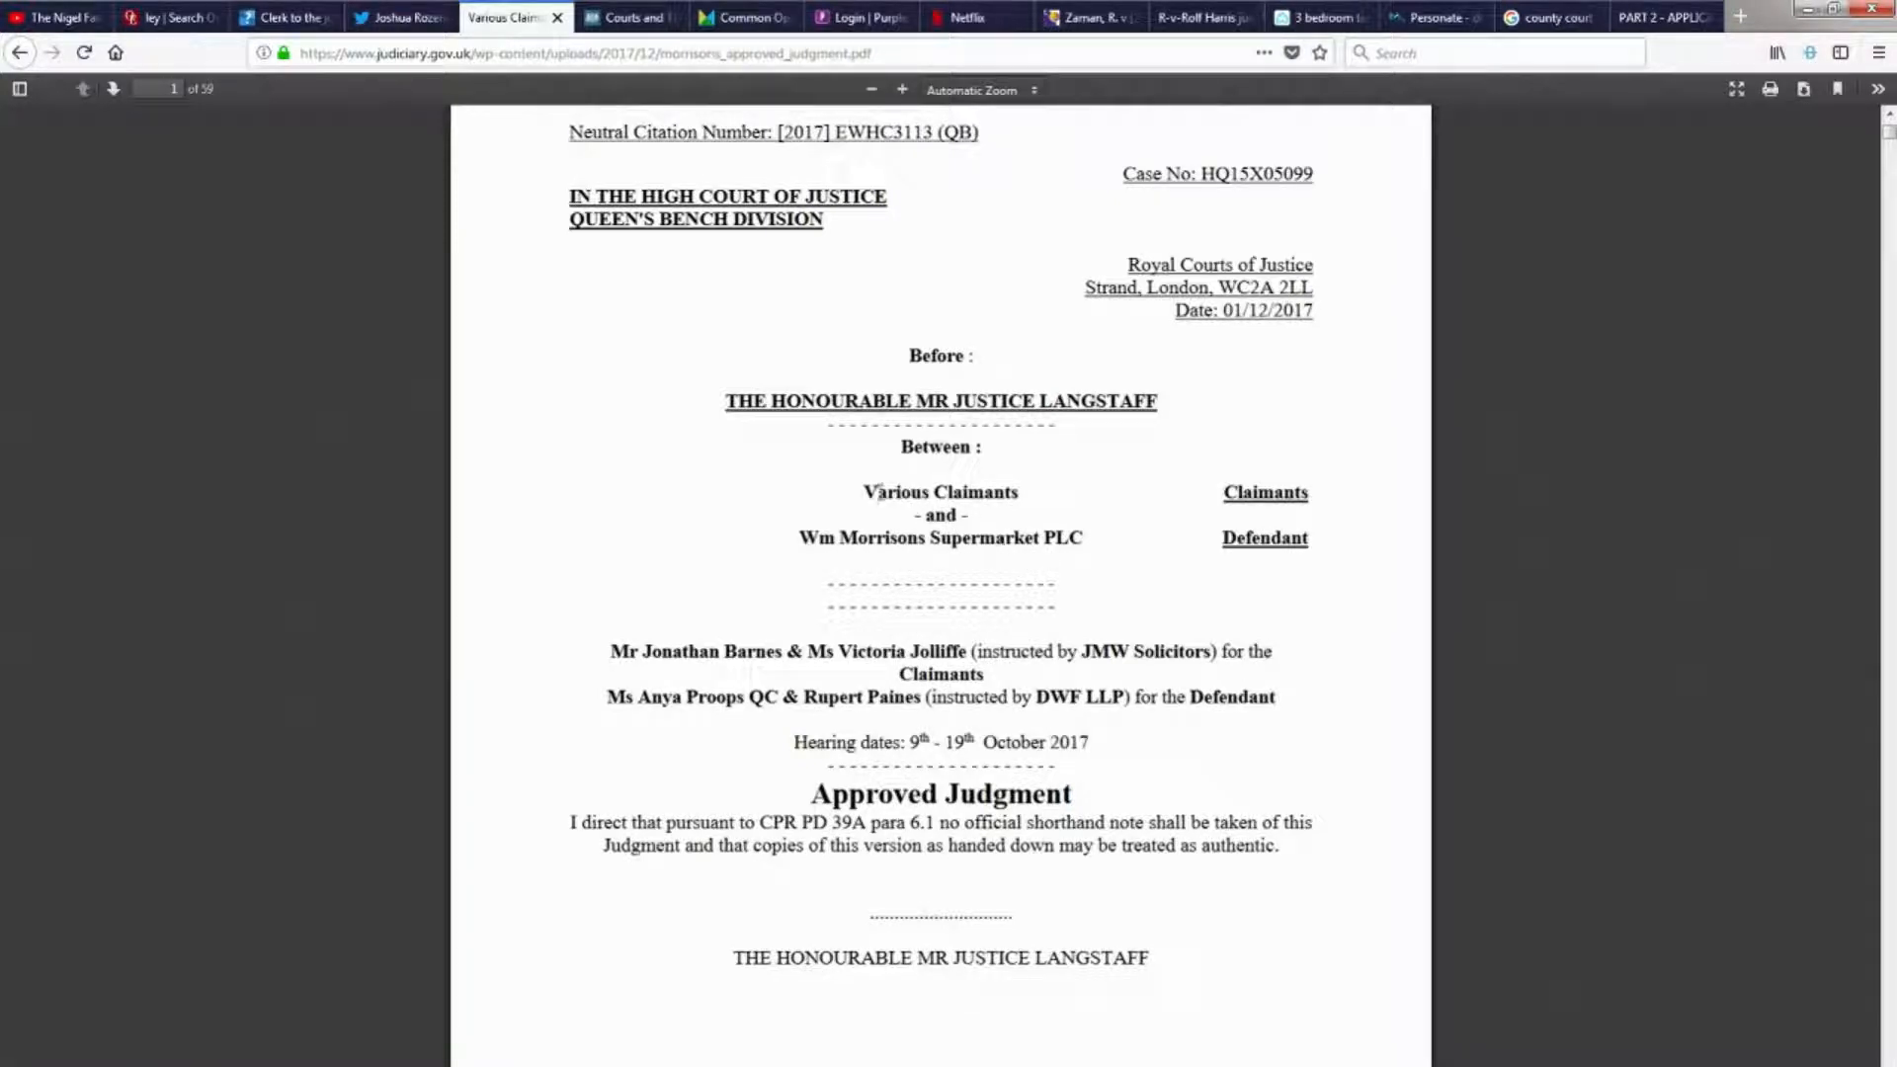
{"action": "double_click", "coordinate": [973, 492]}
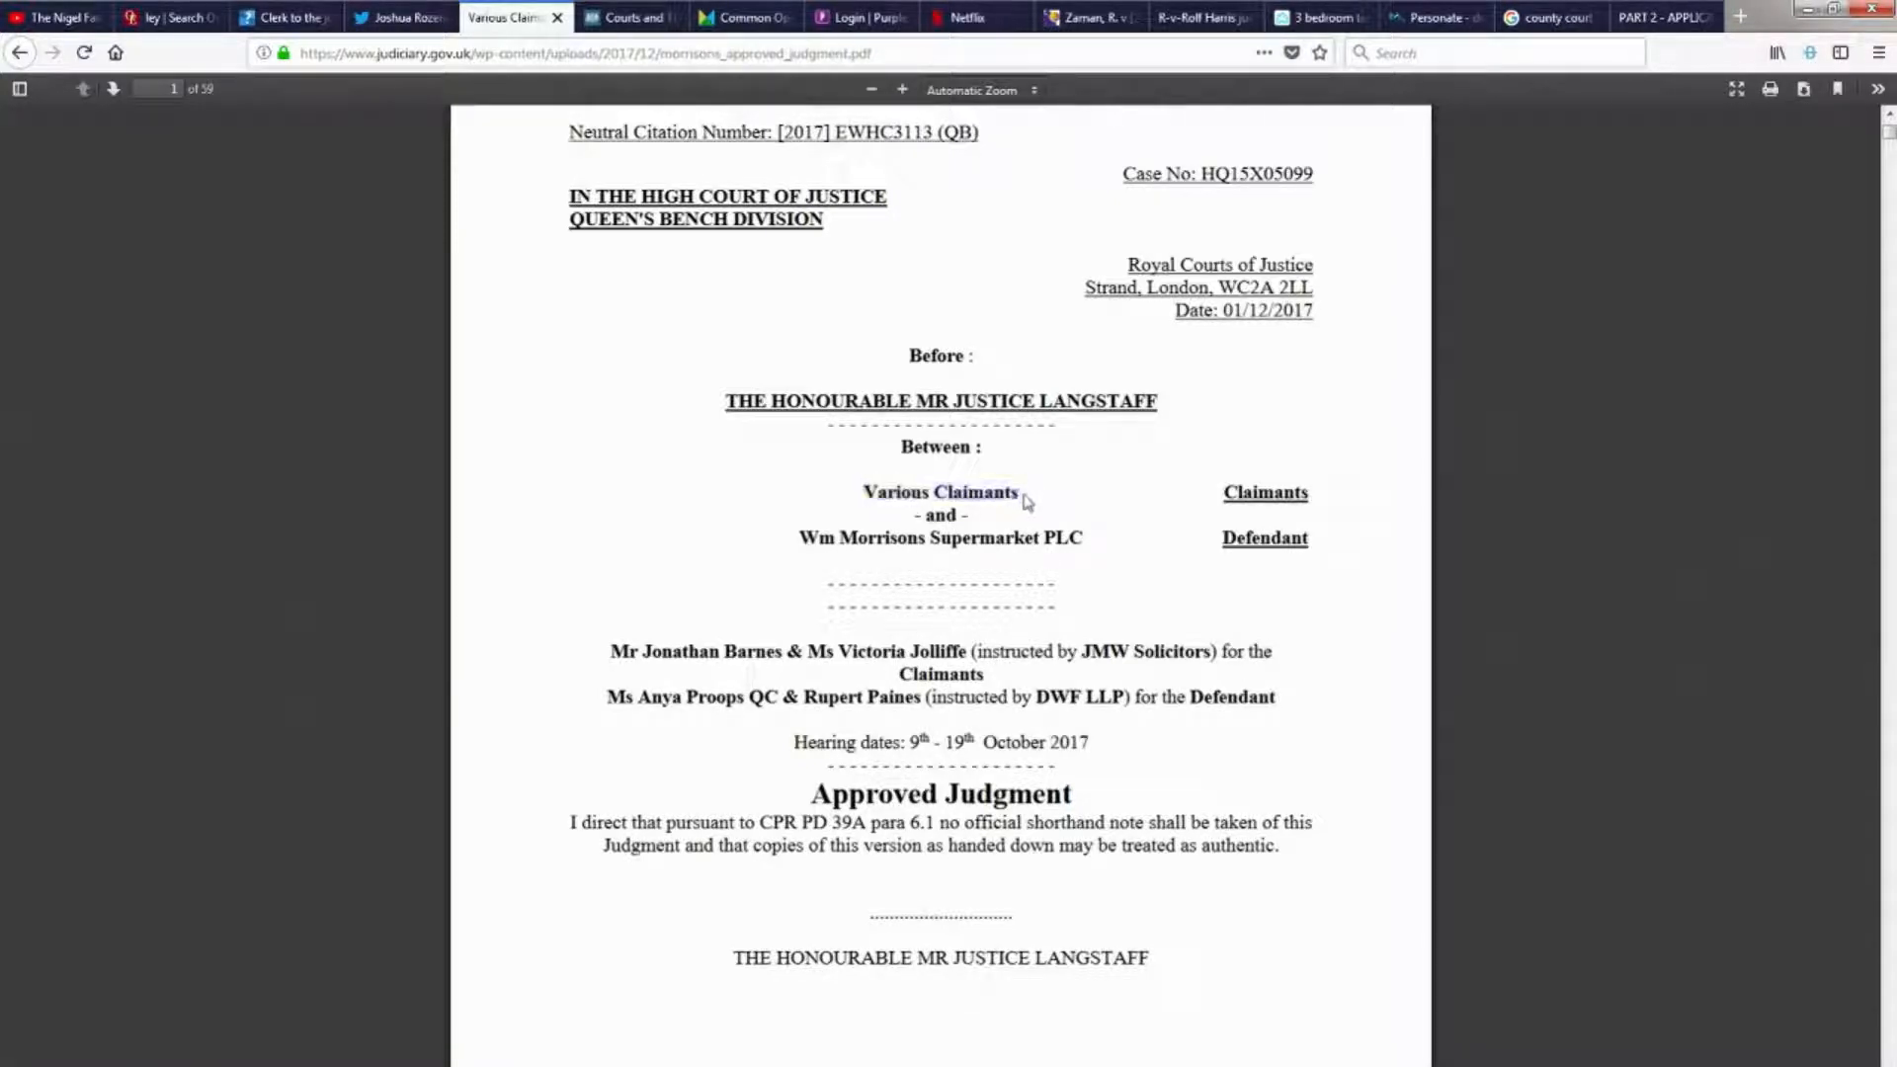
{"action": "double_click", "coordinate": [976, 492]}
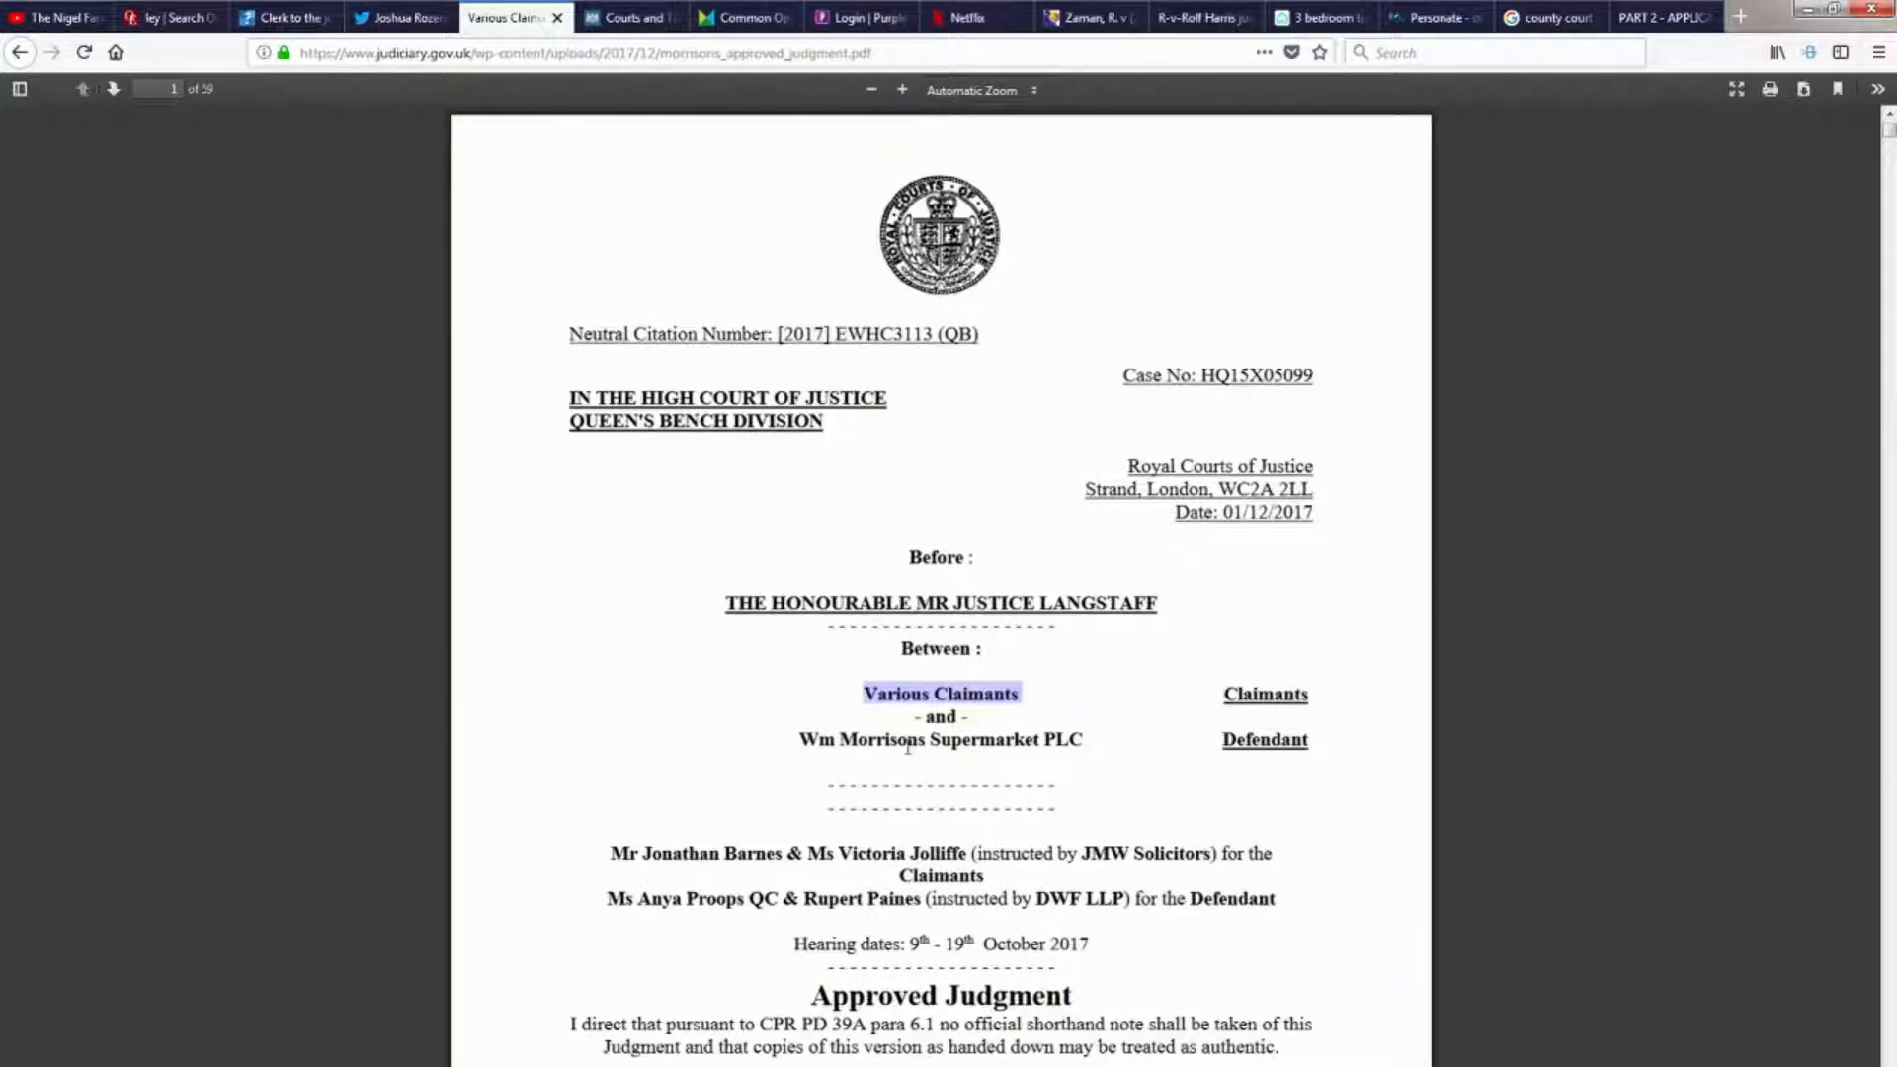
{"action": "mouse_move", "coordinate": [1080, 705]}
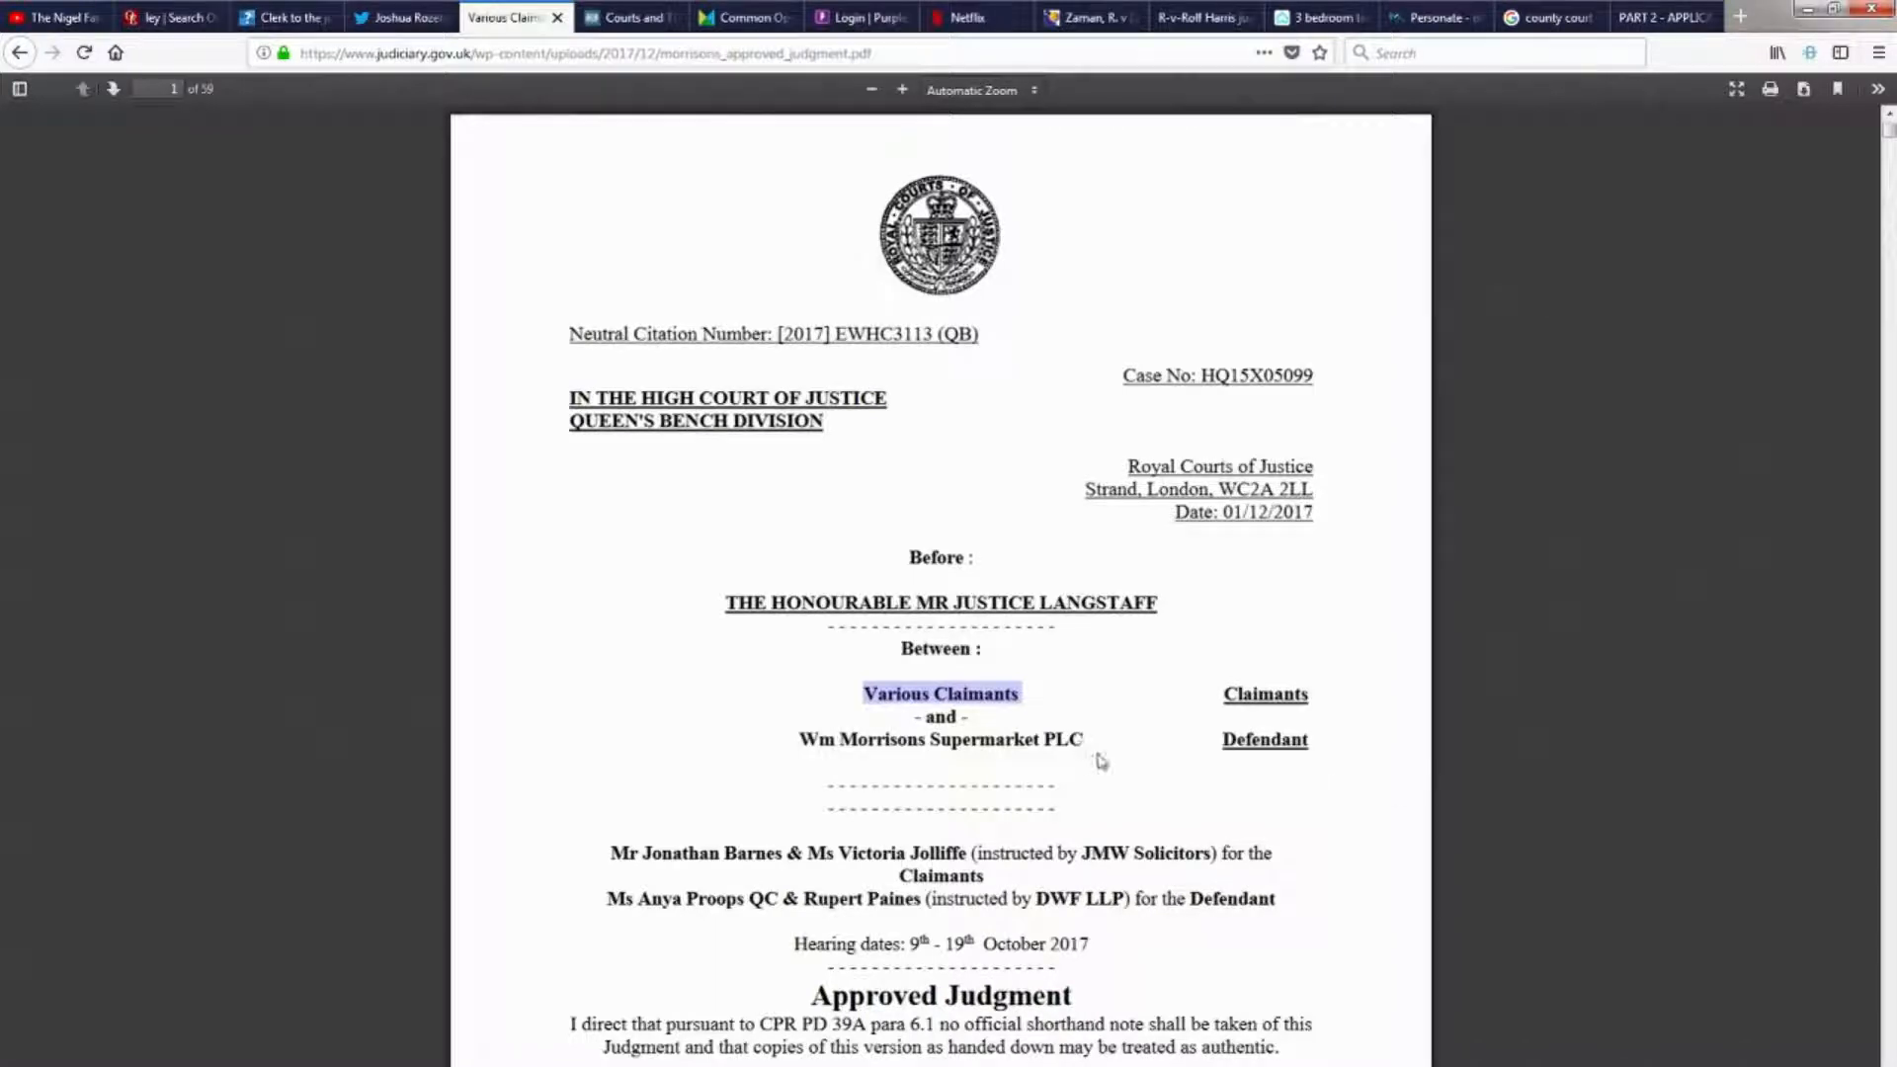
{"action": "mouse_move", "coordinate": [871, 729]}
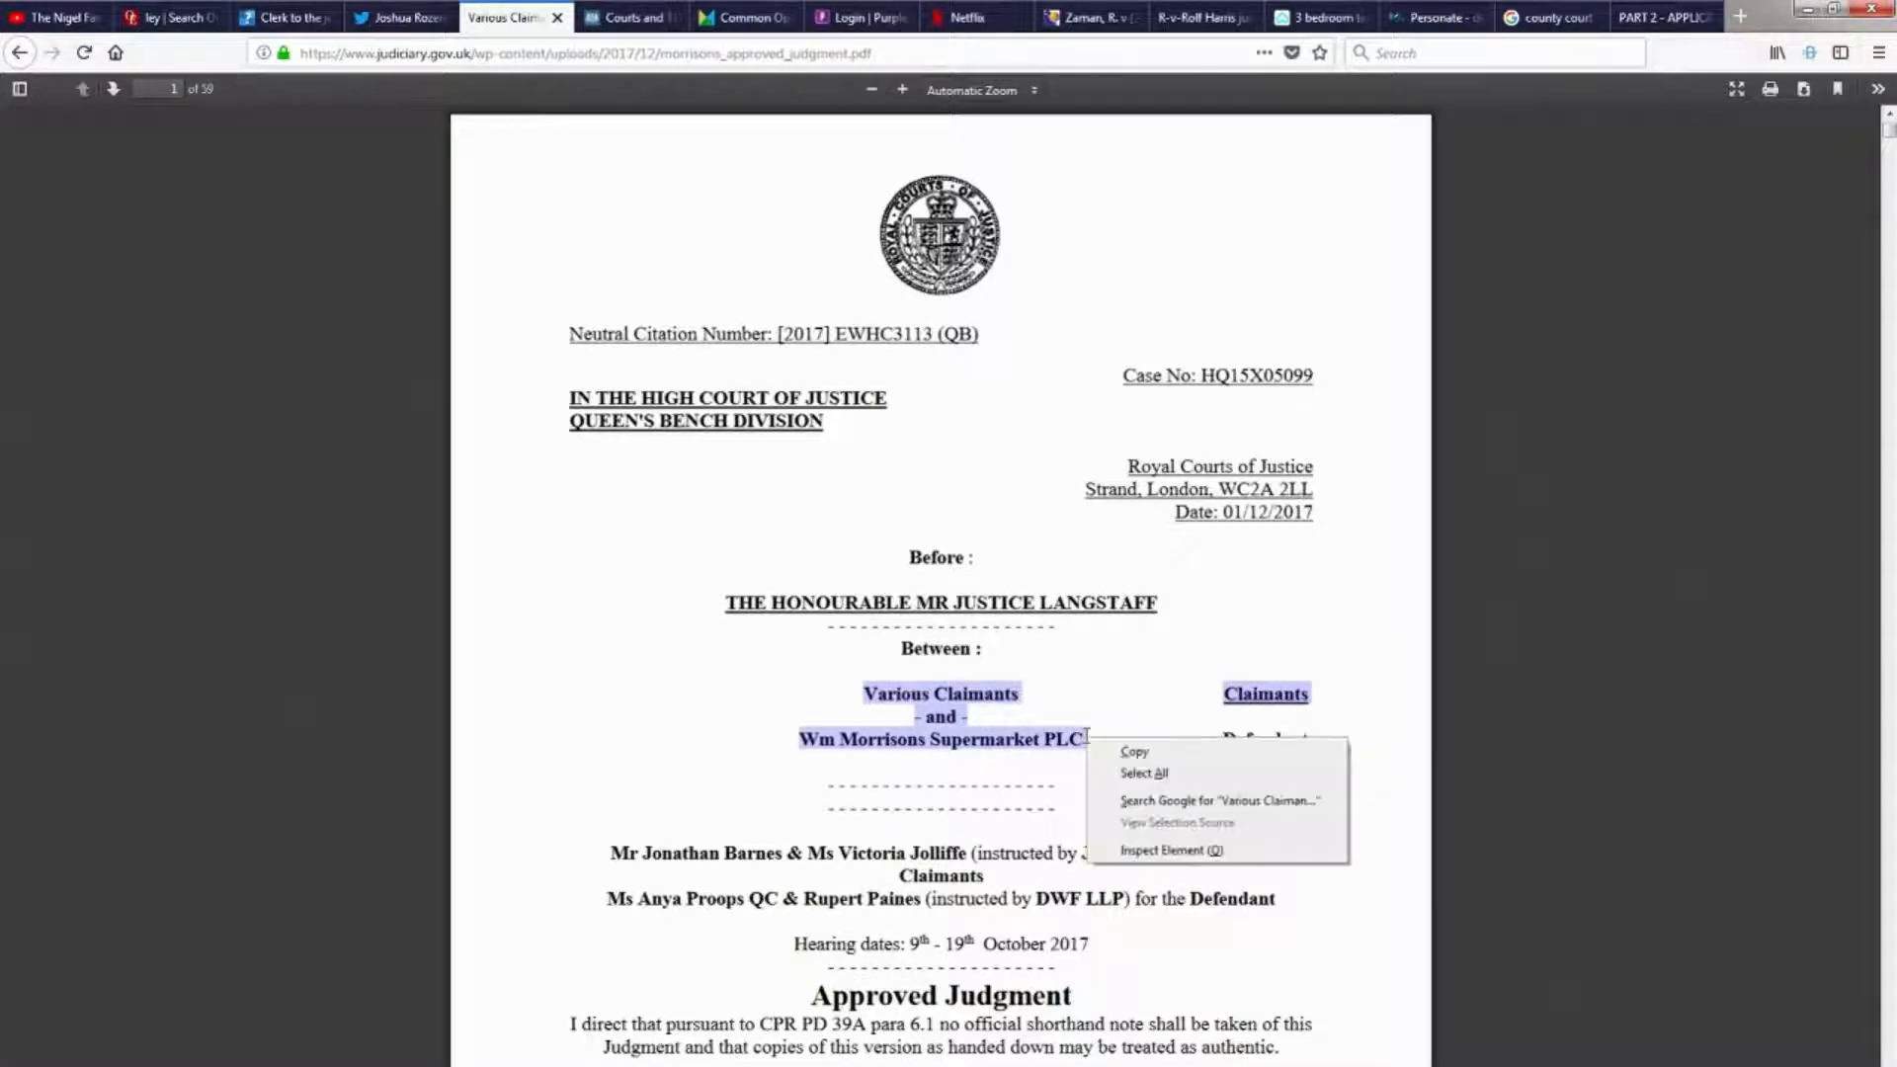
{"action": "left_click", "coordinate": [1062, 739]}
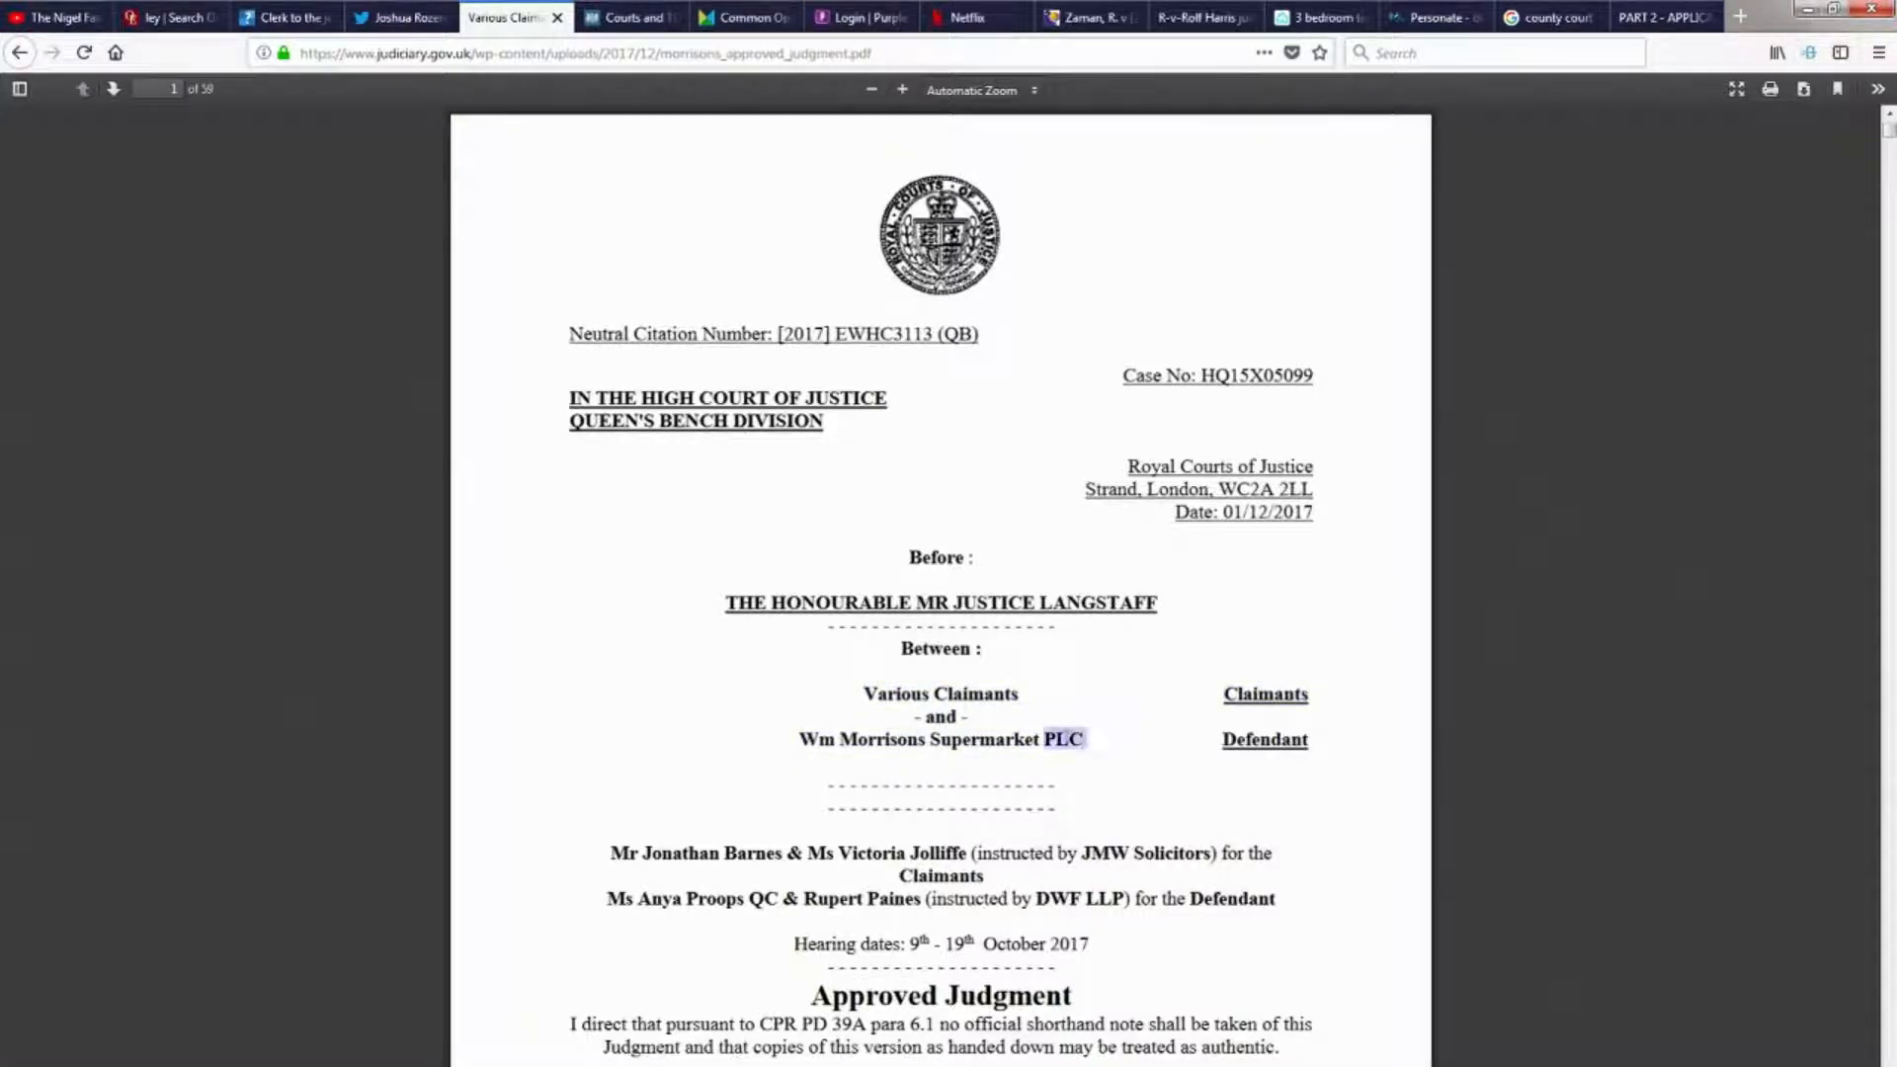
{"action": "left_click_drag", "start_coordinate": [1084, 739], "coordinate": [860, 694]}
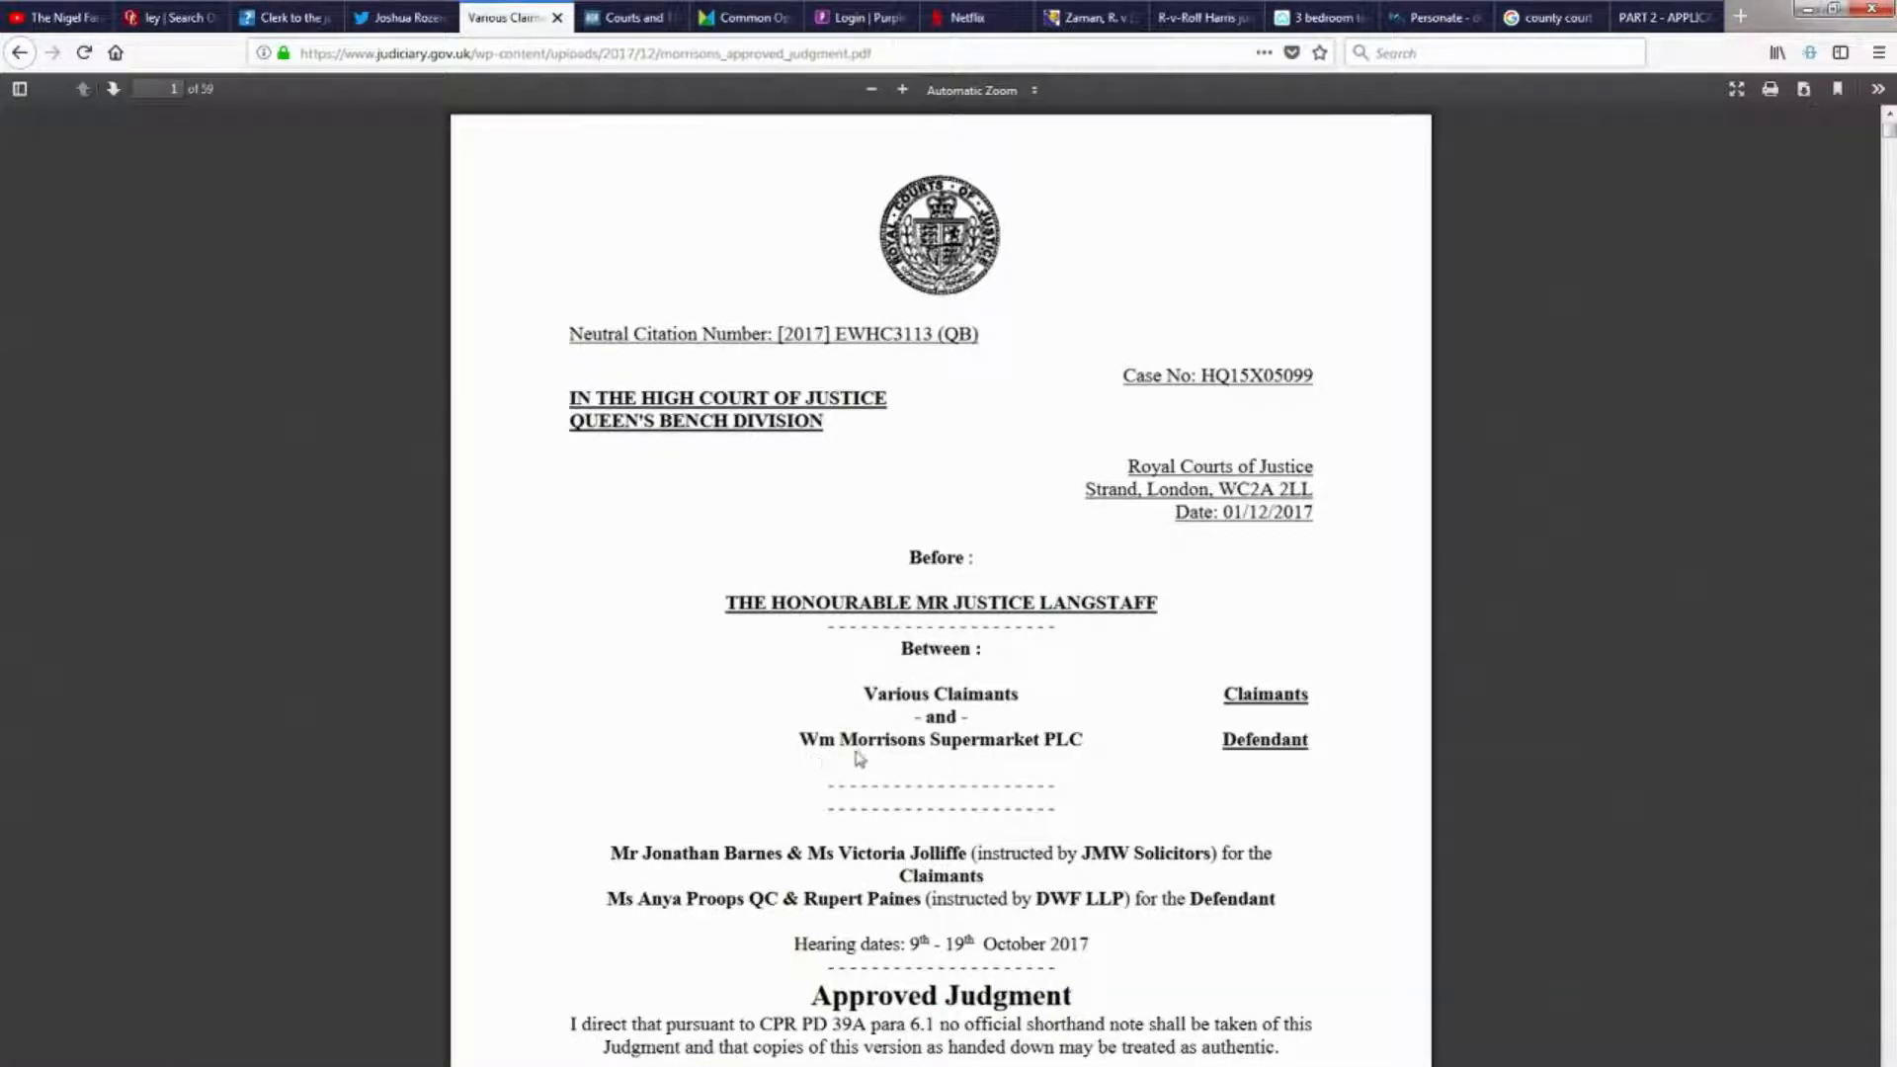
{"action": "double_click", "coordinate": [895, 693]}
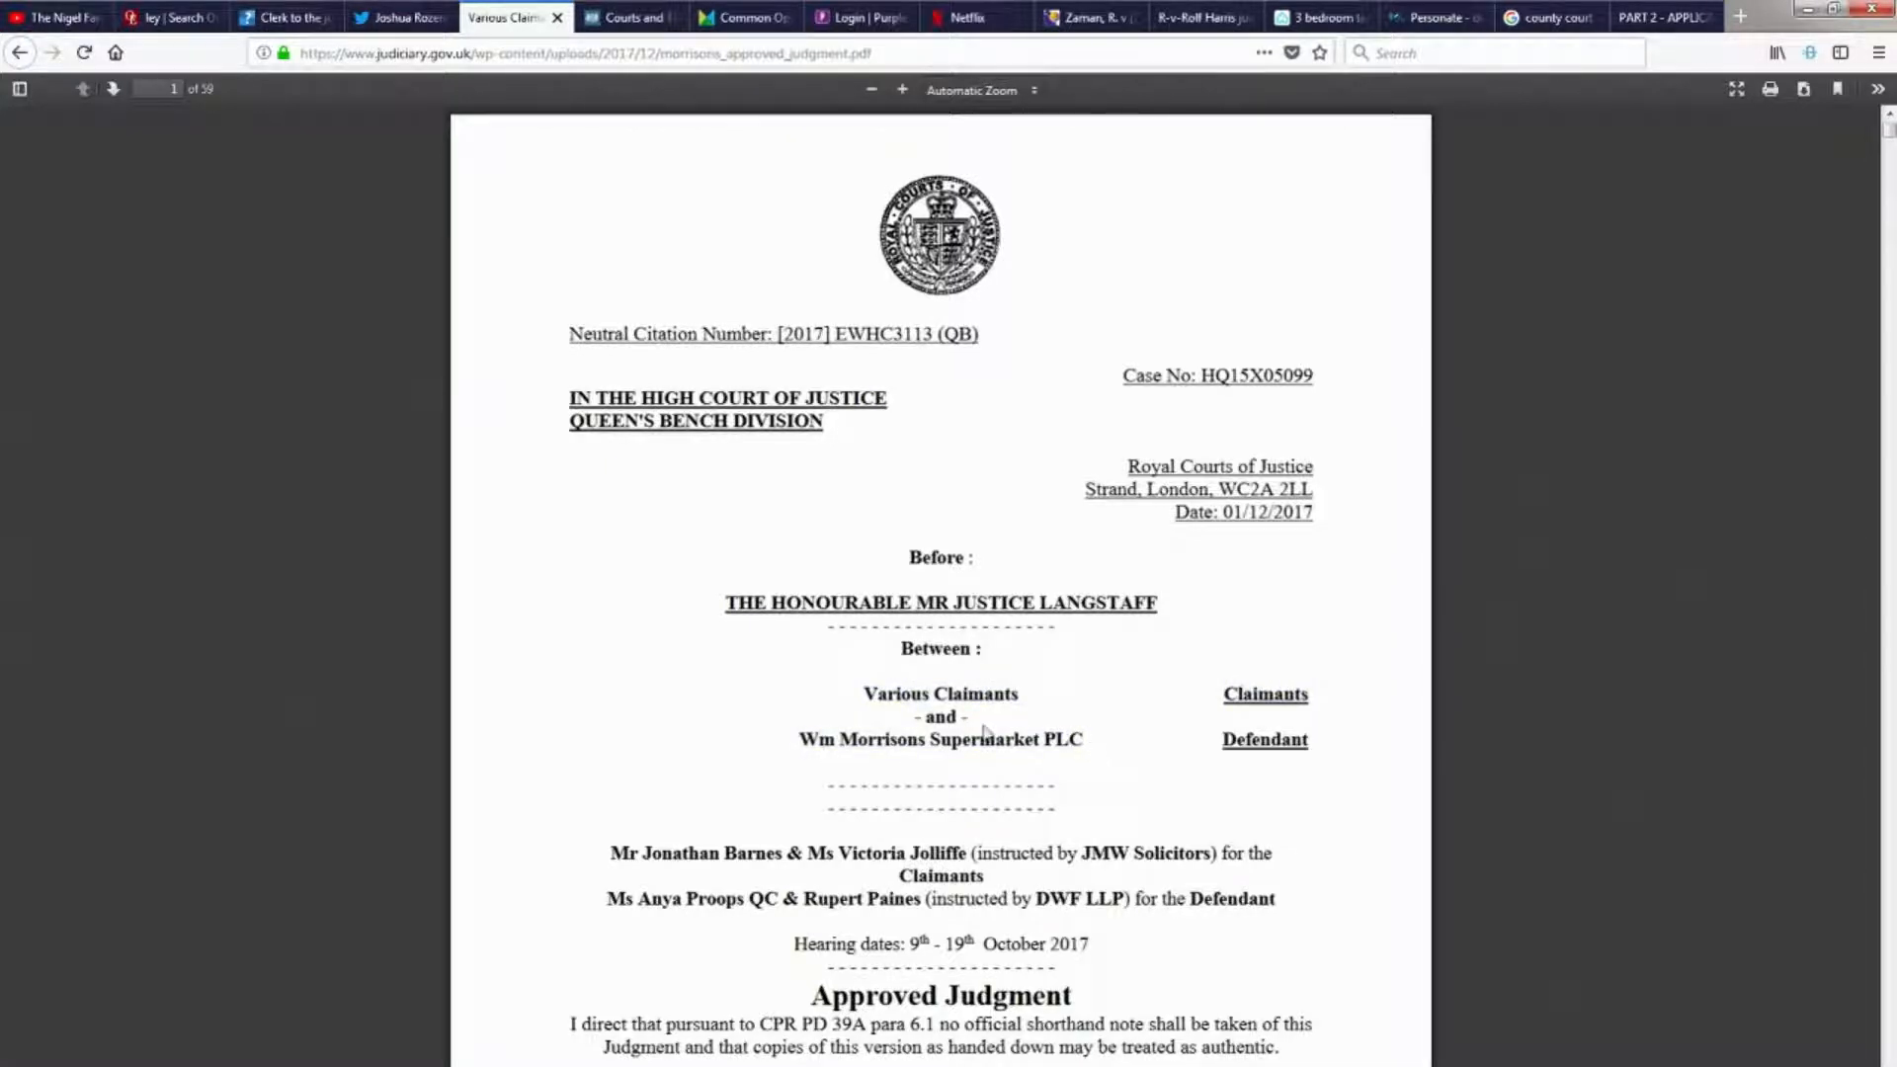
{"action": "mouse_move", "coordinate": [863, 713]}
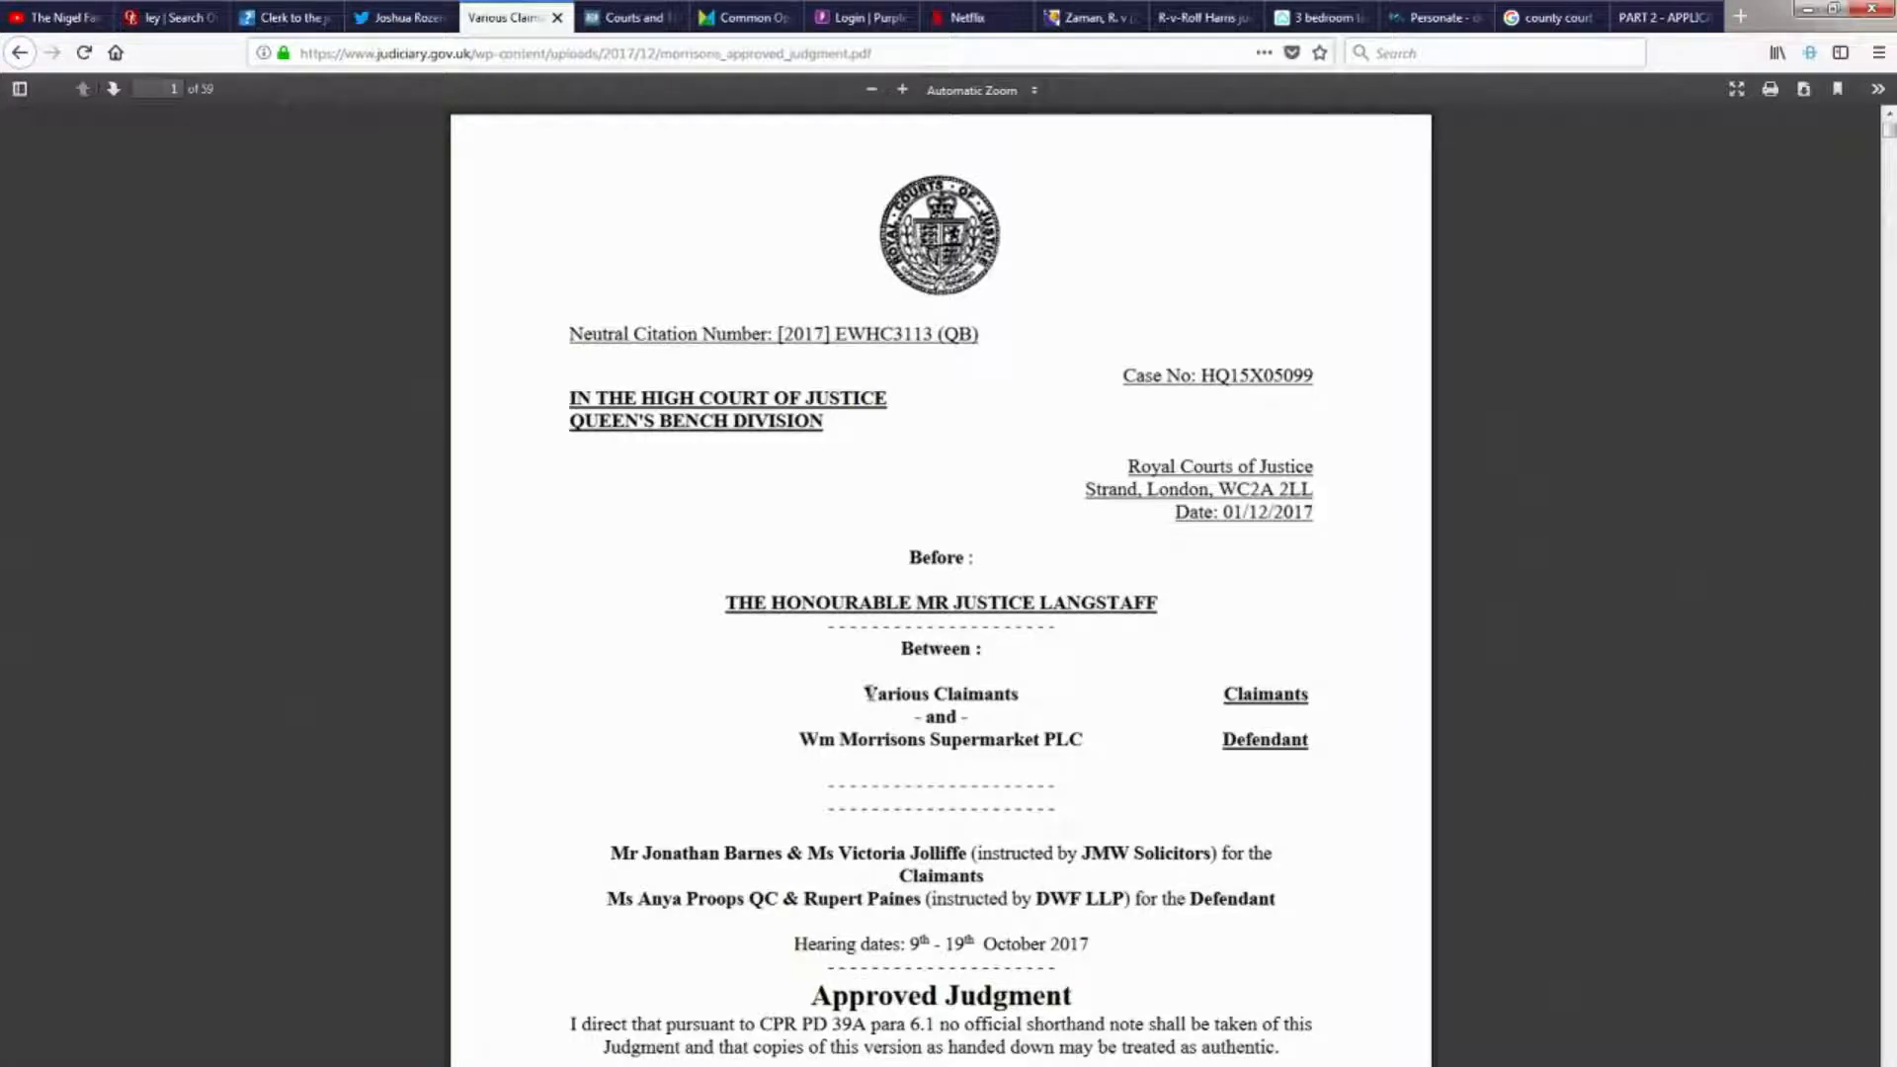
{"action": "scroll", "scroll_direction": "down", "scroll_amount": 3}
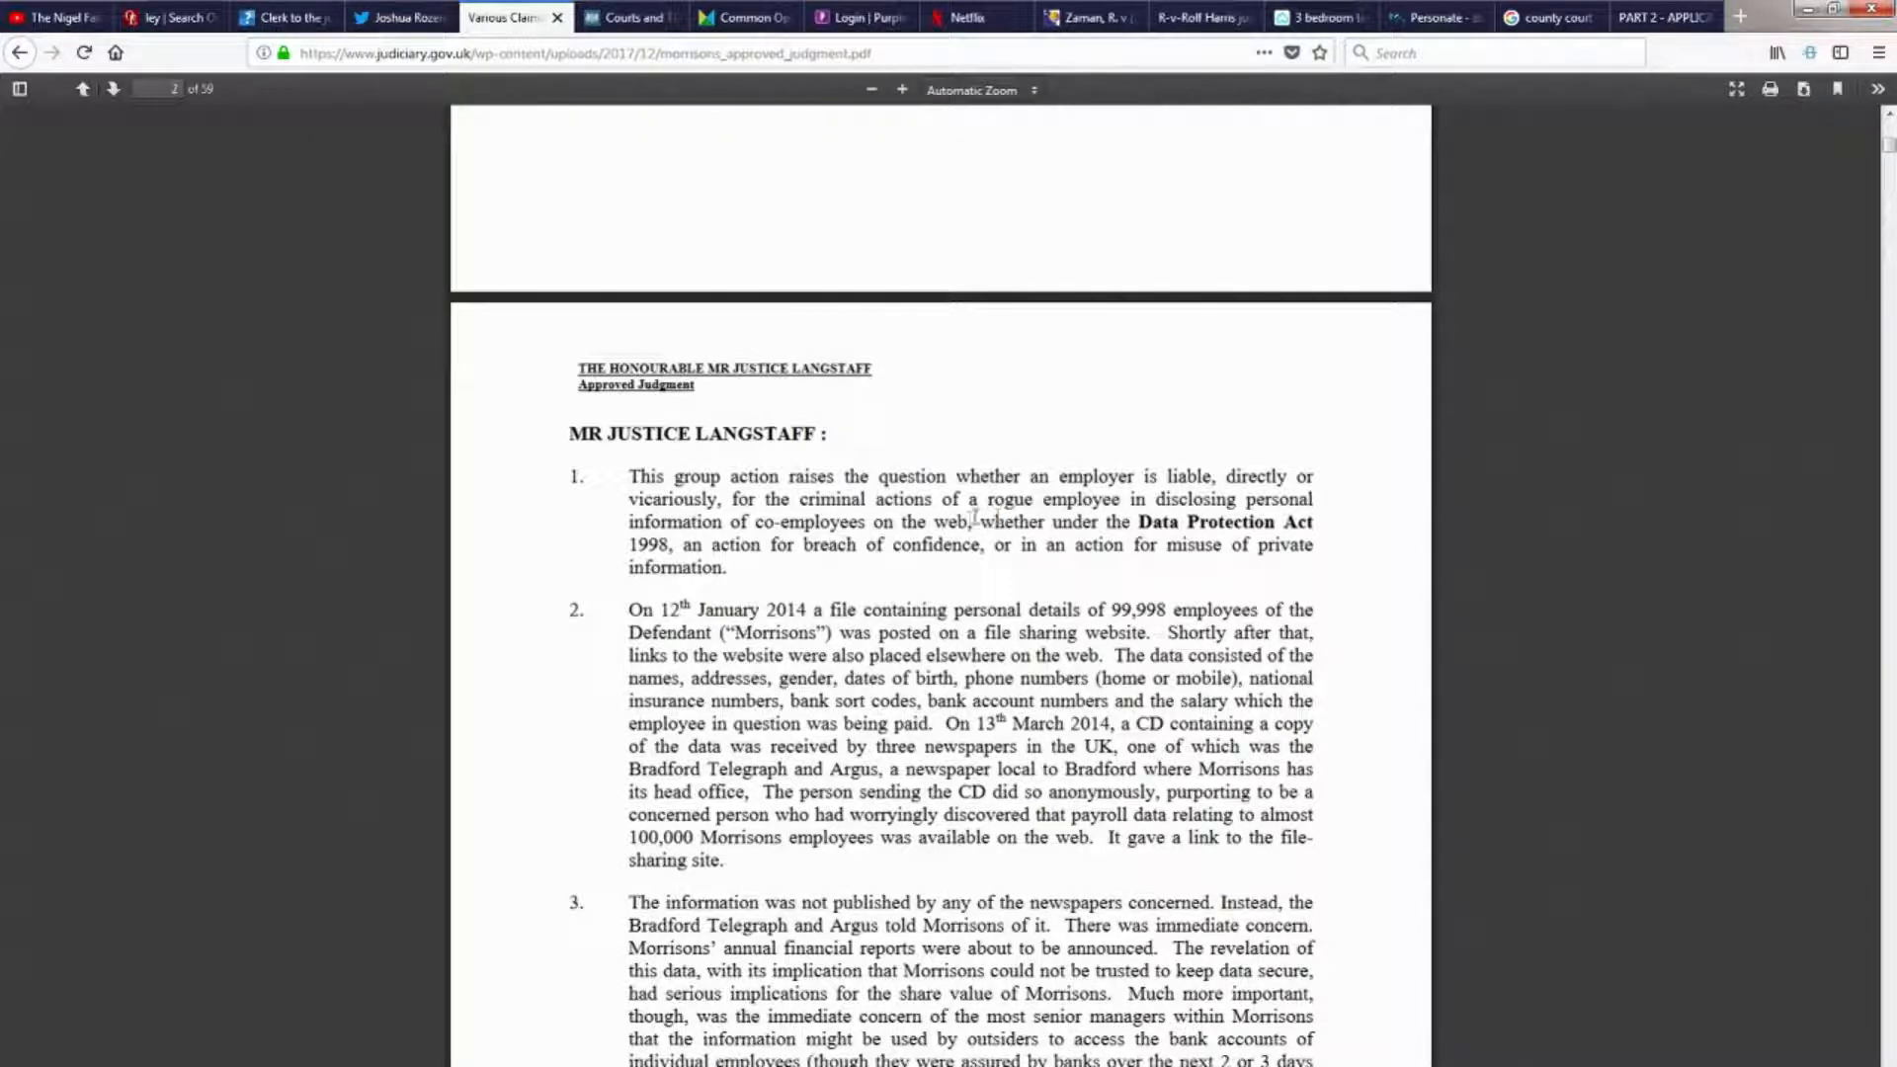
Scroll from page 2 down to The Claim heading and paragraph 9 on page 3.
{"action": "scroll", "scroll_direction": "down", "scroll_amount": 3}
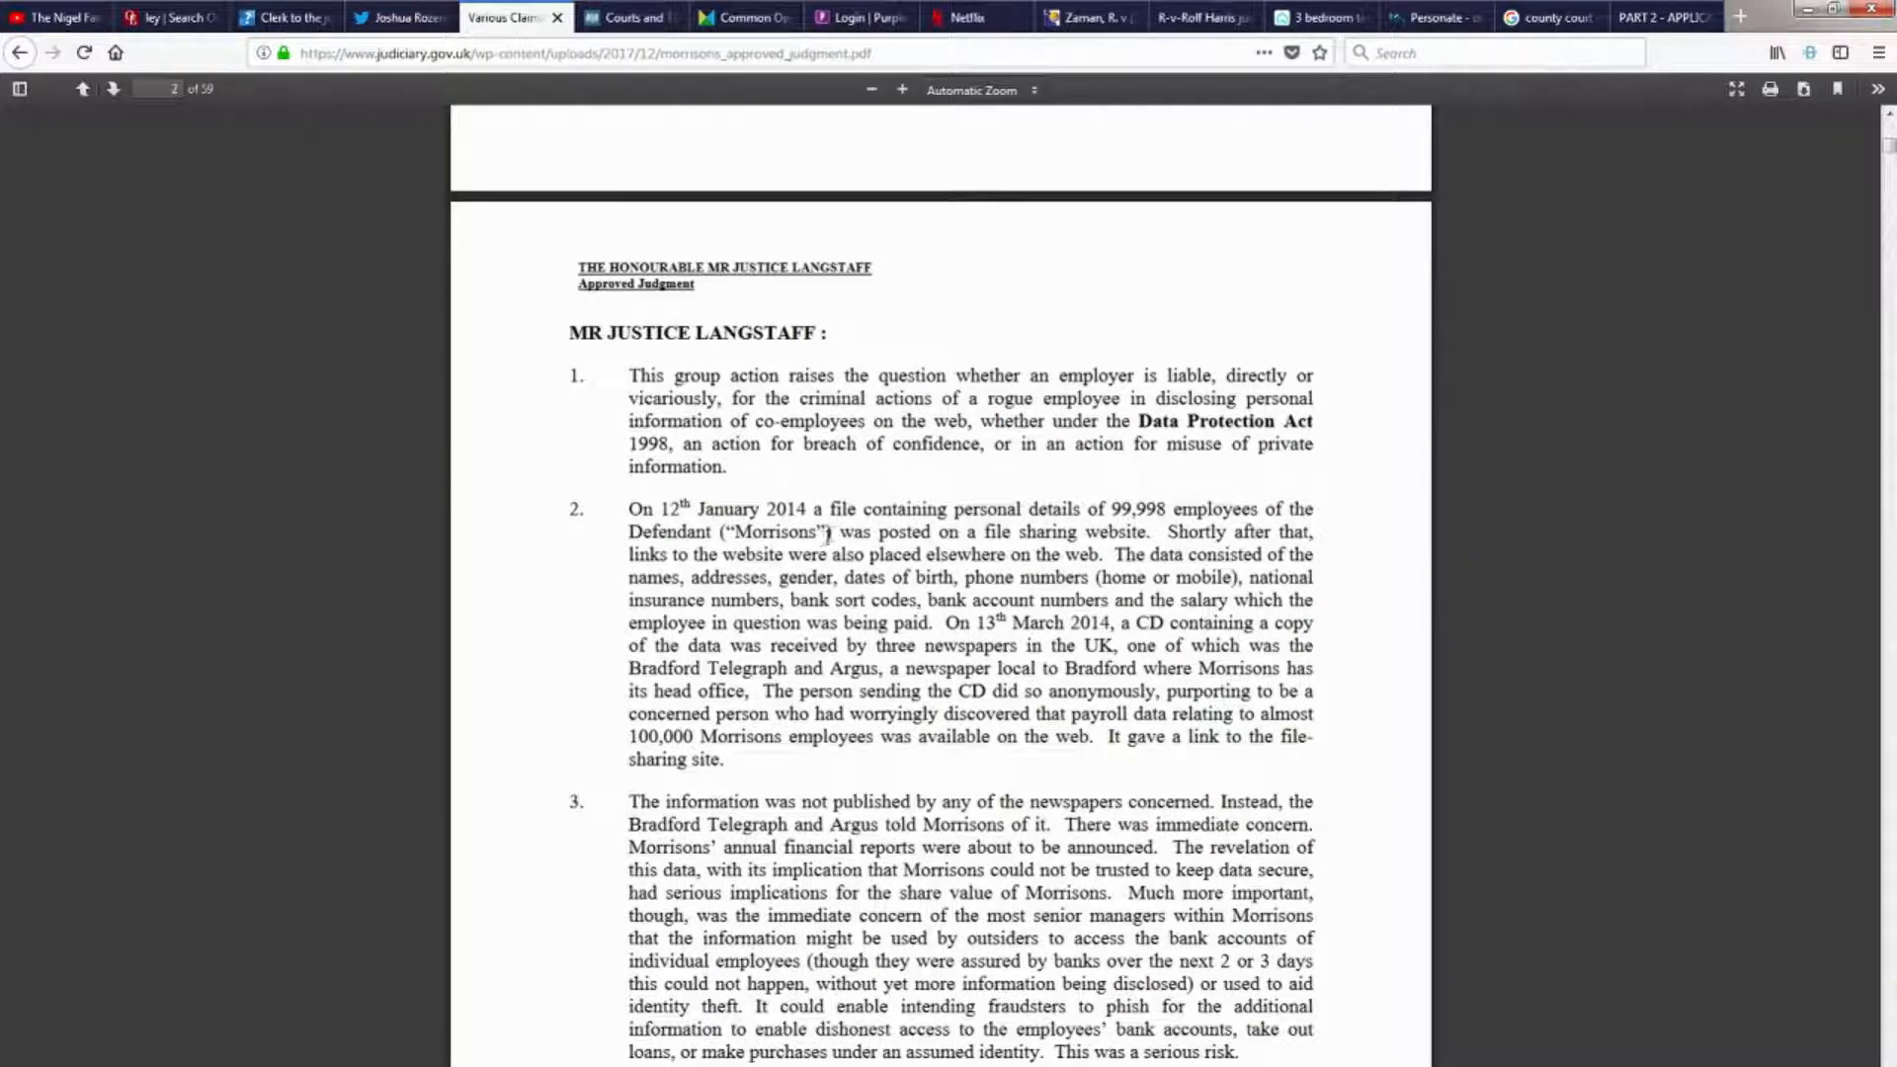
{"action": "scroll", "scroll_direction": "down", "scroll_amount": 3}
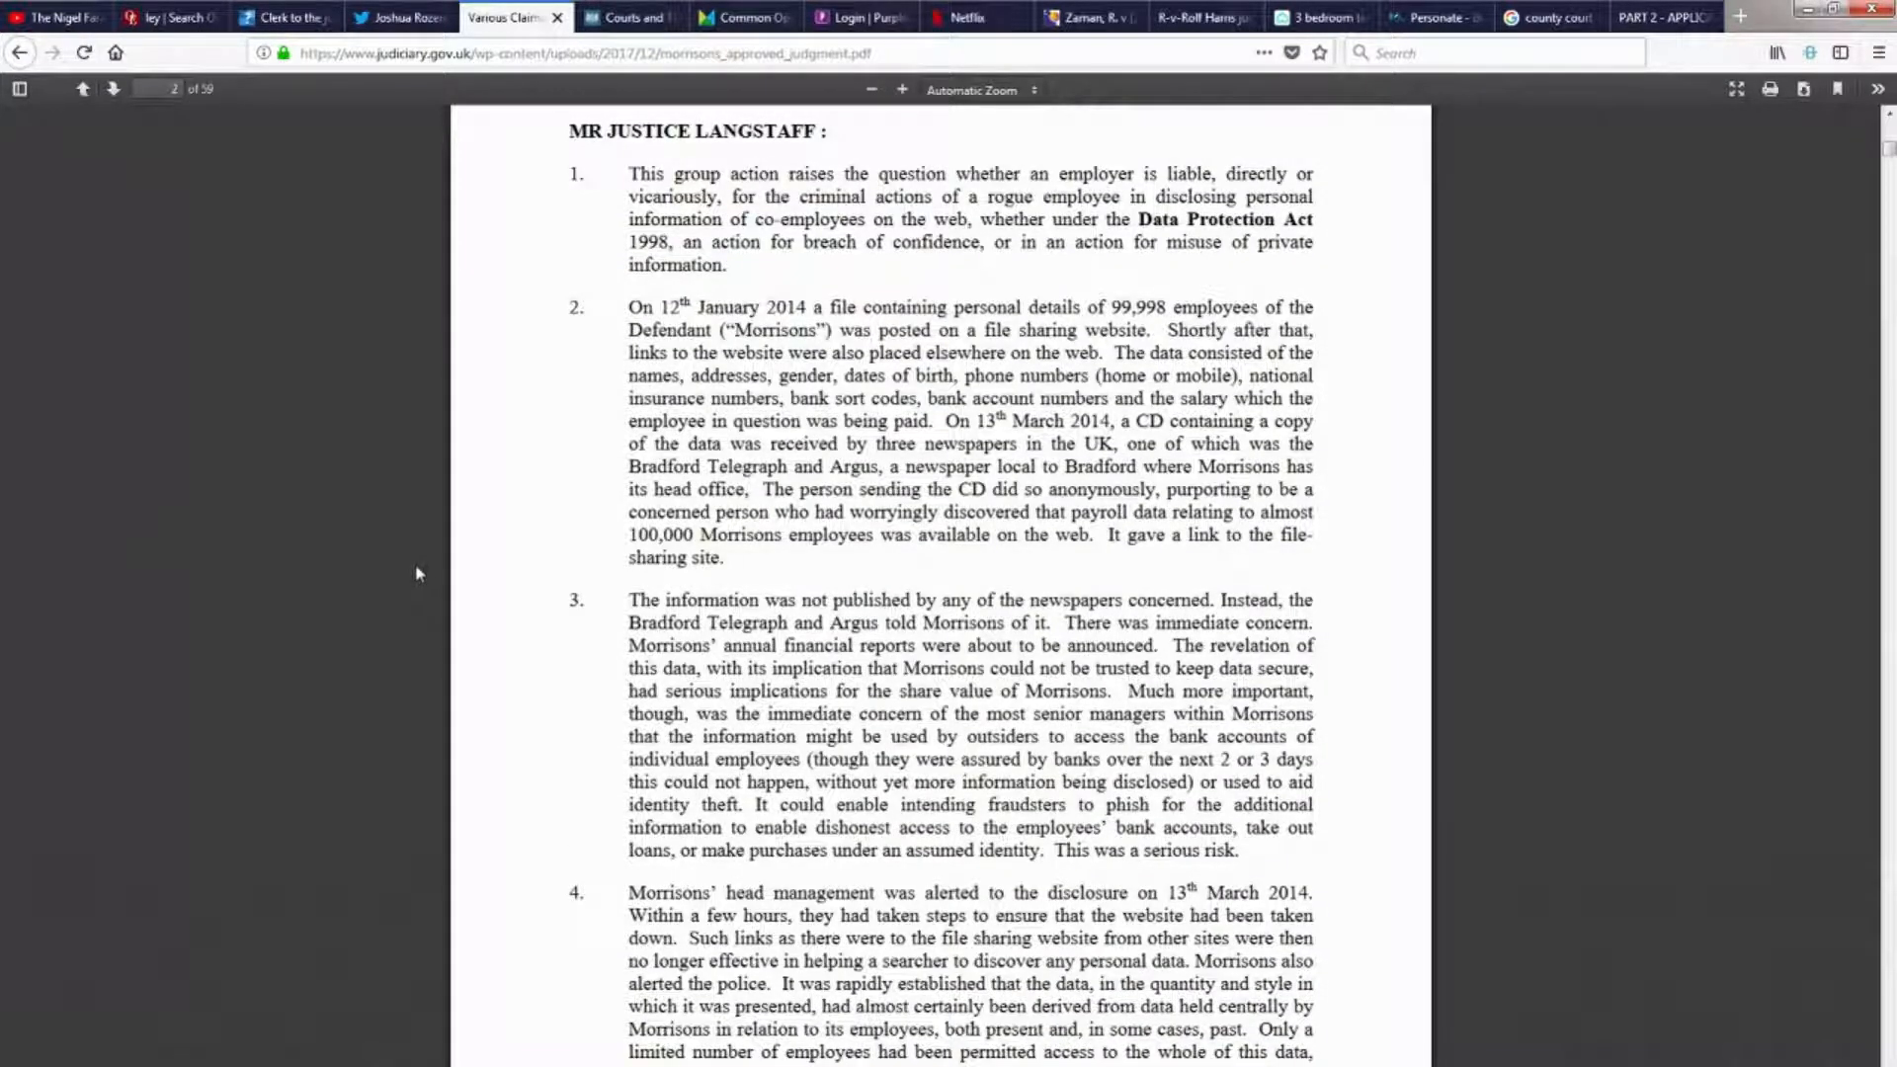
{"action": "scroll", "scroll_direction": "down", "scroll_amount": 3}
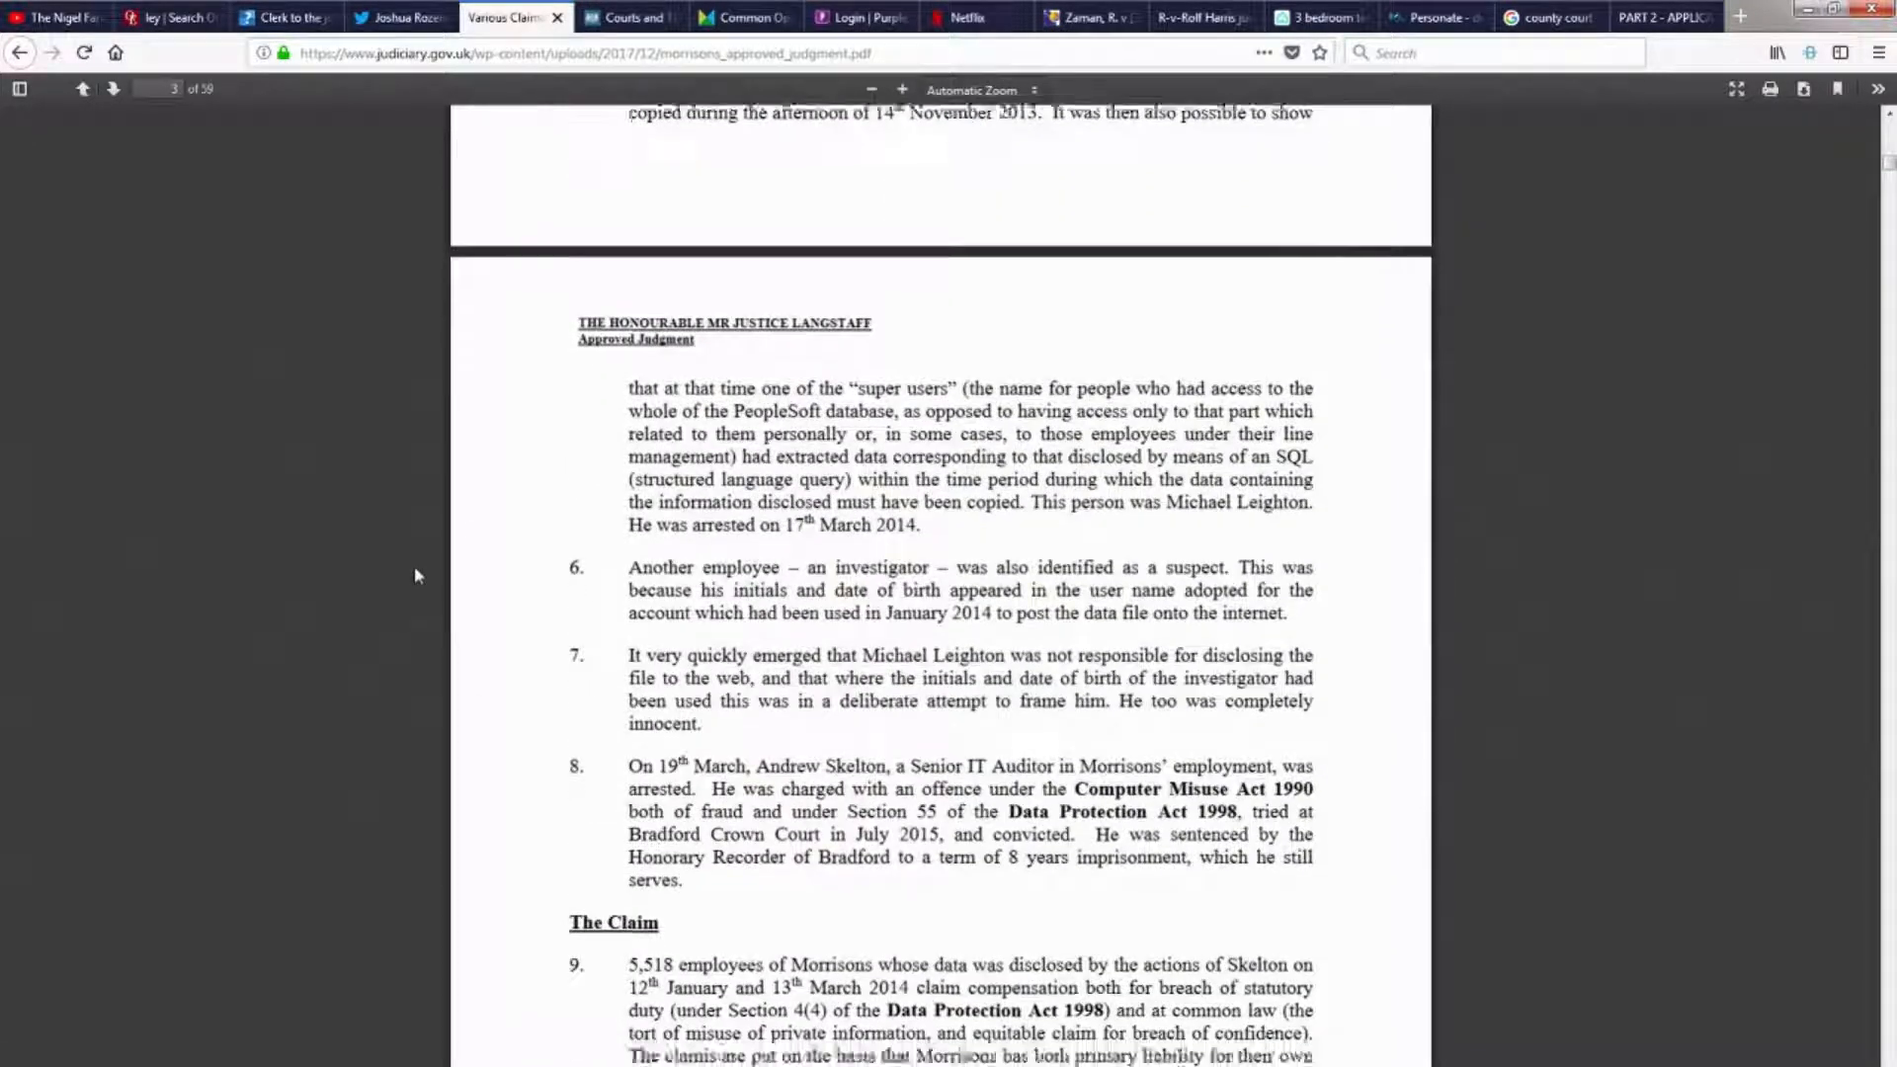
{"action": "scroll", "scroll_direction": "down", "scroll_amount": 3}
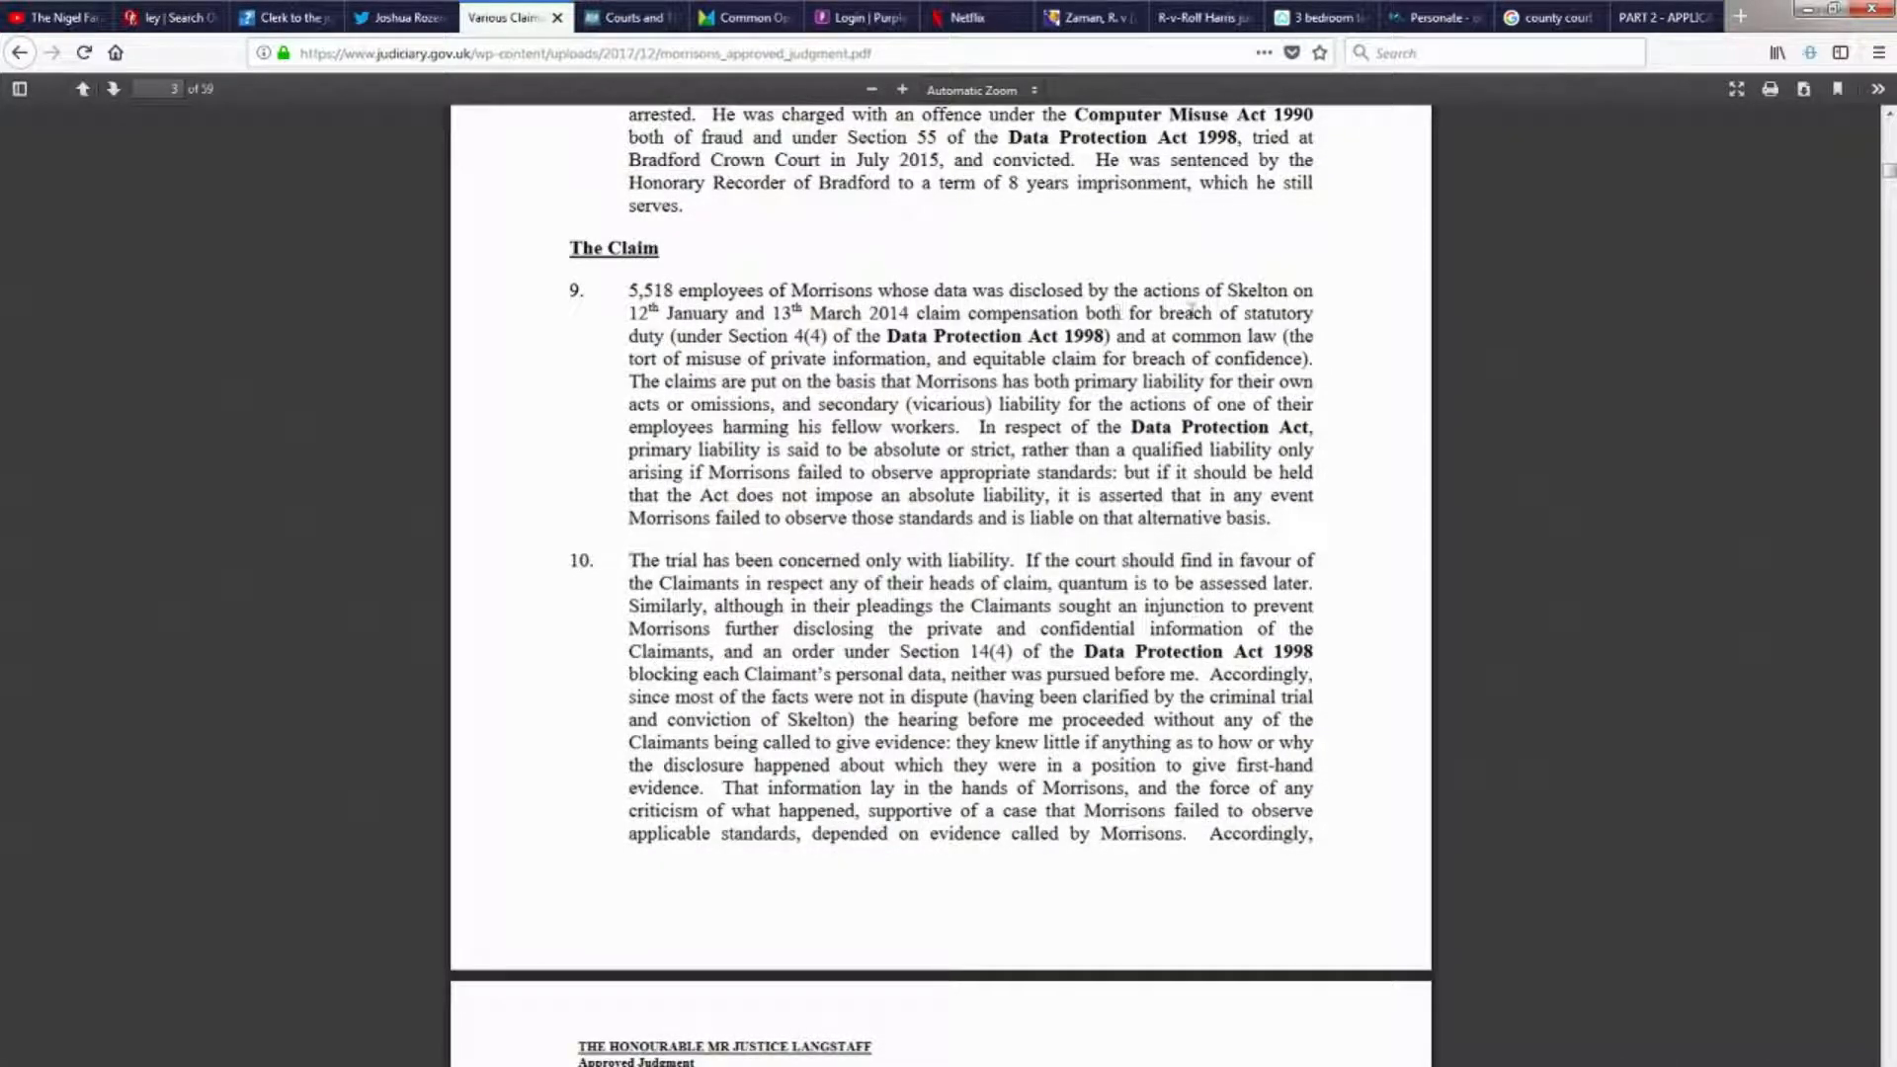
{"action": "double_click", "coordinate": [1252, 289]}
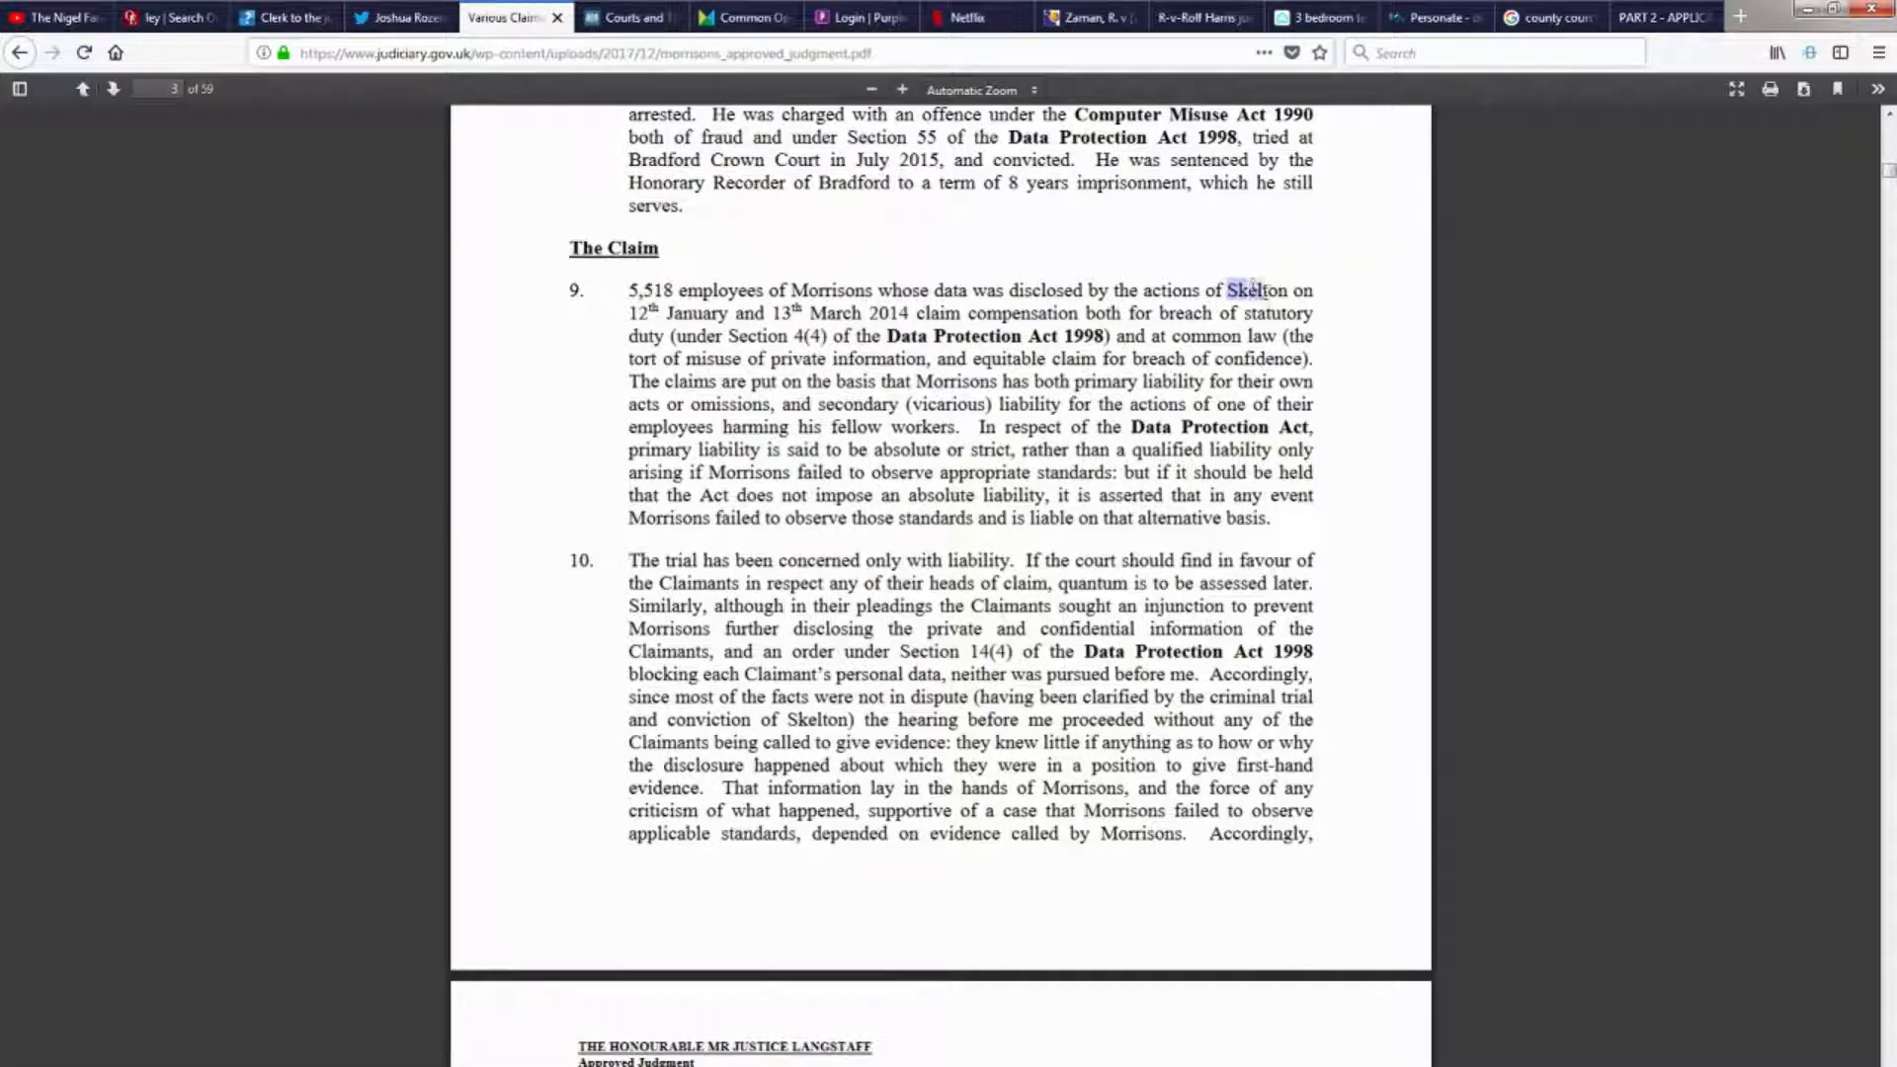
{"action": "double_click", "coordinate": [1256, 290]}
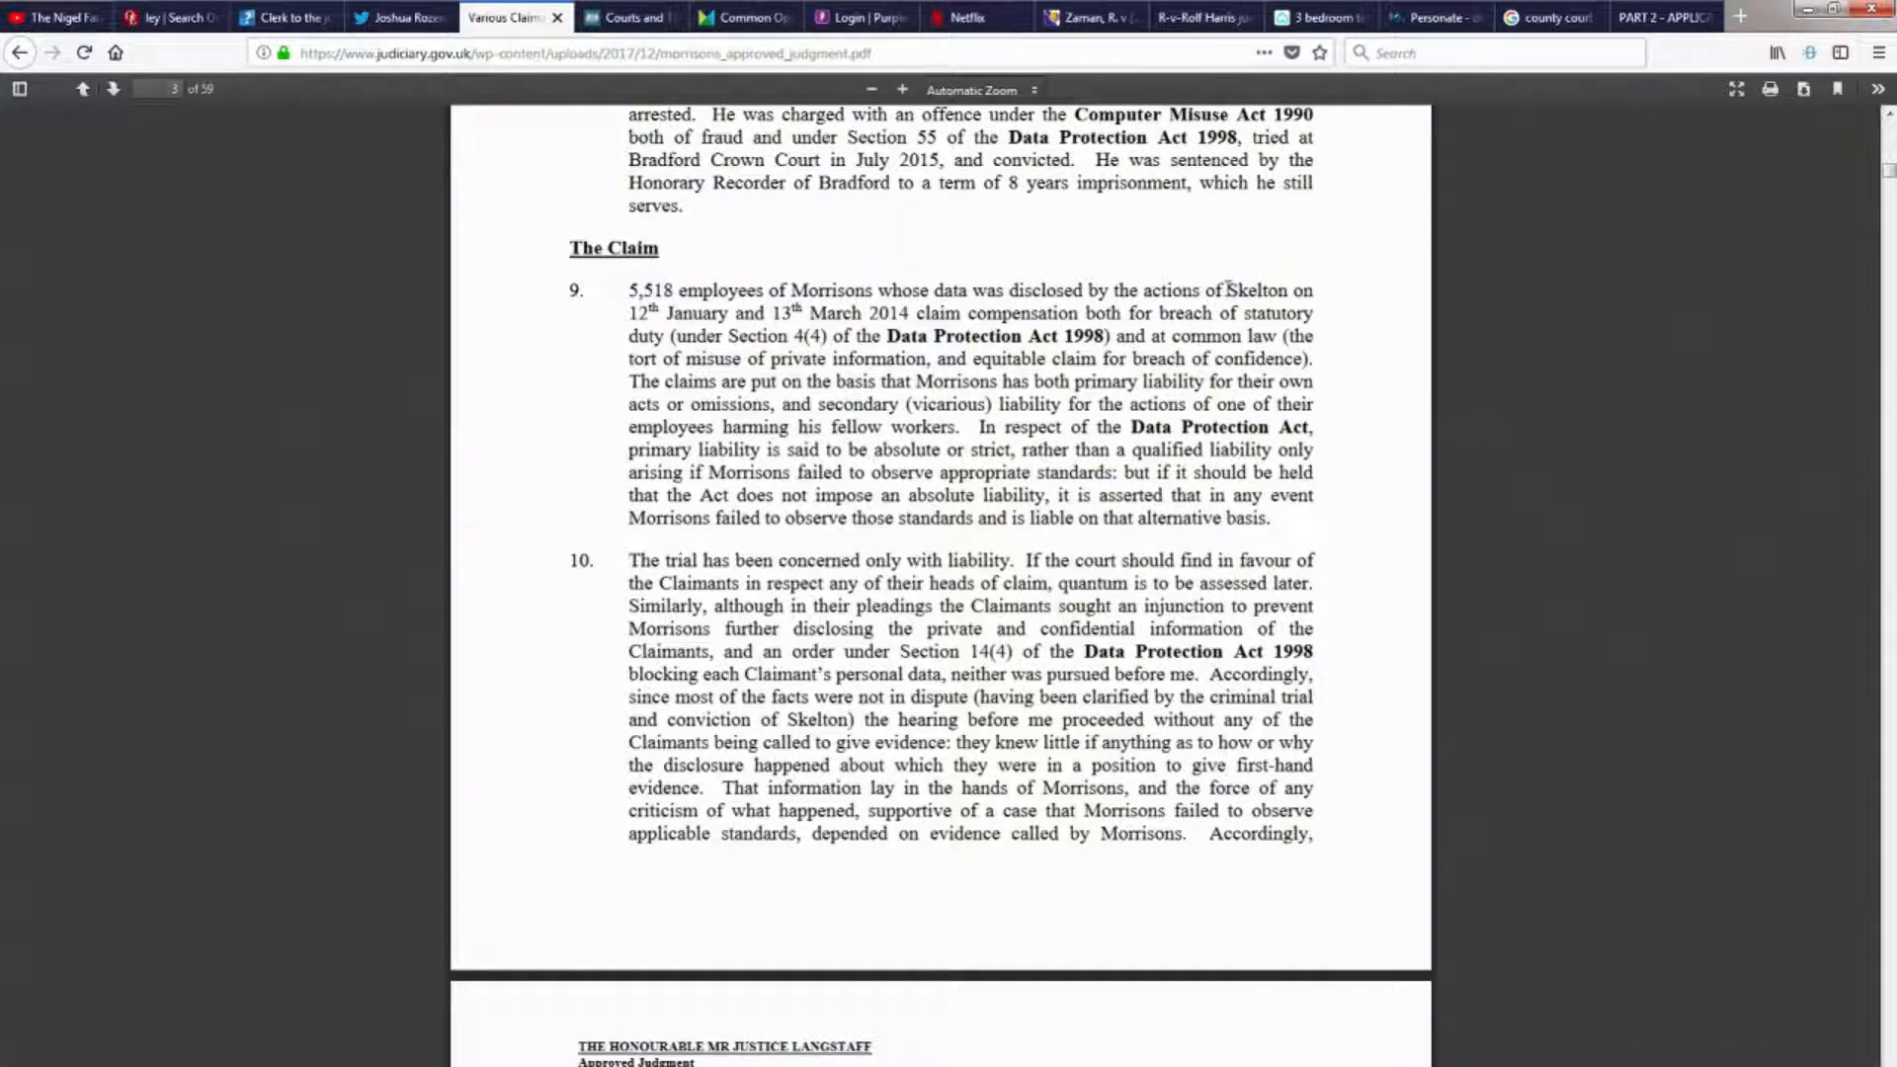
{"action": "double_click", "coordinate": [1251, 290]}
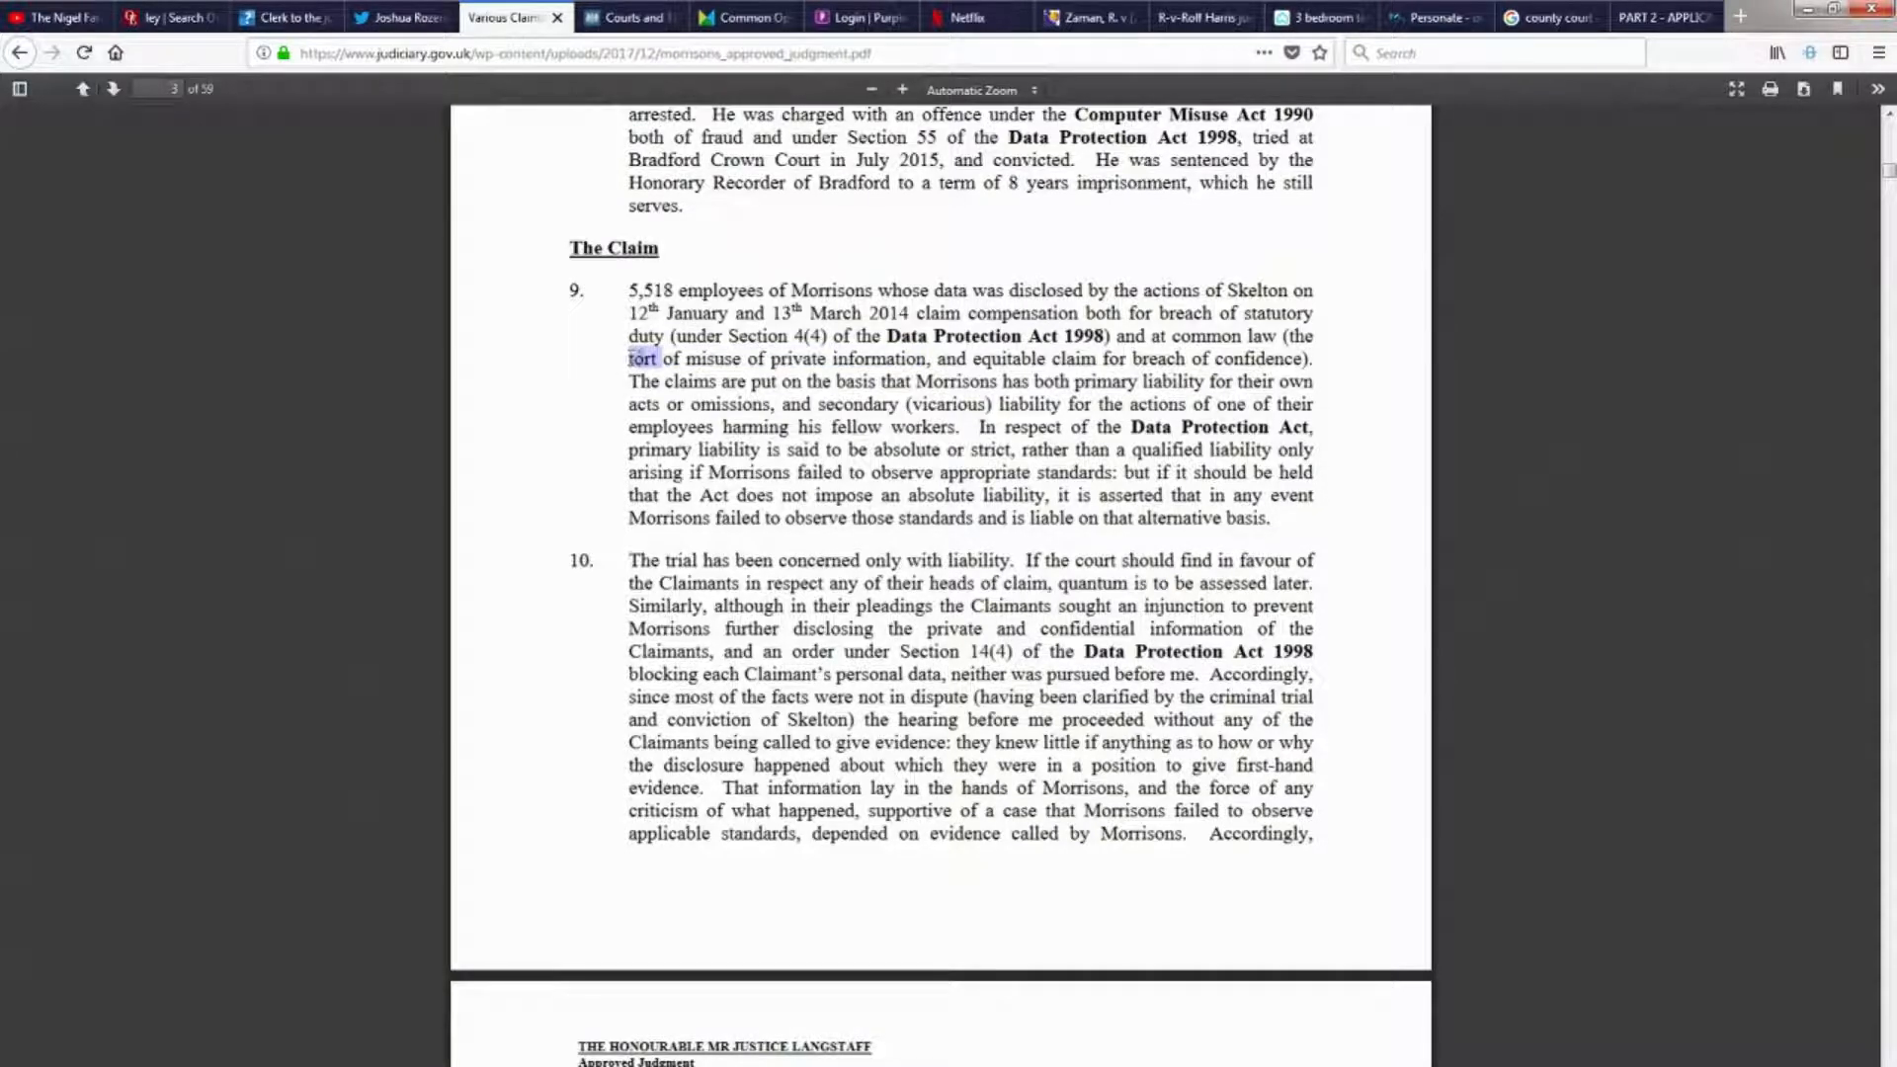
{"action": "left_click", "coordinate": [642, 358]}
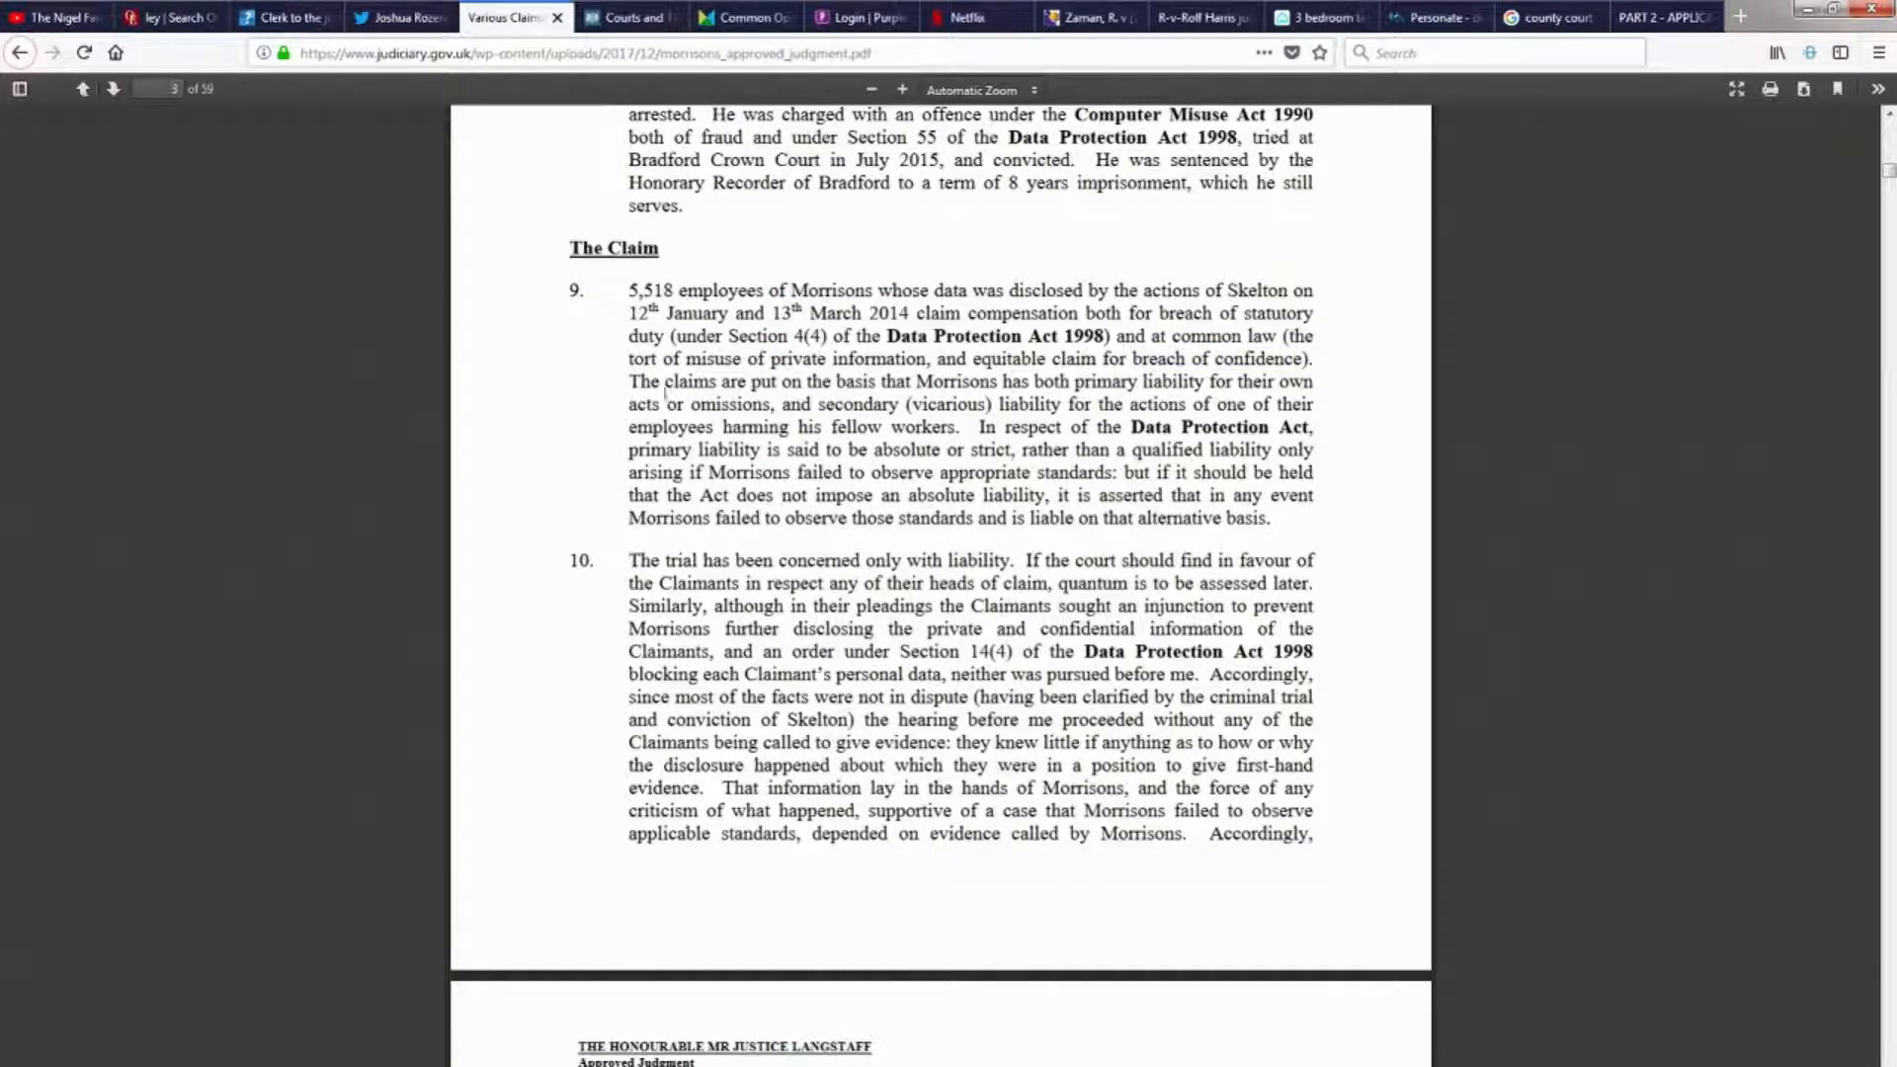
{"action": "mouse_move", "coordinate": [523, 438]}
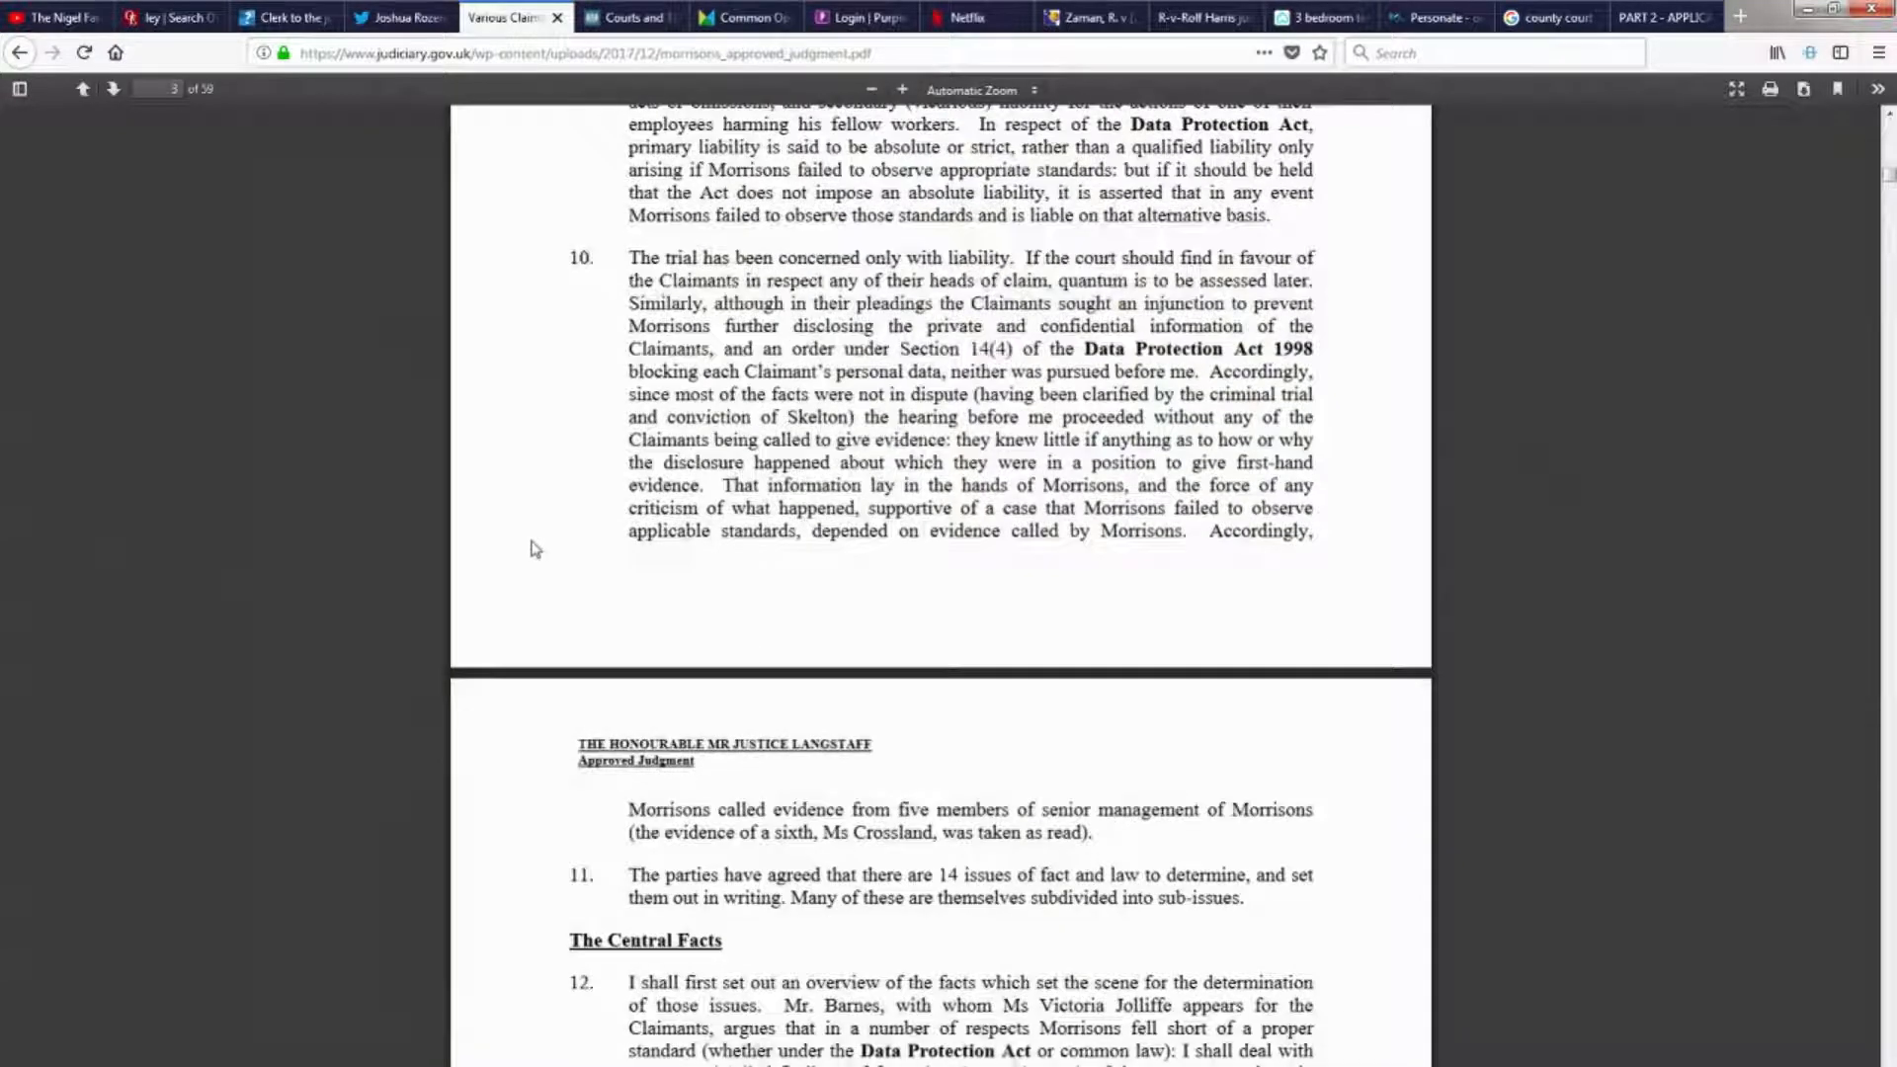
Scroll through pages 4–8, then jump to page 59 with paragraphs 196–198.
{"action": "scroll", "scroll_direction": "down", "scroll_amount": 3}
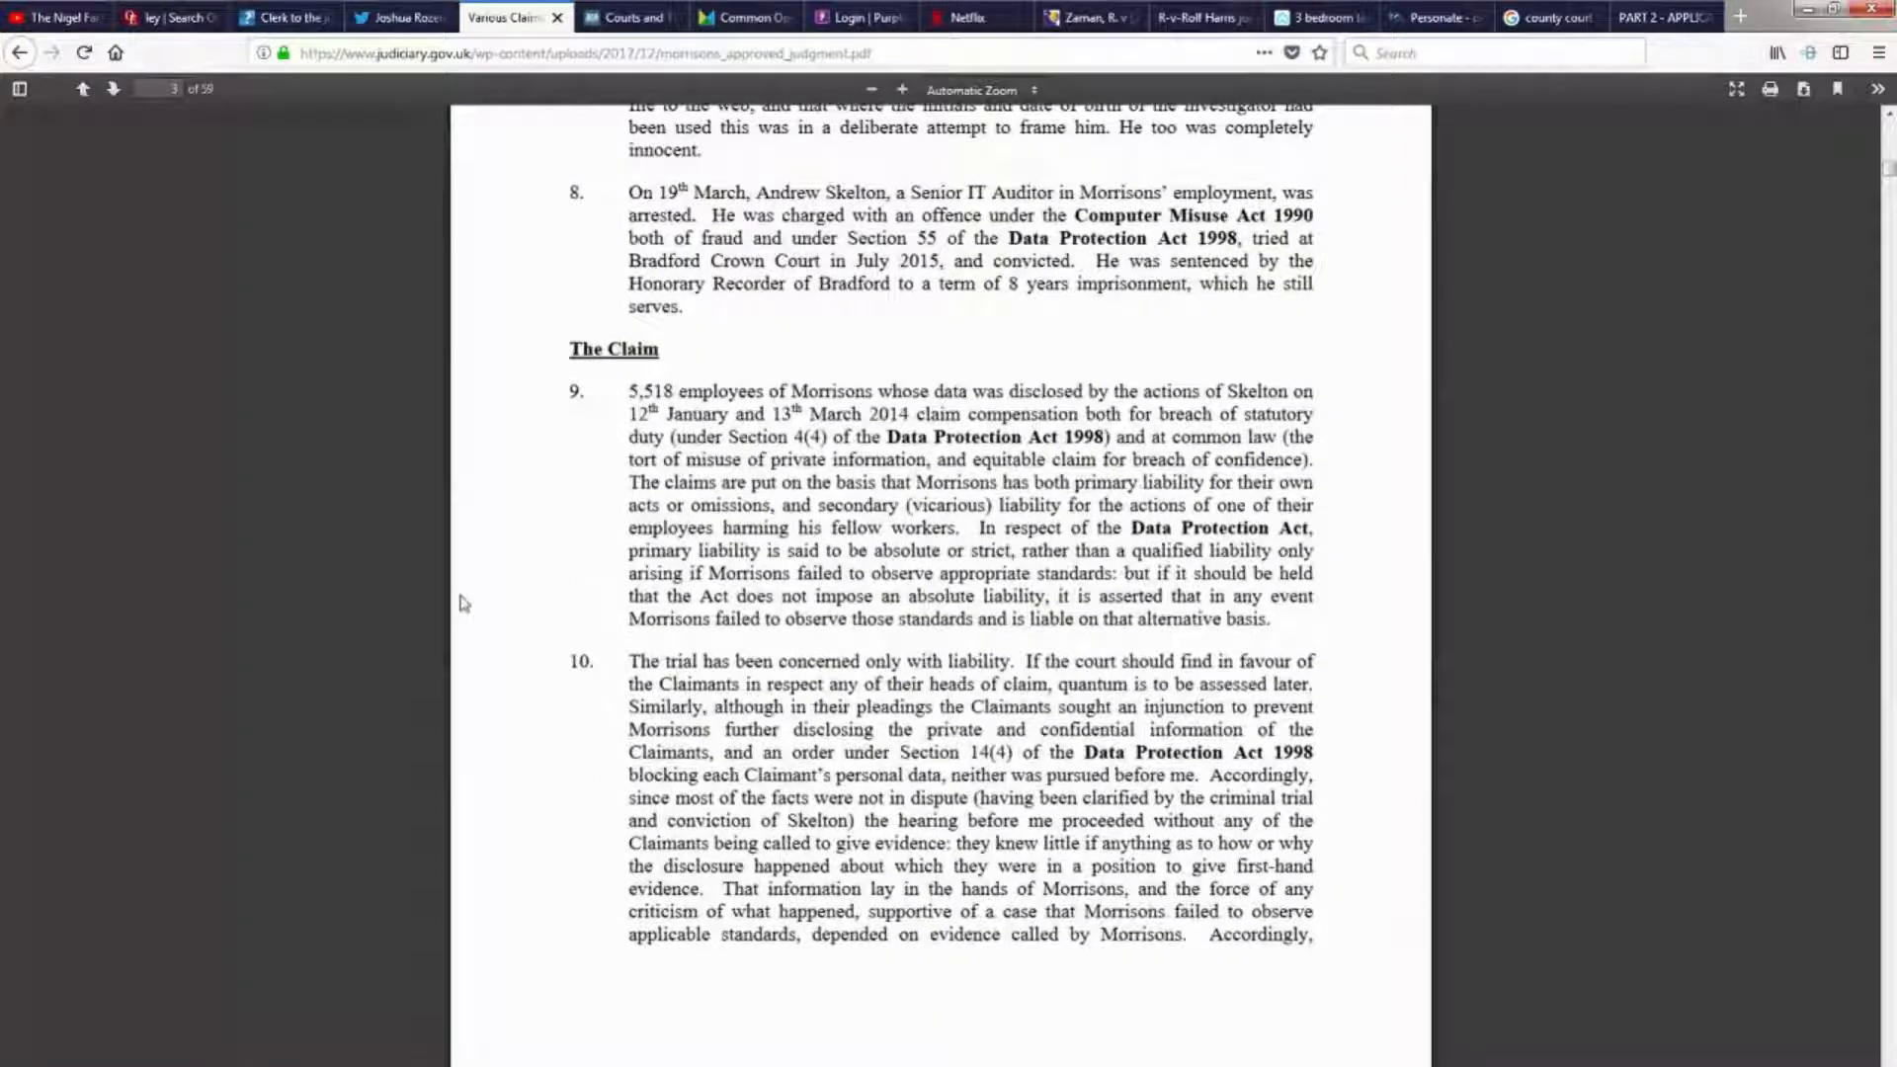
{"action": "scroll", "scroll_direction": "down", "scroll_amount": 3}
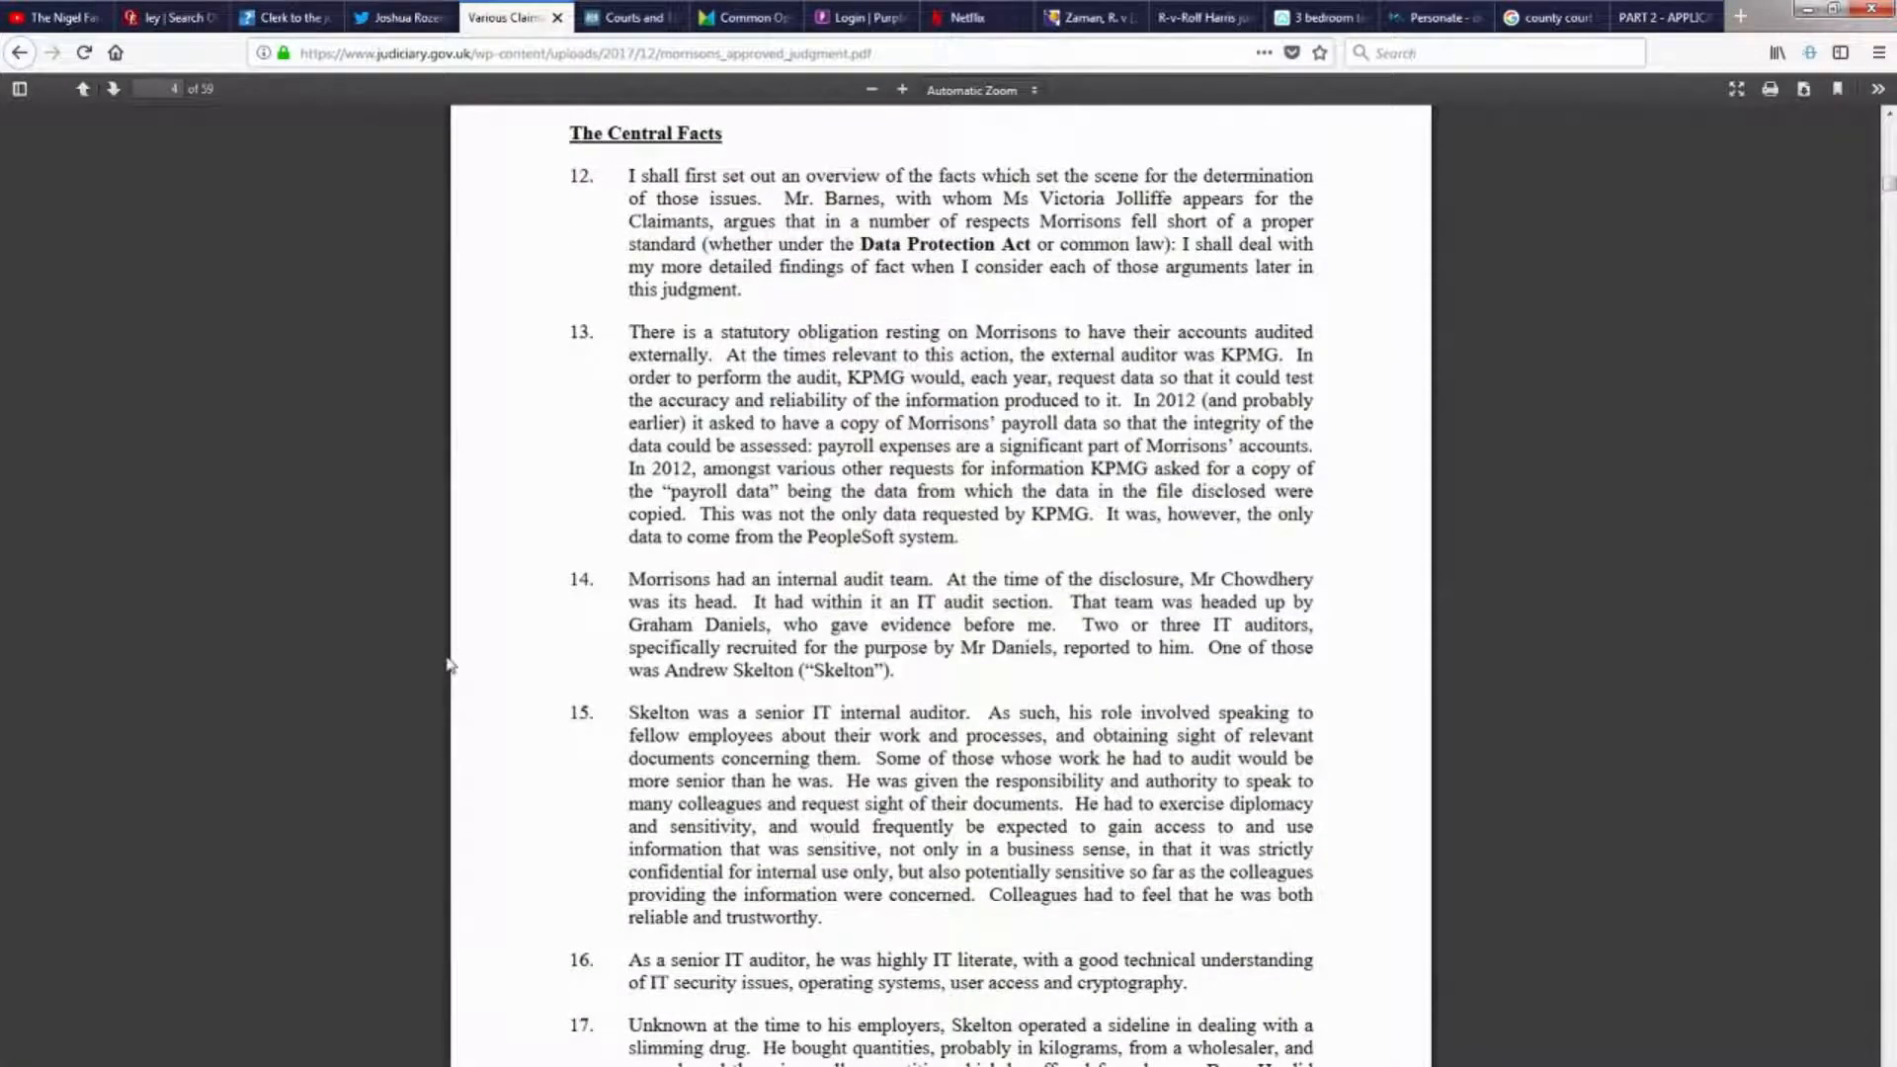
{"action": "scroll", "scroll_direction": "down", "scroll_amount": 3}
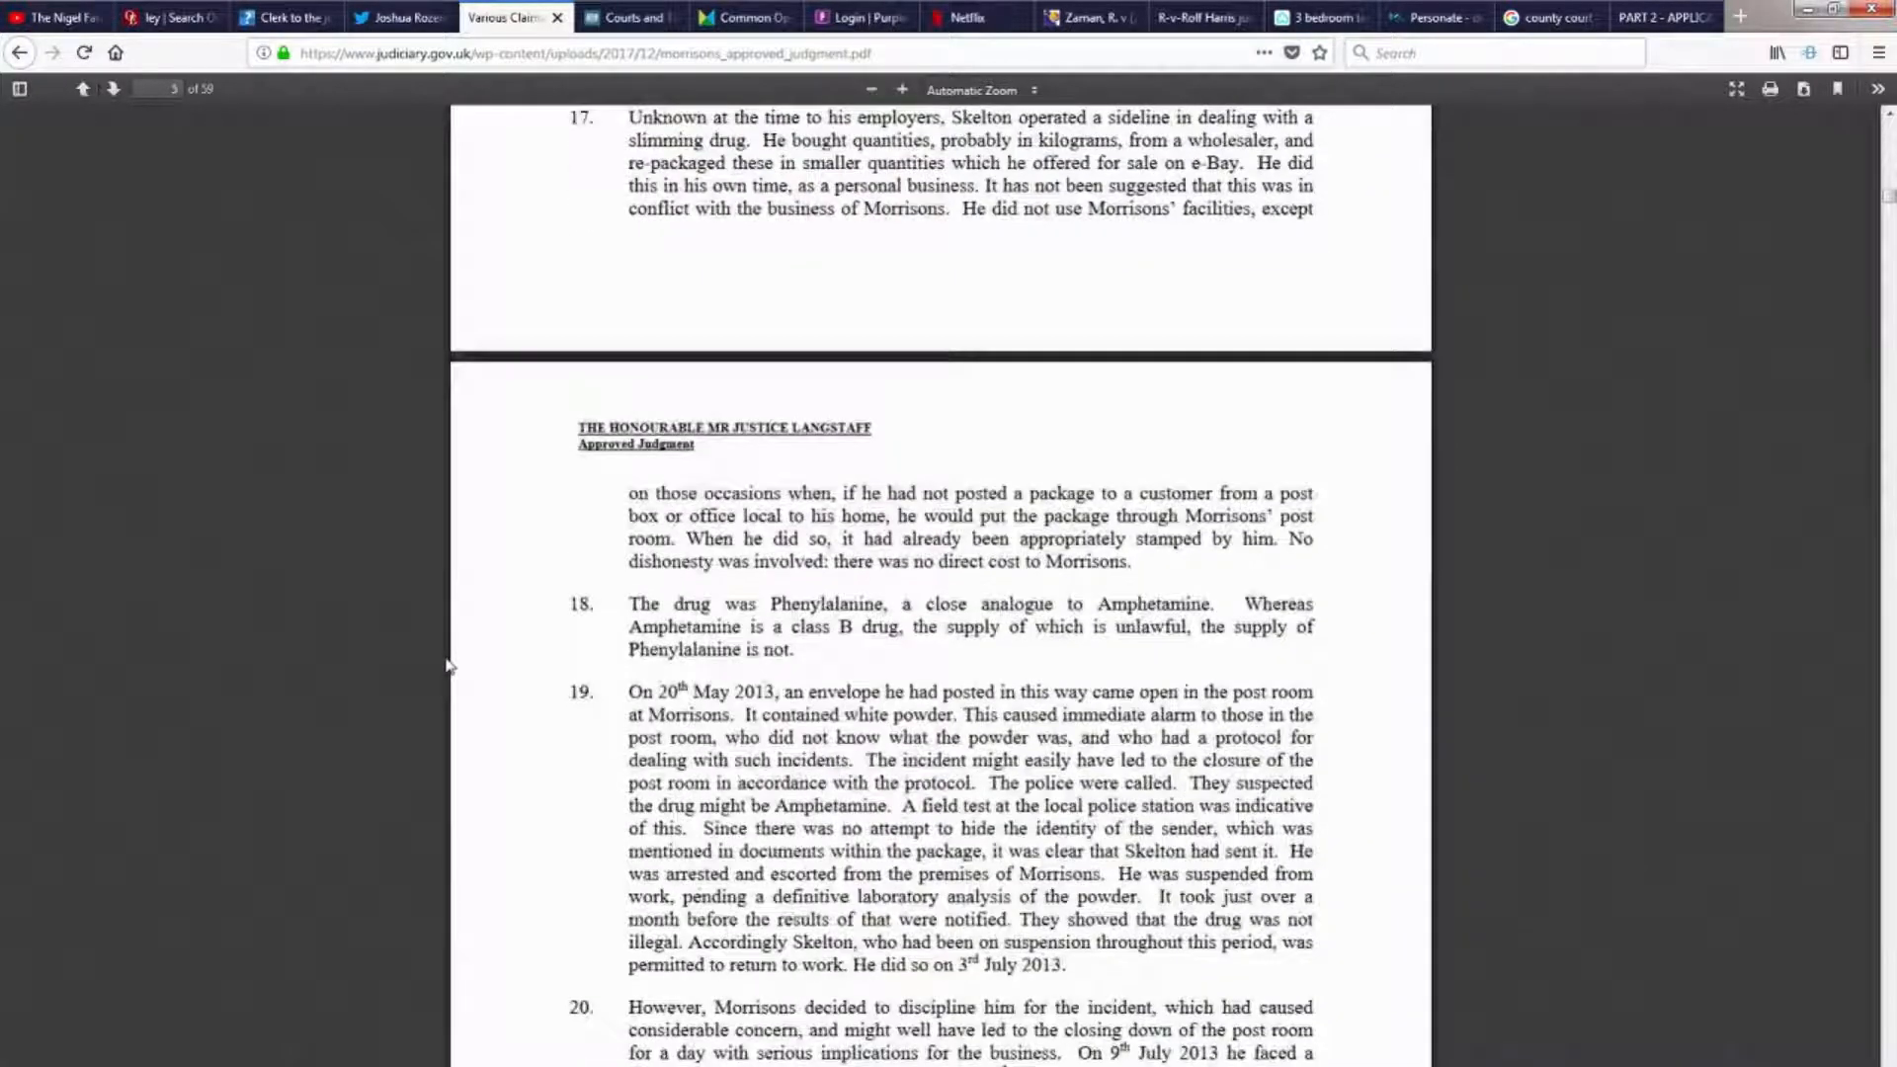
{"action": "scroll", "scroll_direction": "down", "scroll_amount": 3}
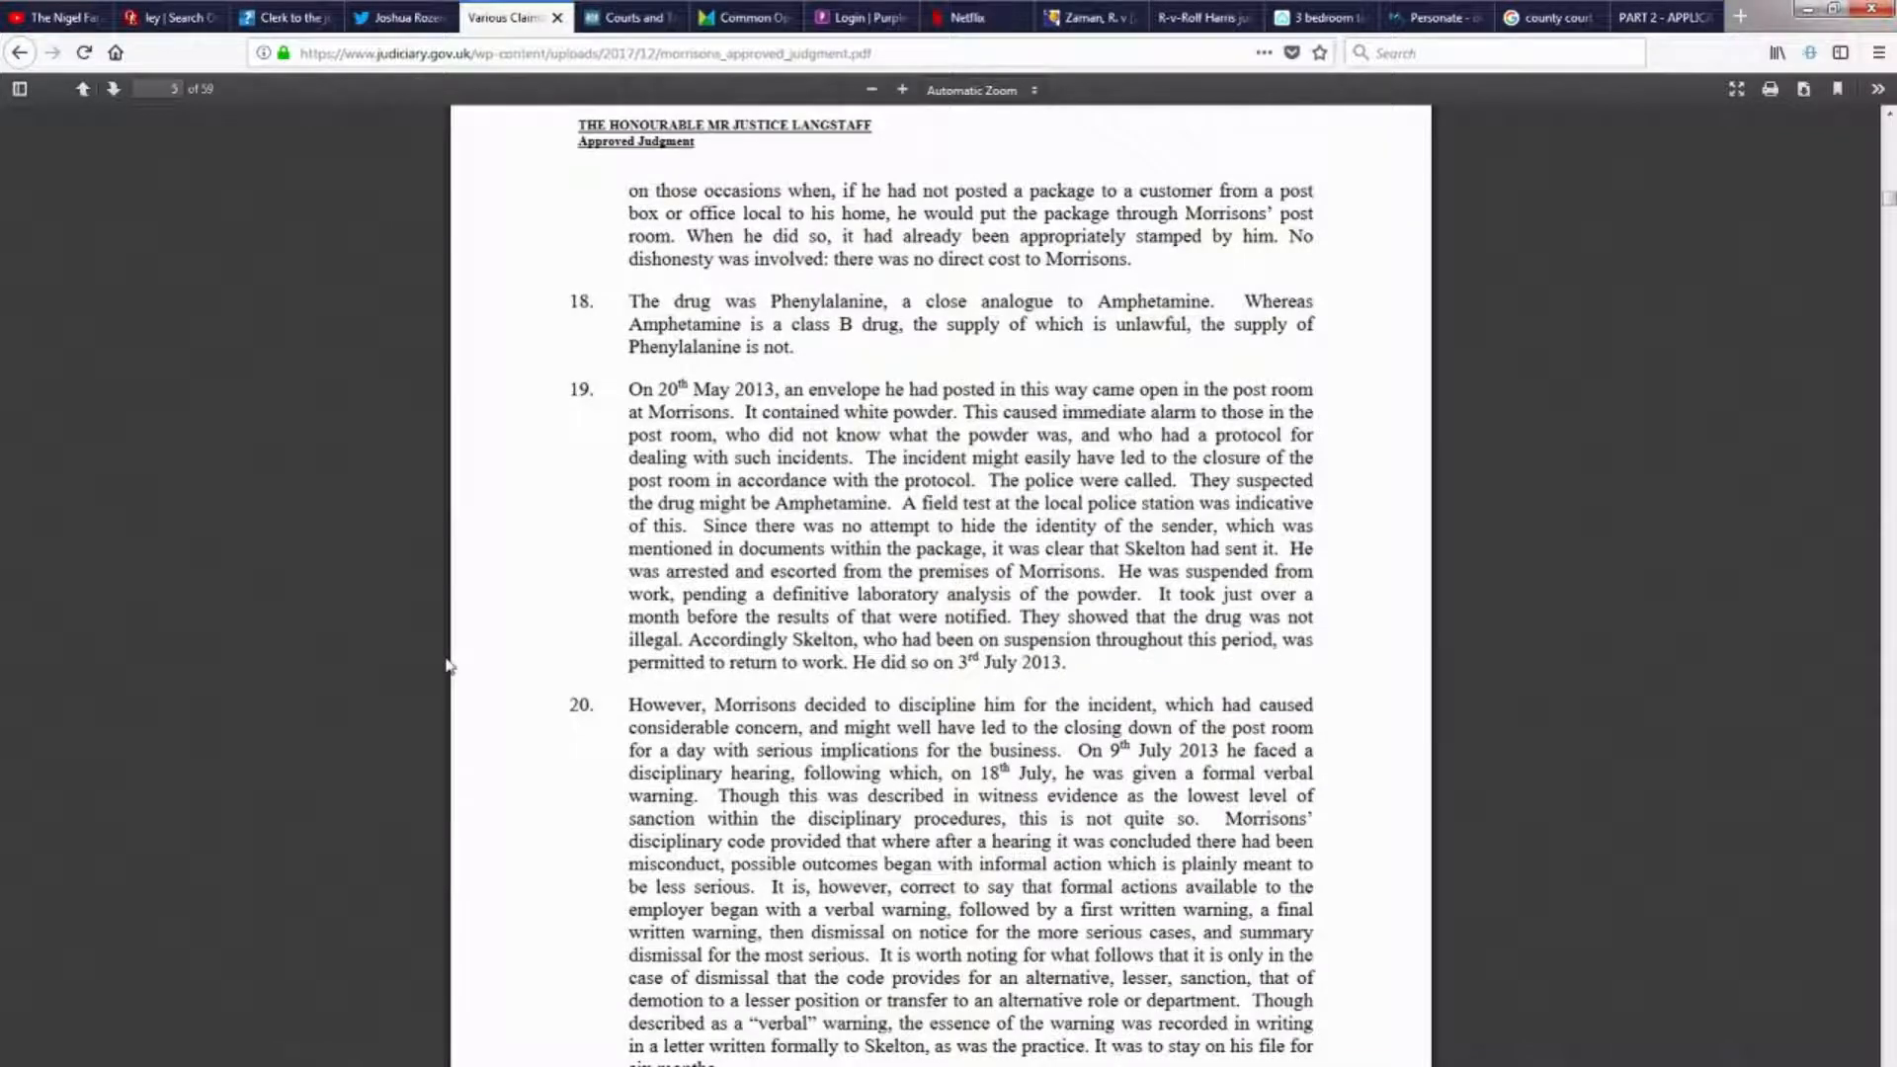
{"action": "scroll", "scroll_direction": "down", "scroll_amount": 3}
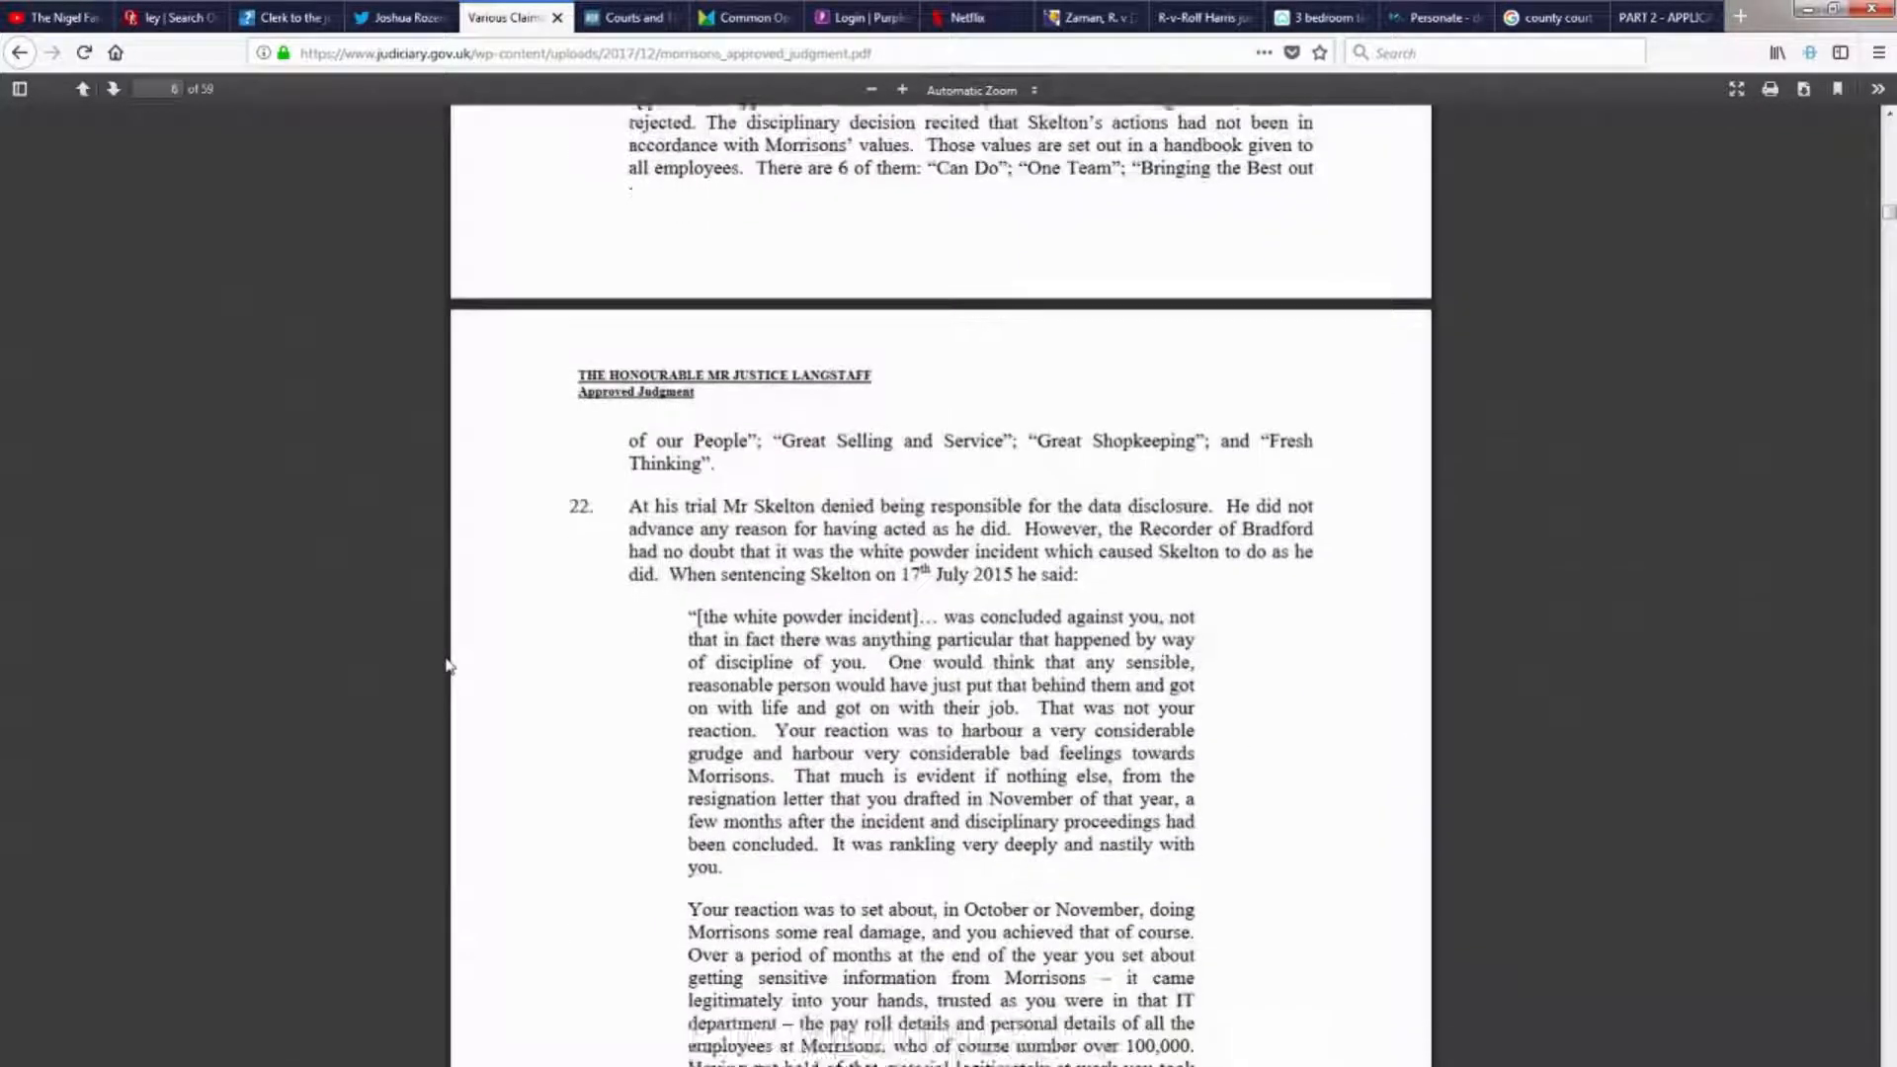
{"action": "scroll", "scroll_direction": "down", "scroll_amount": 3}
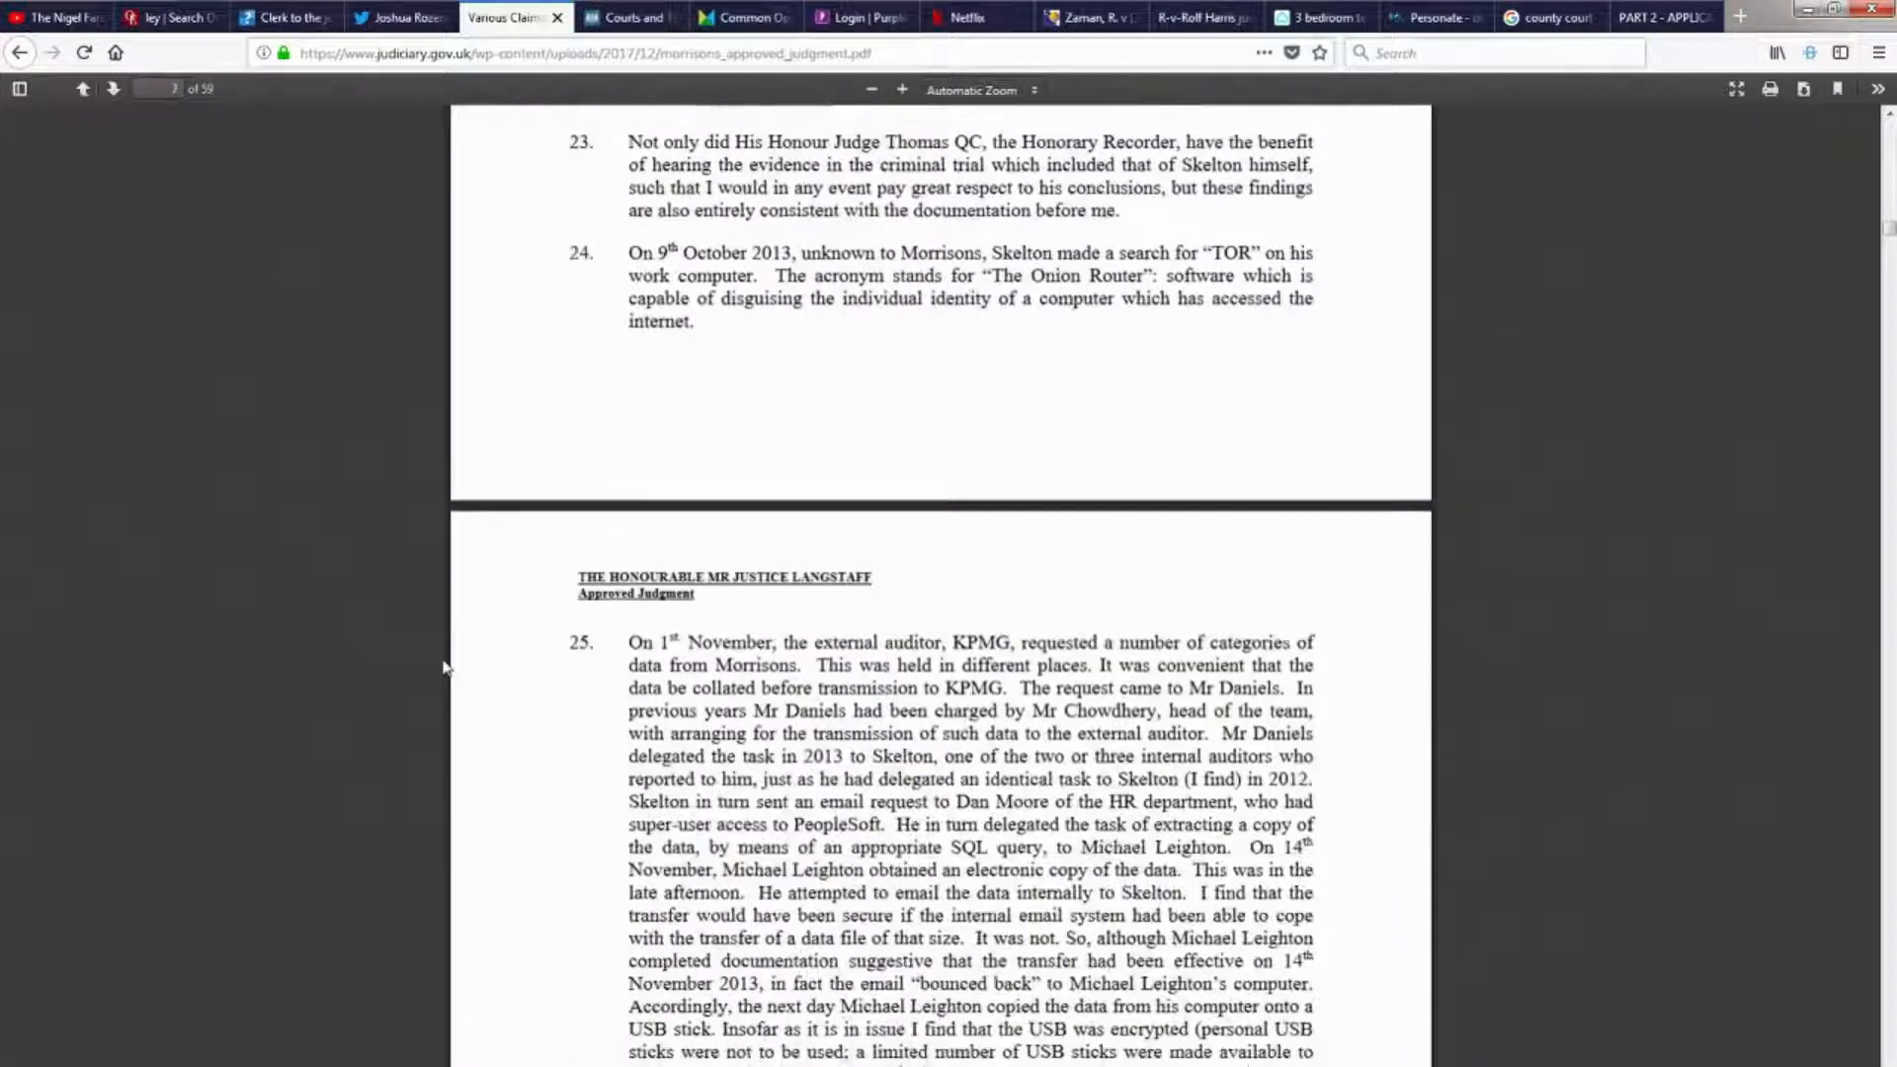
{"action": "scroll", "scroll_direction": "down", "scroll_amount": 3}
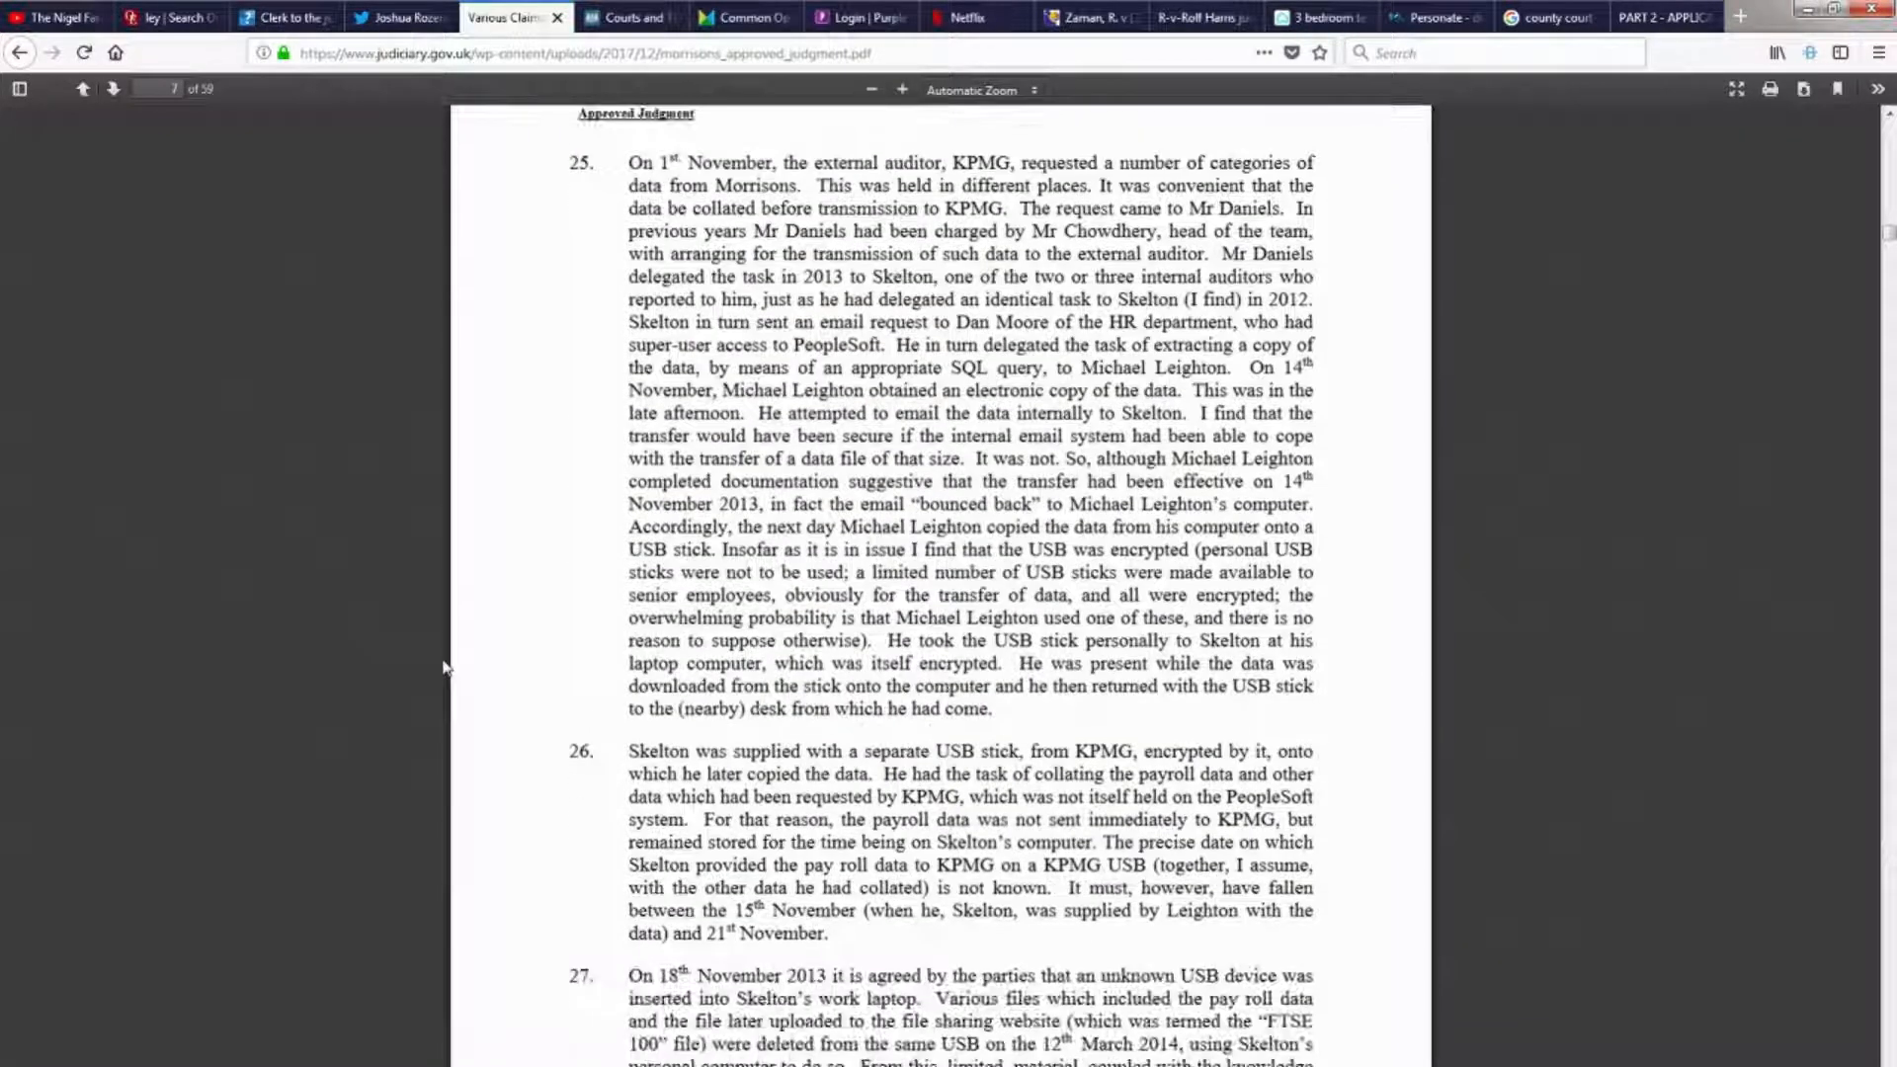
{"action": "scroll", "scroll_direction": "down", "scroll_amount": 3}
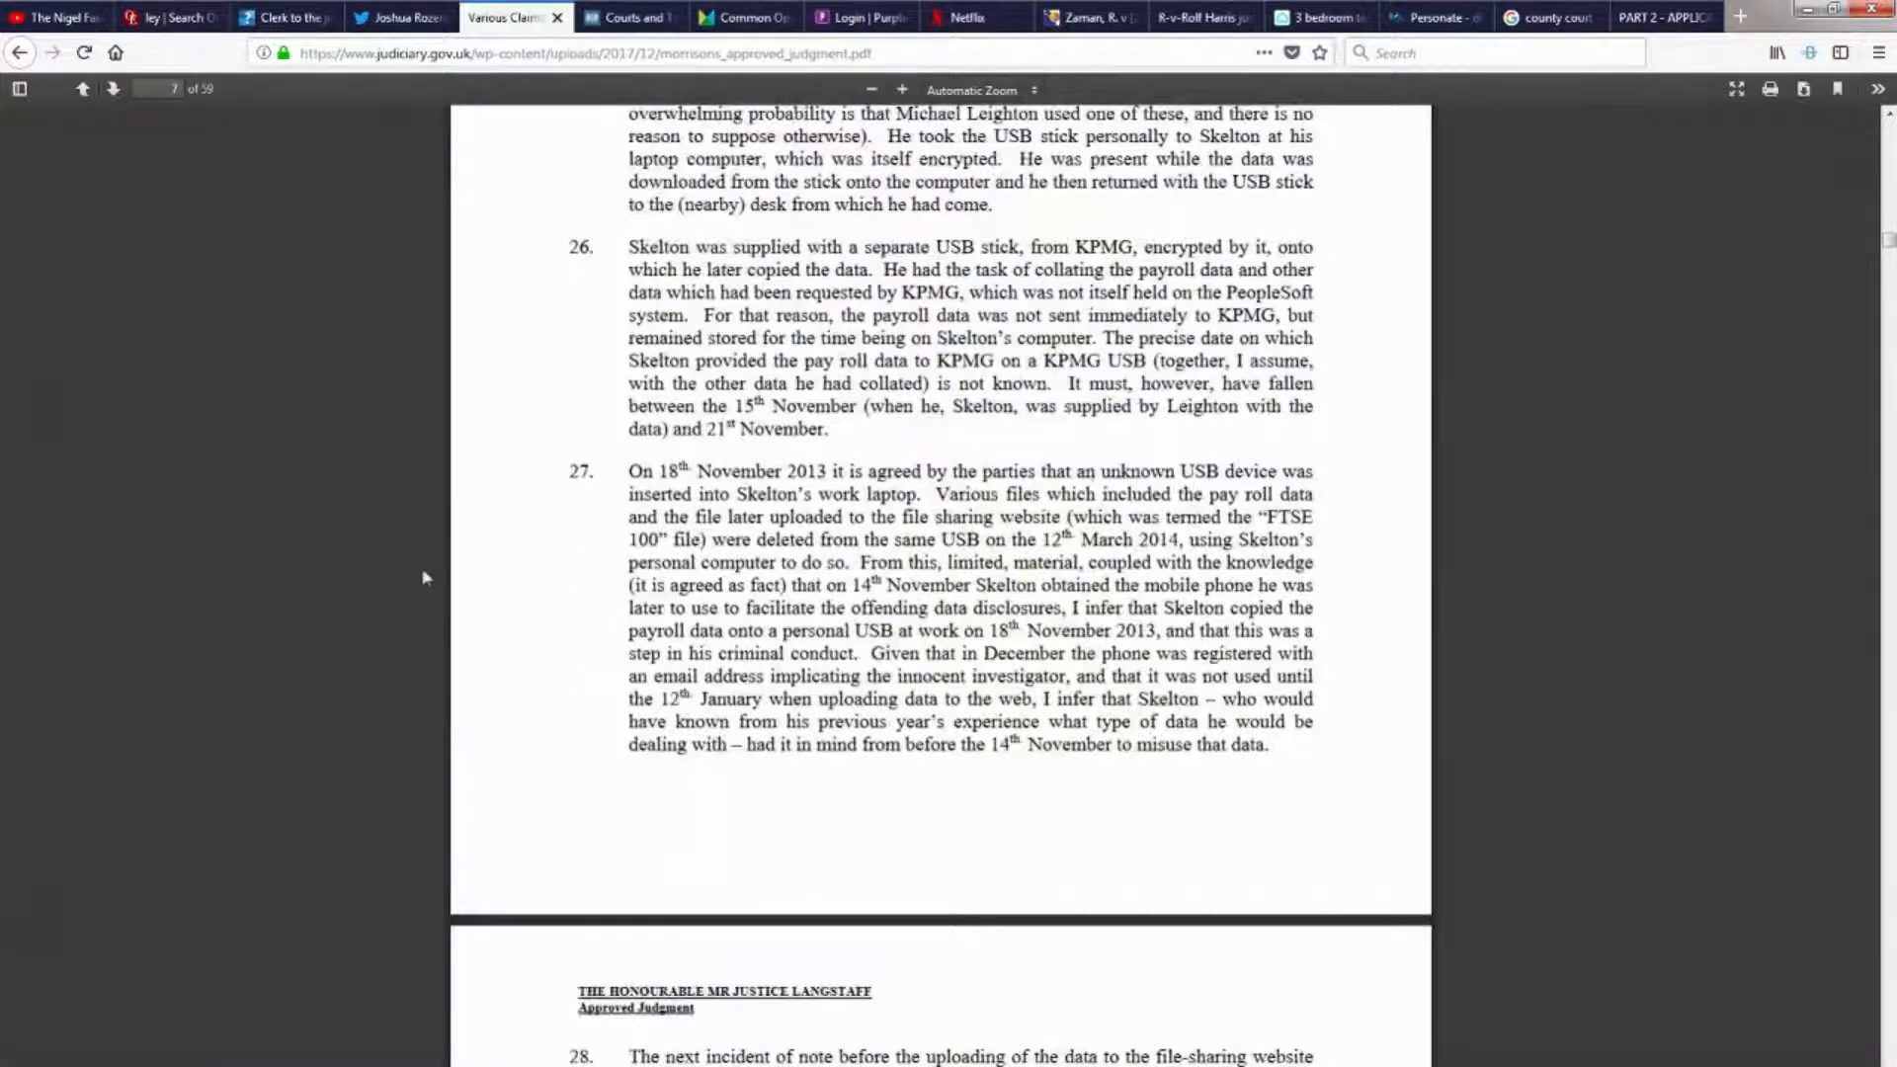
{"action": "scroll", "scroll_direction": "down", "scroll_amount": 3}
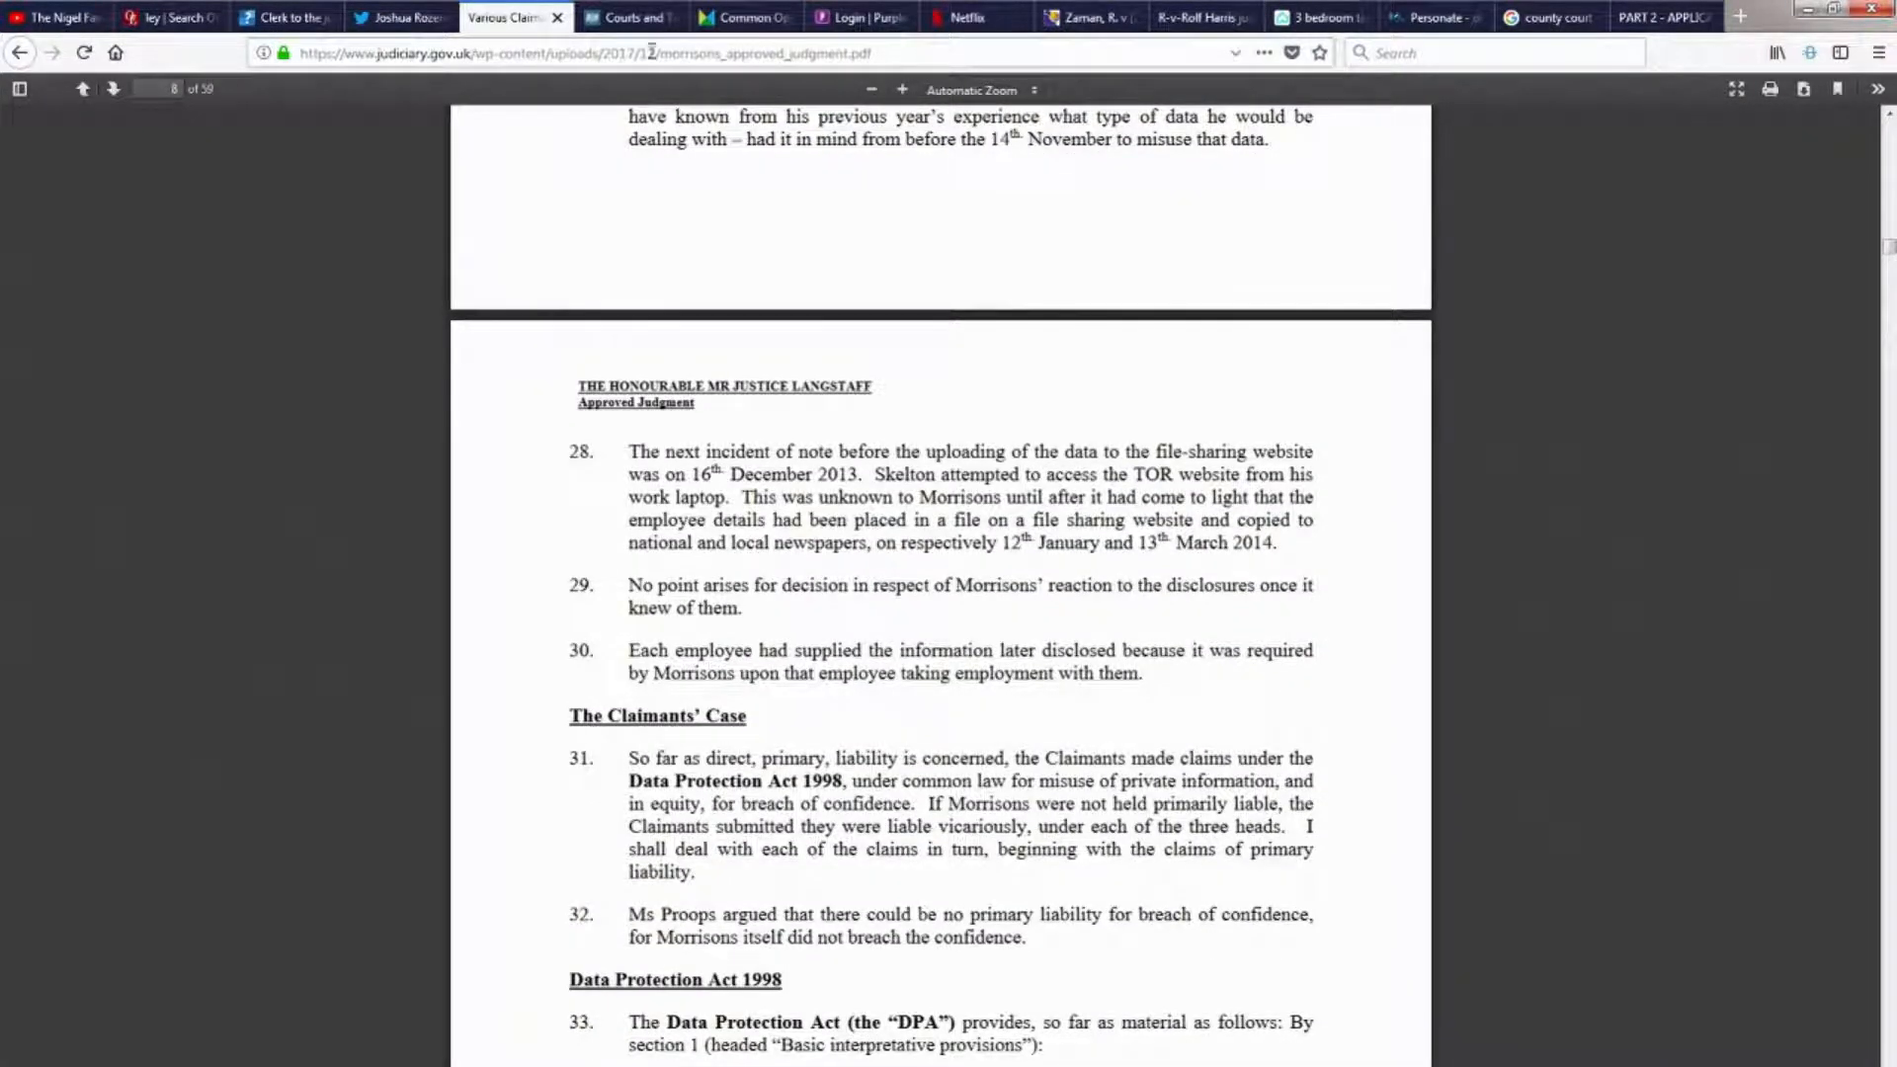
{"action": "mouse_move", "coordinate": [537, 586]}
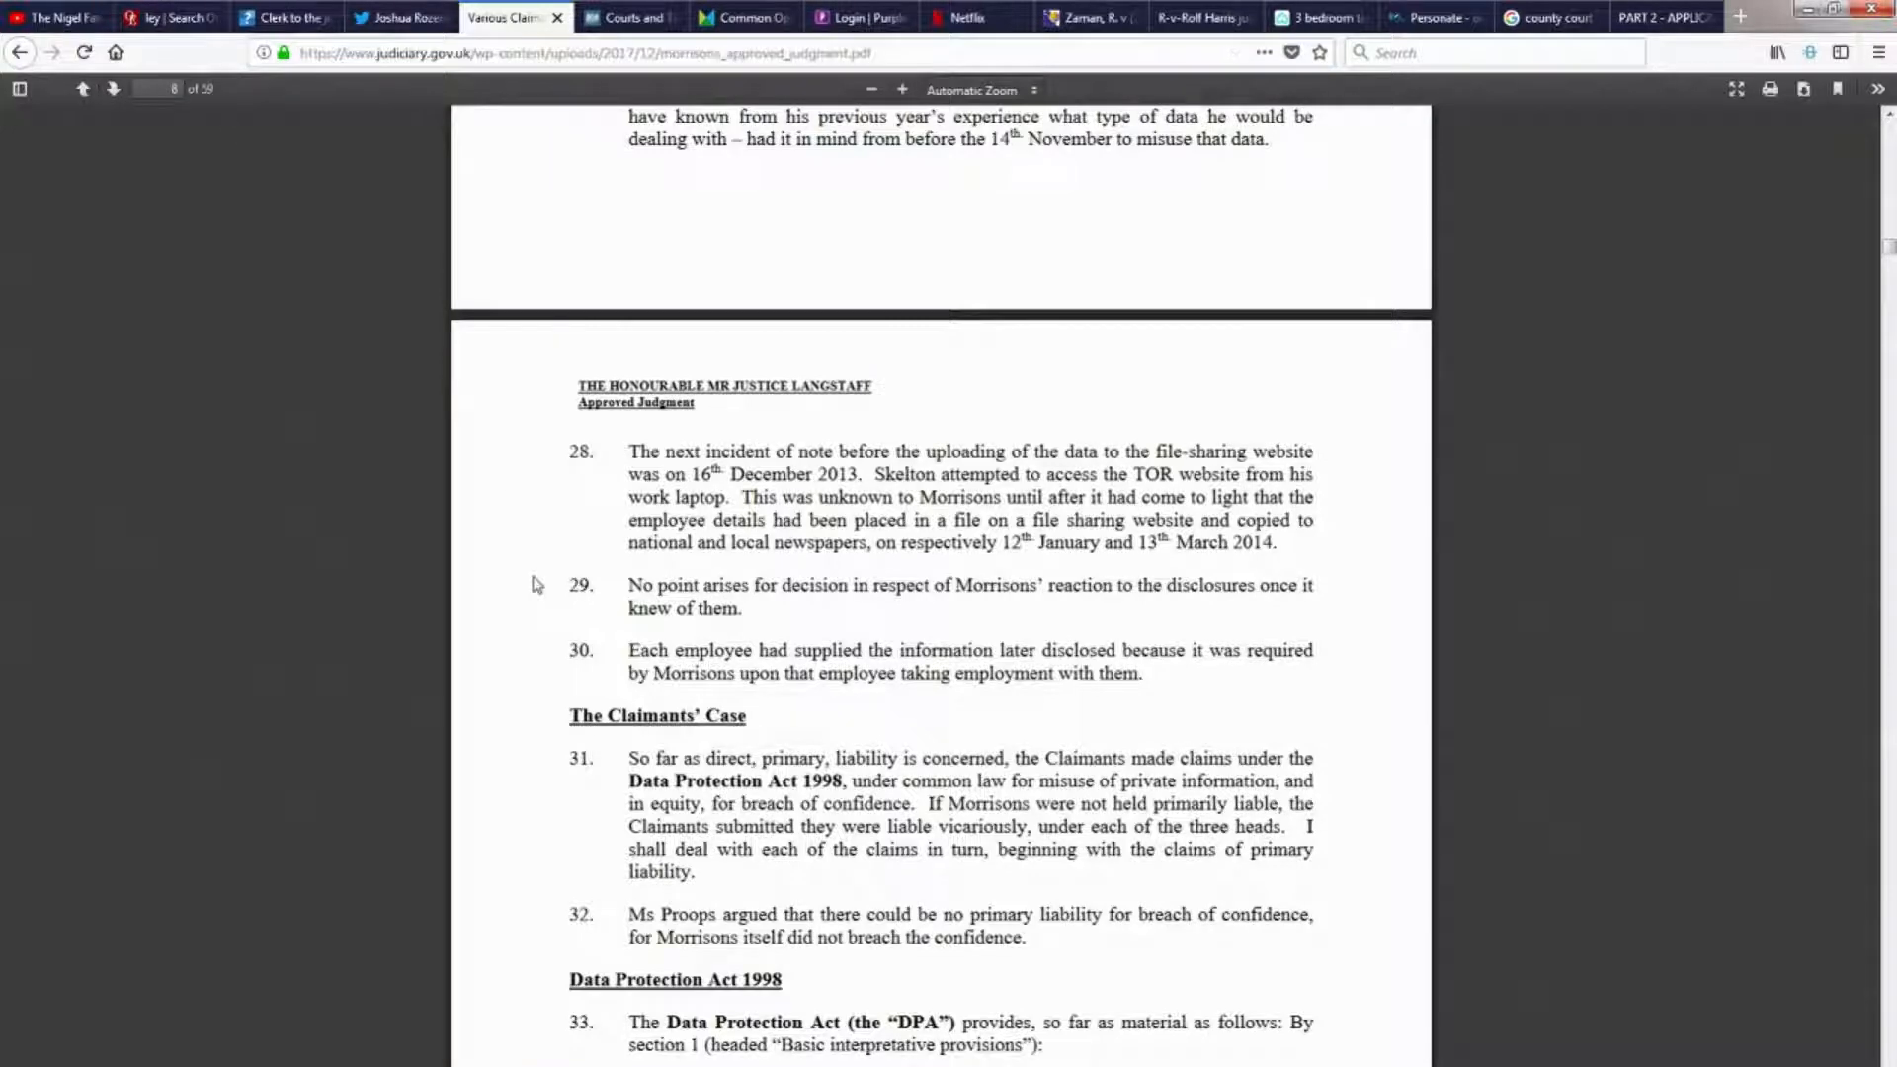
{"action": "scroll", "scroll_direction": "down", "scroll_amount": 3}
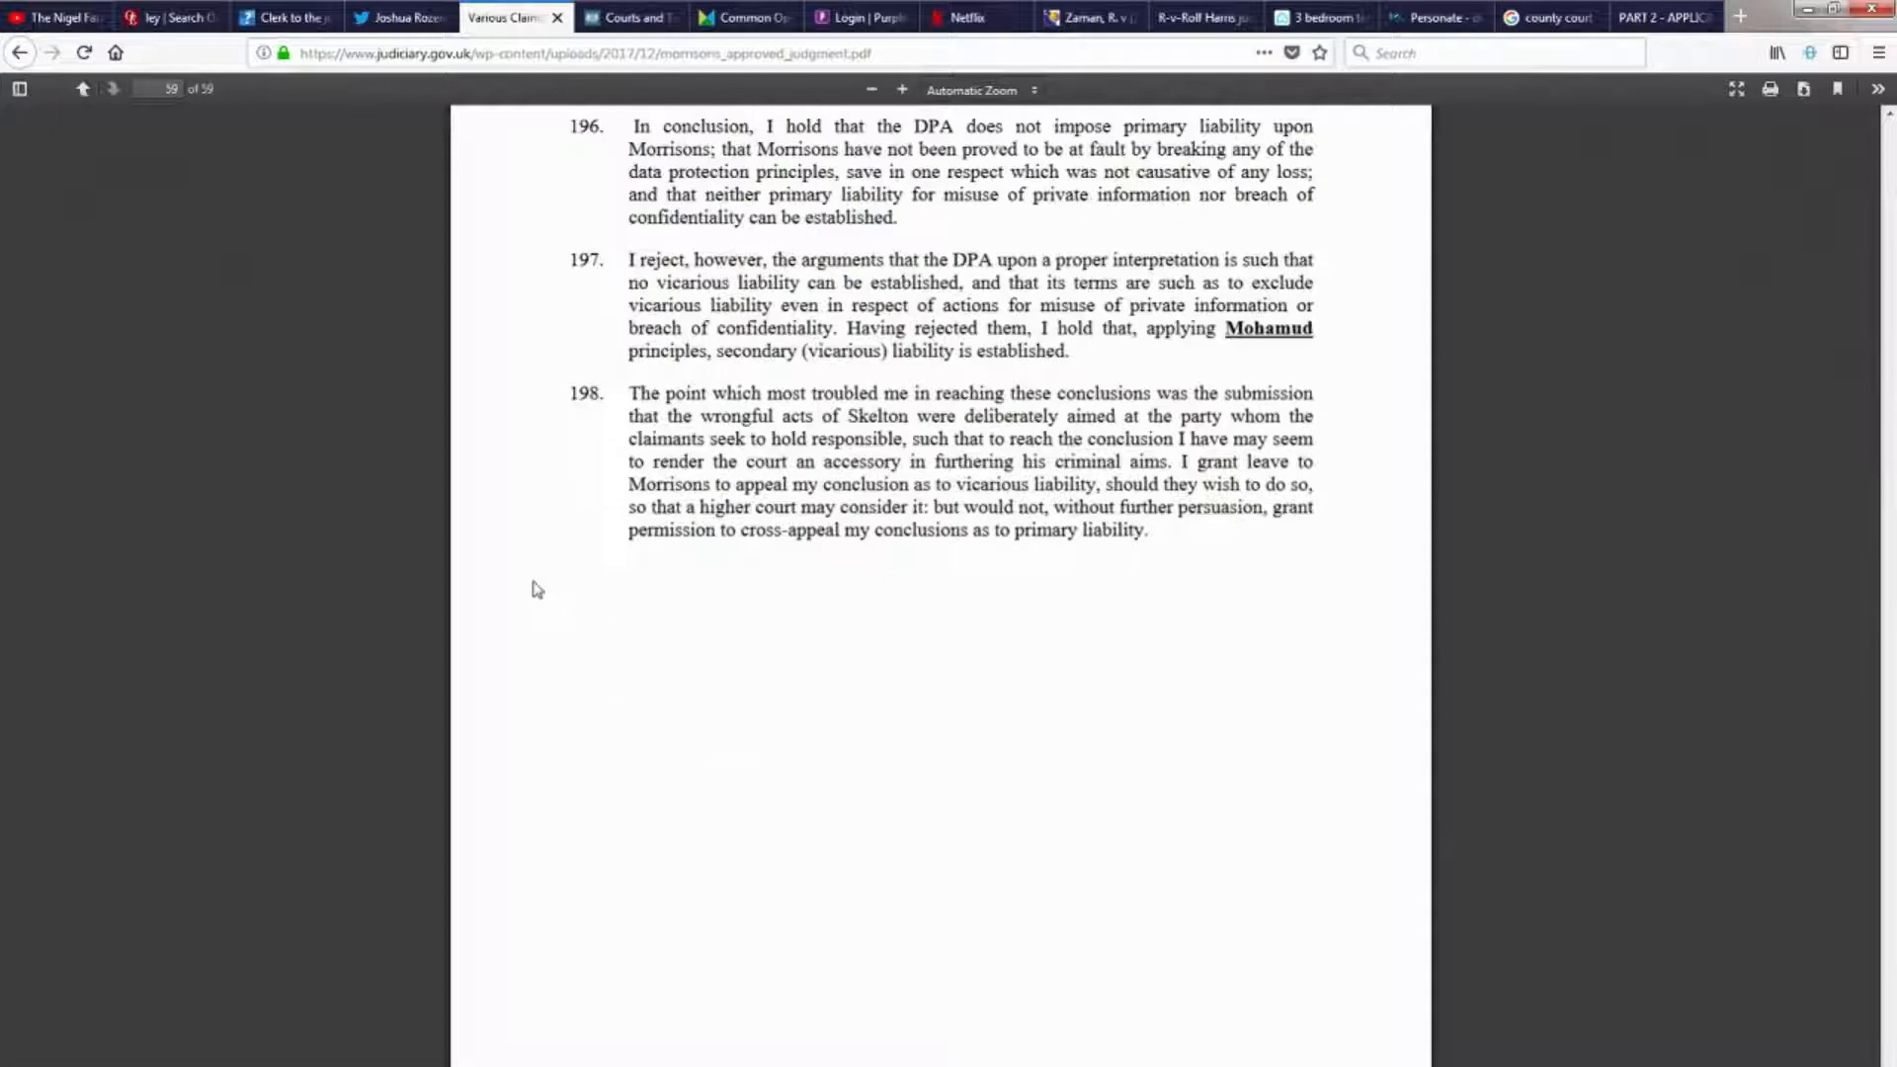
Scroll up on page 59 to reveal the Conclusions: Summary heading.
{"action": "scroll", "scroll_direction": "up", "scroll_amount": 3}
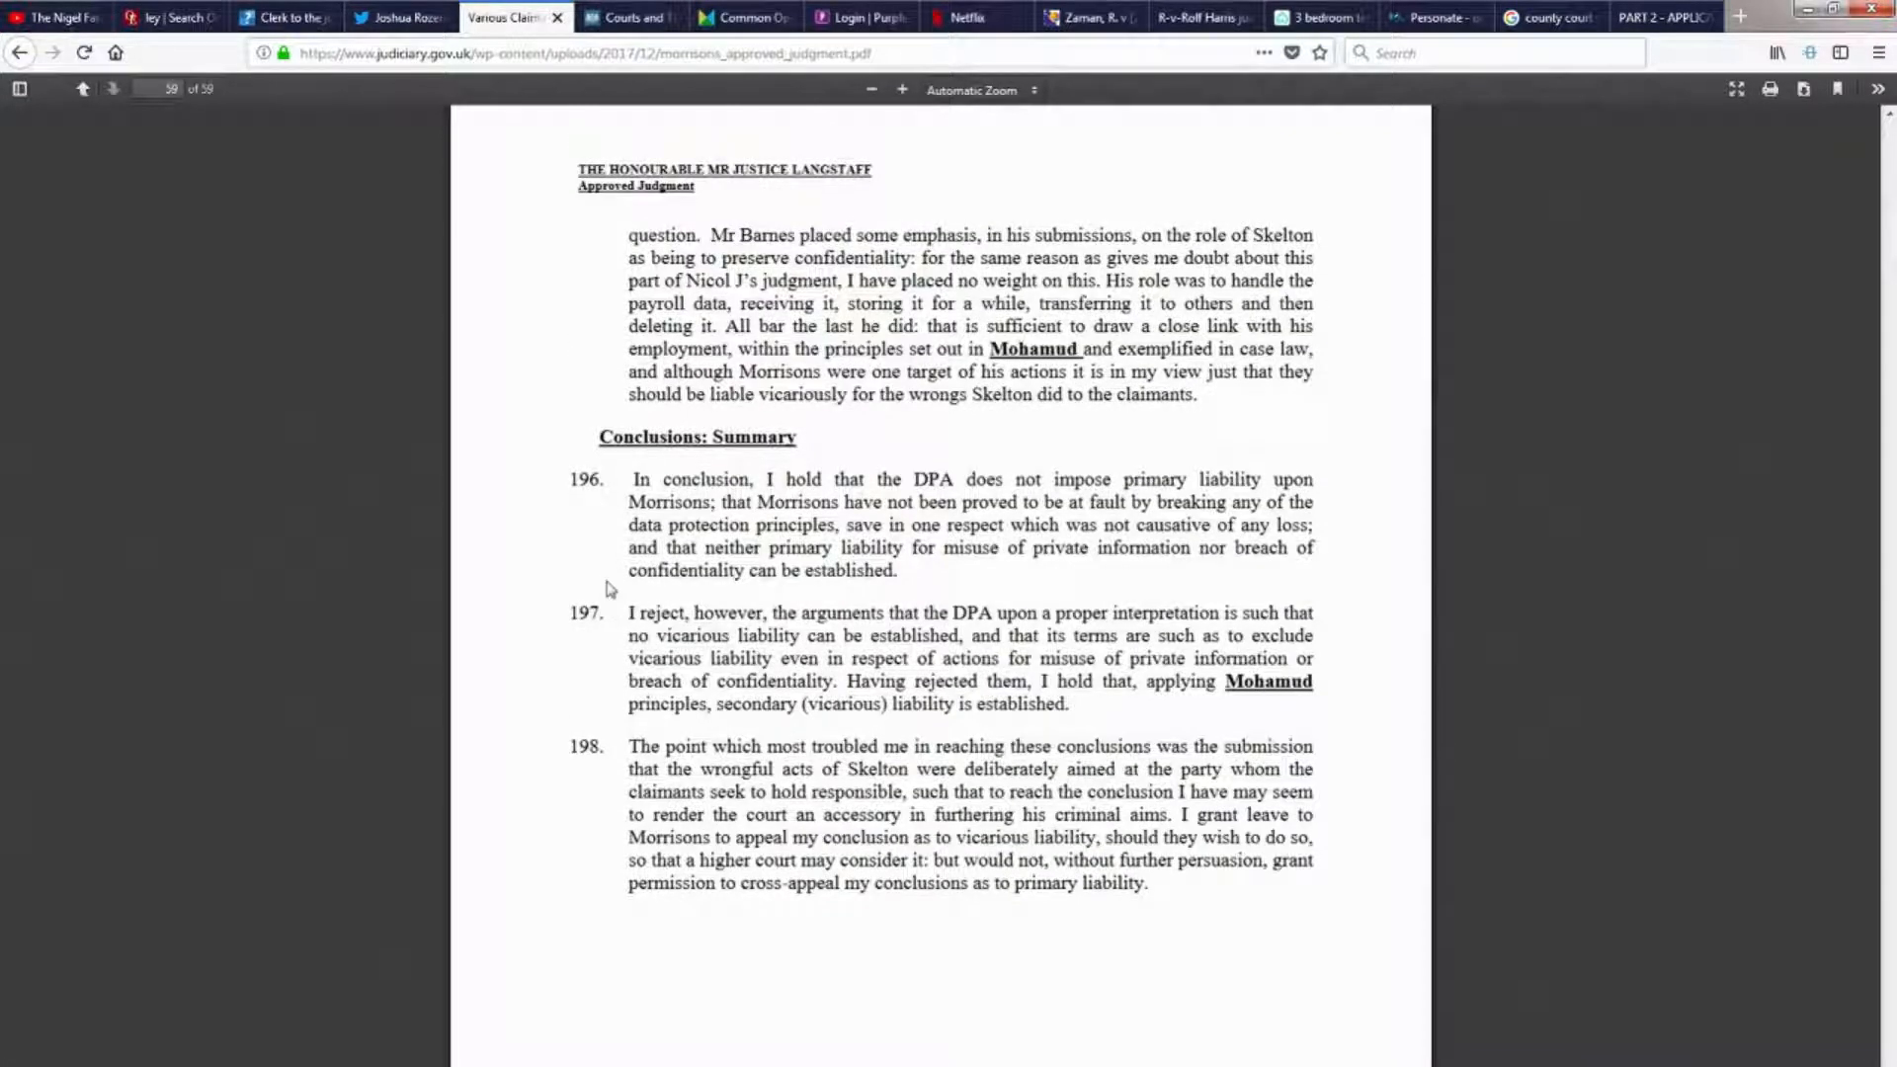
{"action": "mouse_move", "coordinate": [609, 604]}
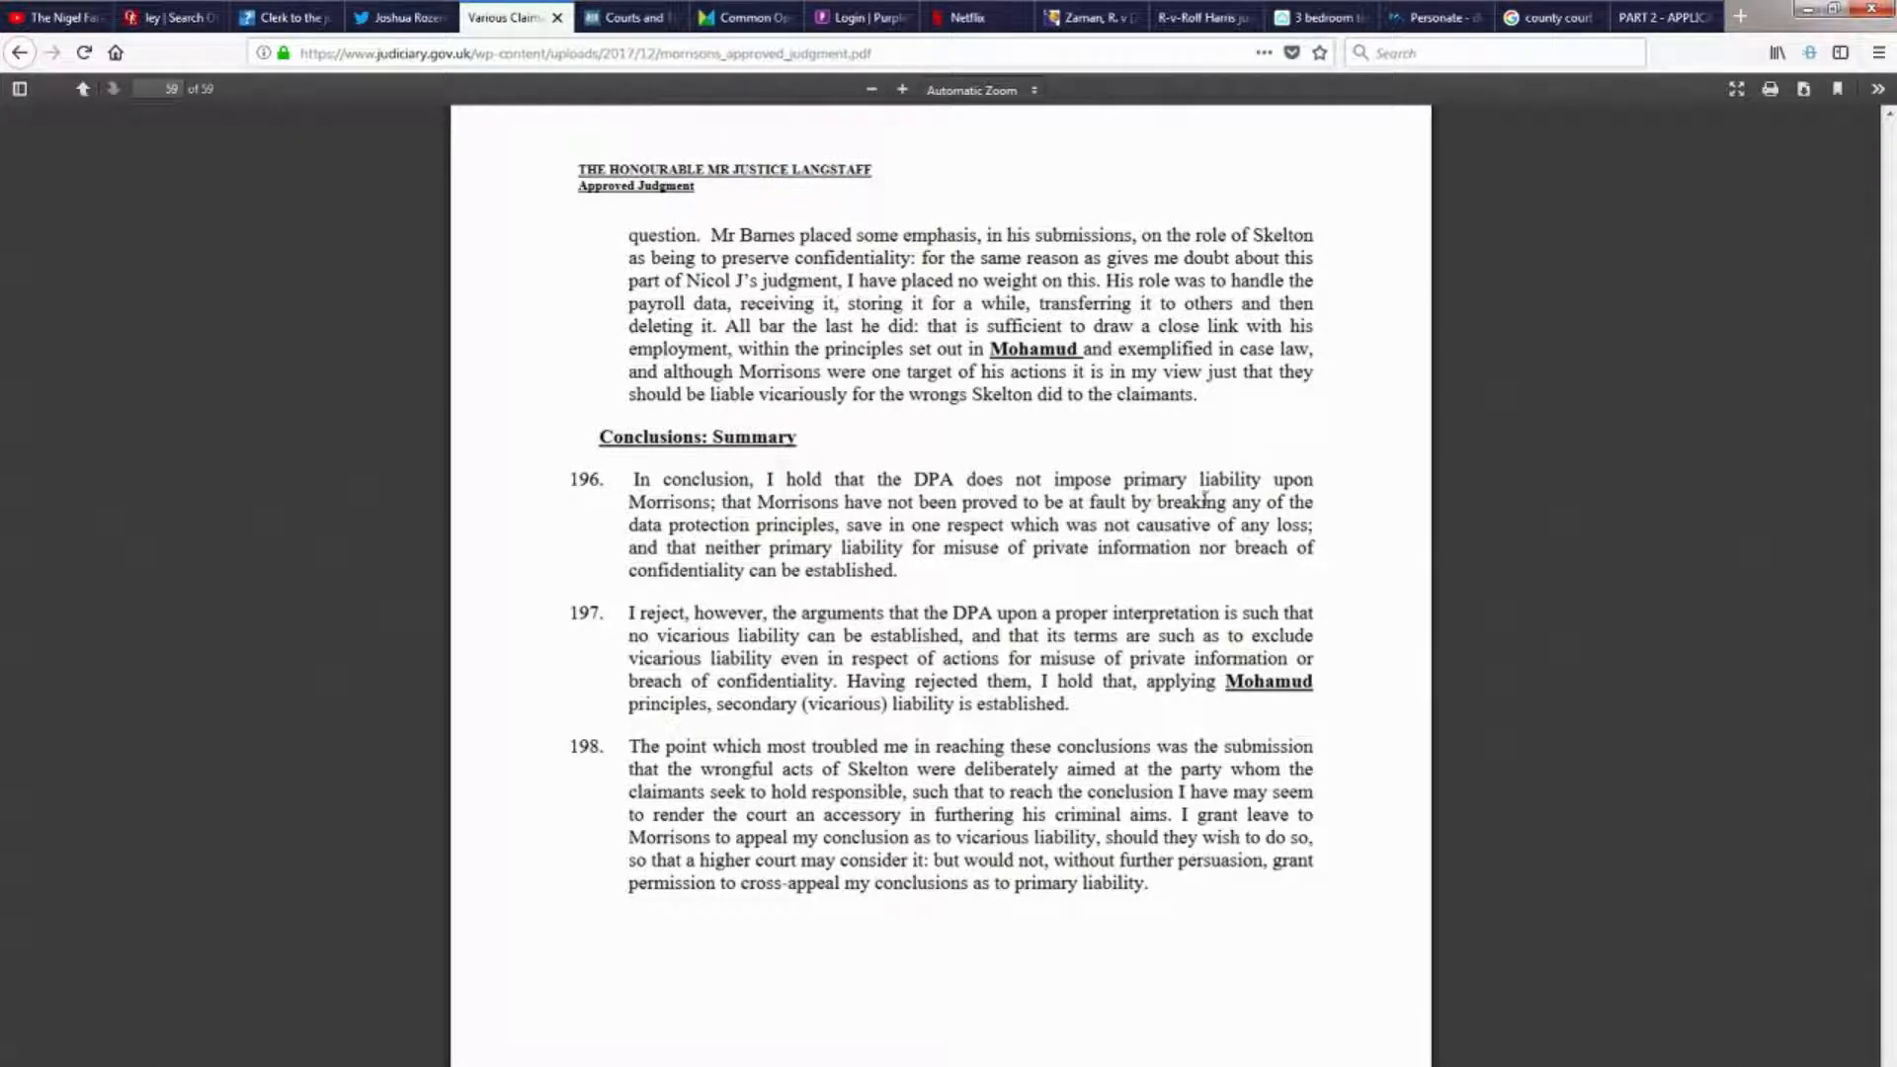
{"action": "double_click", "coordinate": [679, 502]}
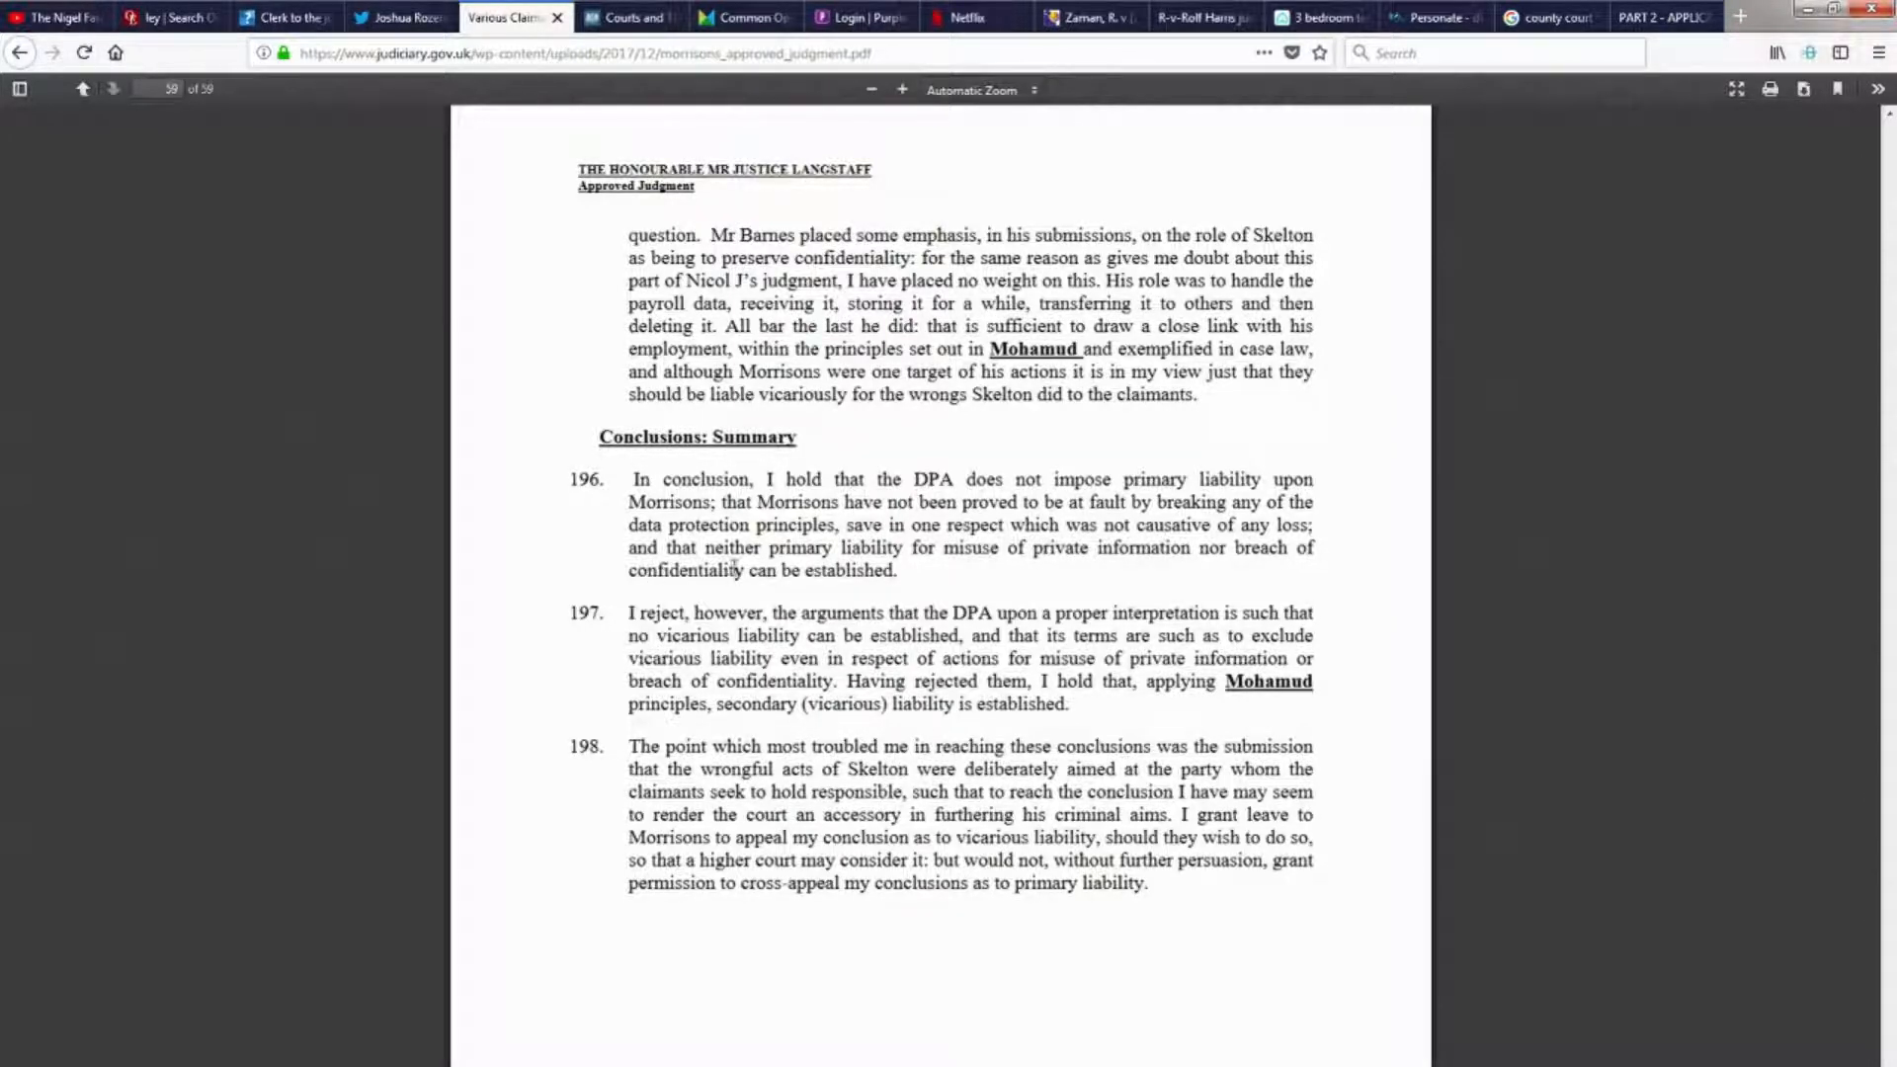
{"action": "mouse_move", "coordinate": [996, 581]}
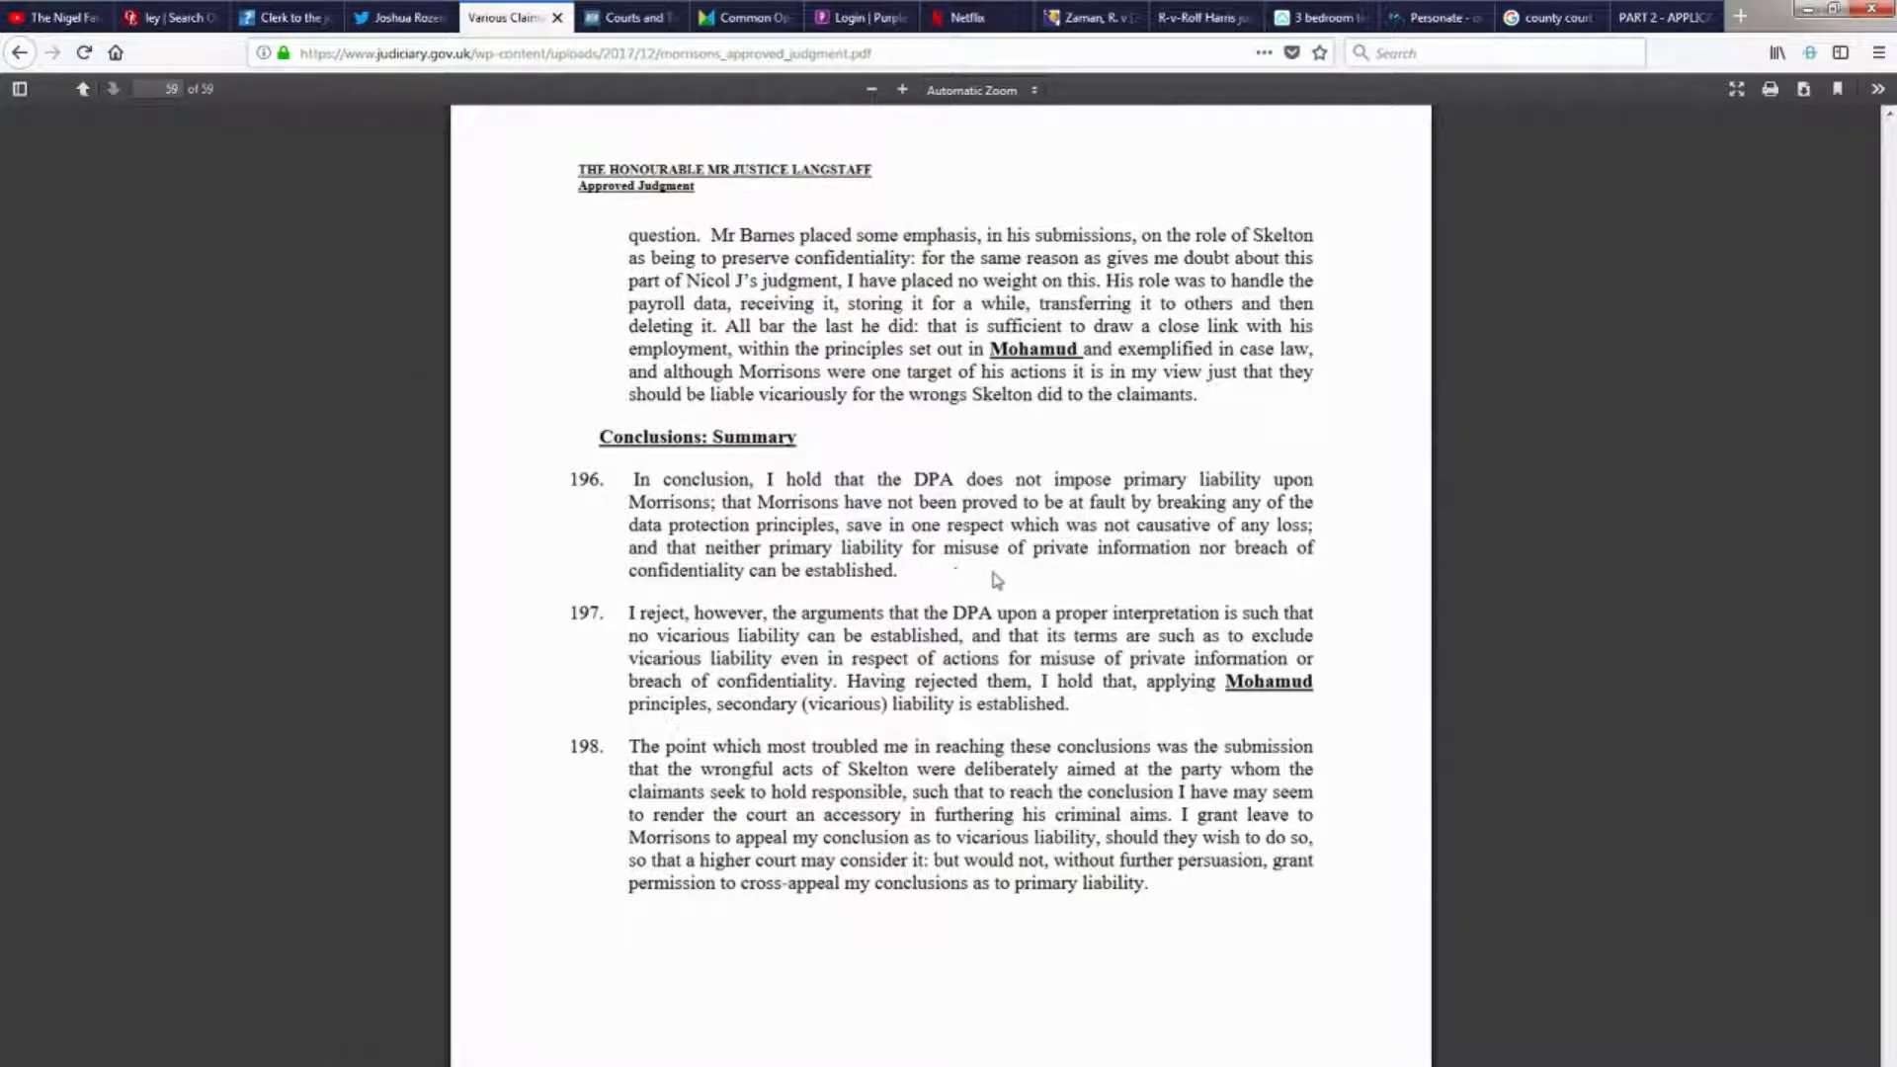
{"action": "mouse_move", "coordinate": [727, 595]}
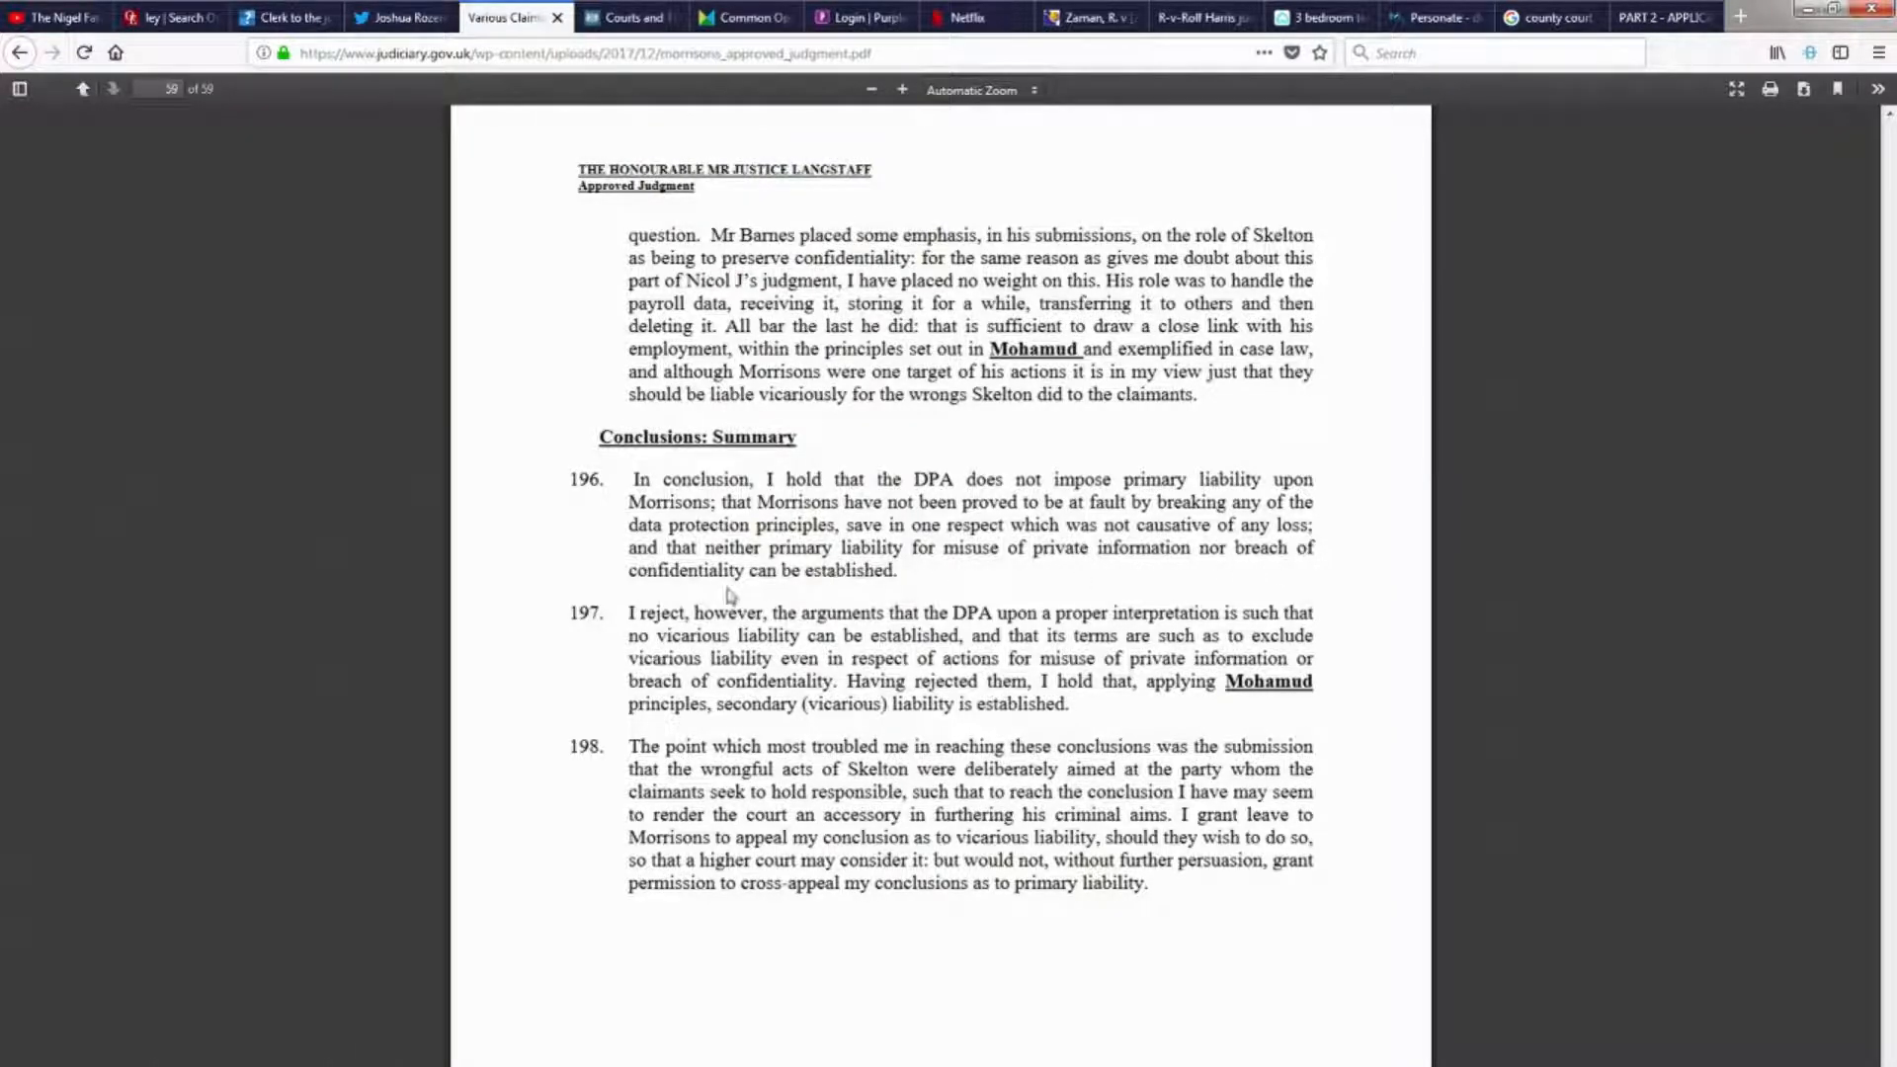
{"action": "mouse_move", "coordinate": [911, 578]}
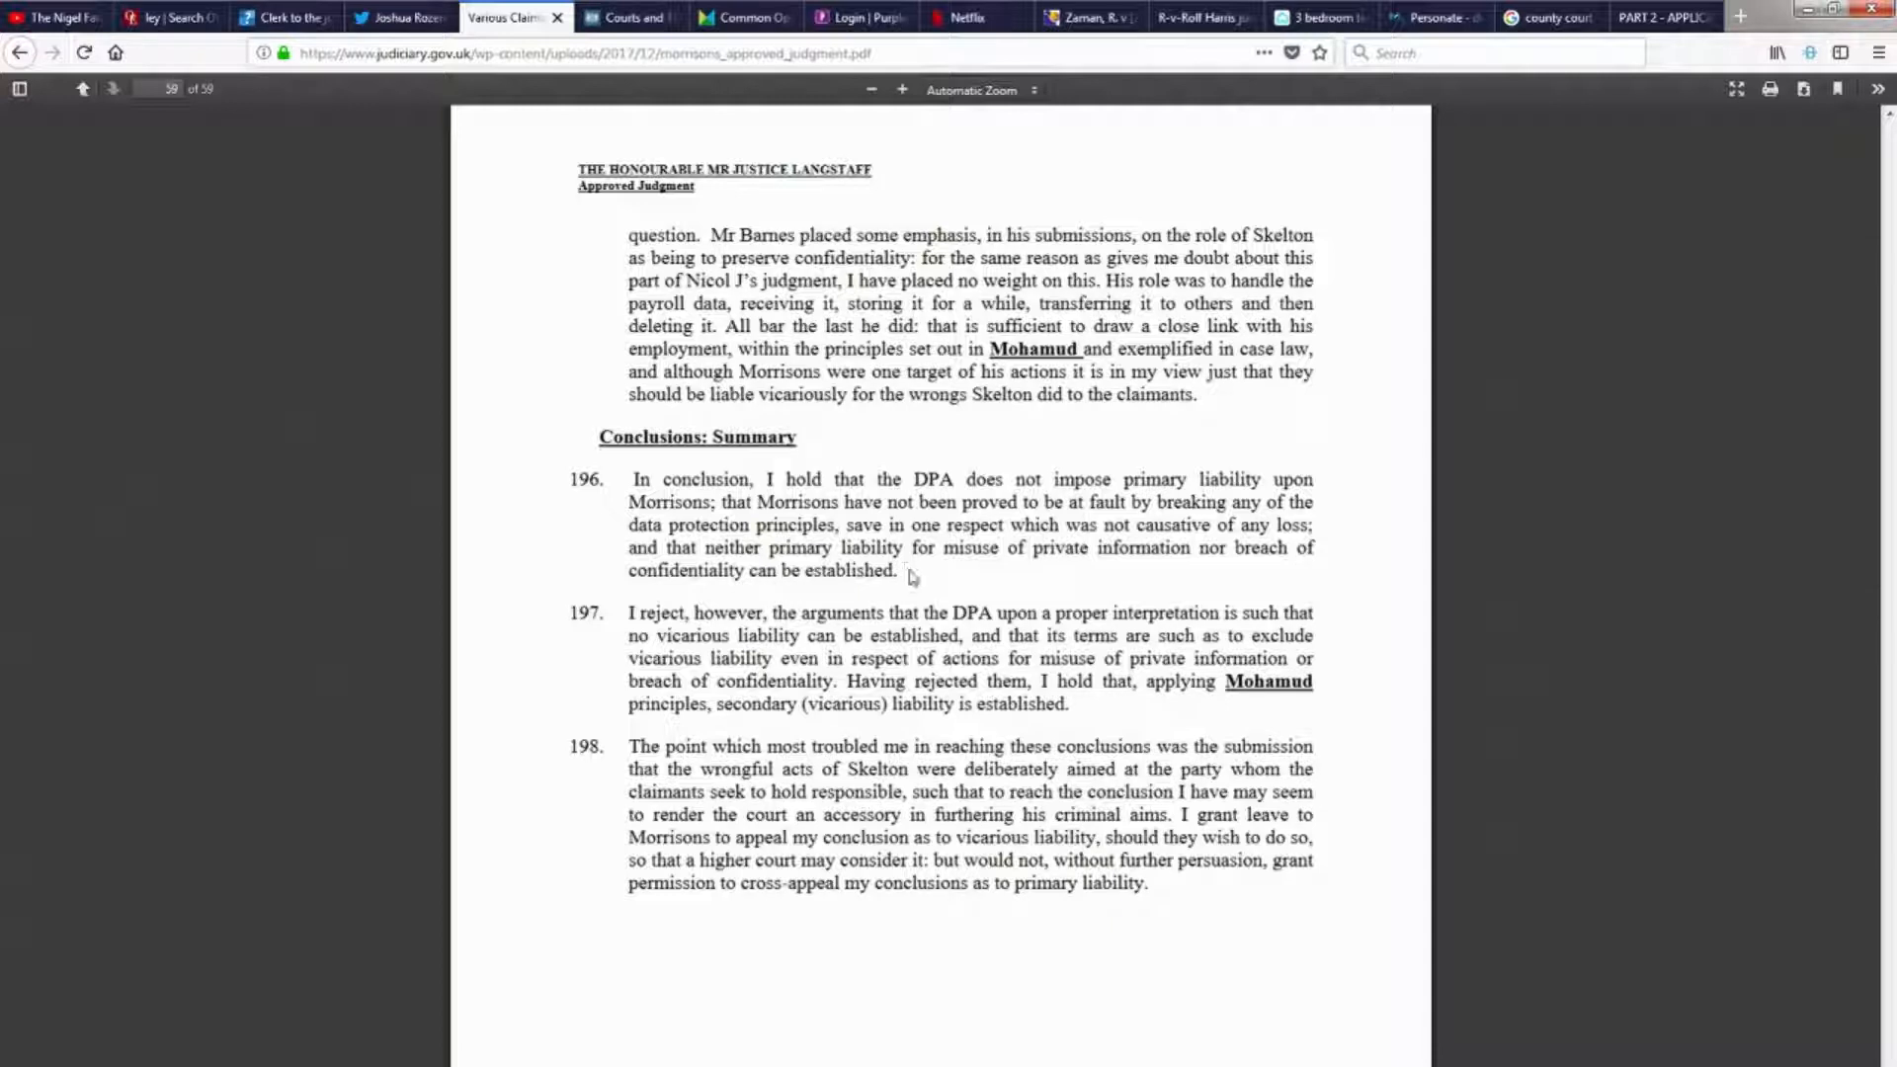
{"action": "left_click_drag", "start_coordinate": [781, 570], "coordinate": [899, 570]}
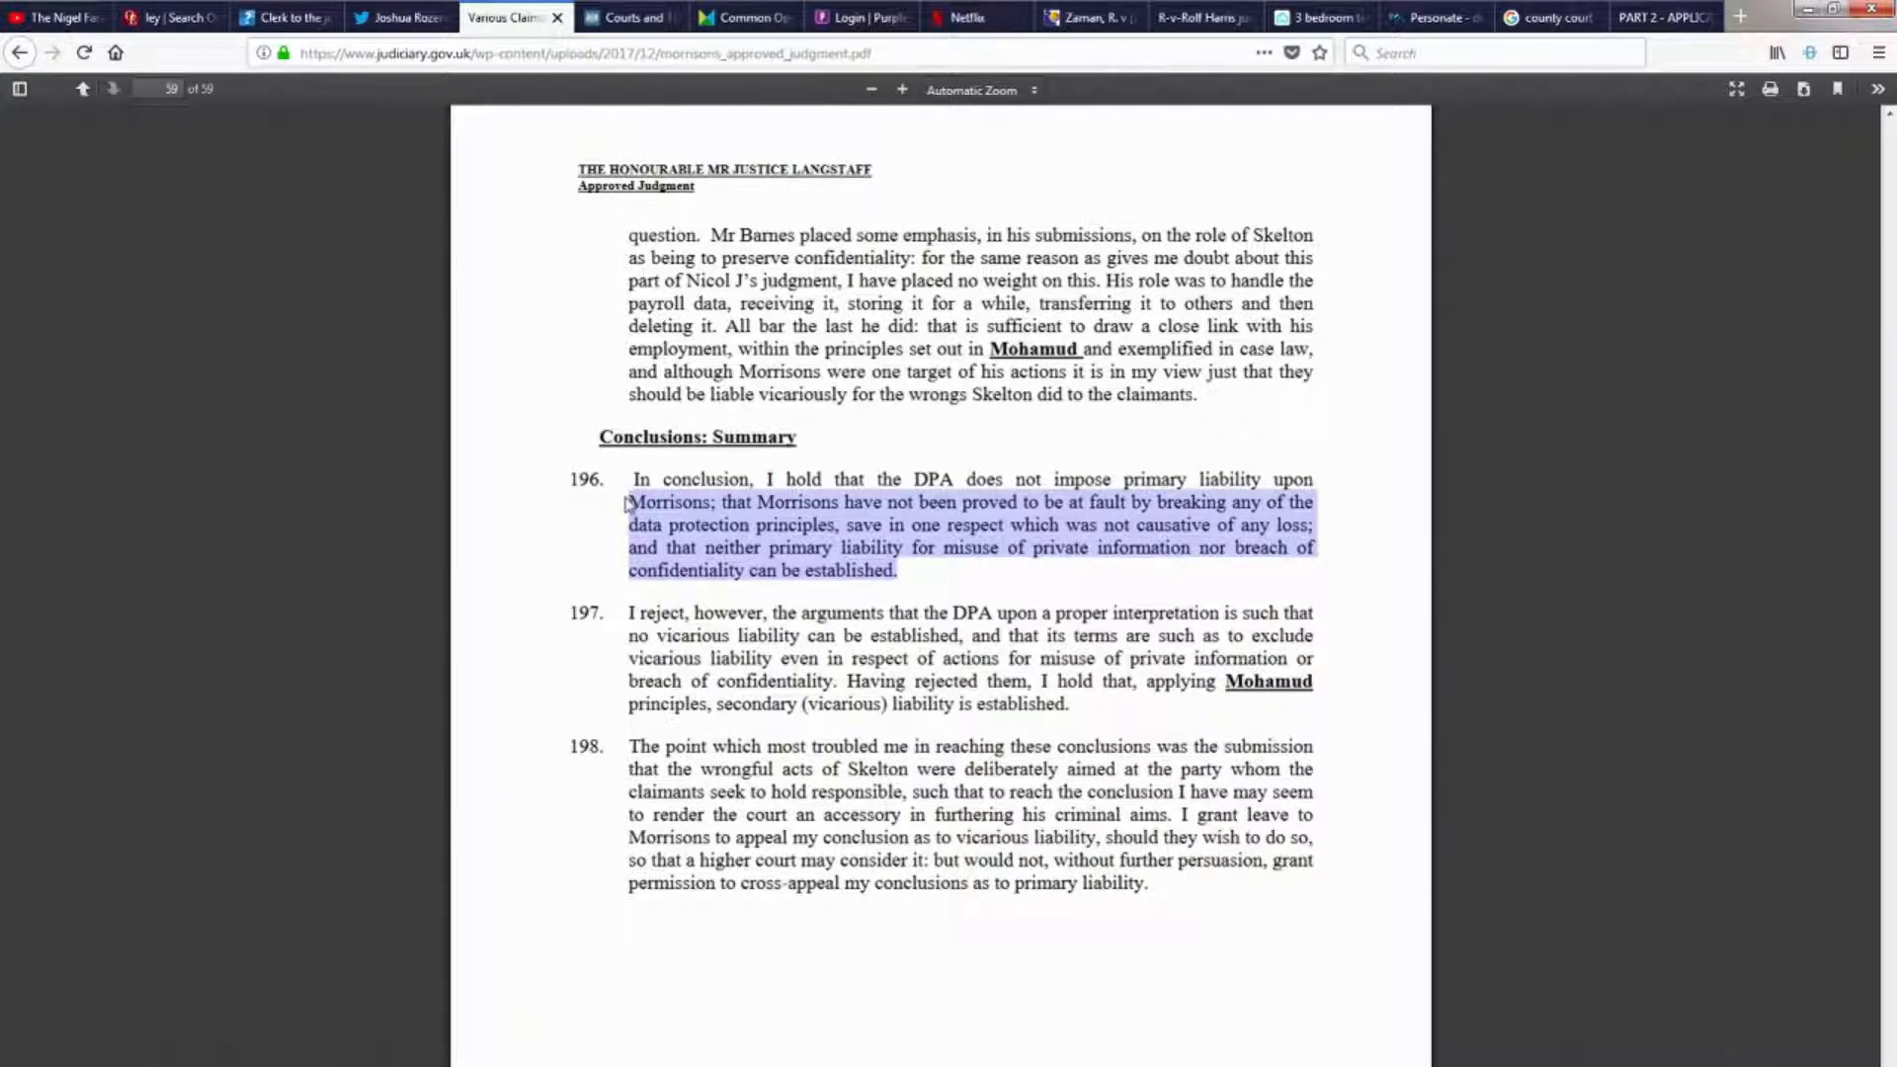
{"action": "mouse_move", "coordinate": [595, 500]}
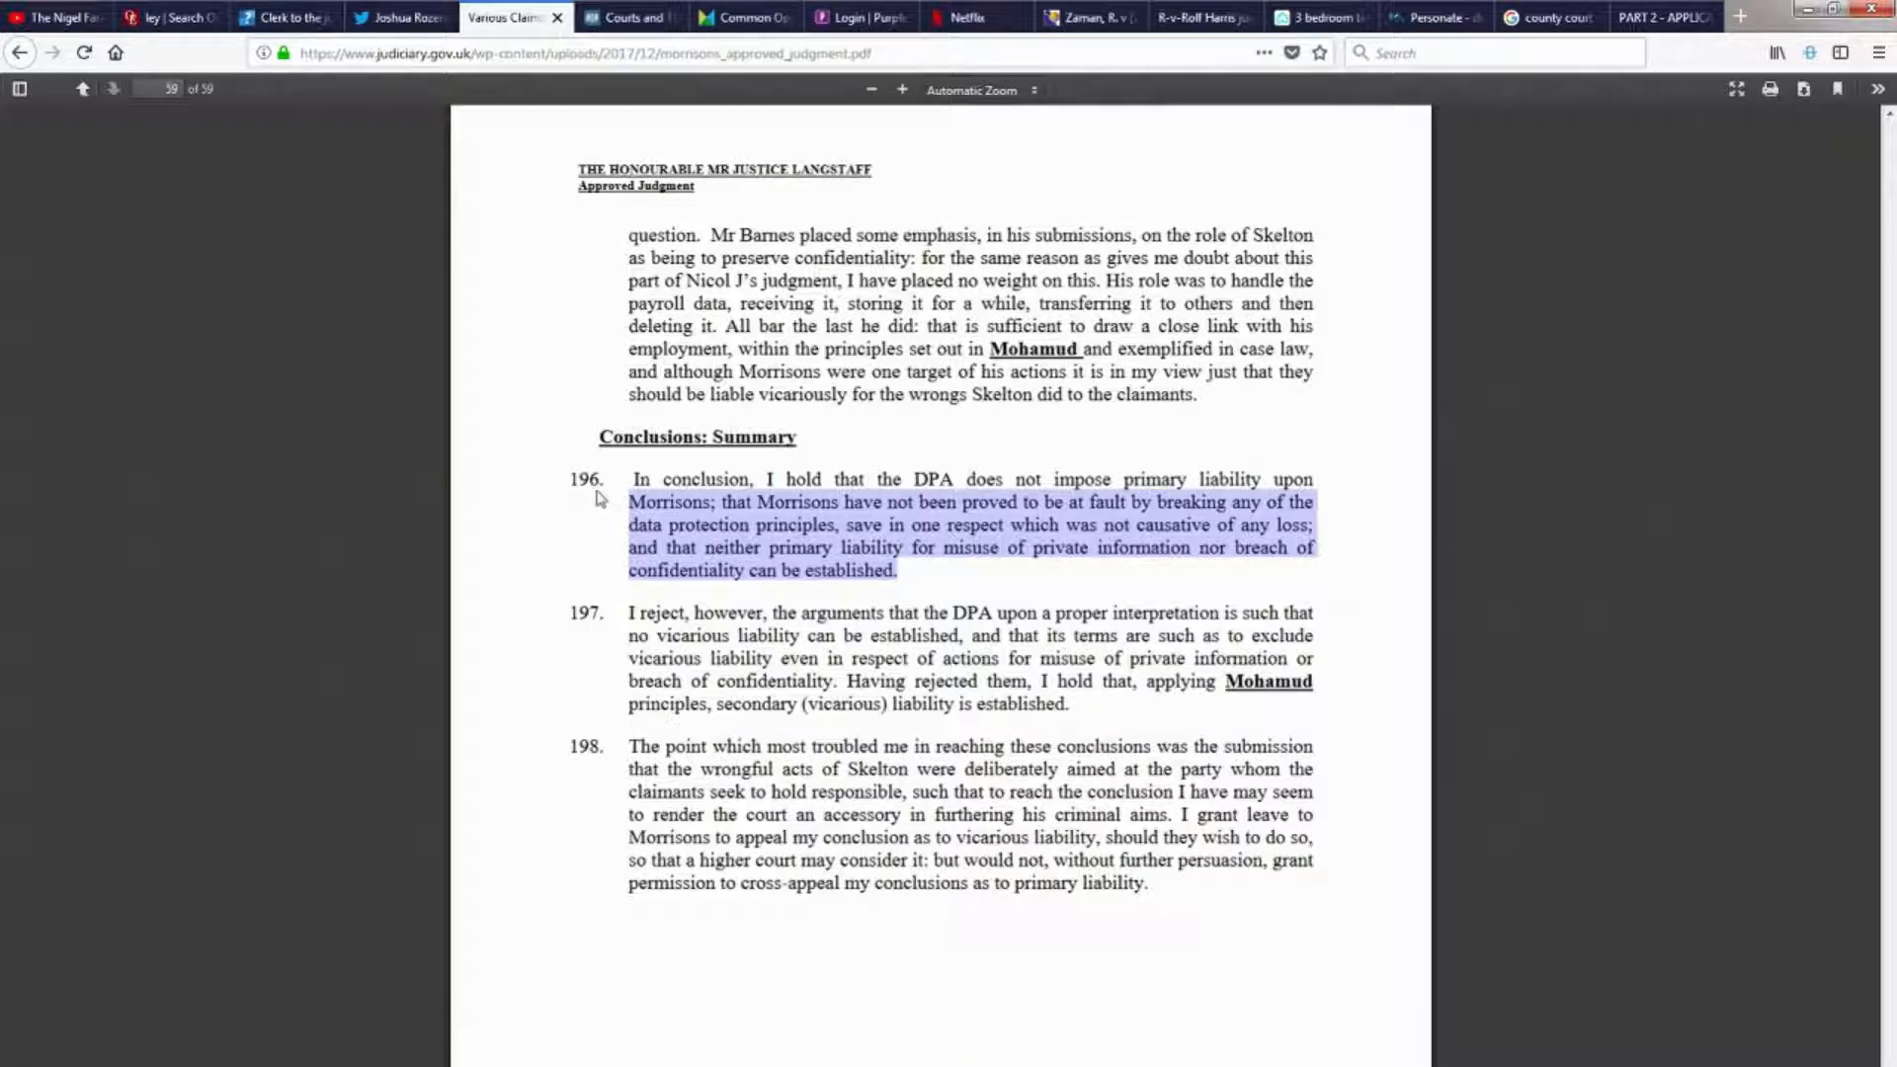
{"action": "mouse_move", "coordinate": [587, 508]}
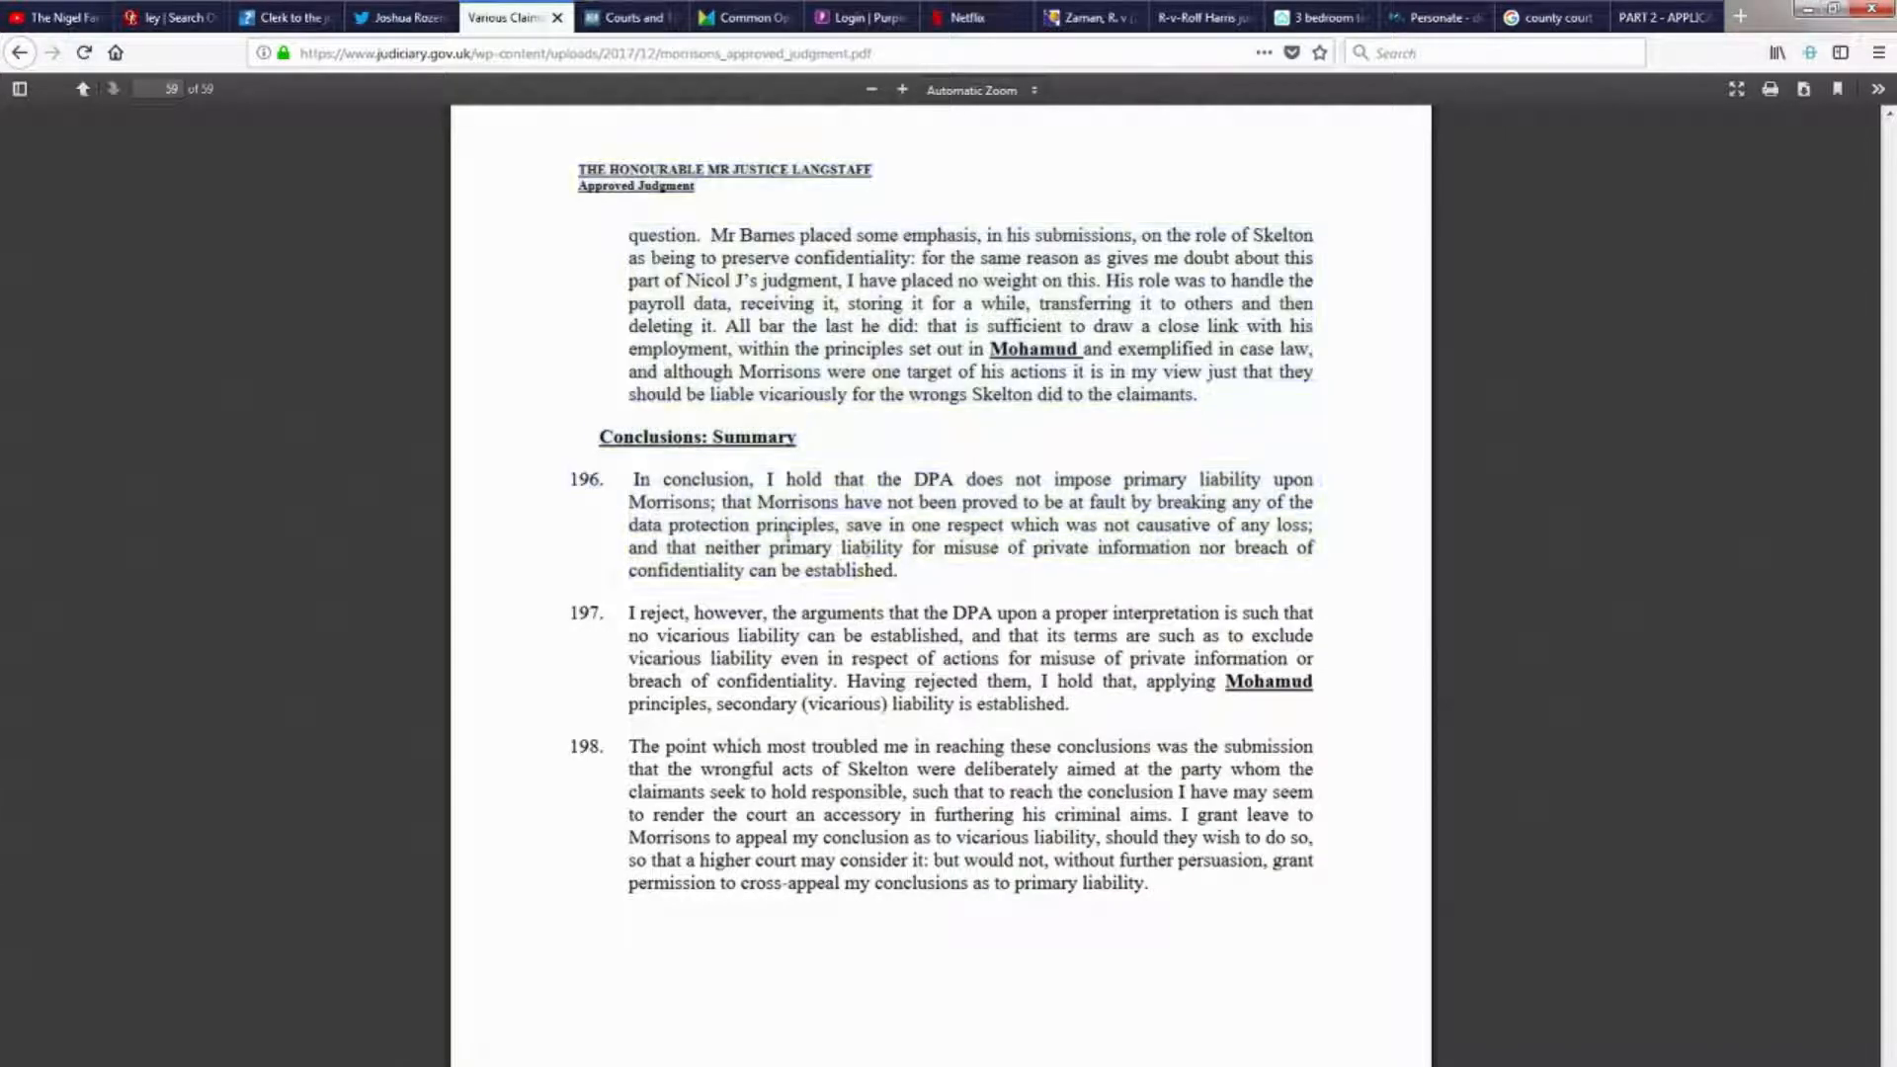
{"action": "left_click_drag", "start_coordinate": [635, 478], "coordinate": [895, 570]}
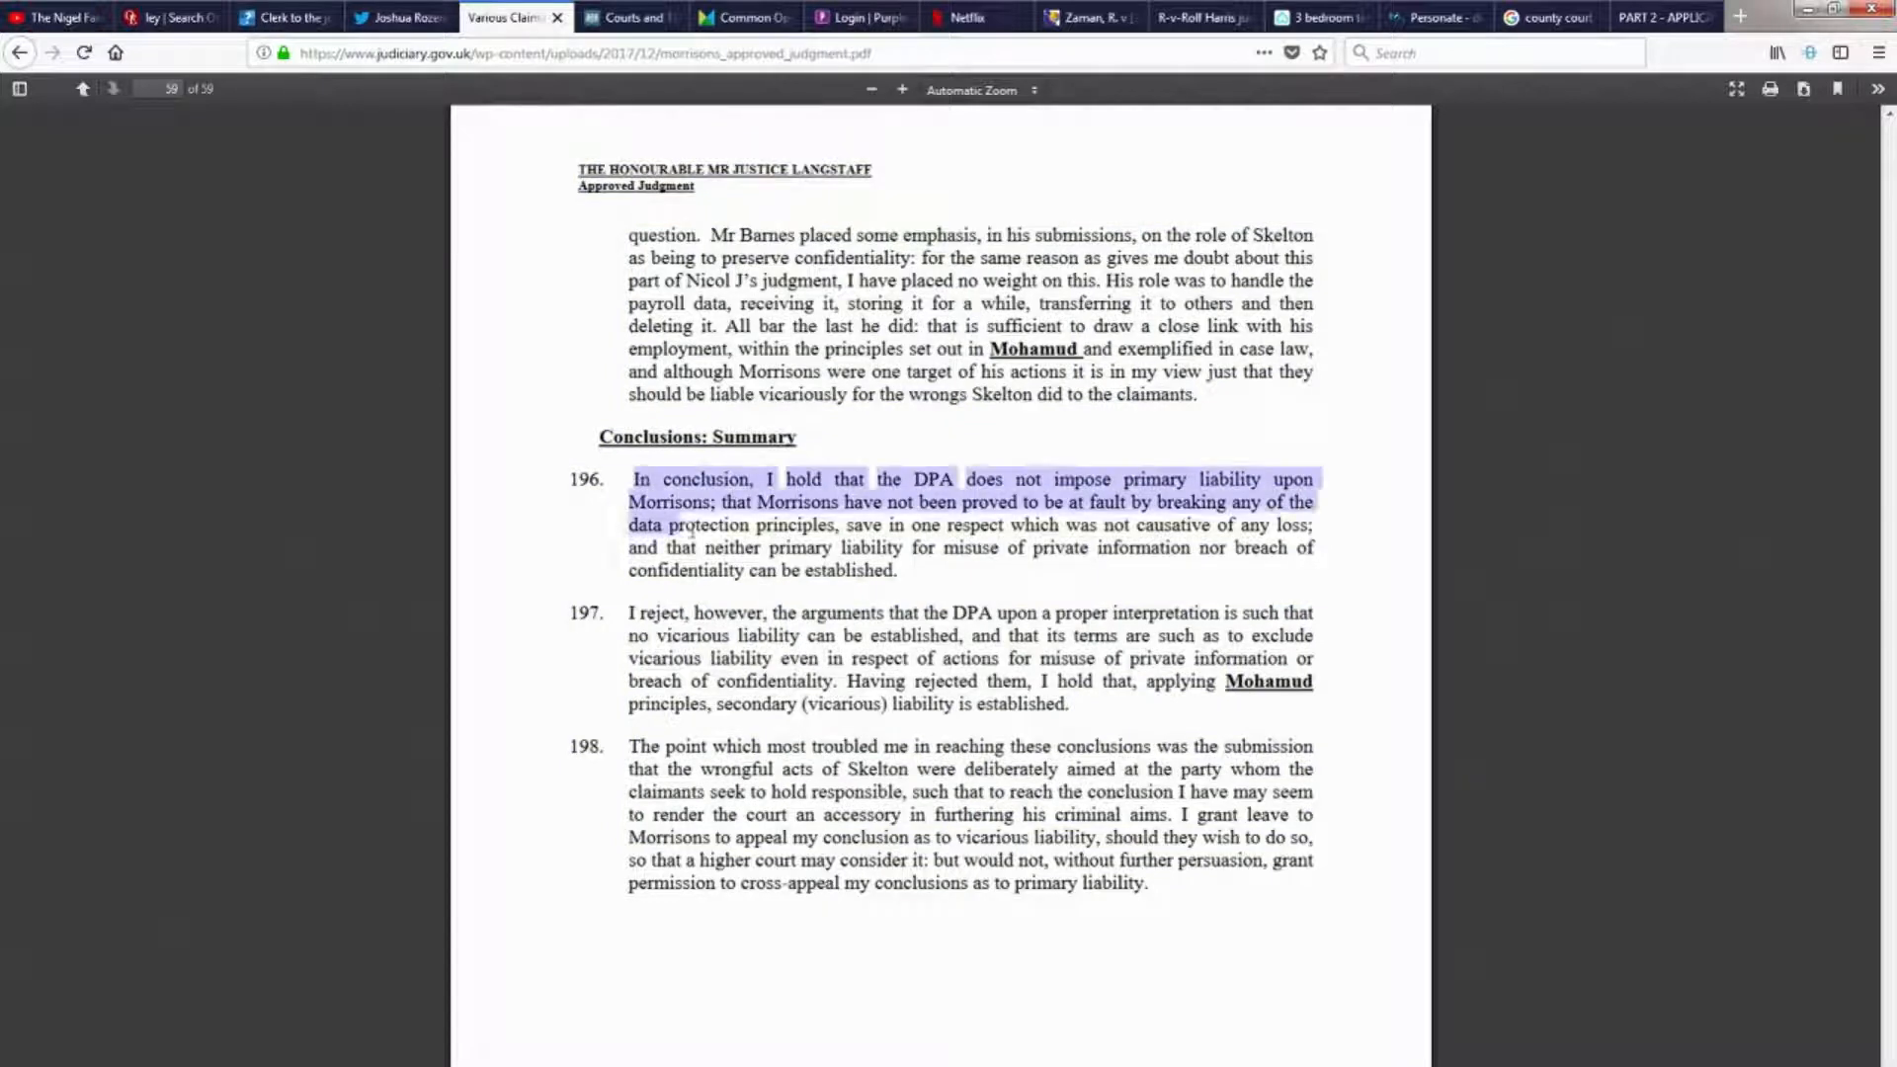
{"action": "left_click", "coordinate": [1162, 883]}
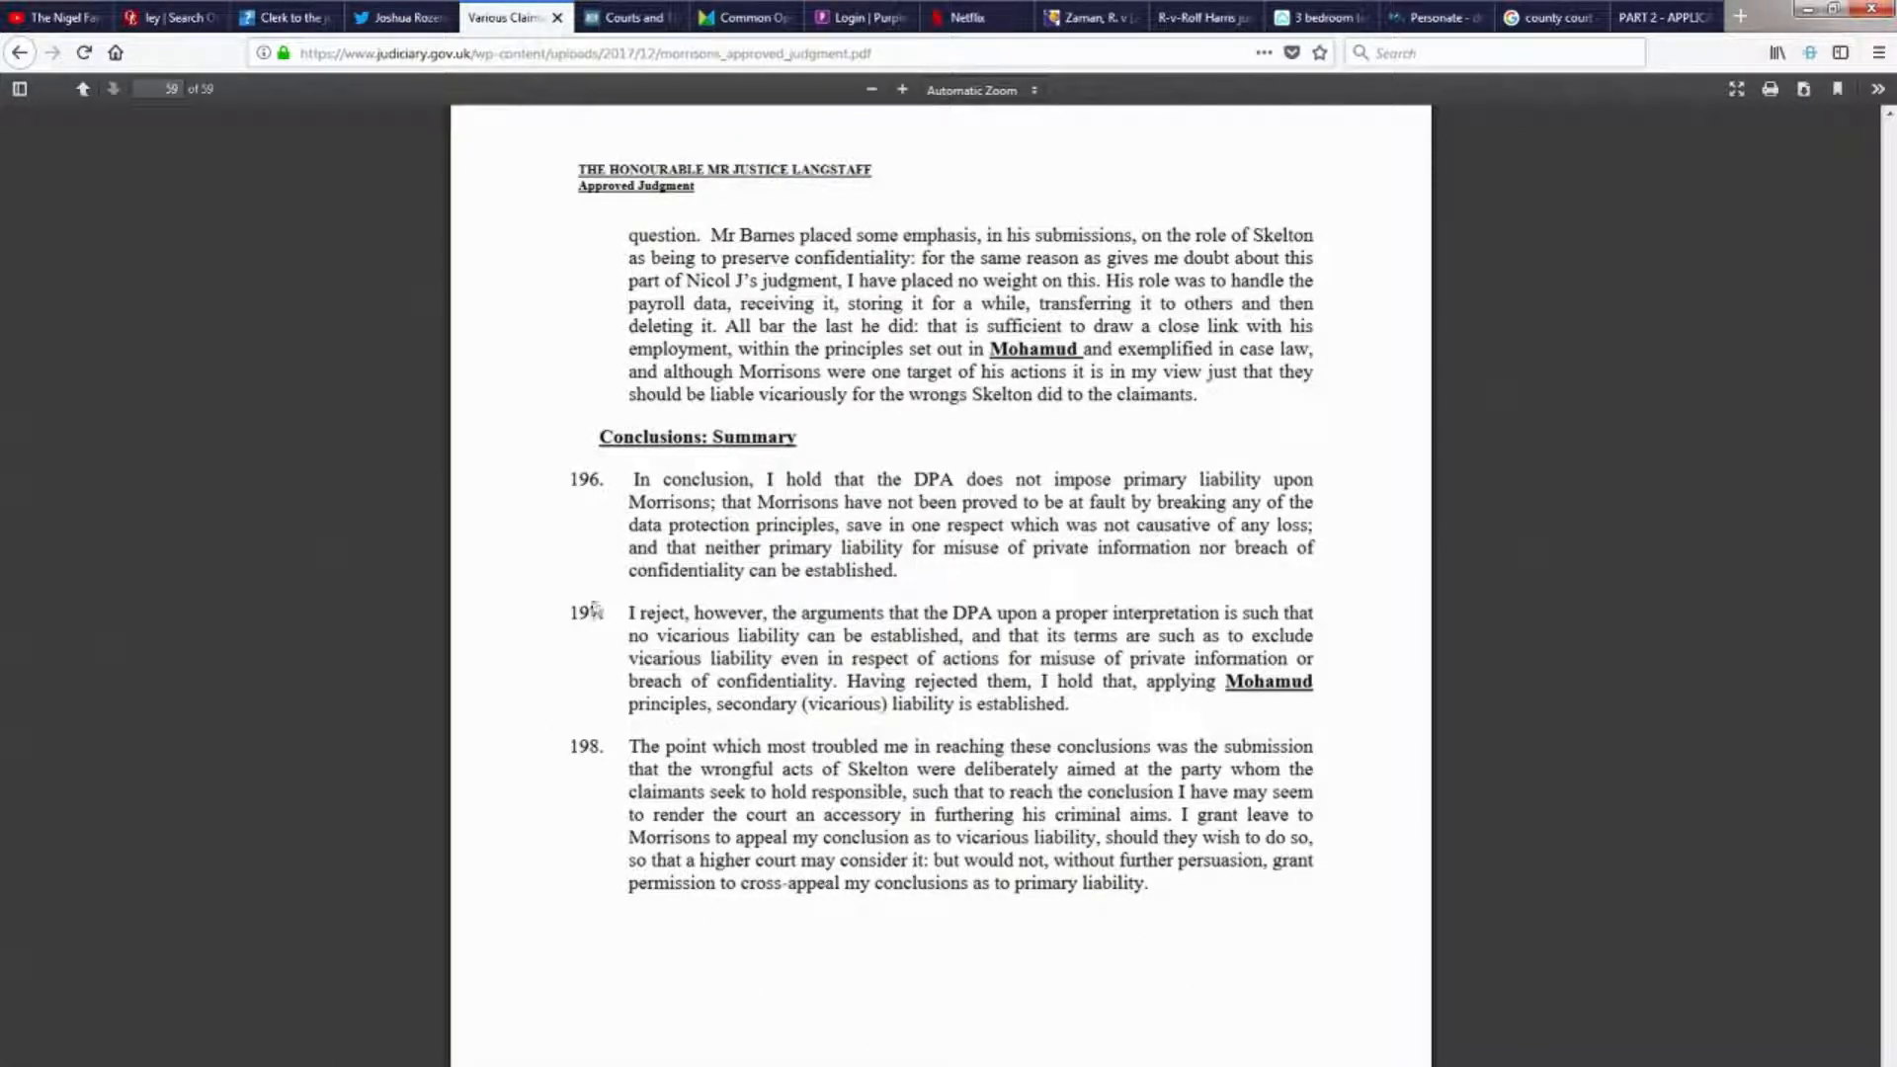
{"action": "double_click", "coordinate": [642, 480]}
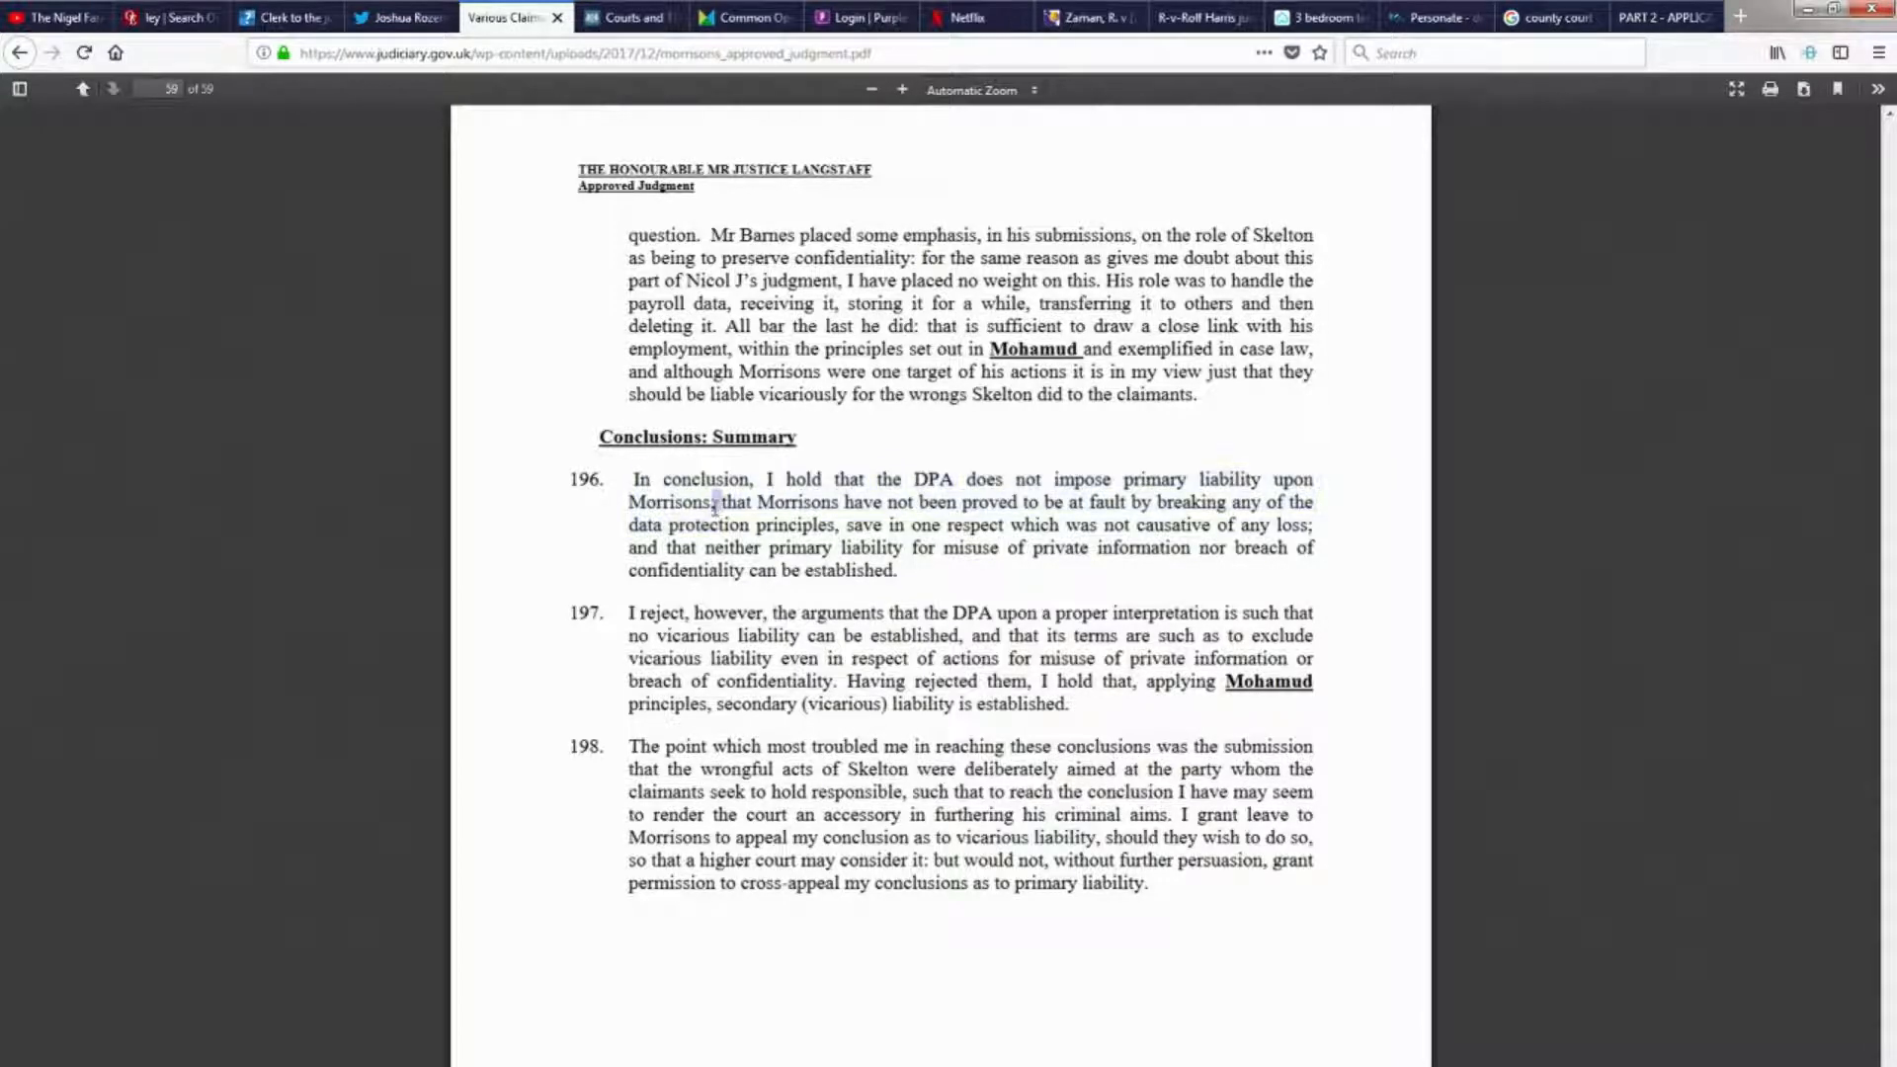
{"action": "left_click_drag", "start_coordinate": [628, 502], "coordinate": [1135, 502]}
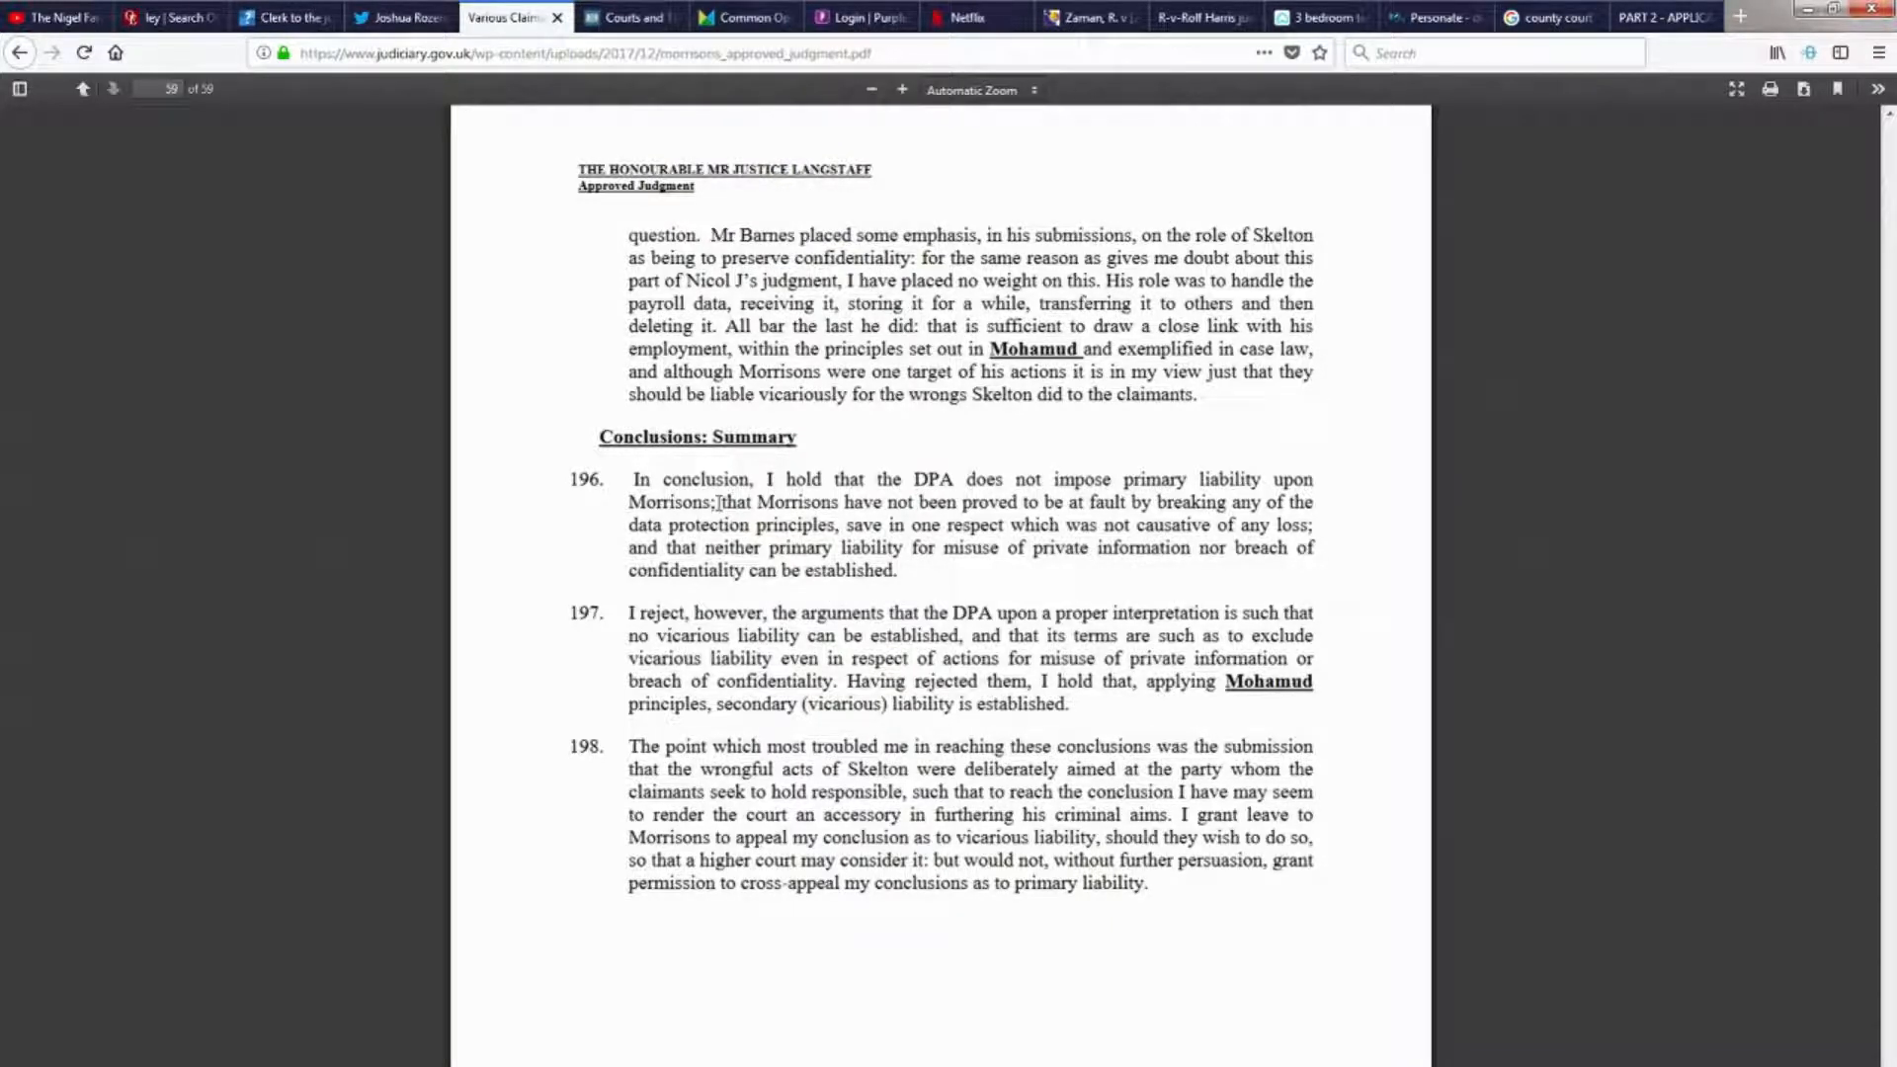
{"action": "mouse_move", "coordinate": [723, 506]}
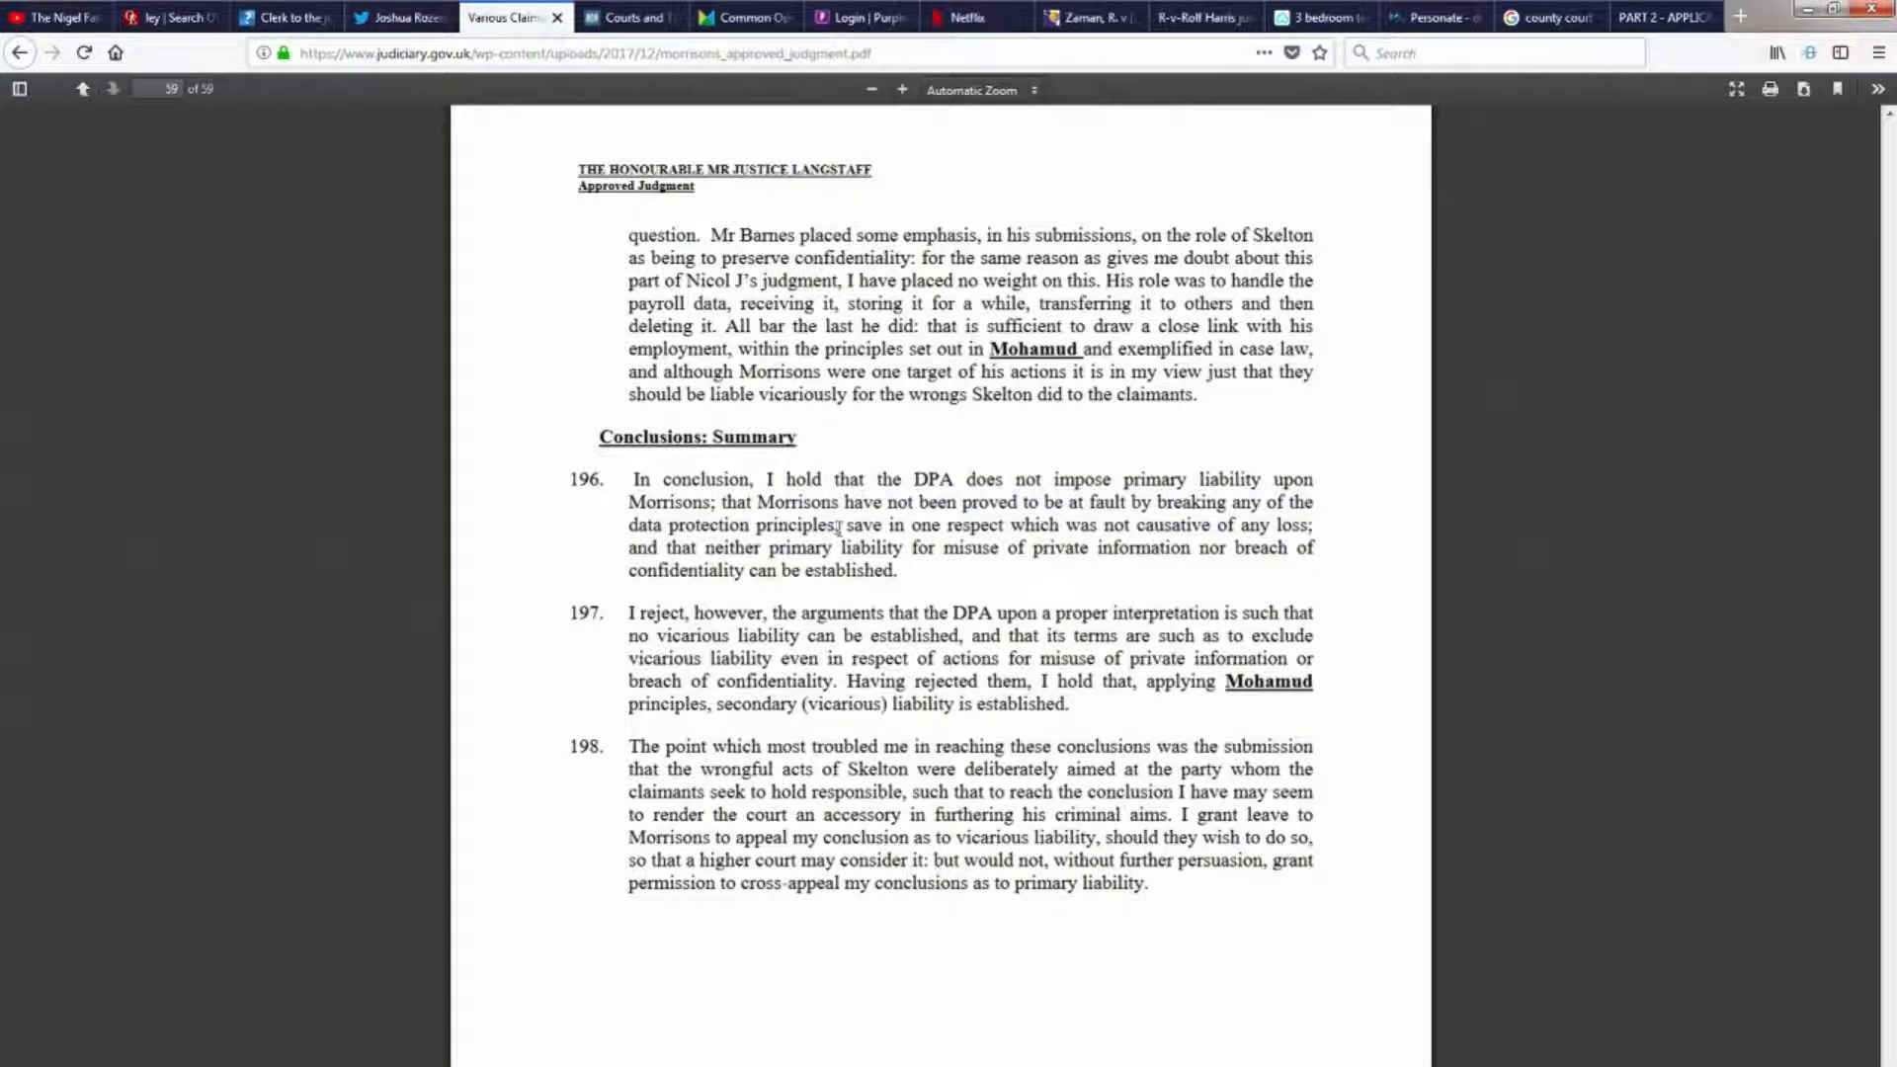
{"action": "mouse_move", "coordinate": [1080, 942]}
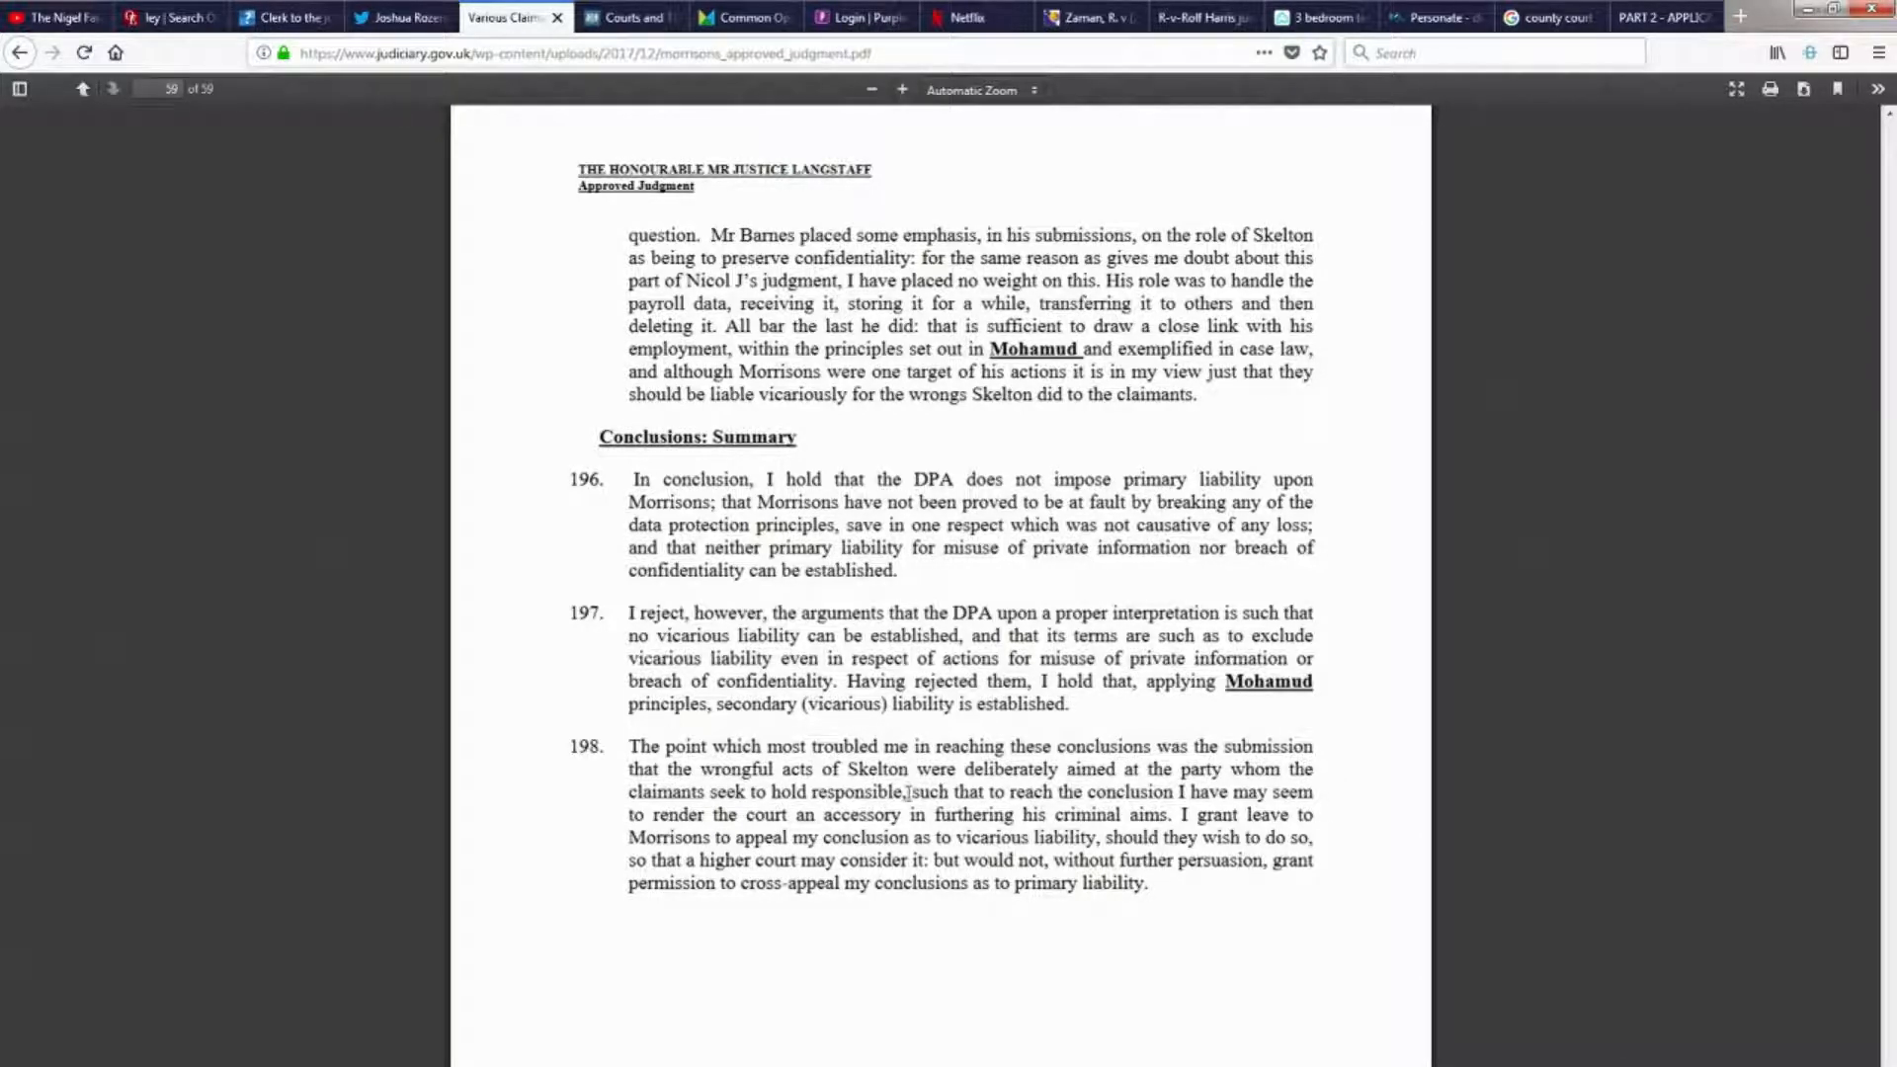
{"action": "left_click_drag", "start_coordinate": [639, 792], "coordinate": [900, 791]}
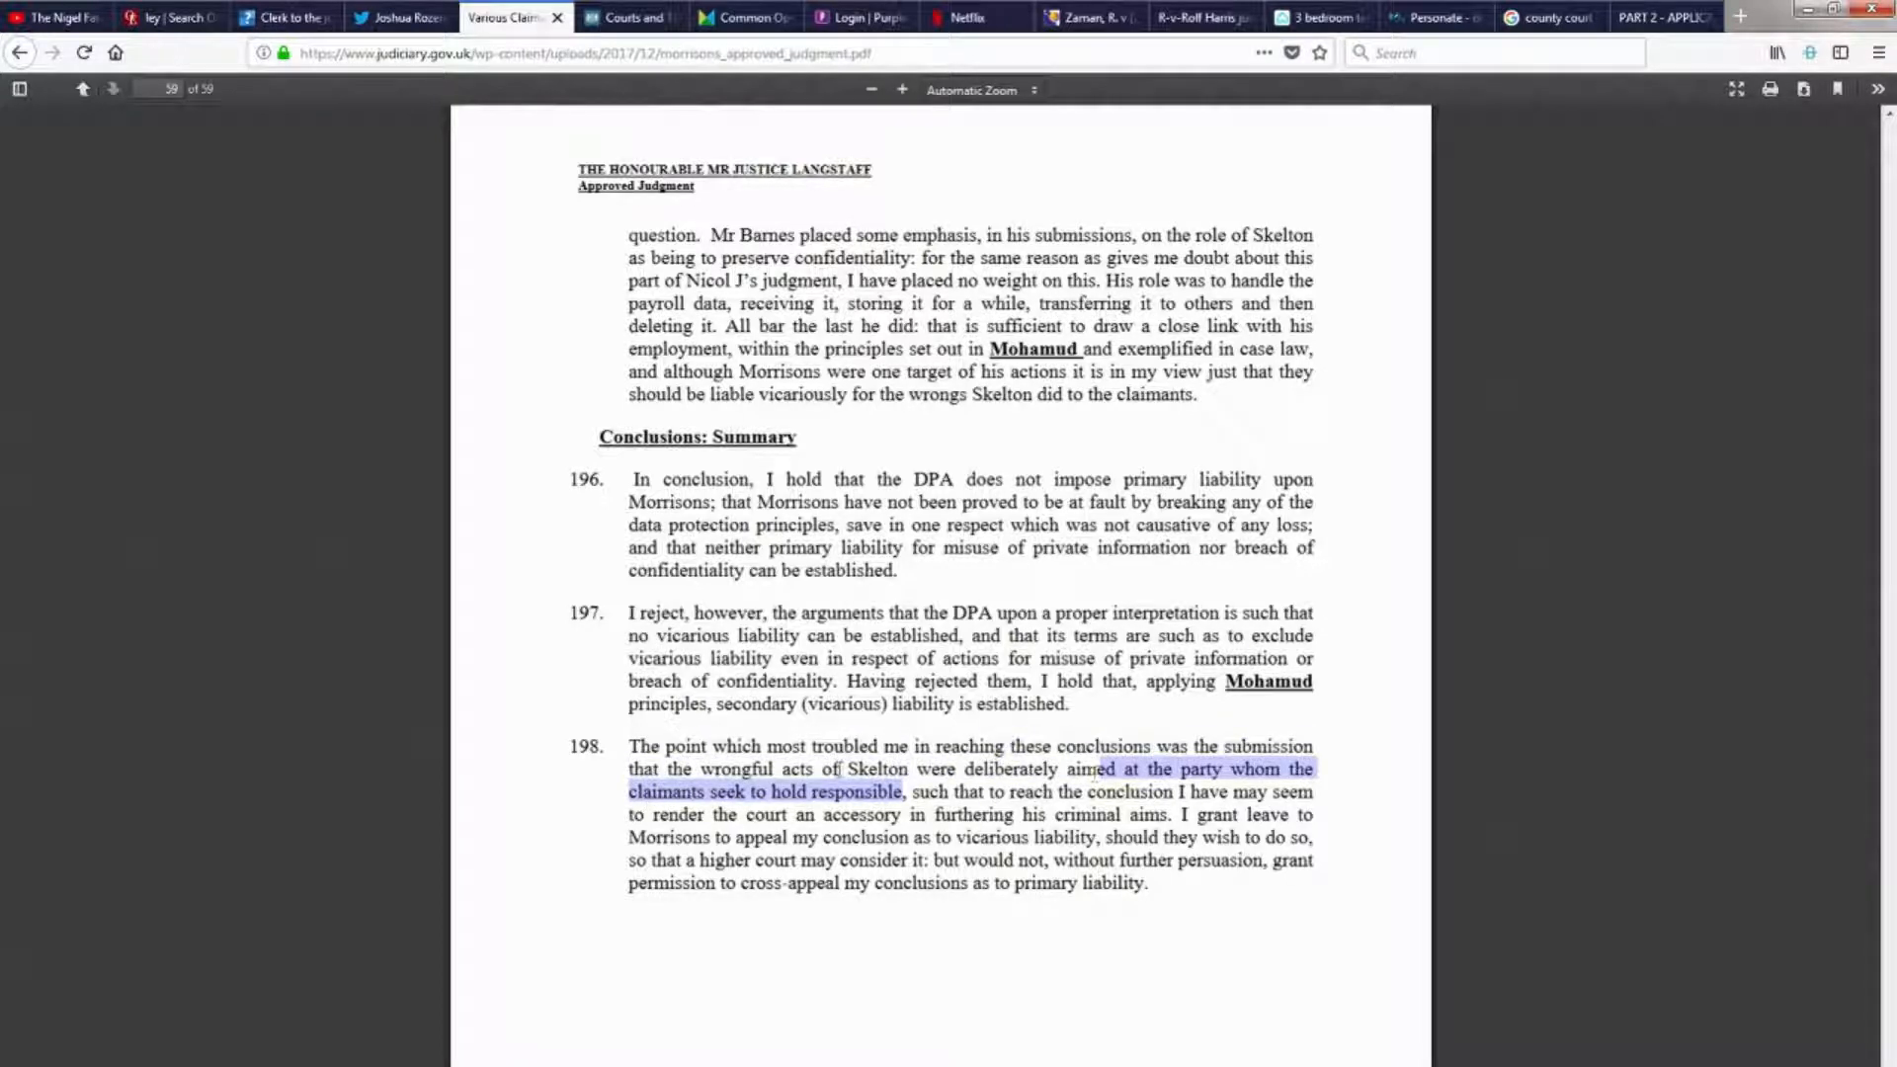
{"action": "double_click", "coordinate": [877, 769]}
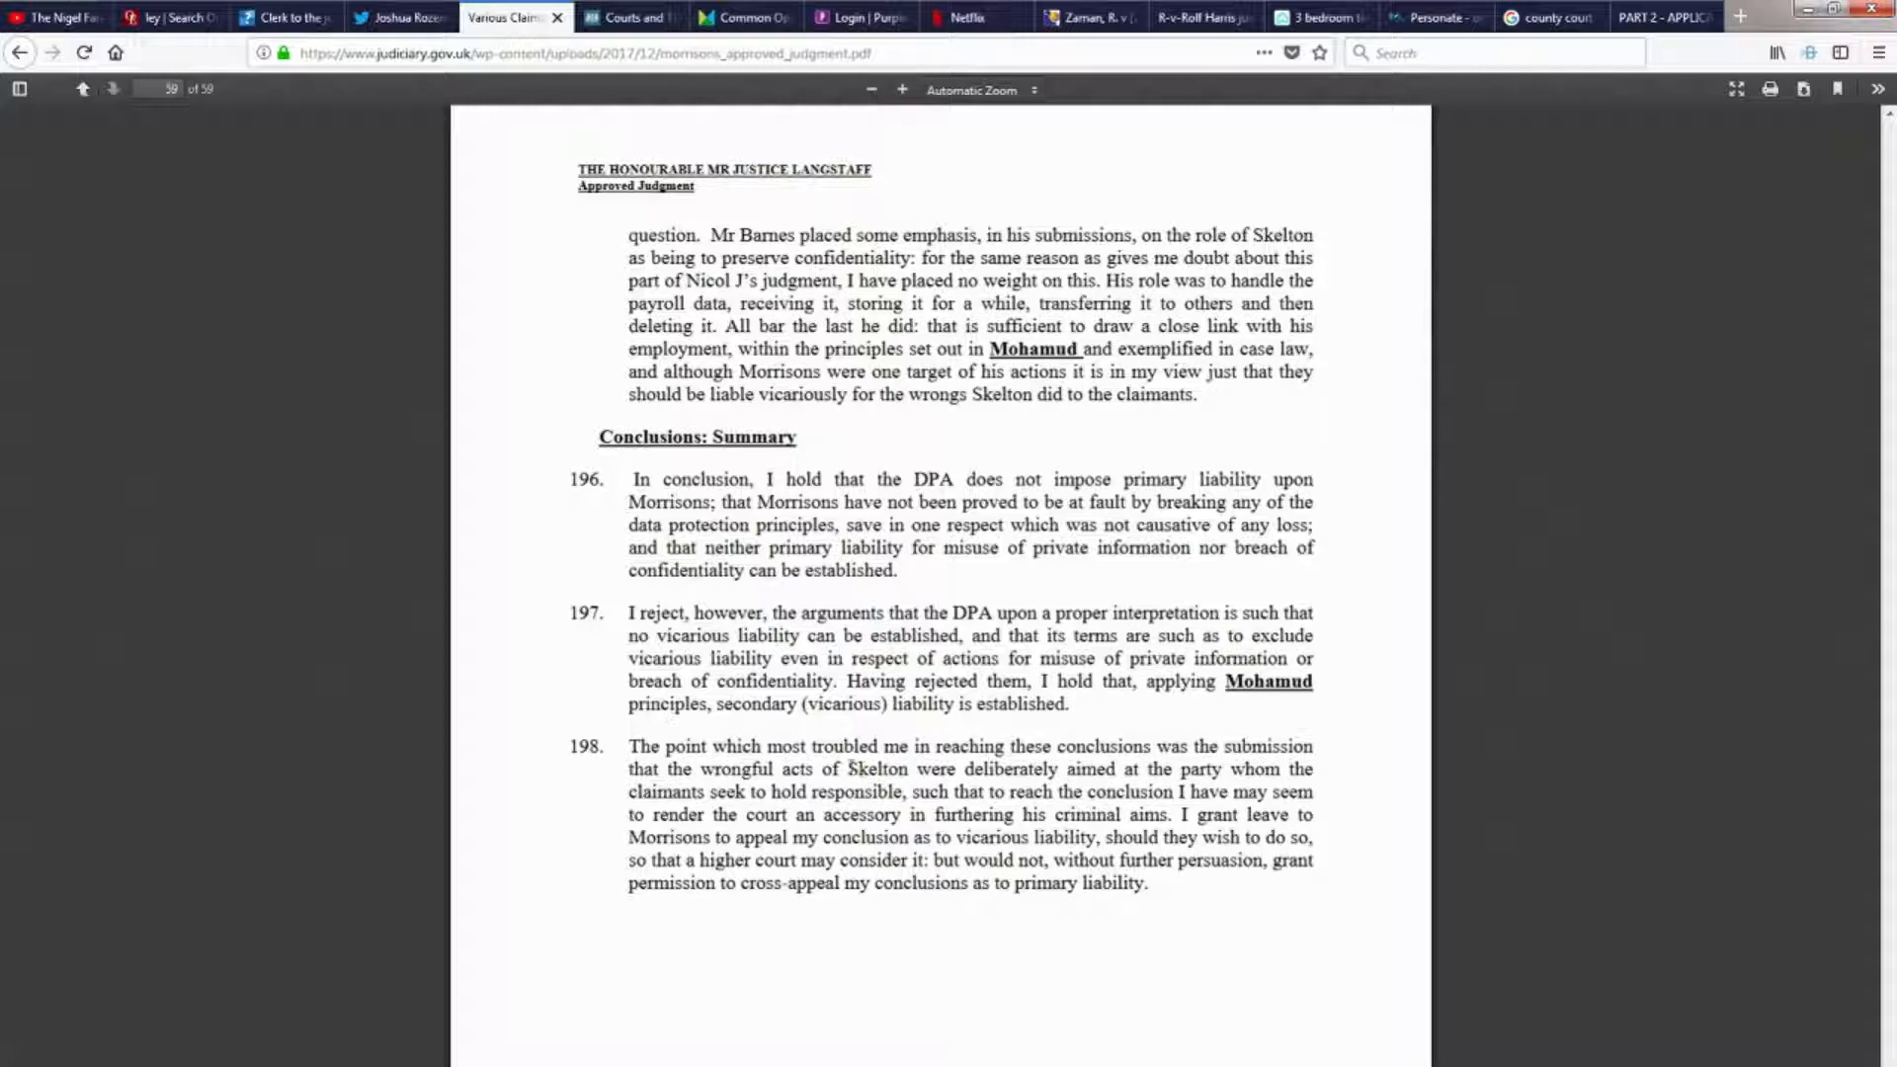
{"action": "left_click_drag", "start_coordinate": [627, 769], "coordinate": [911, 769]}
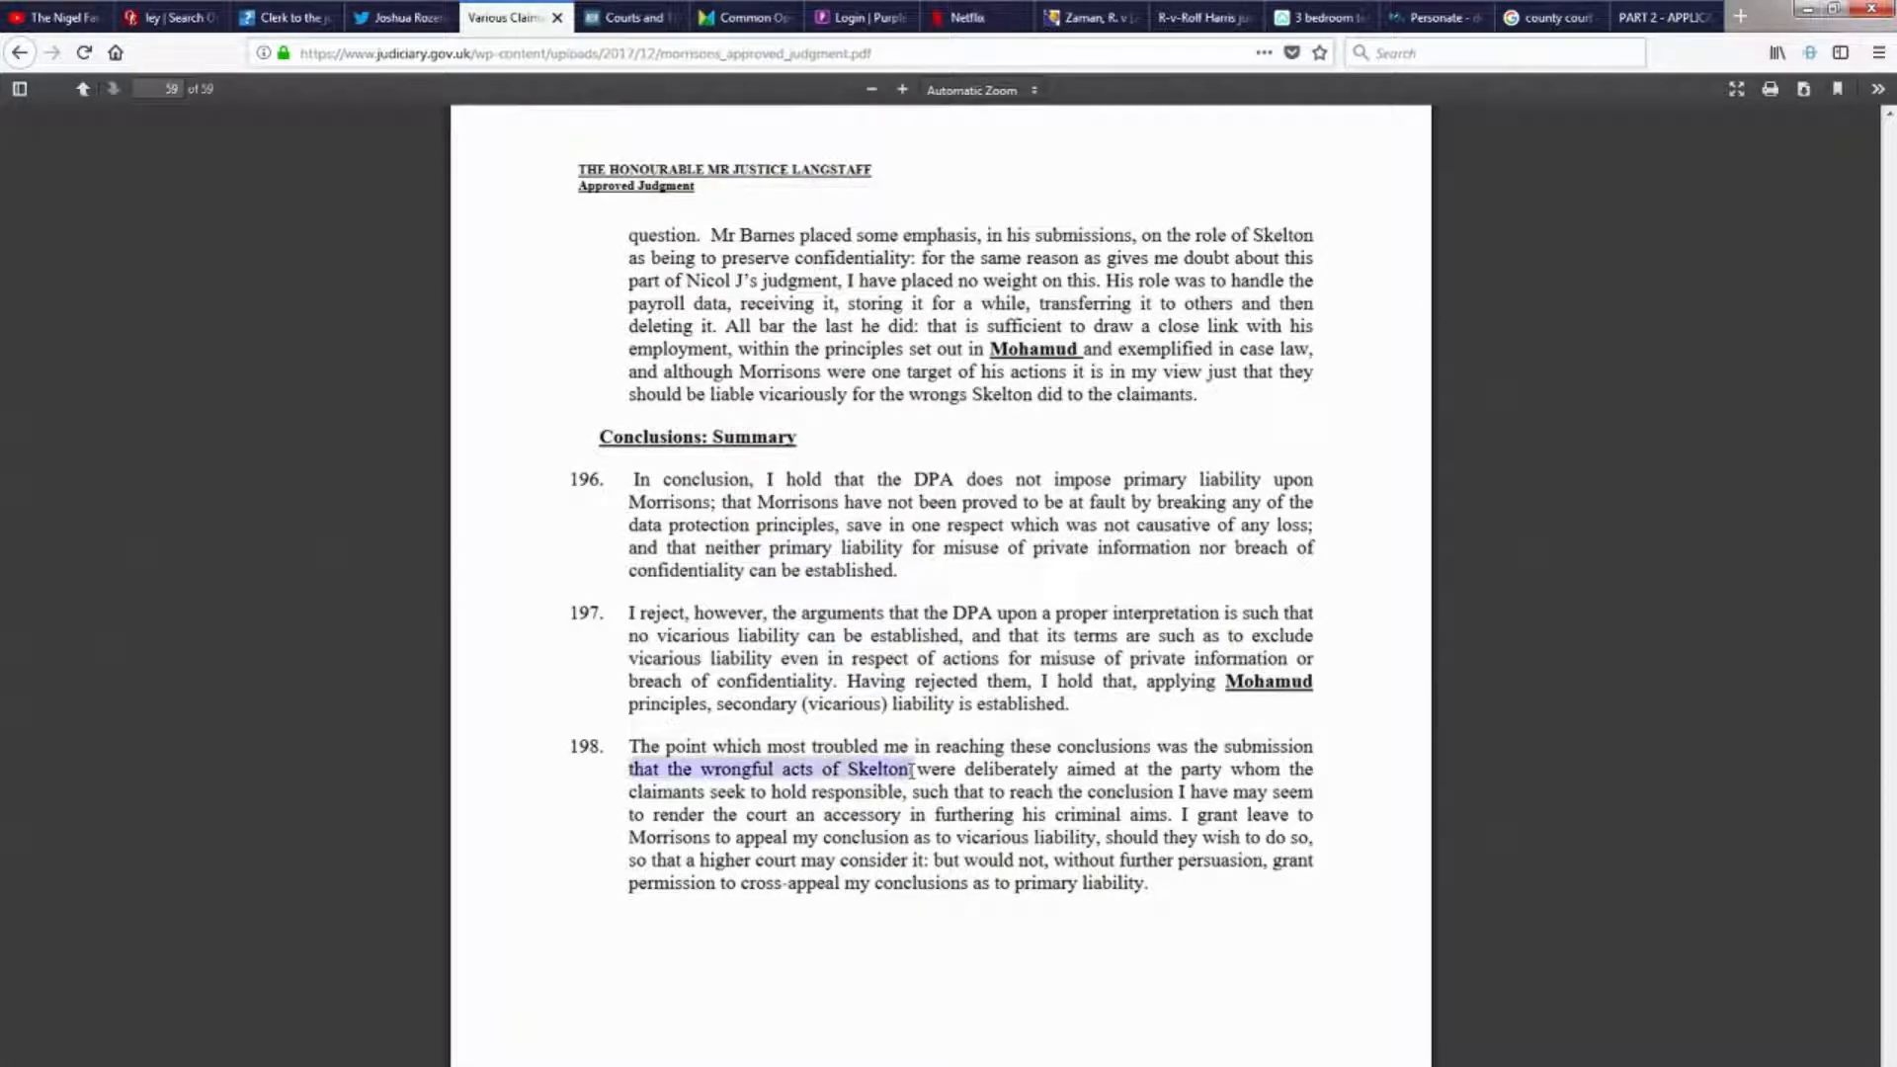
{"action": "double_click", "coordinate": [873, 769]}
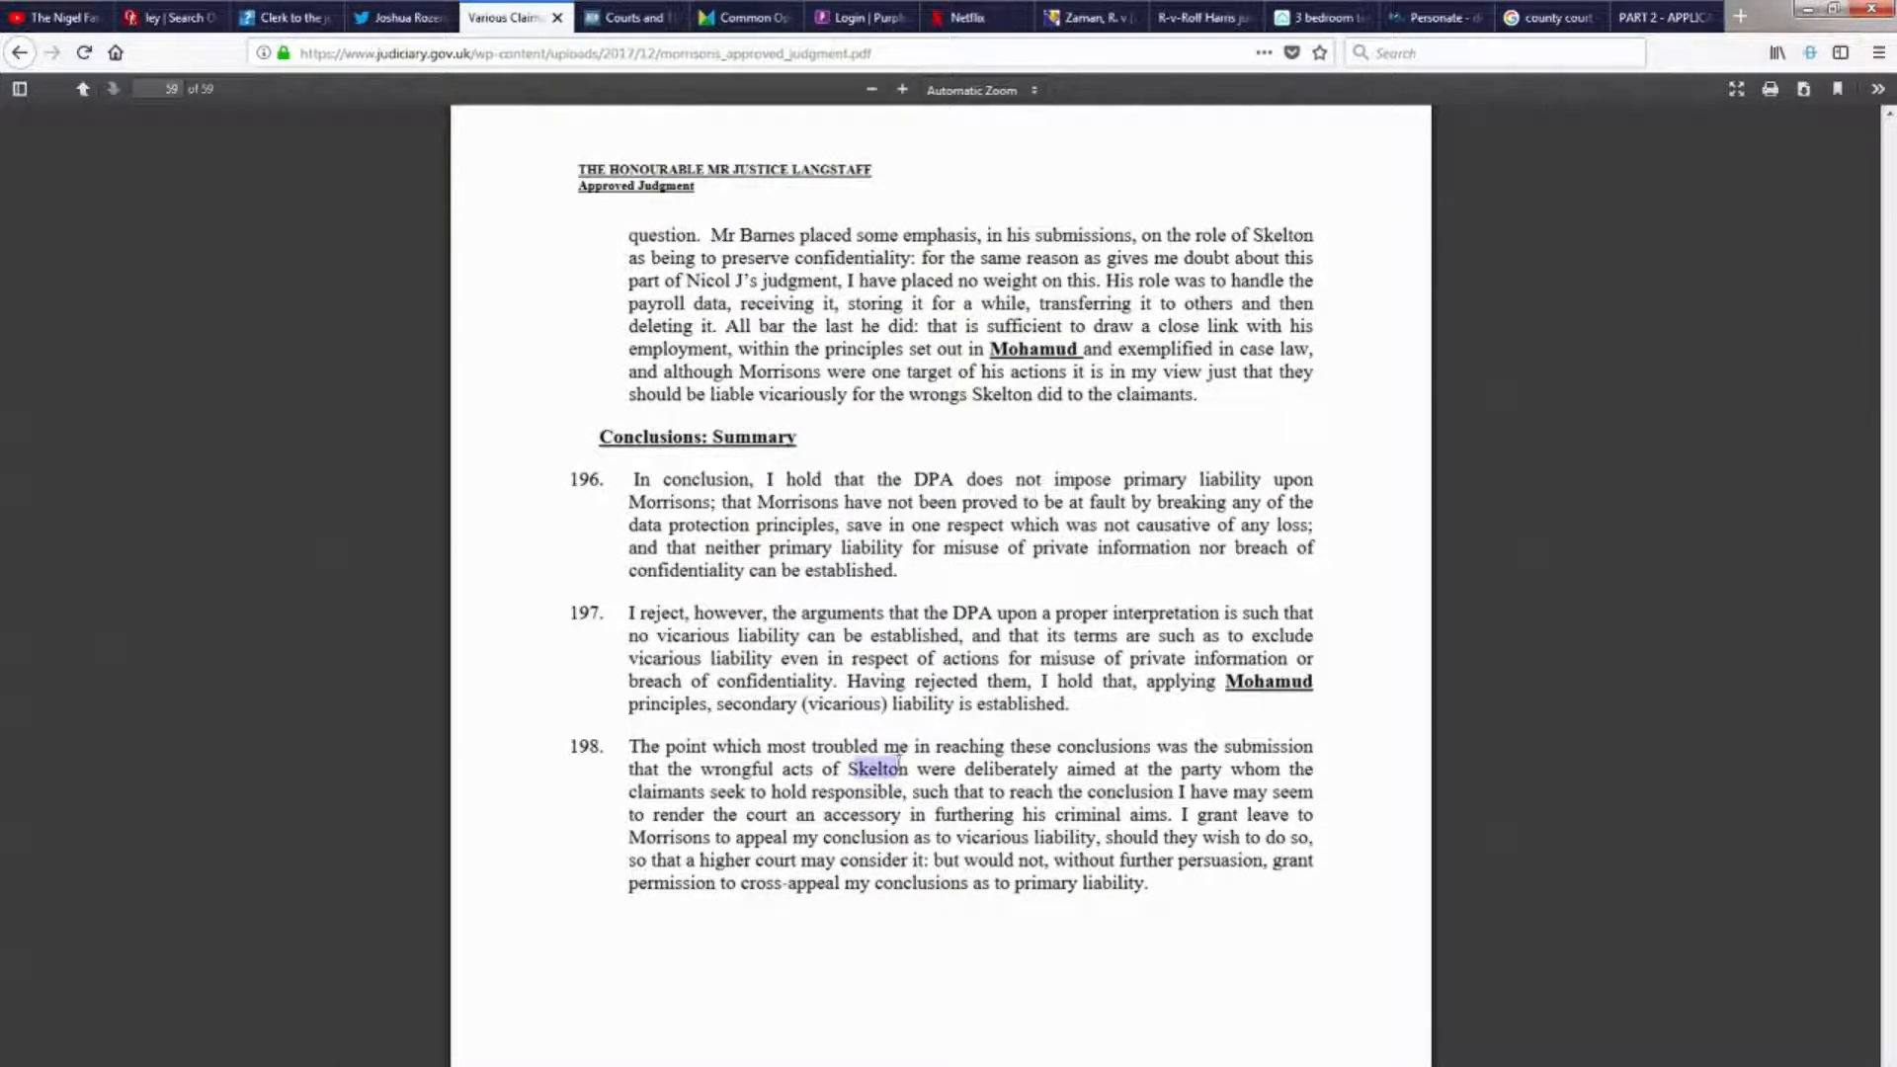
{"action": "double_click", "coordinate": [876, 769]}
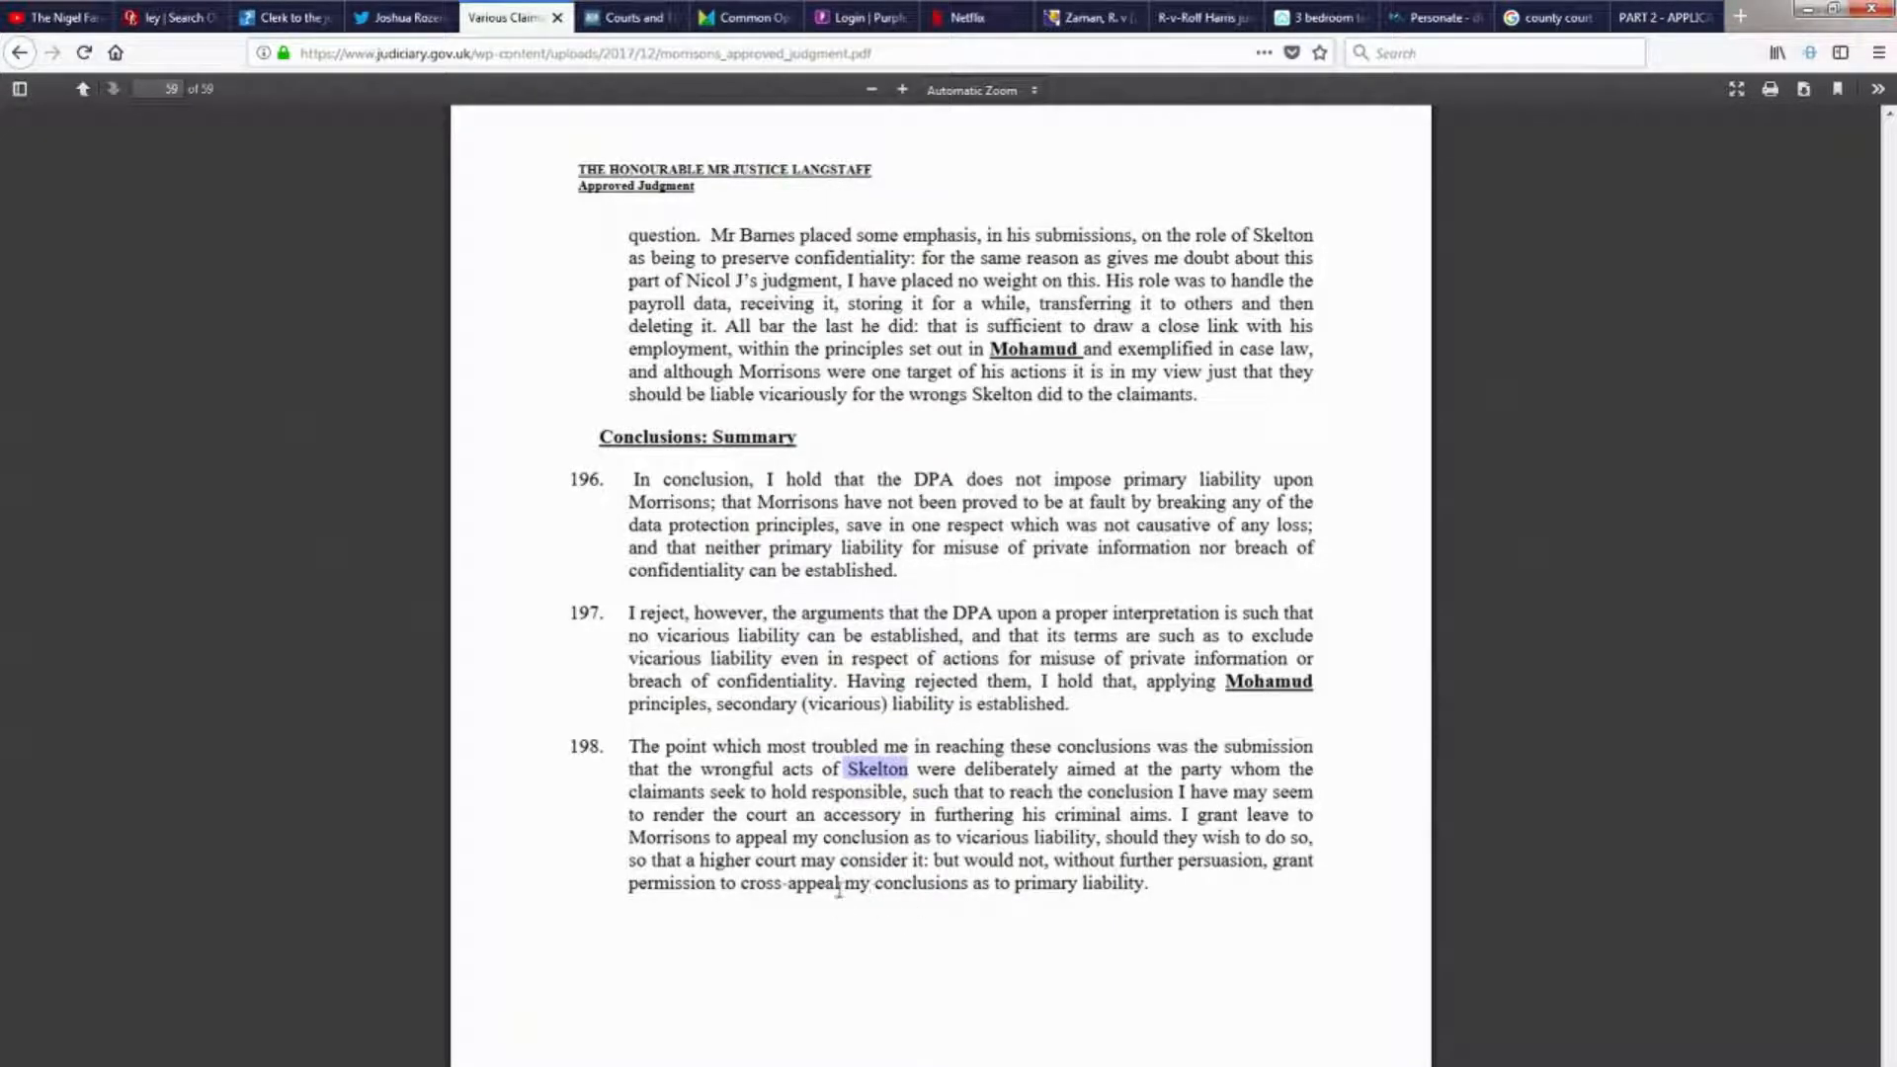
{"action": "mouse_move", "coordinate": [784, 910]}
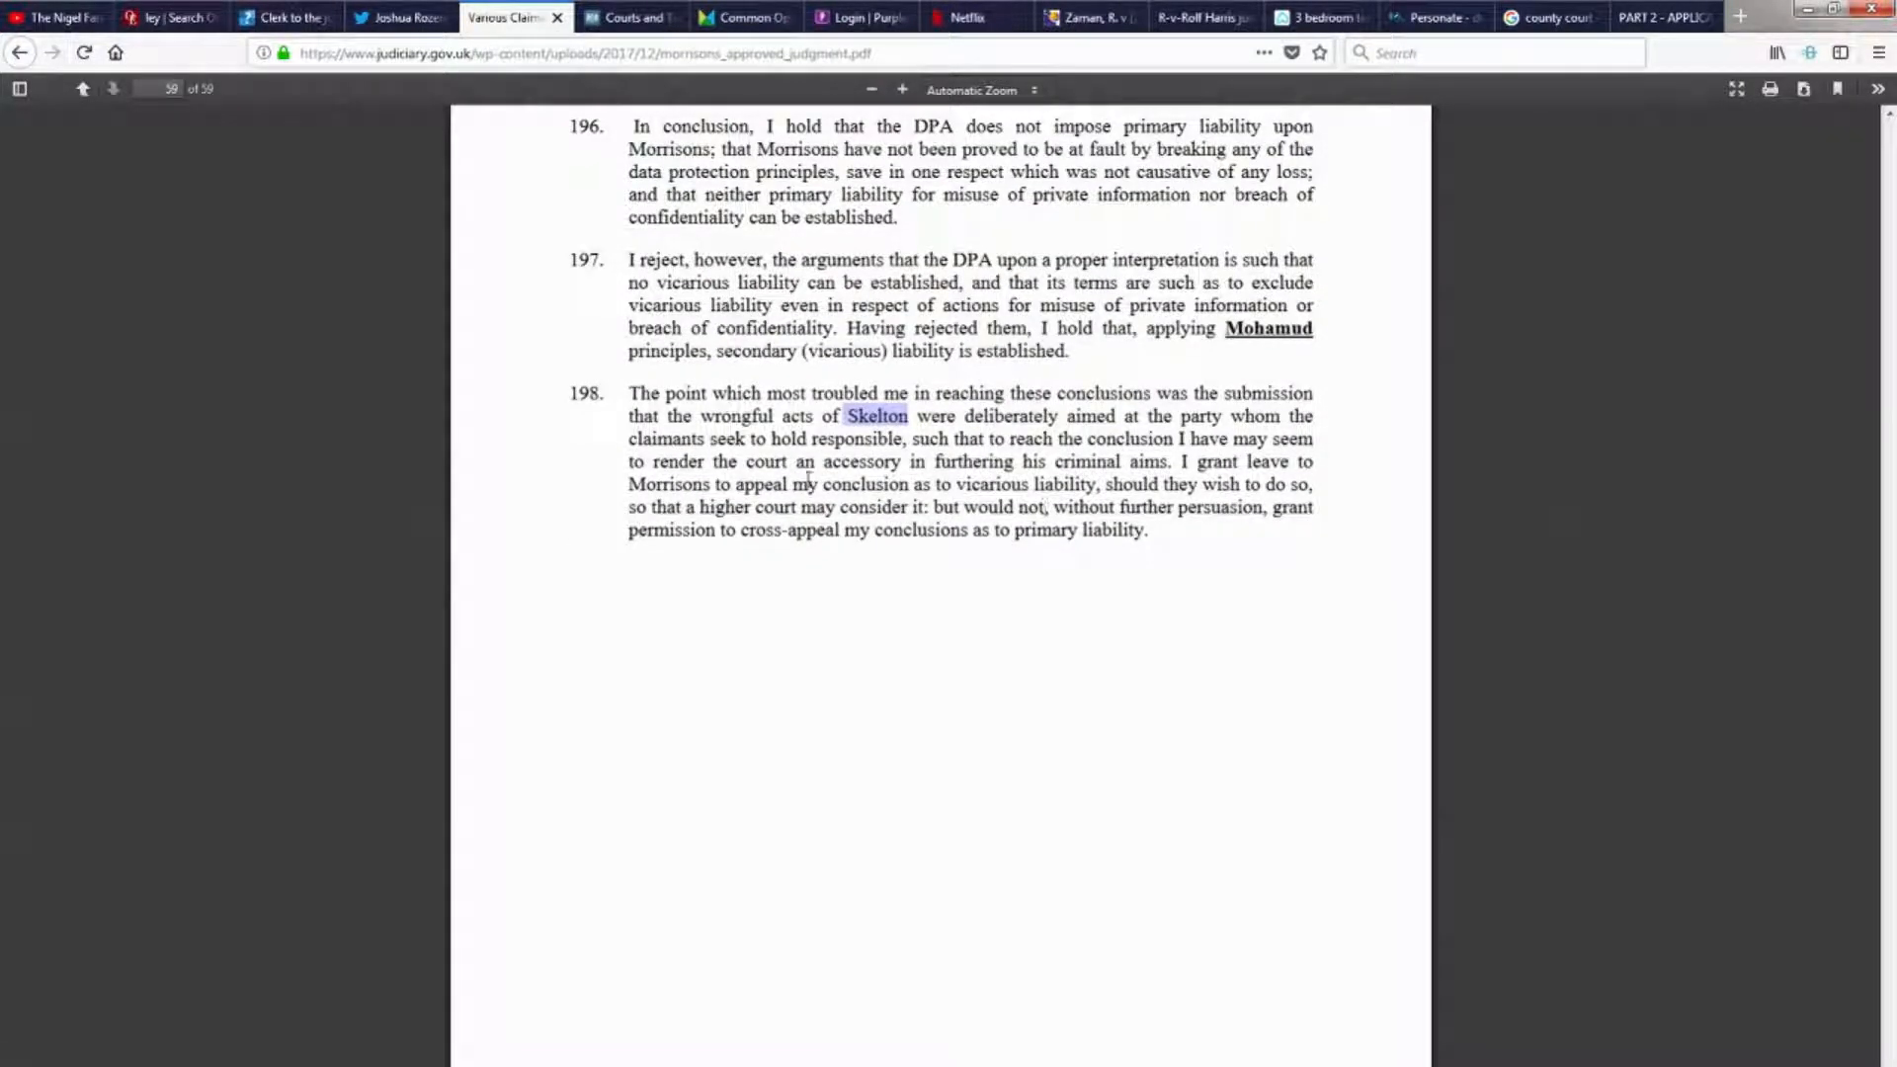
Highlight and clear paragraph 198's first sentence, then return to the title page.
{"action": "left_click_drag", "start_coordinate": [772, 438], "coordinate": [1168, 461]}
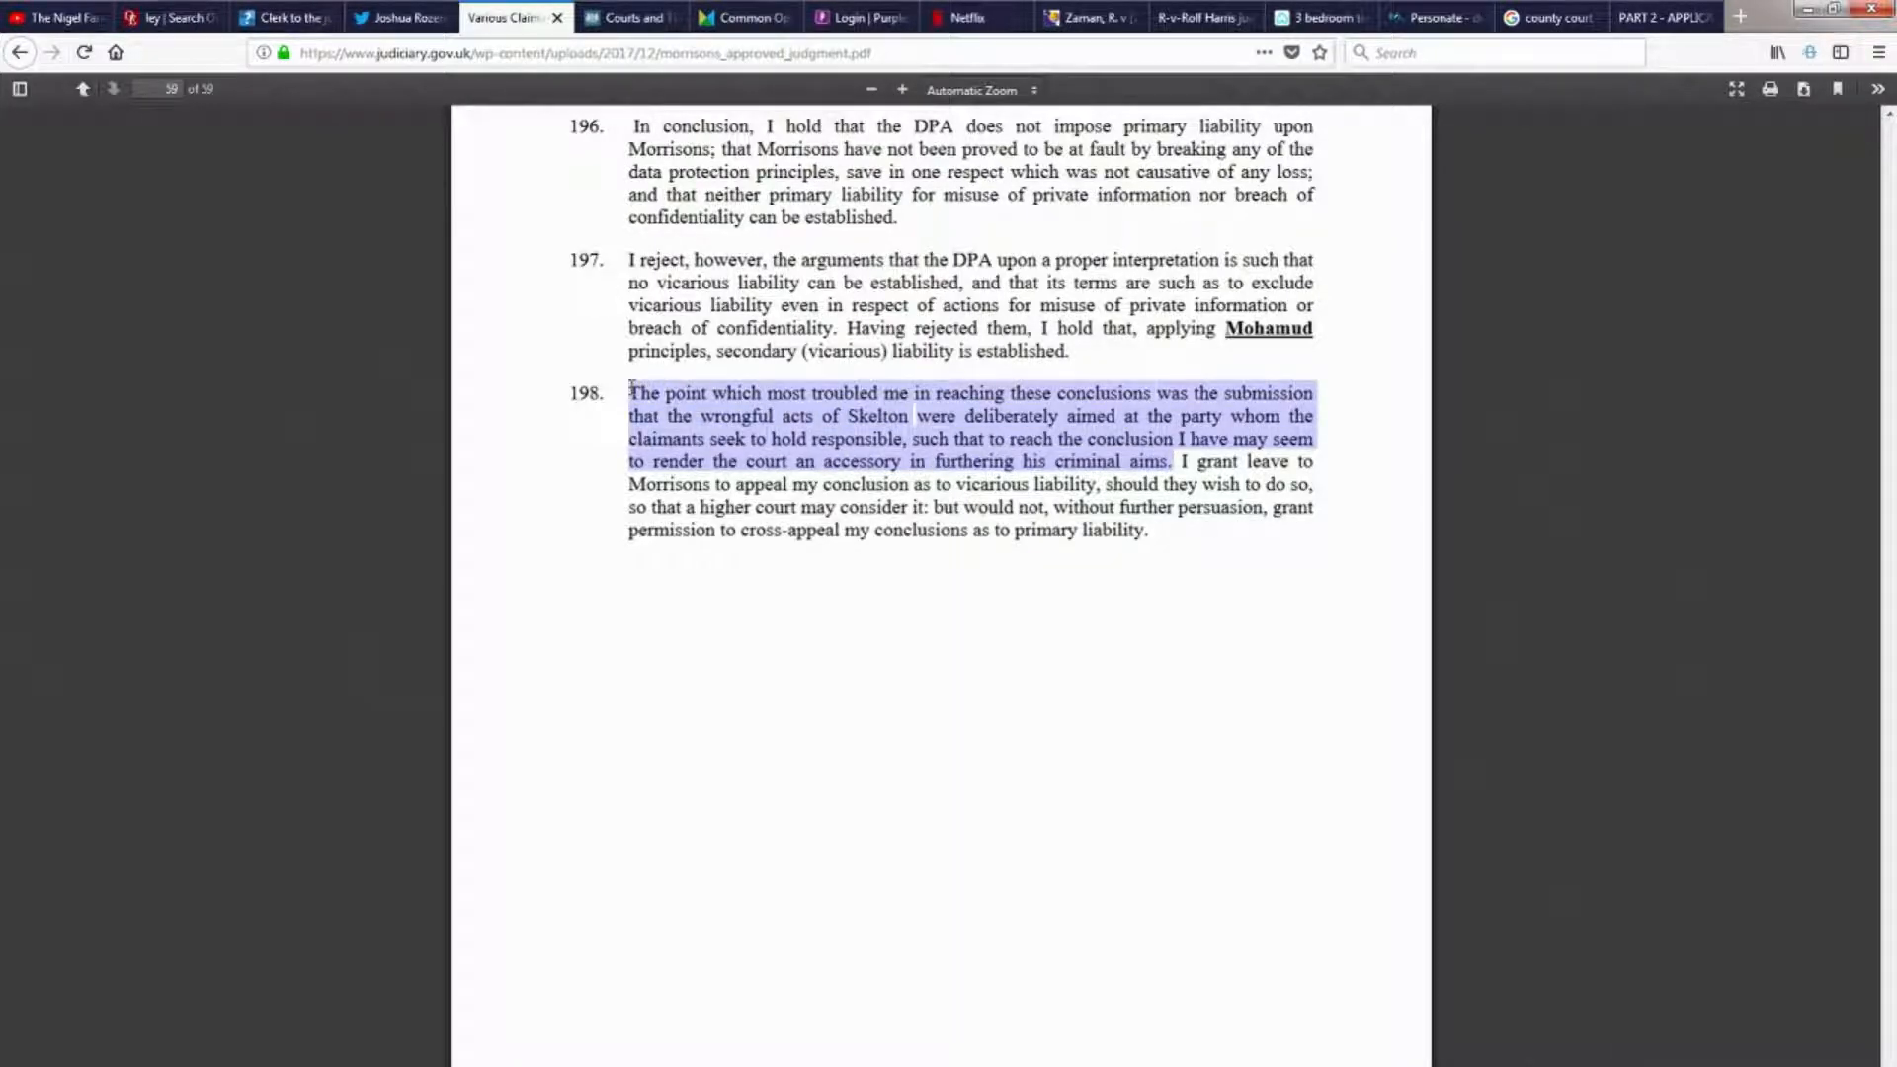
{"action": "left_click", "coordinate": [1182, 461]}
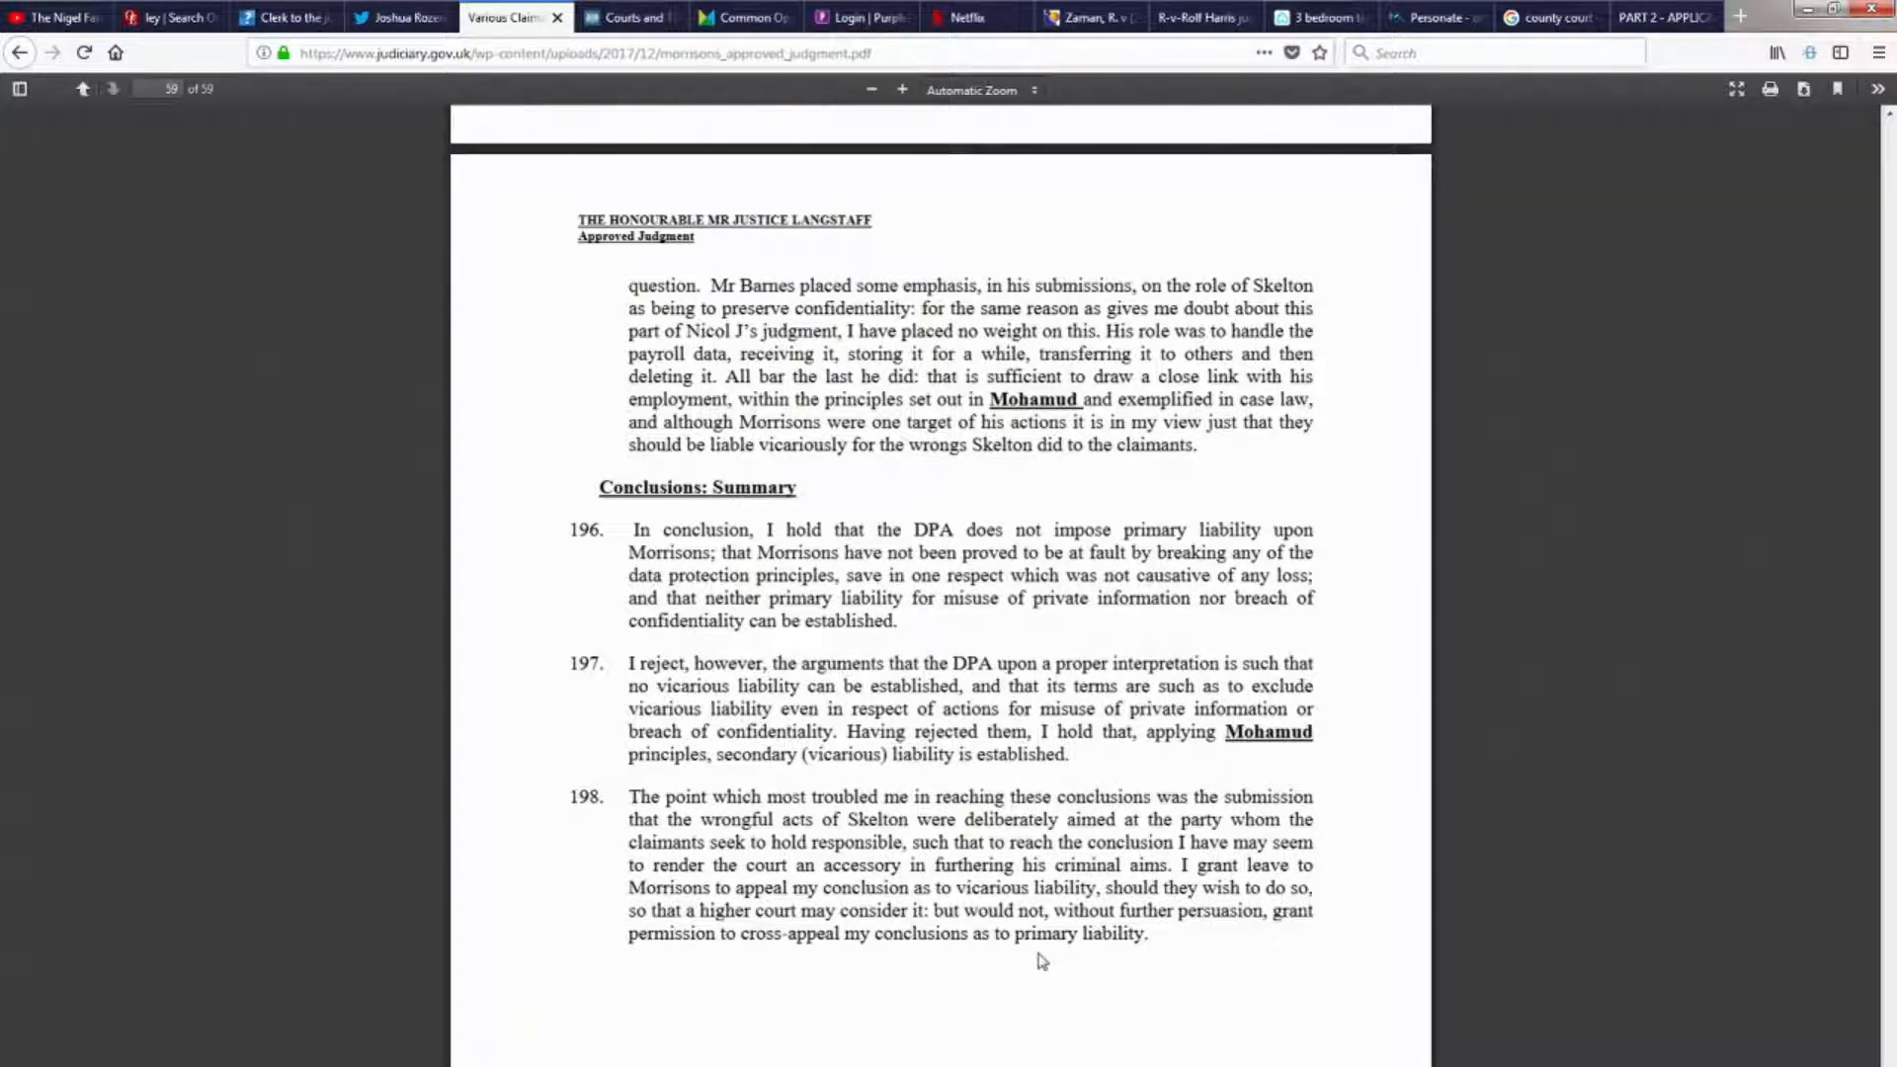
{"action": "double_click", "coordinate": [866, 819]}
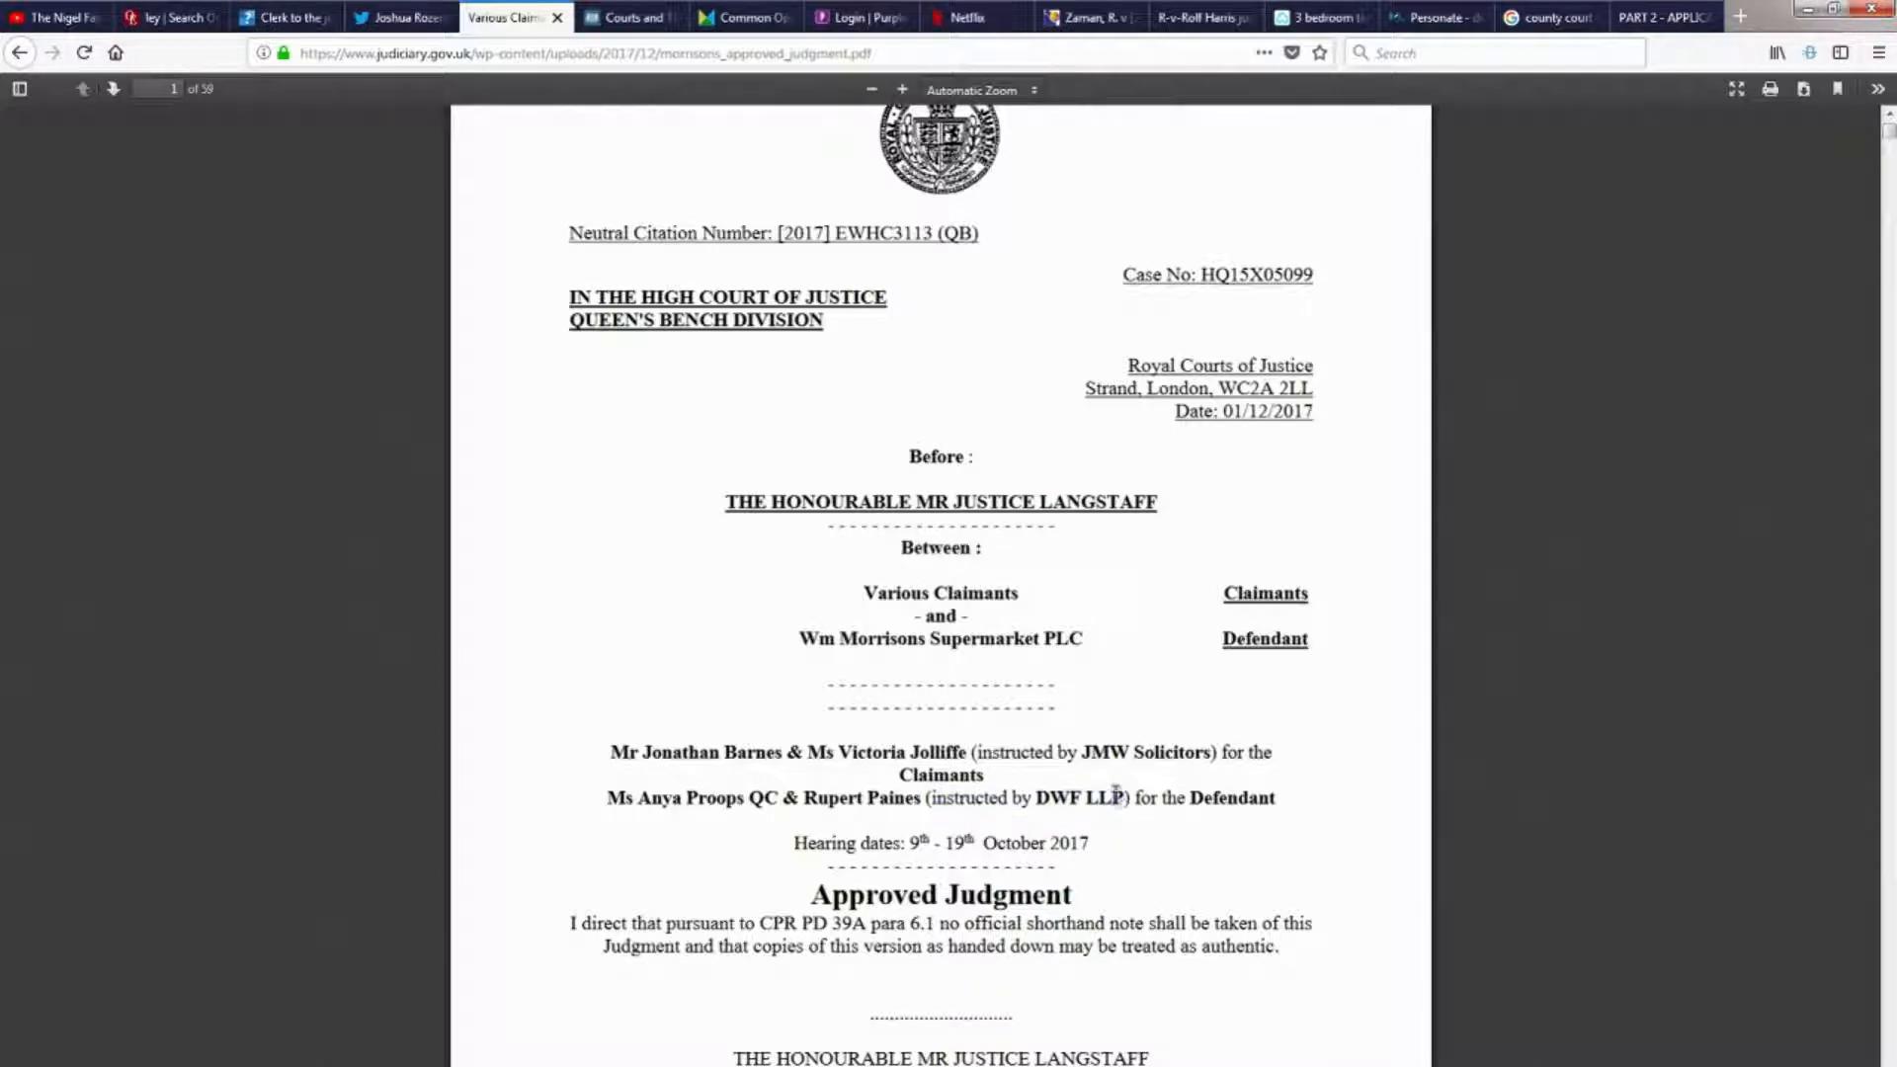
{"action": "left_click_drag", "start_coordinate": [929, 798], "coordinate": [1119, 798]}
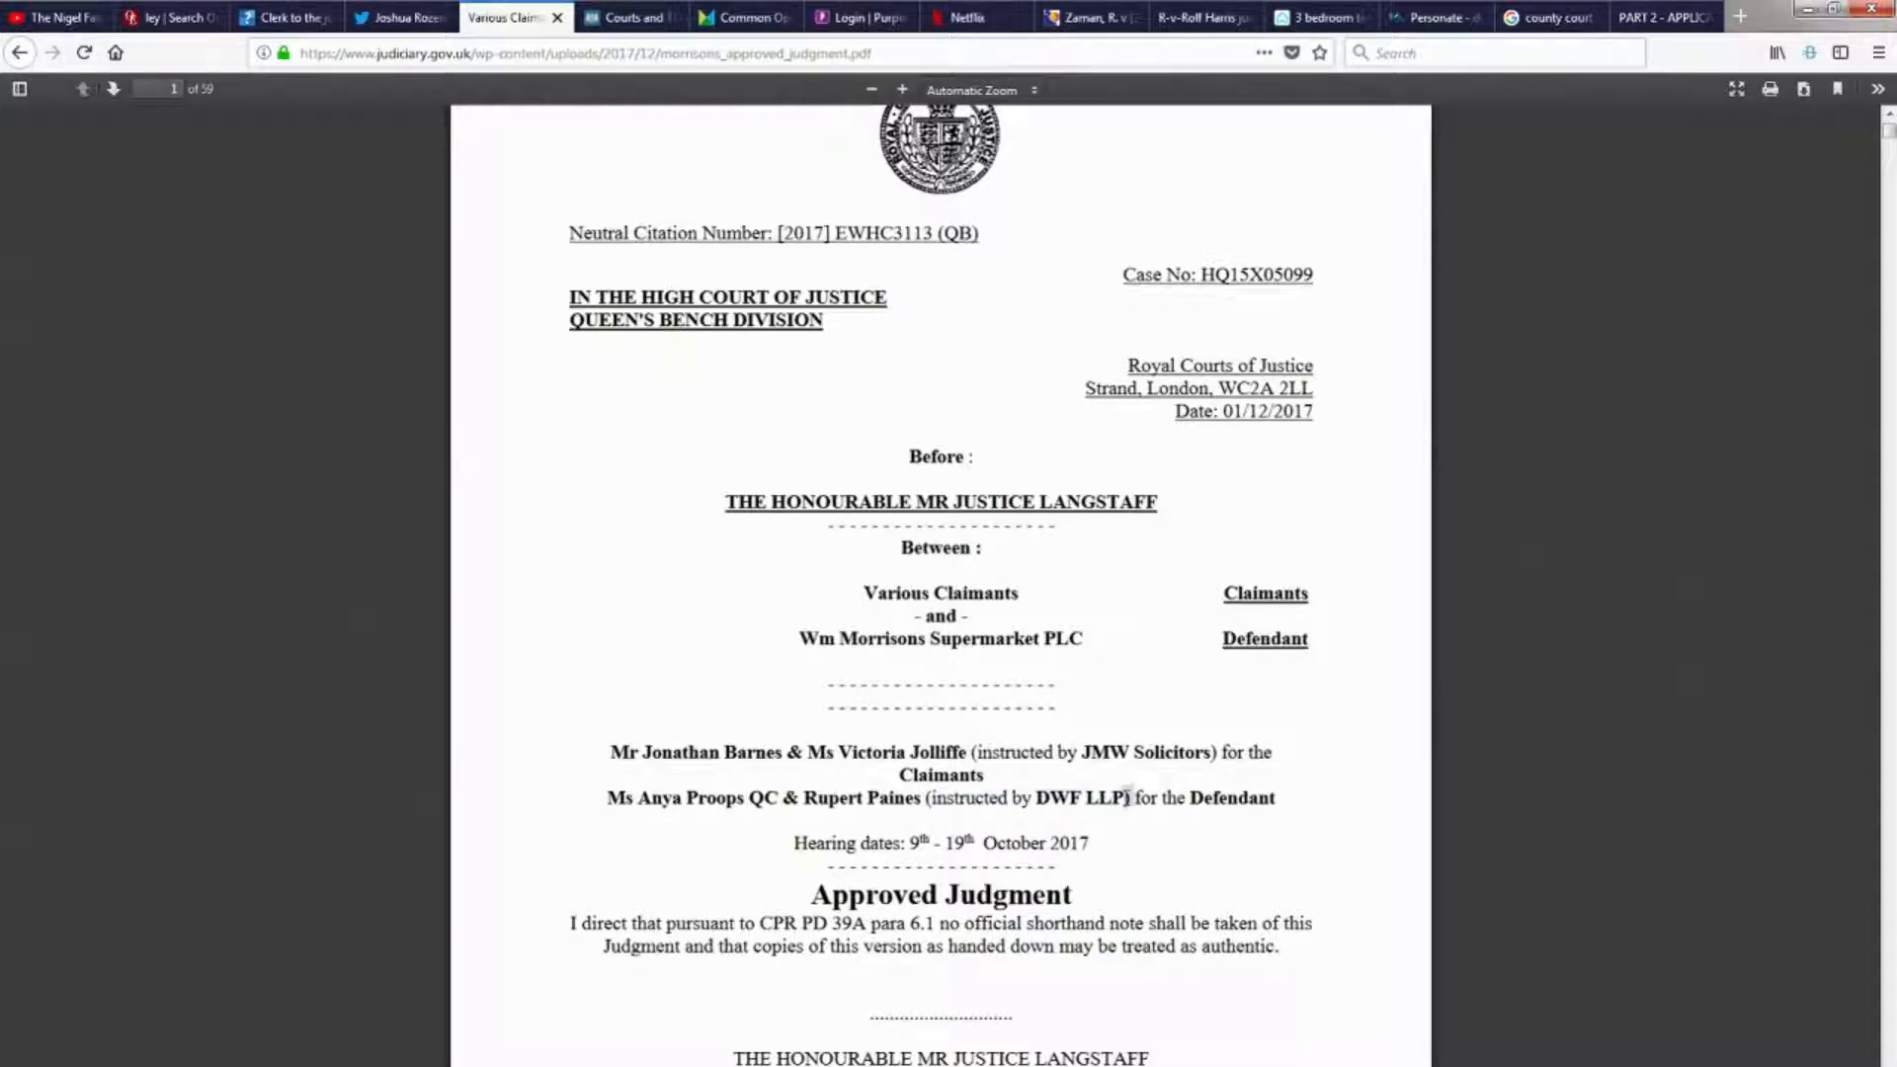
{"action": "left_click_drag", "start_coordinate": [933, 798], "coordinate": [1132, 797]}
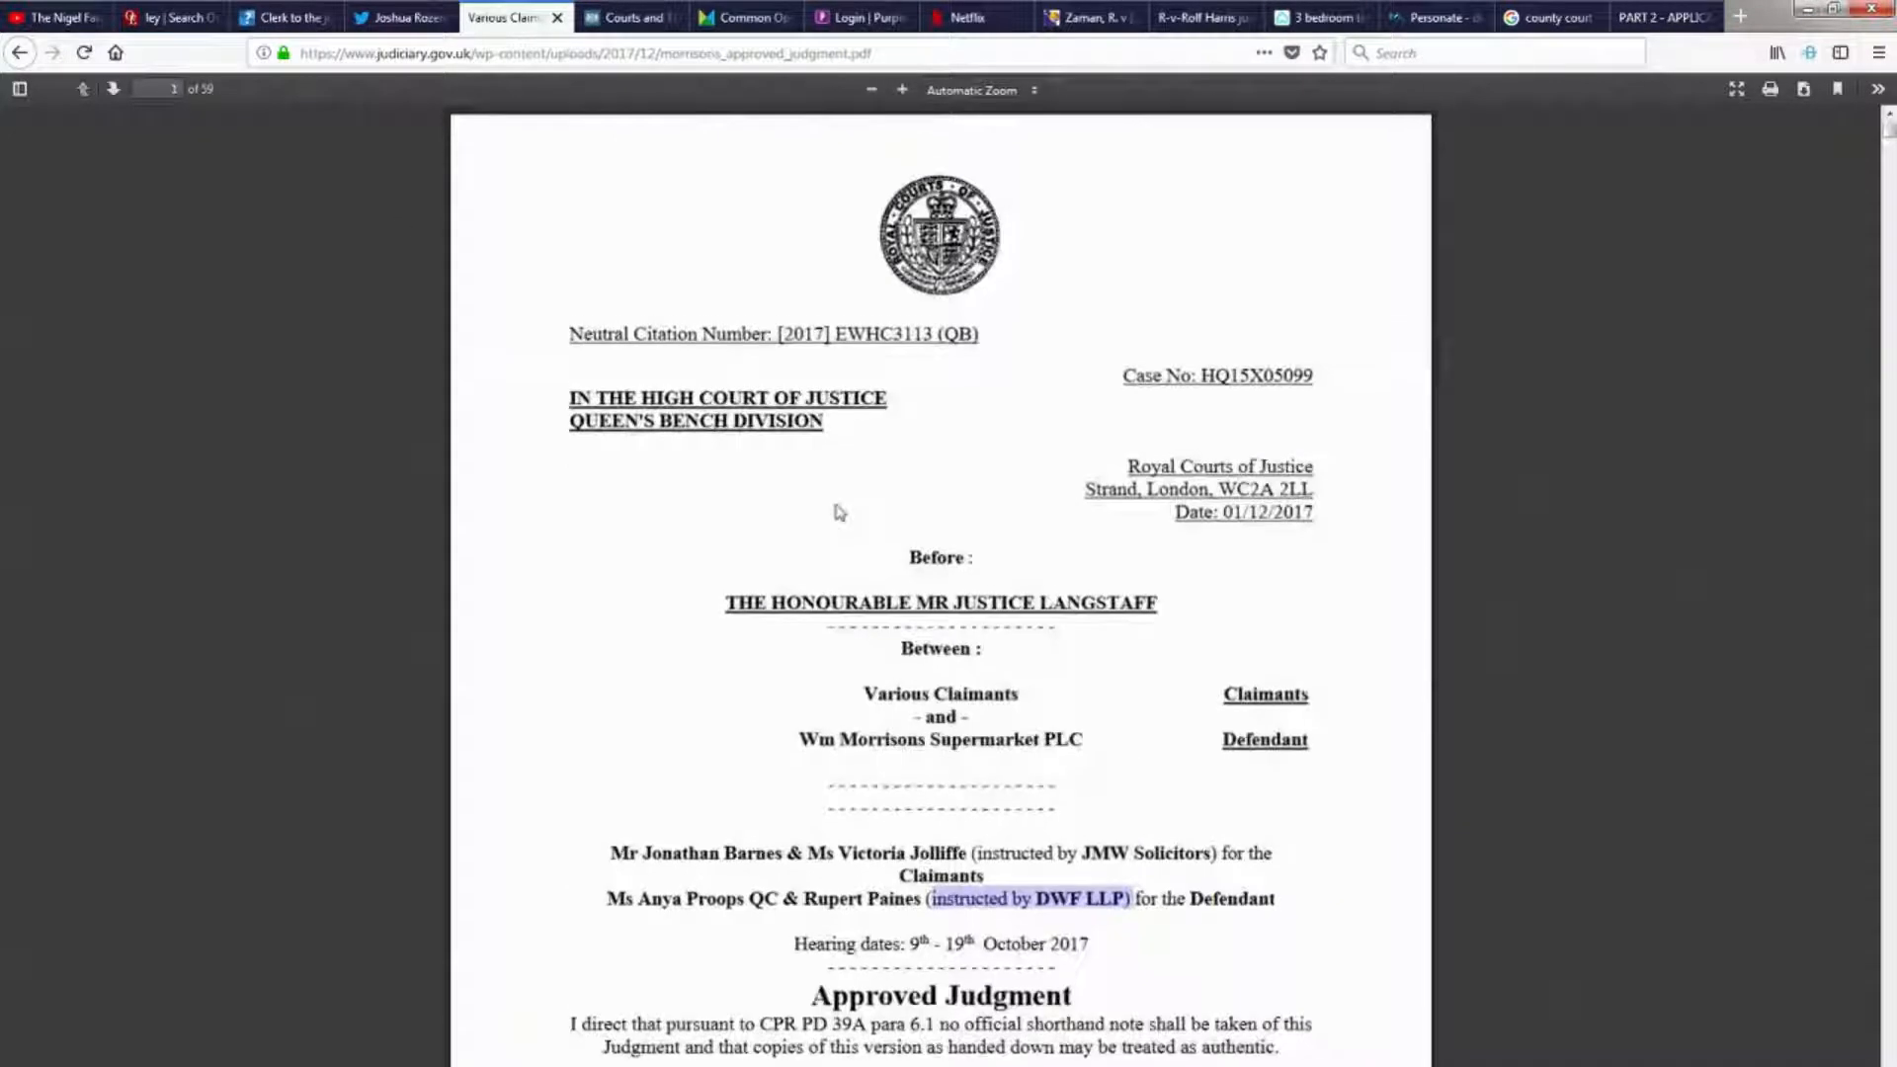
Scroll from the cover page past The Claim to paragraphs 10–12 on page 4.
{"action": "scroll", "scroll_direction": "down", "scroll_amount": 3}
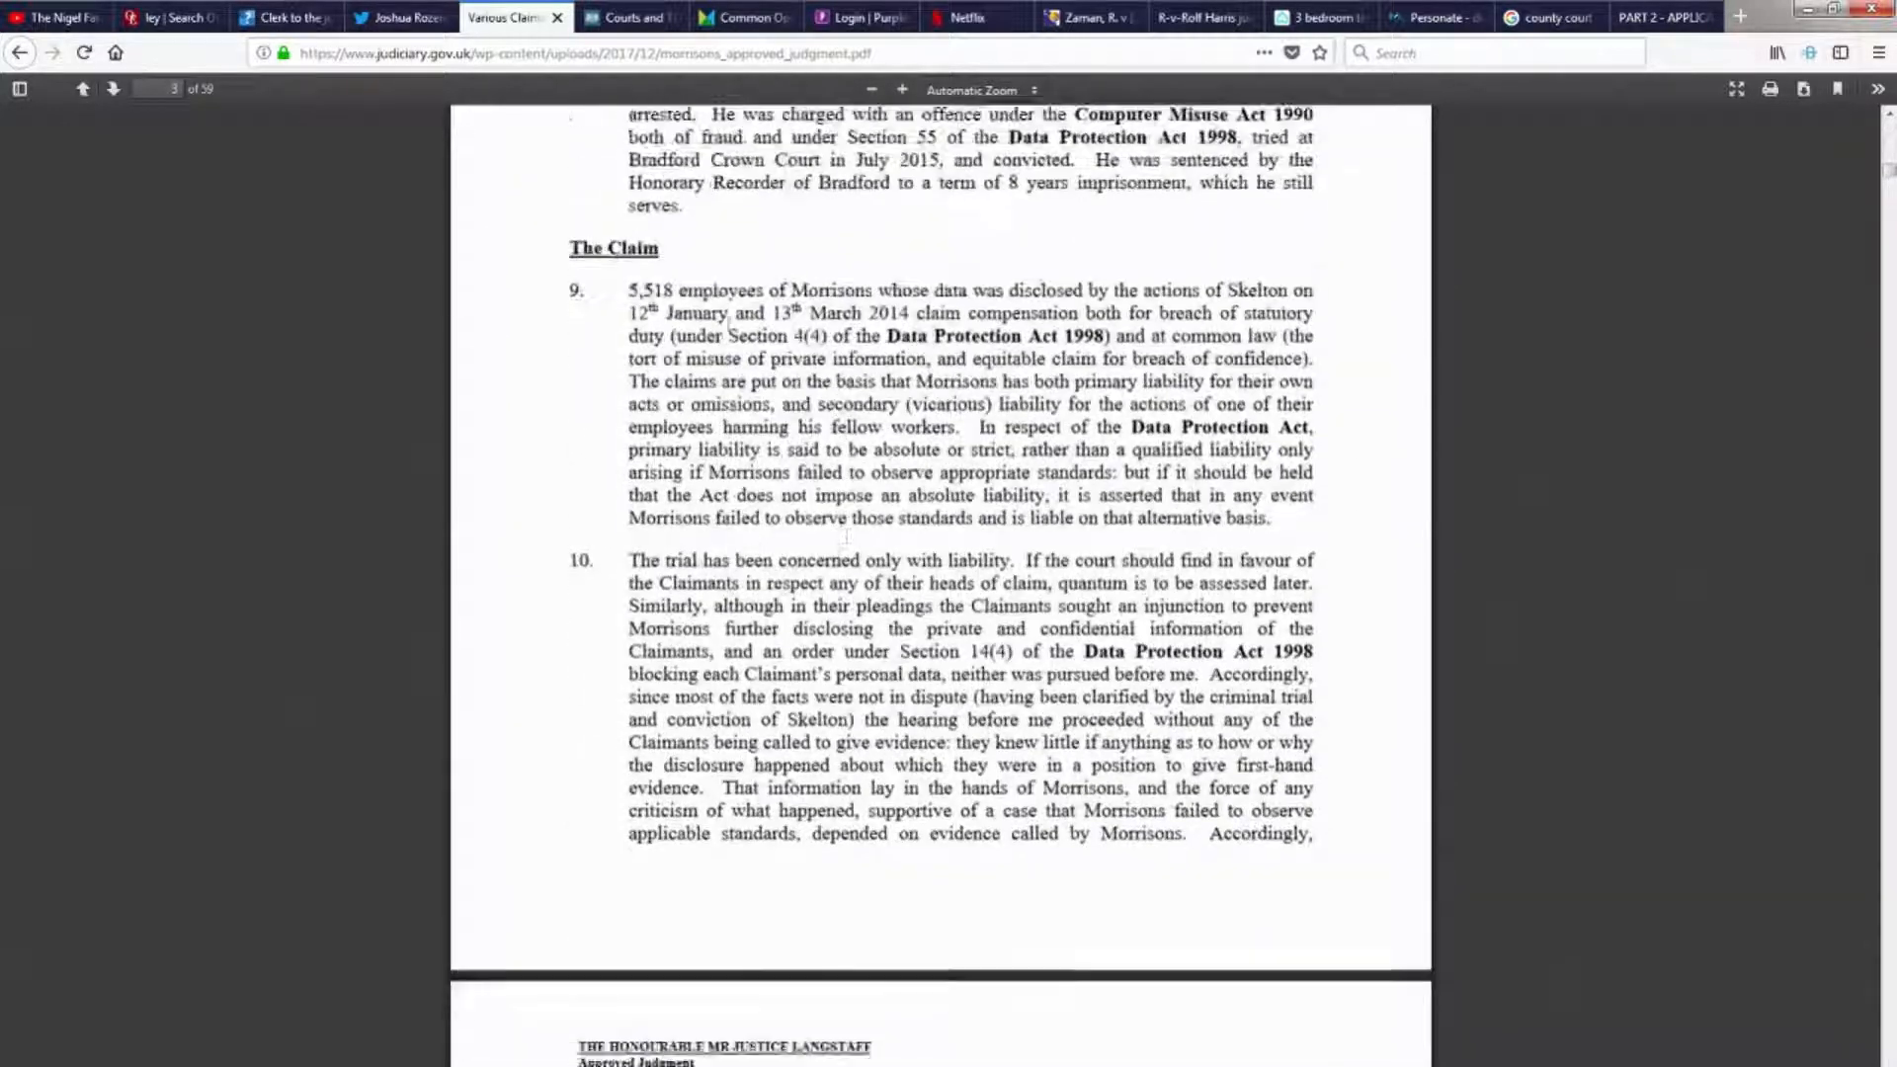
{"action": "scroll", "scroll_direction": "down", "scroll_amount": 3}
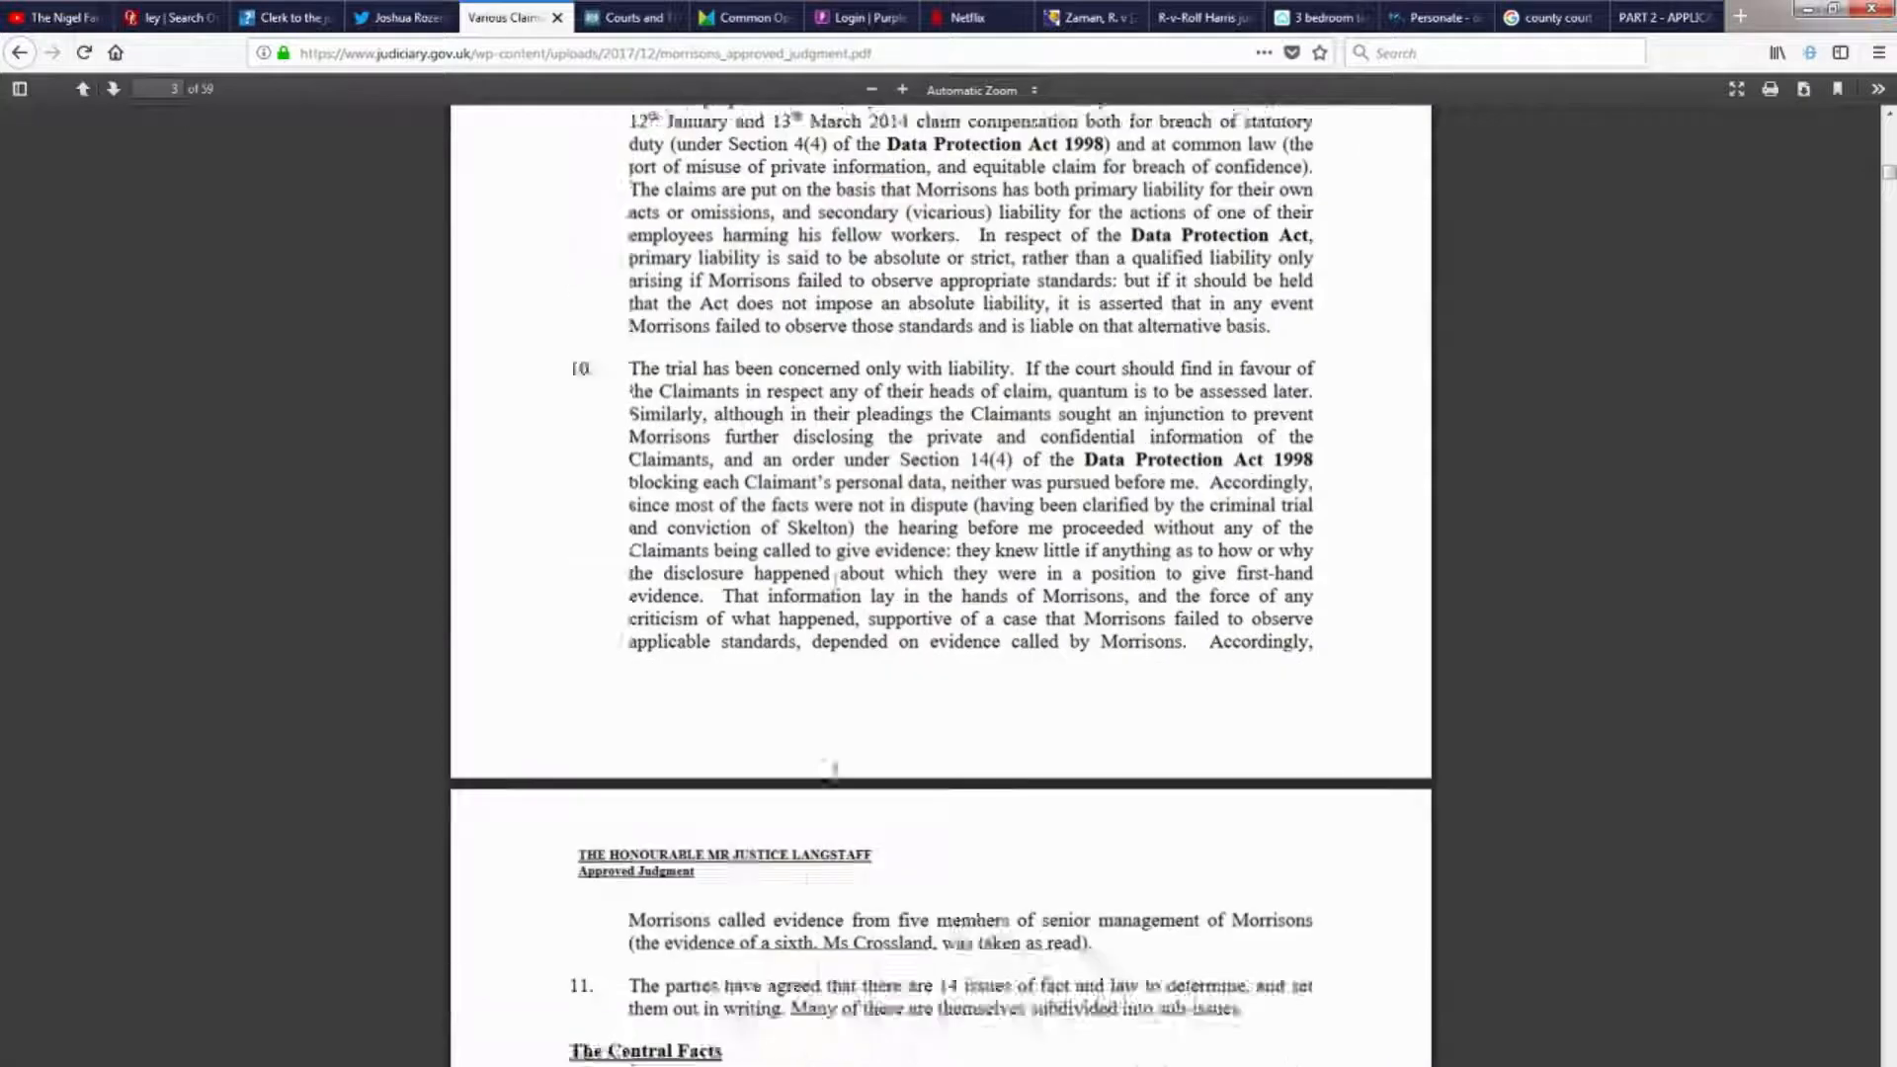
{"action": "scroll", "scroll_direction": "down", "scroll_amount": 3}
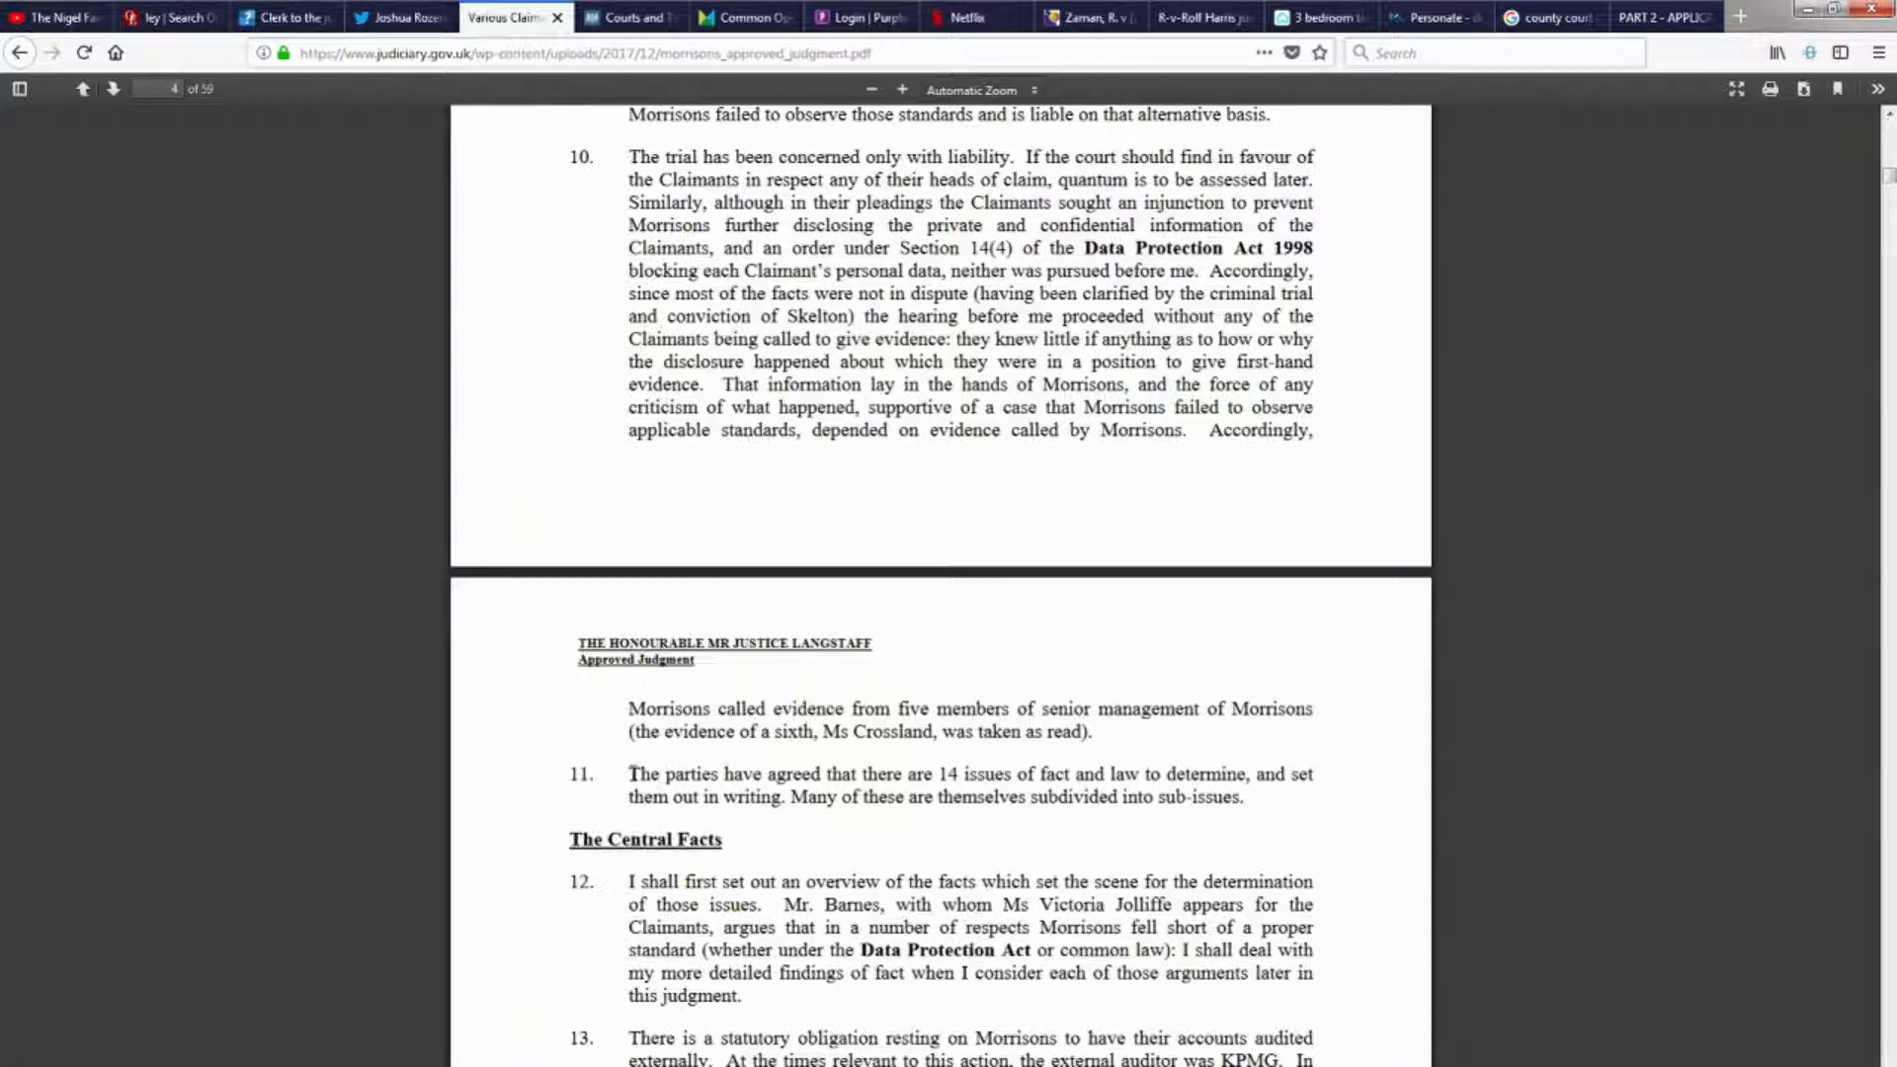
Select '(under Section 4(4)… breach of confidence)' in paragraph 9 on page 3.
{"action": "left_click_drag", "start_coordinate": [629, 772], "coordinate": [1155, 773]}
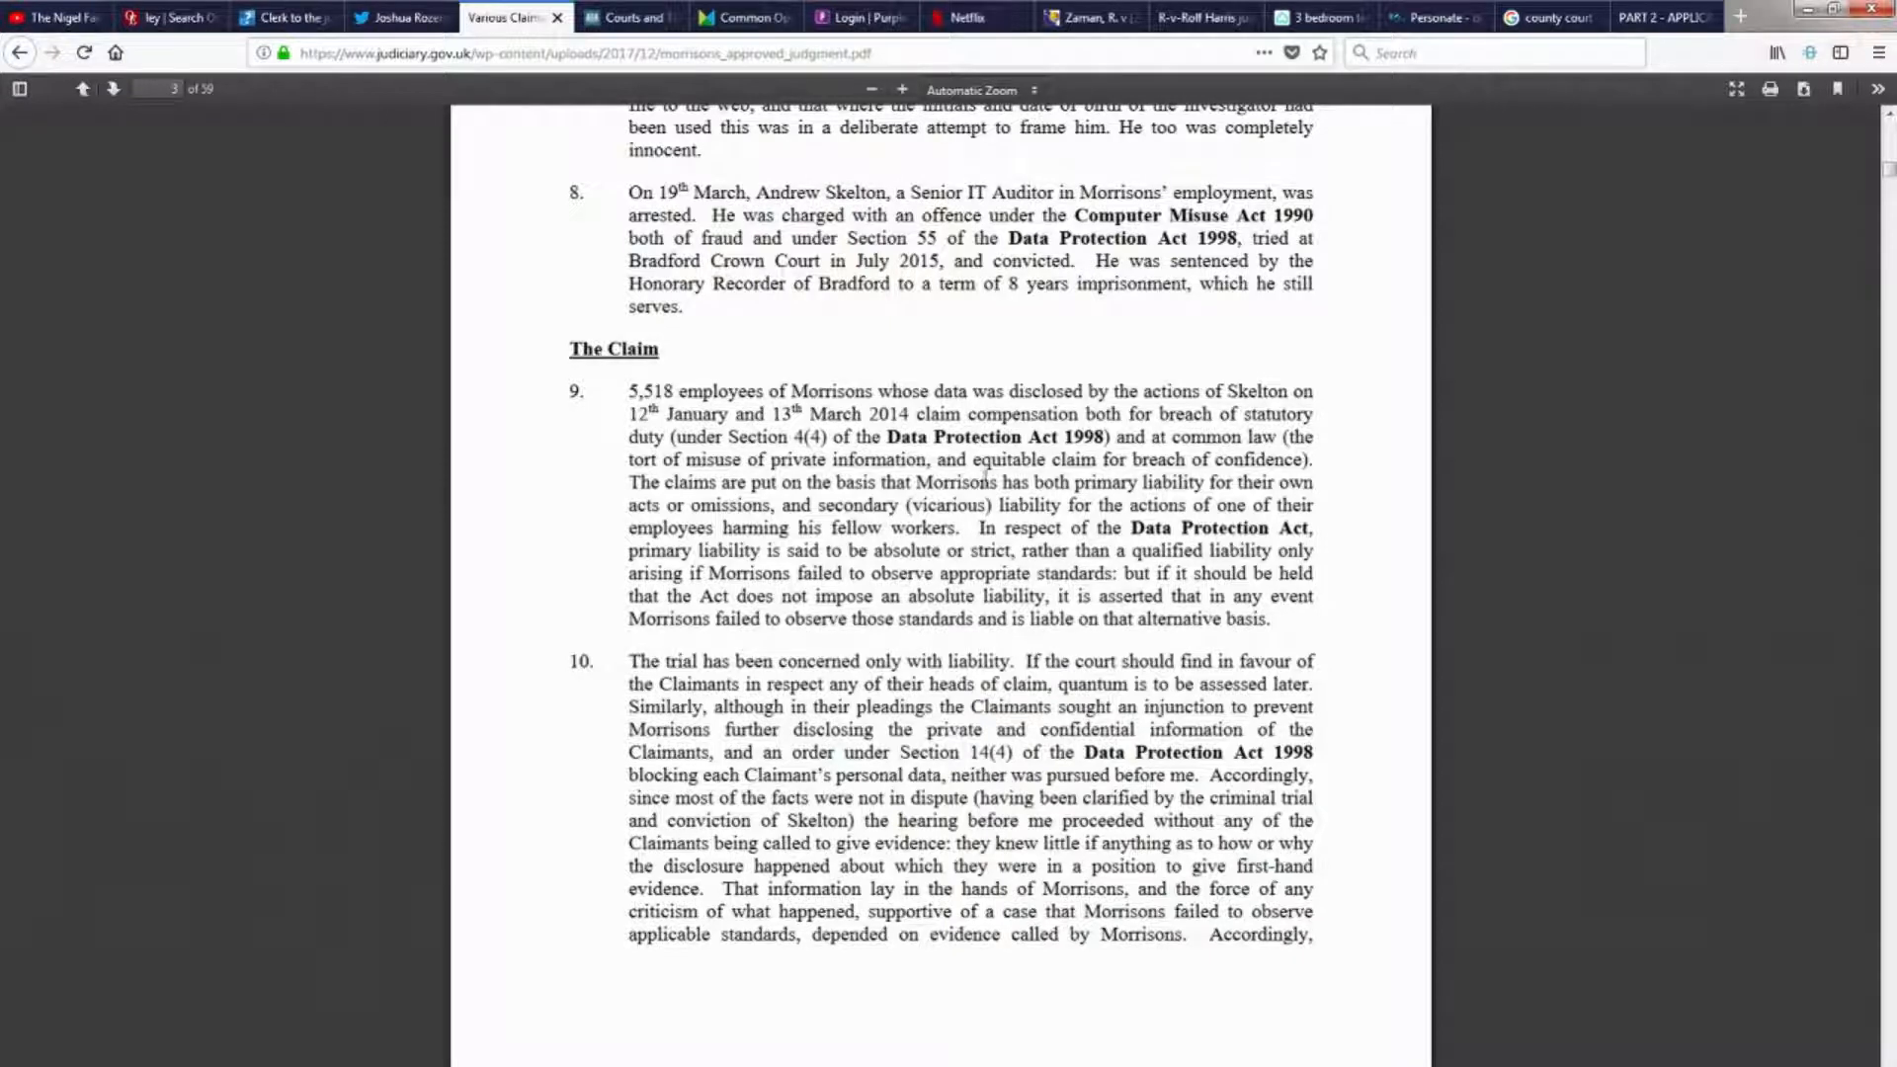
{"action": "left_click_drag", "start_coordinate": [675, 437], "coordinate": [883, 437]}
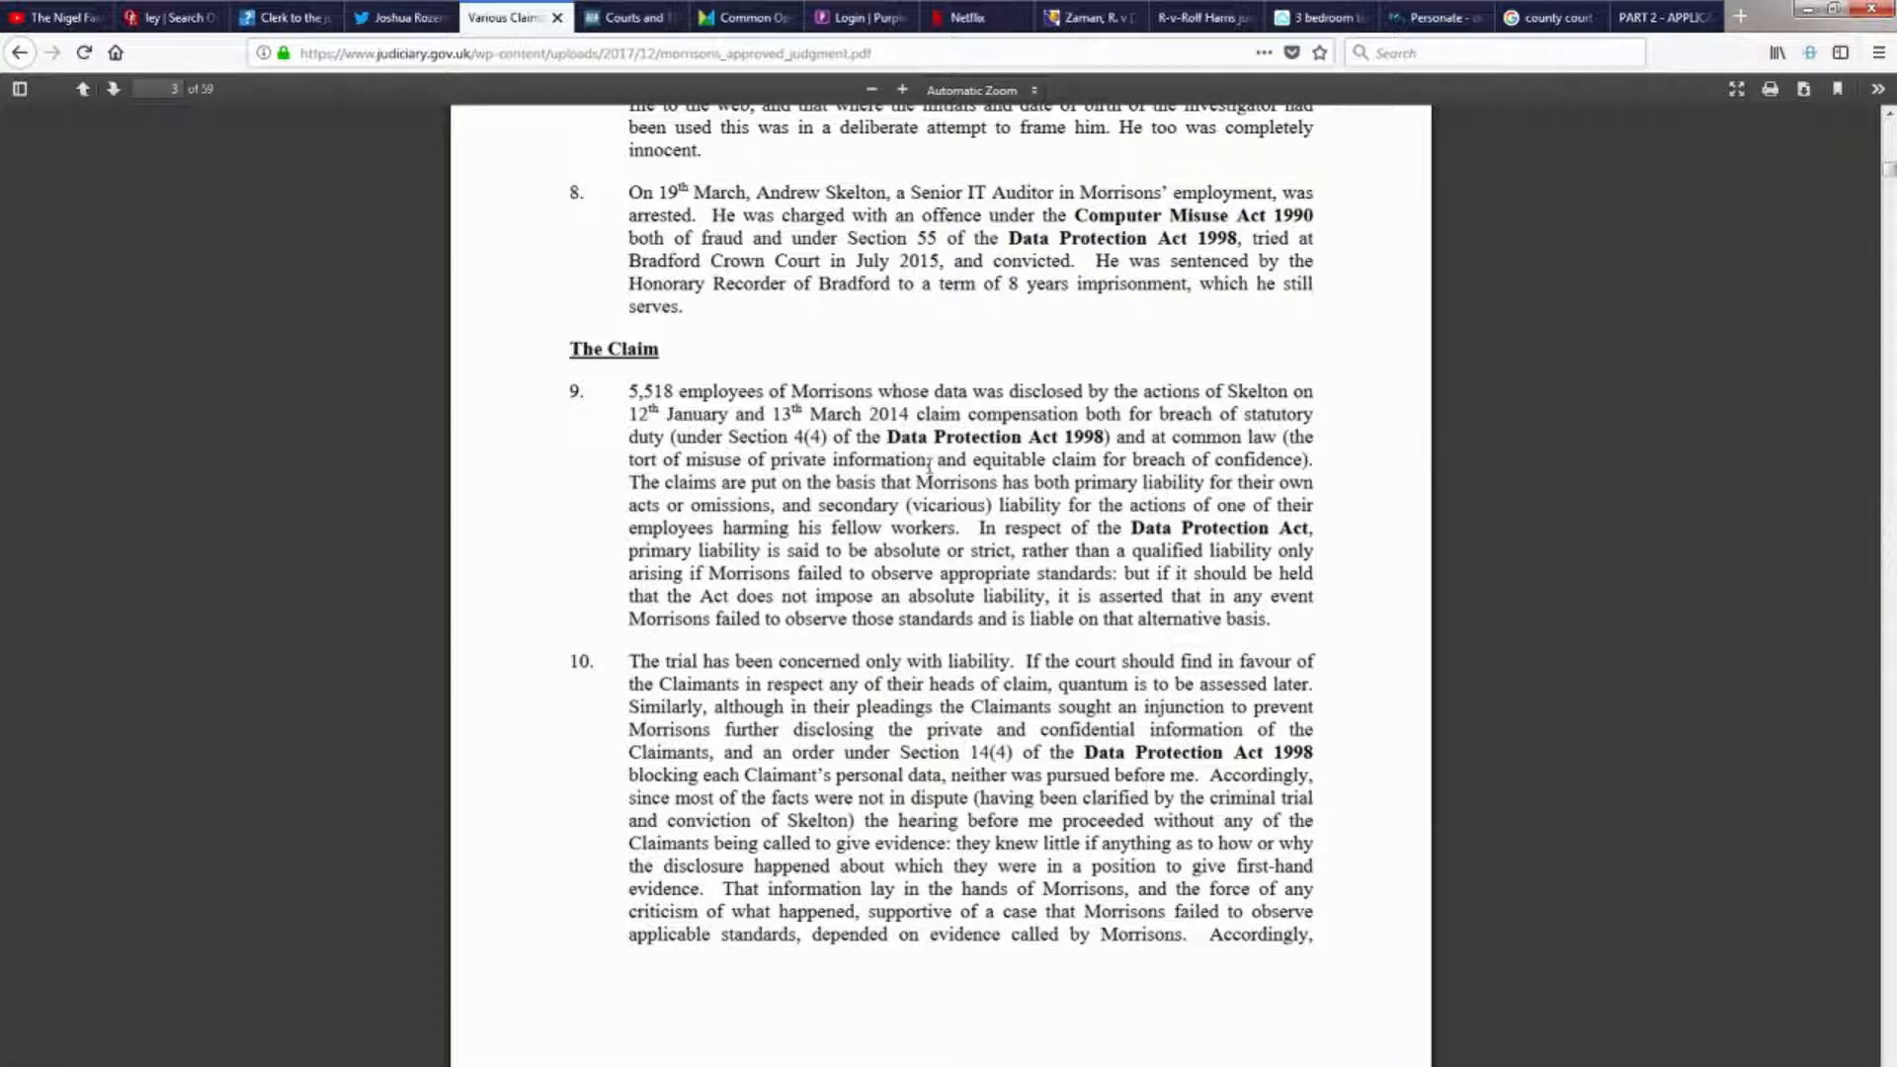
{"action": "left_click_drag", "start_coordinate": [777, 459], "coordinate": [927, 459]}
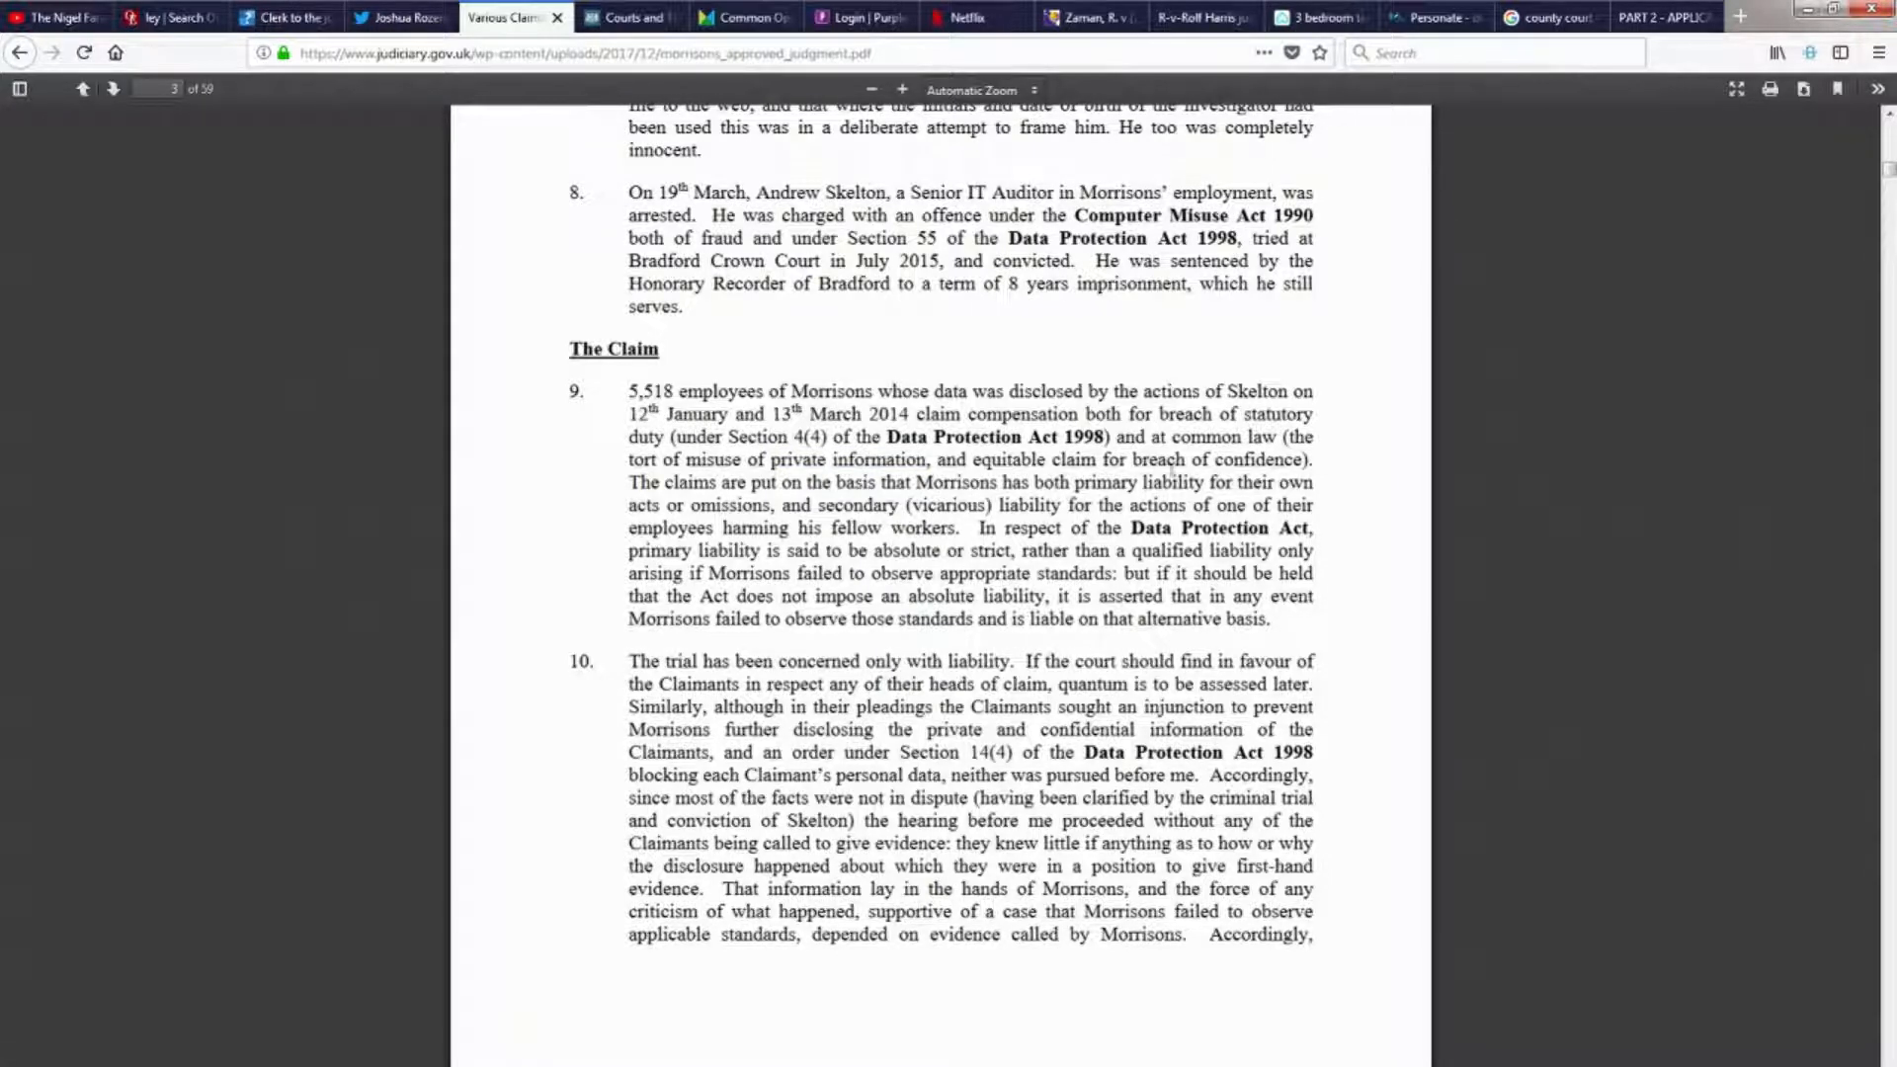
{"action": "double_click", "coordinate": [995, 459]}
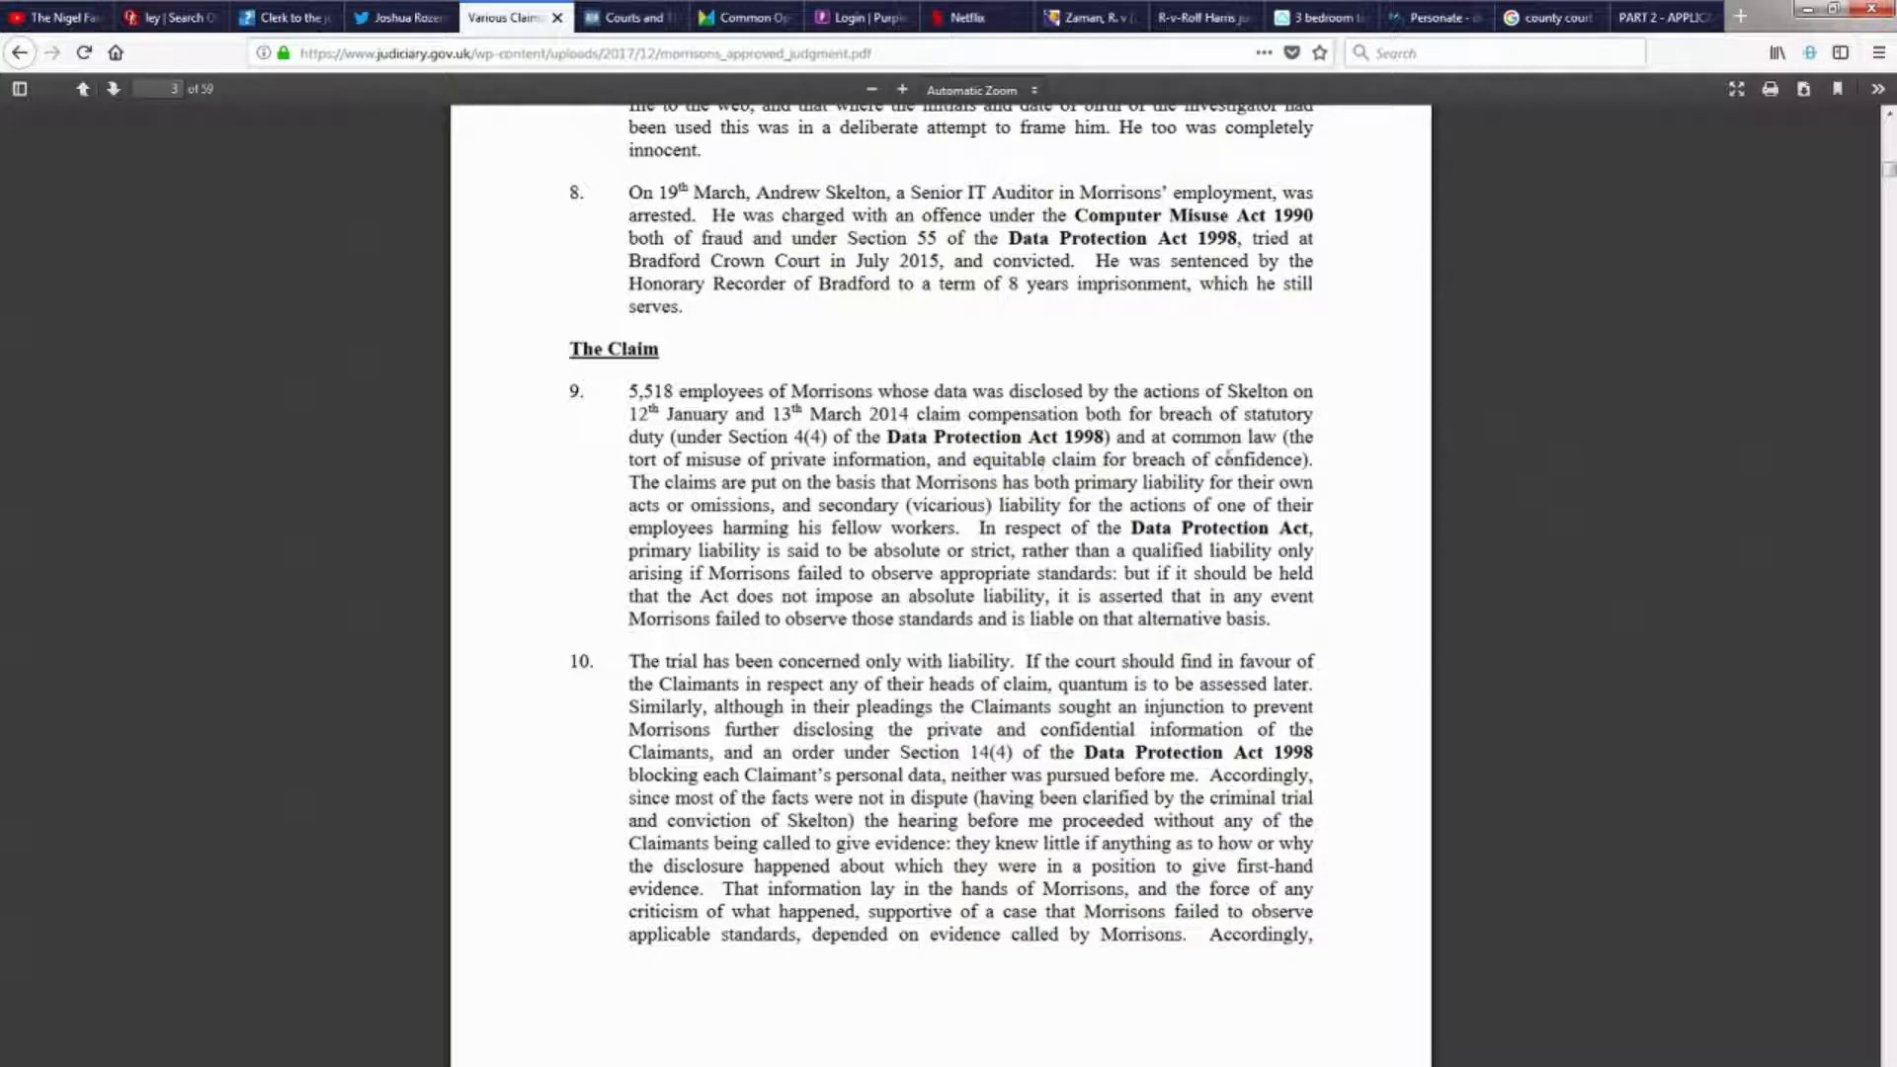
{"action": "left_click_drag", "start_coordinate": [678, 437], "coordinate": [1306, 458]}
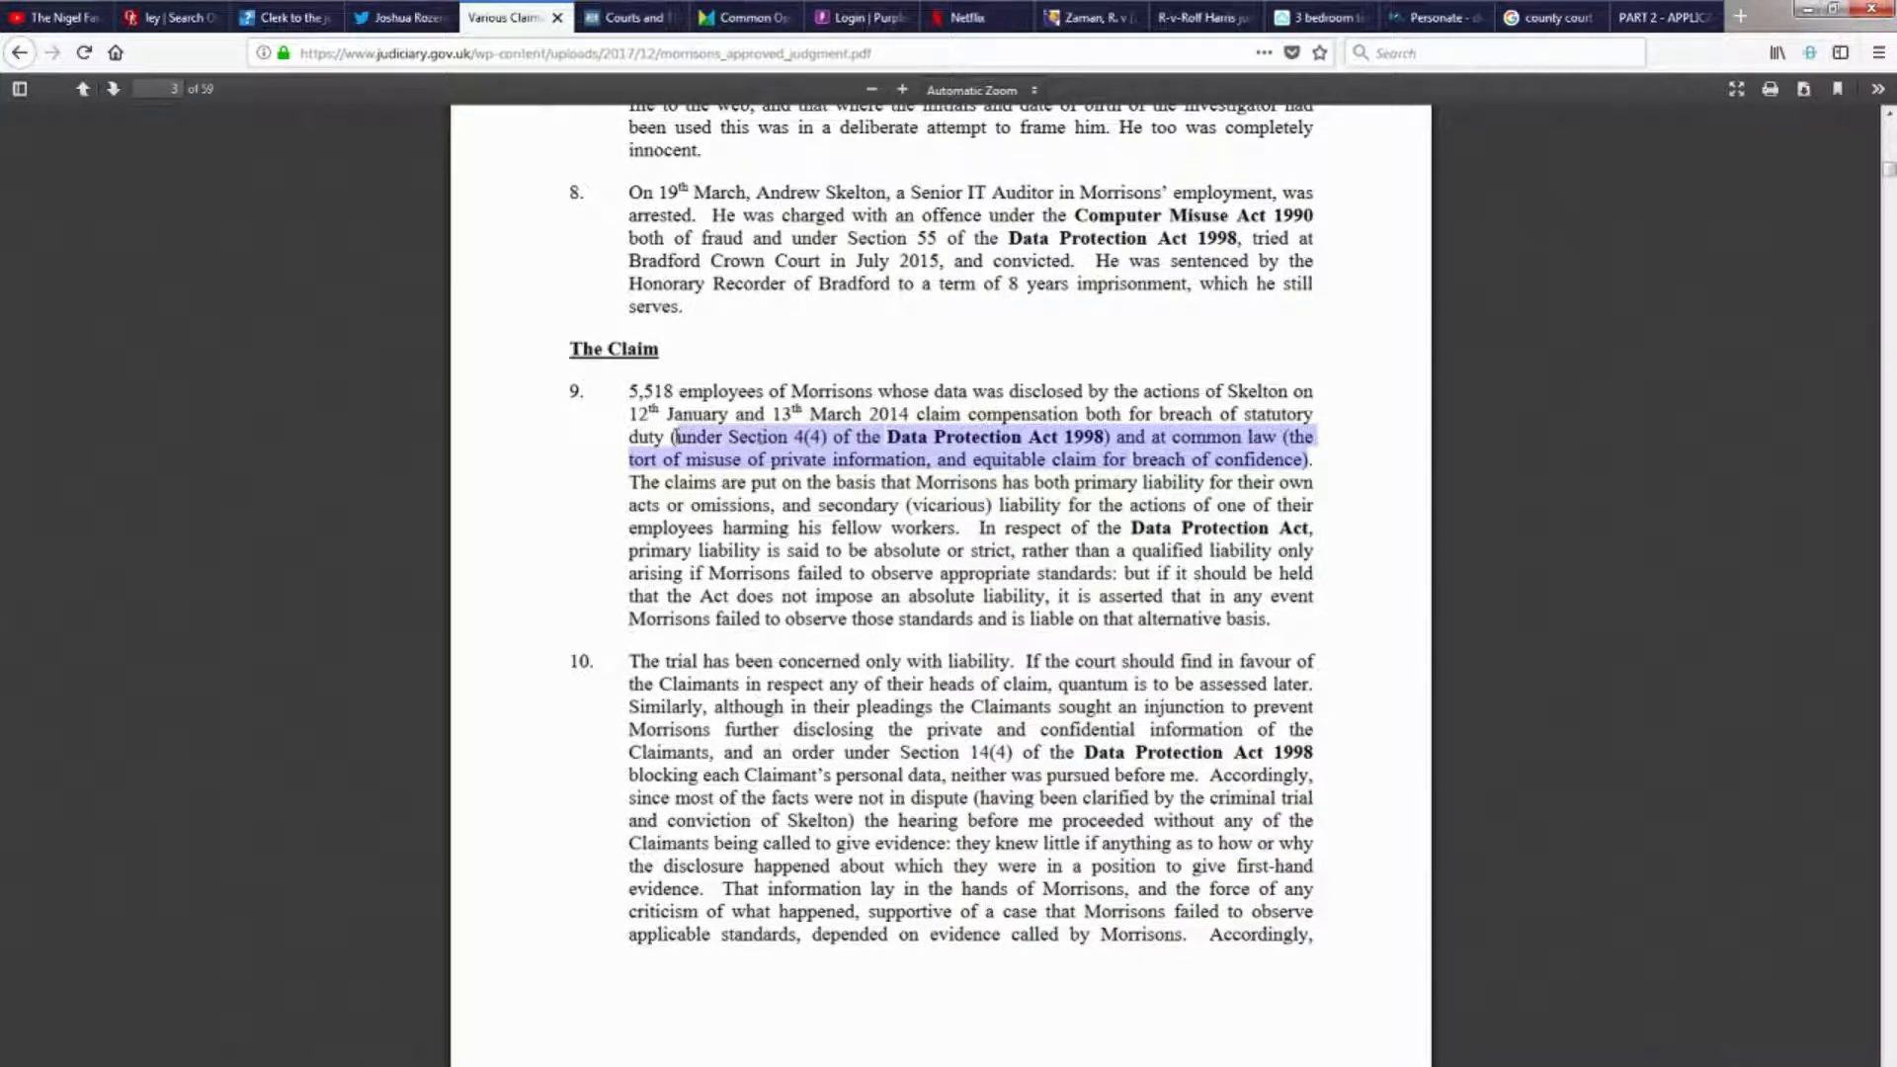